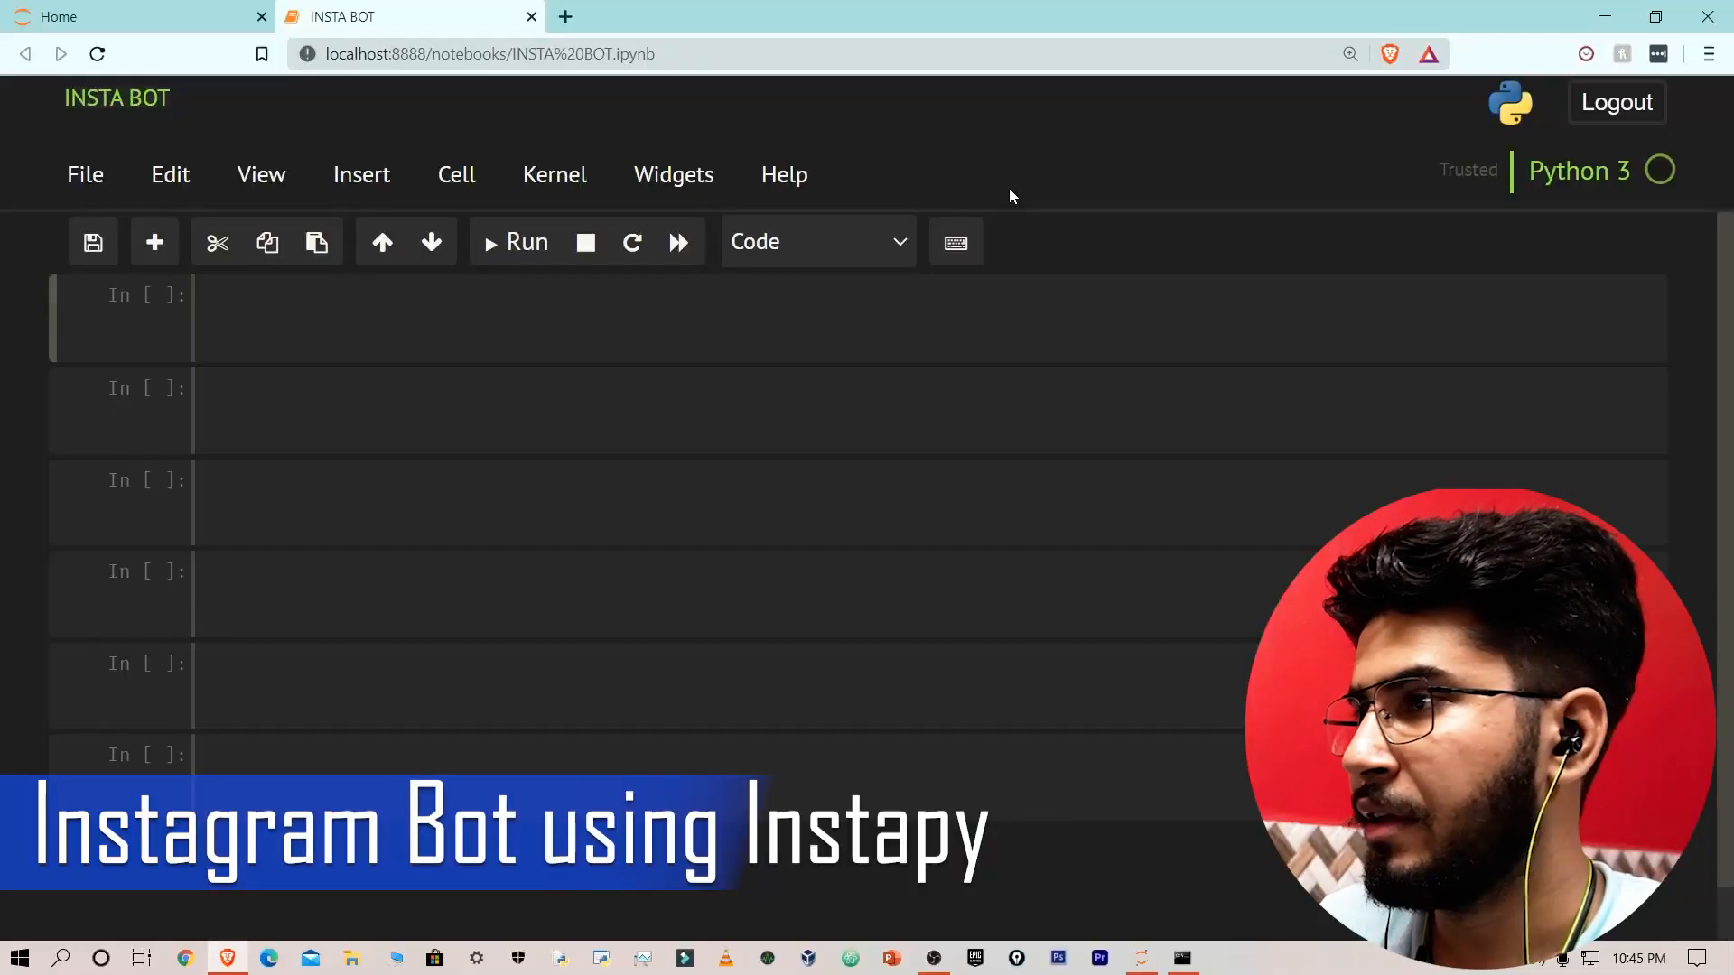
# Start the first cell with a '!pip install instapy' attempt before replacing it.
pyautogui.click(442, 318)
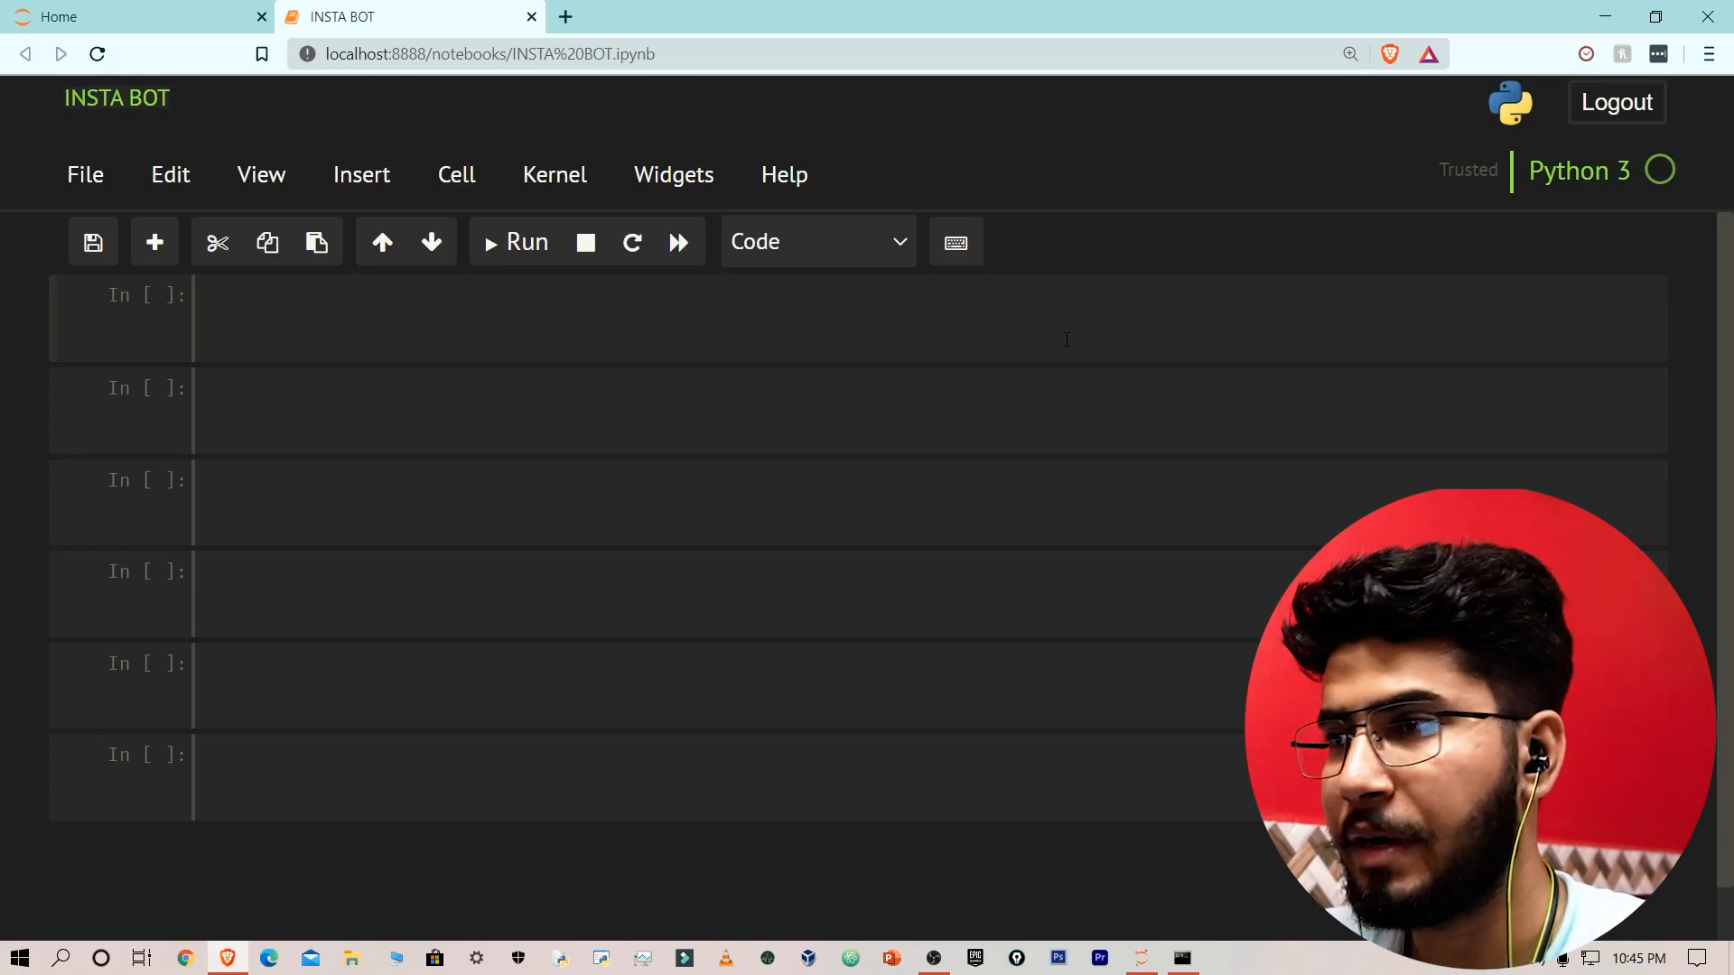
pyautogui.write('!')
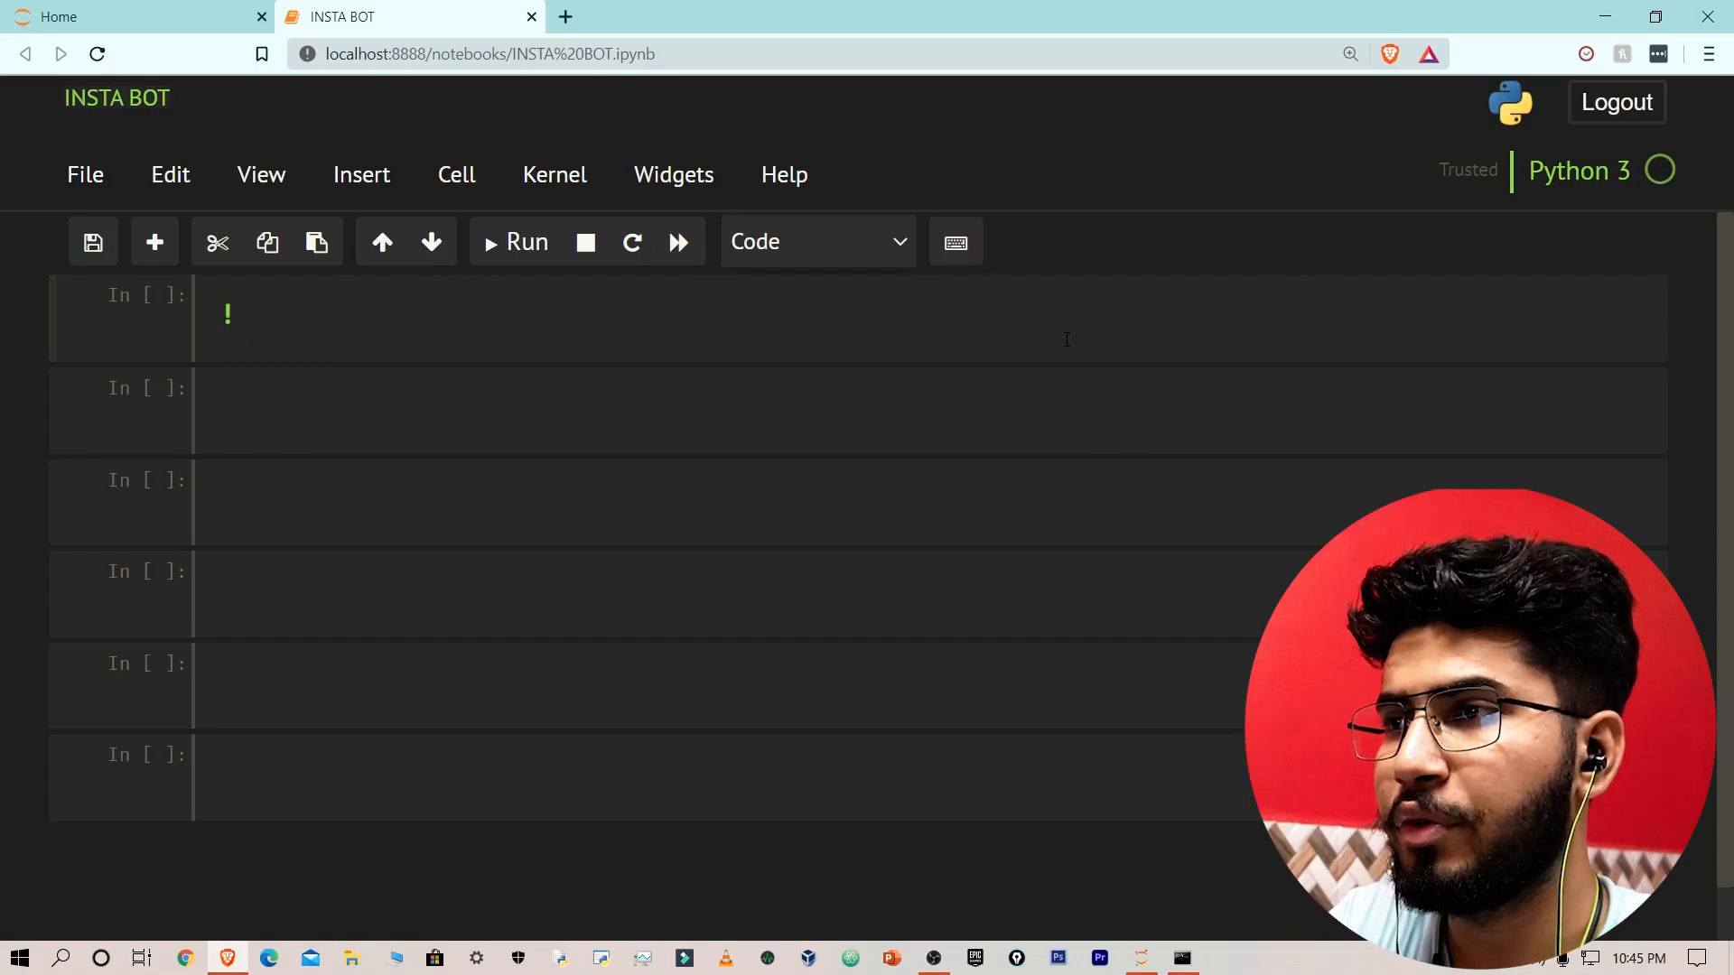
pyautogui.write('pip install insta')
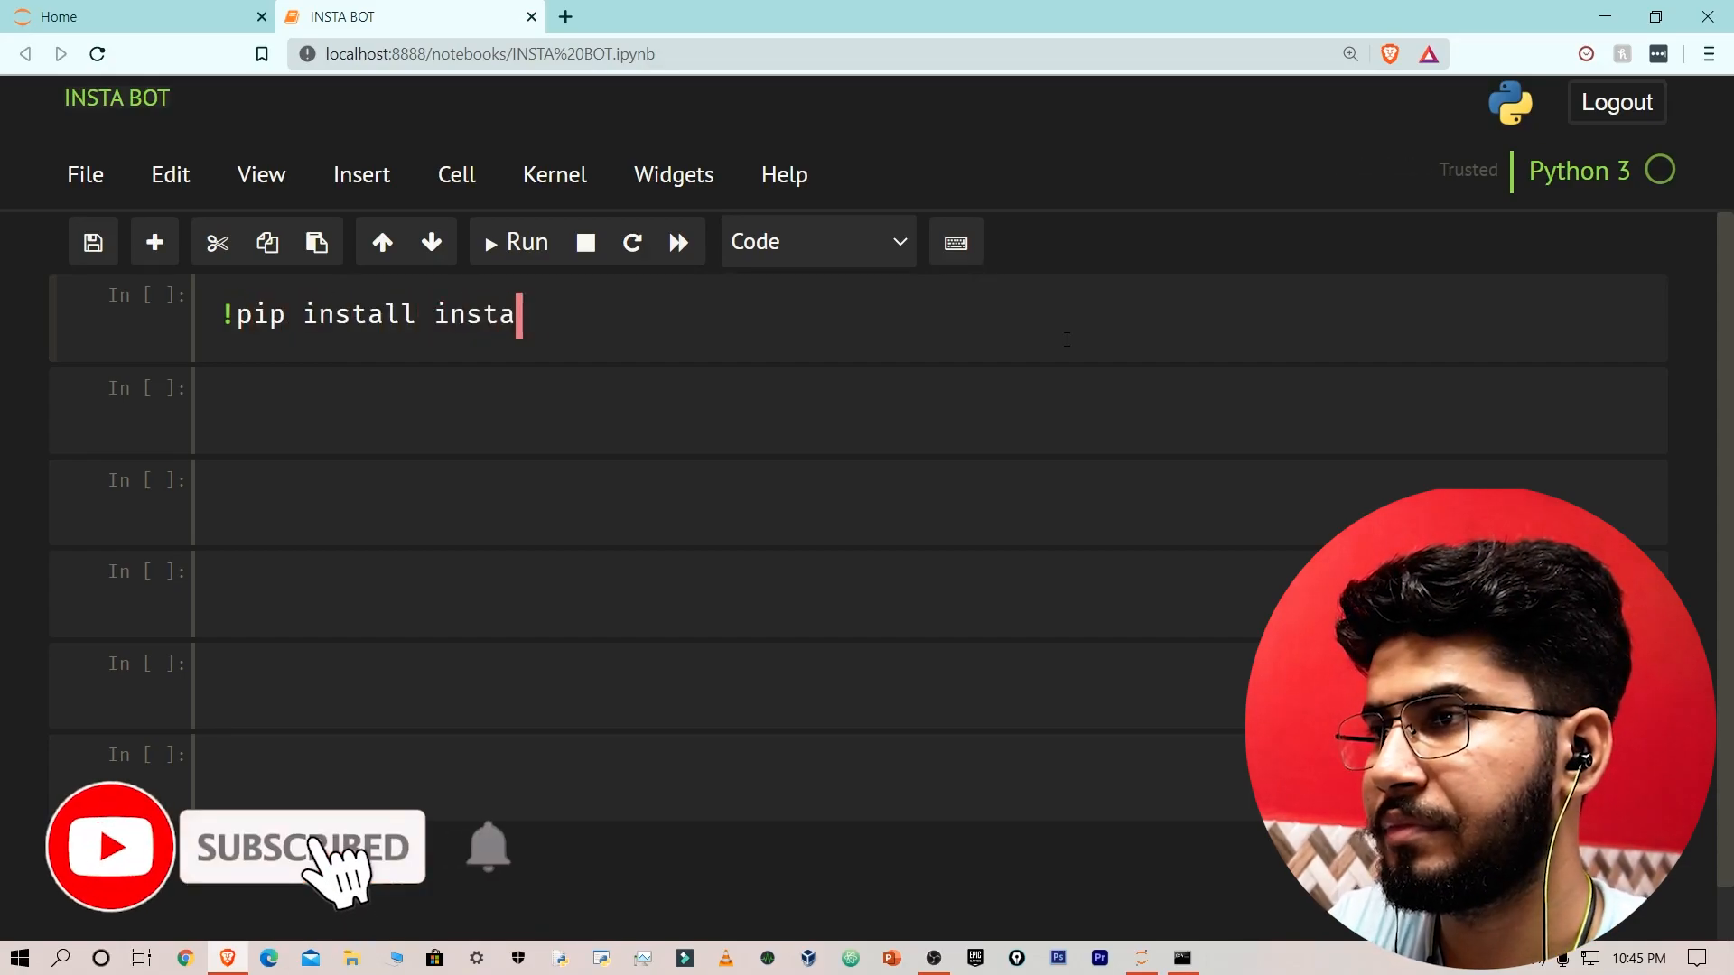
pyautogui.write('py')
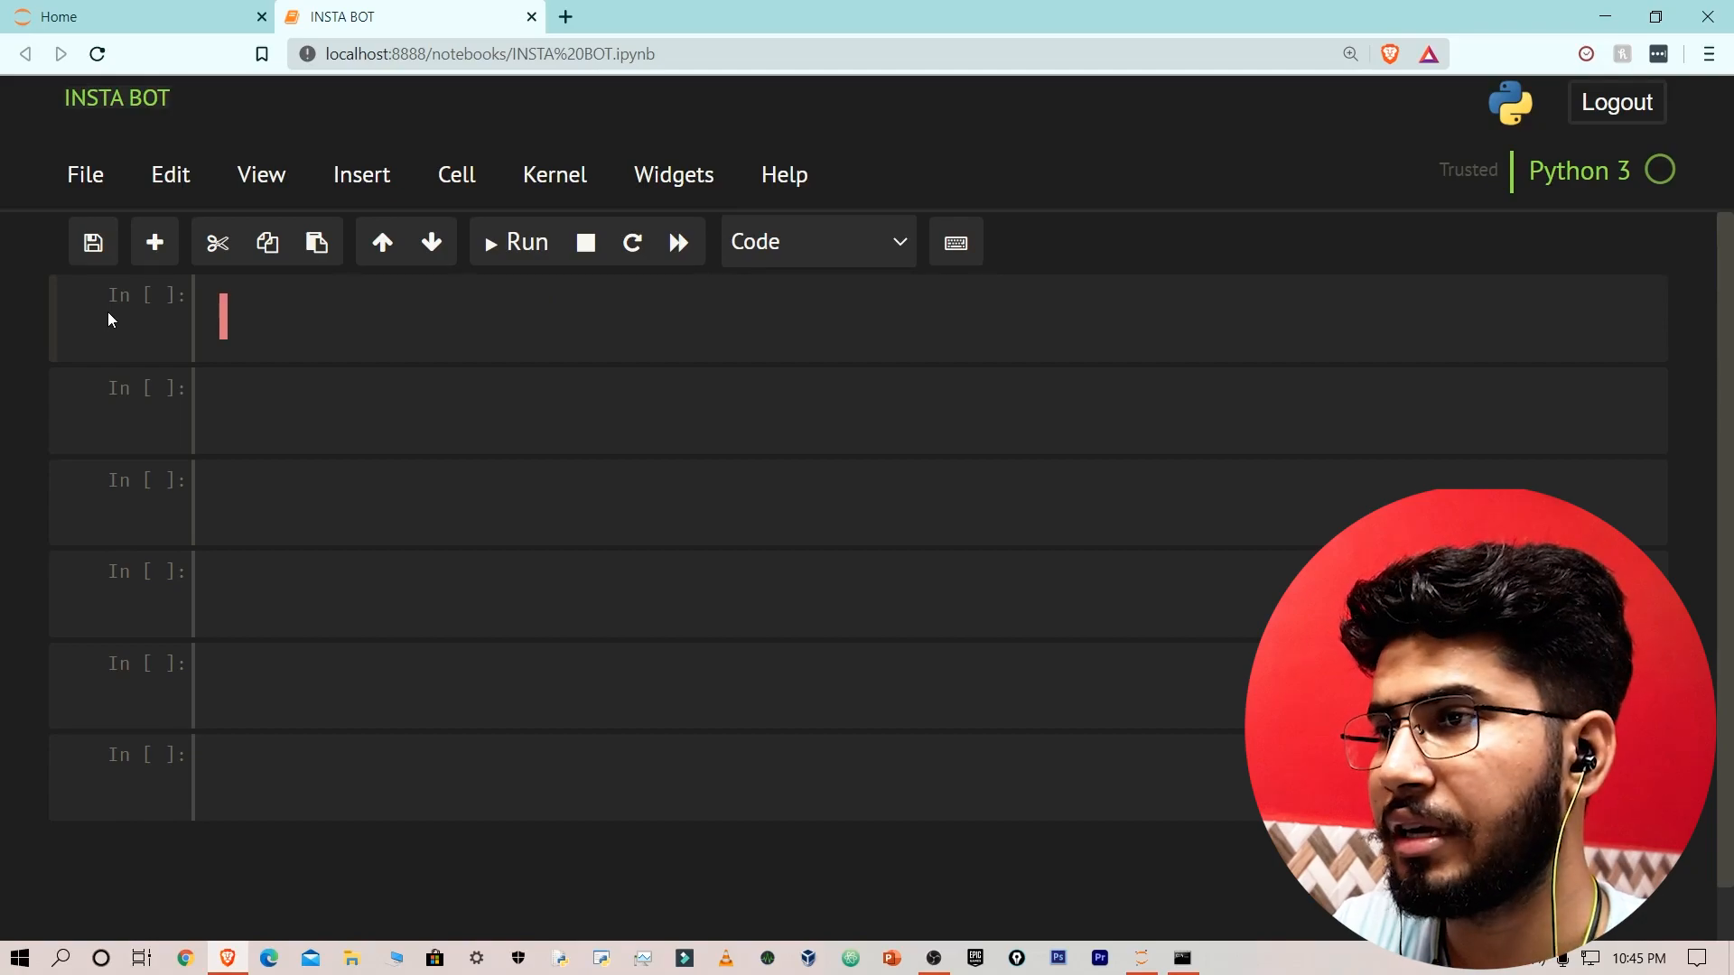
# Write 'from instapy import InstaPy' in the first cell and run it.
pyautogui.write('from')
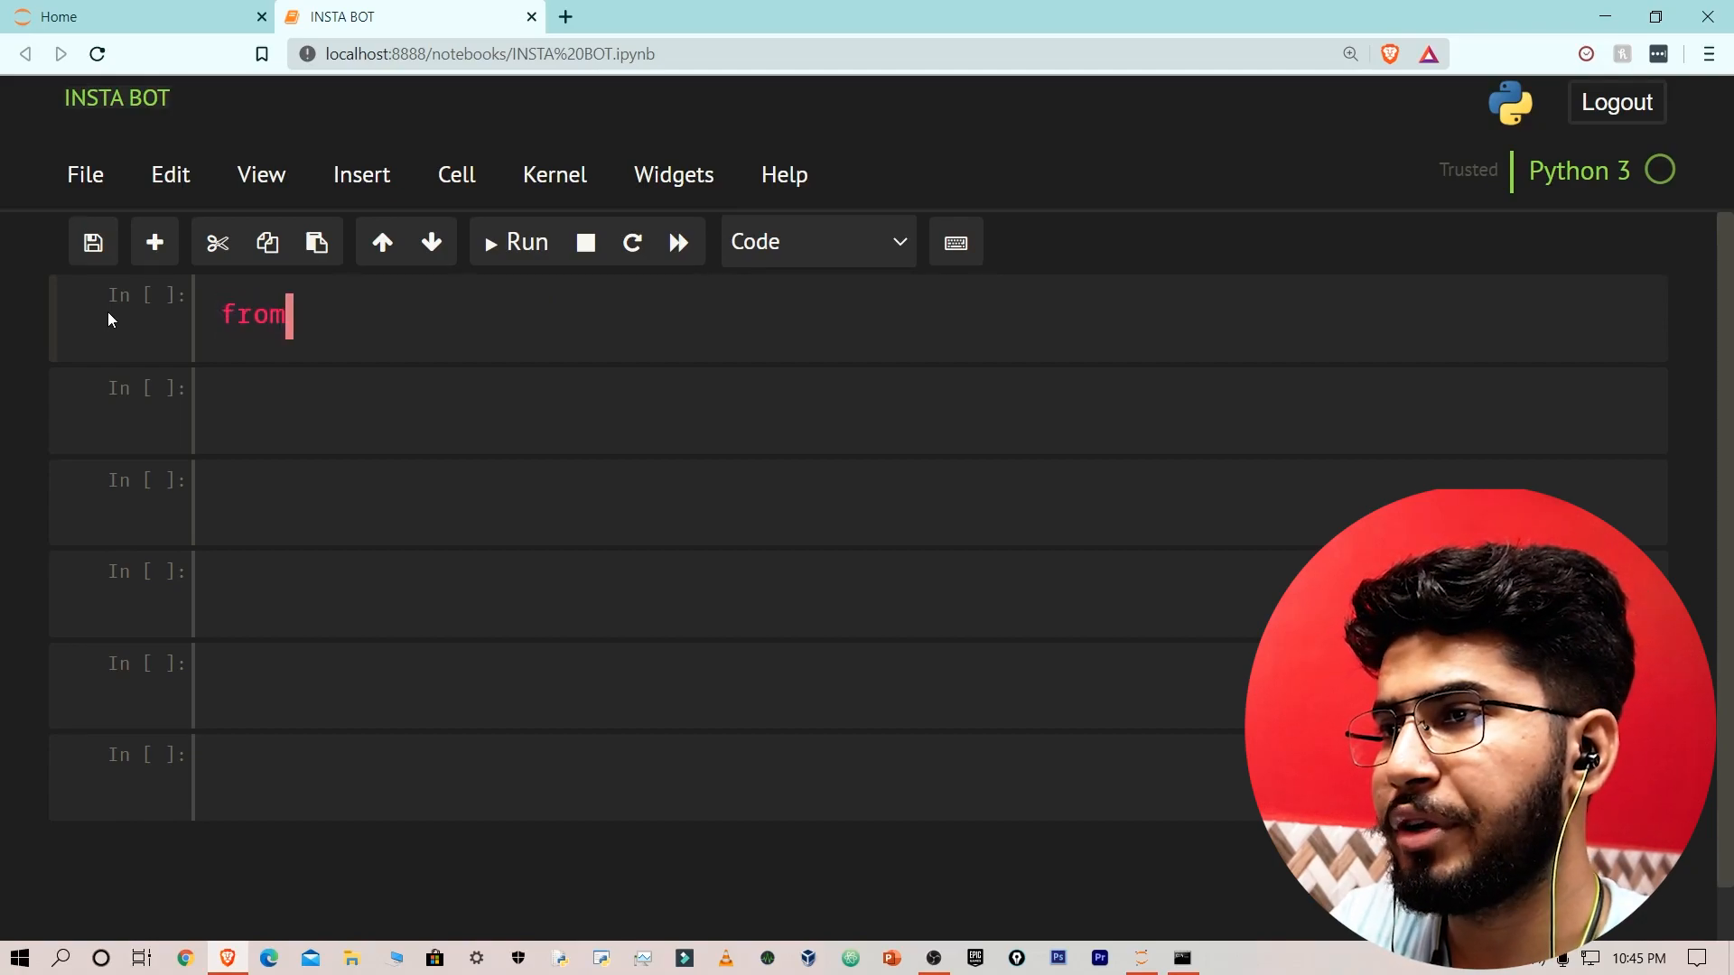
pyautogui.write('insta')
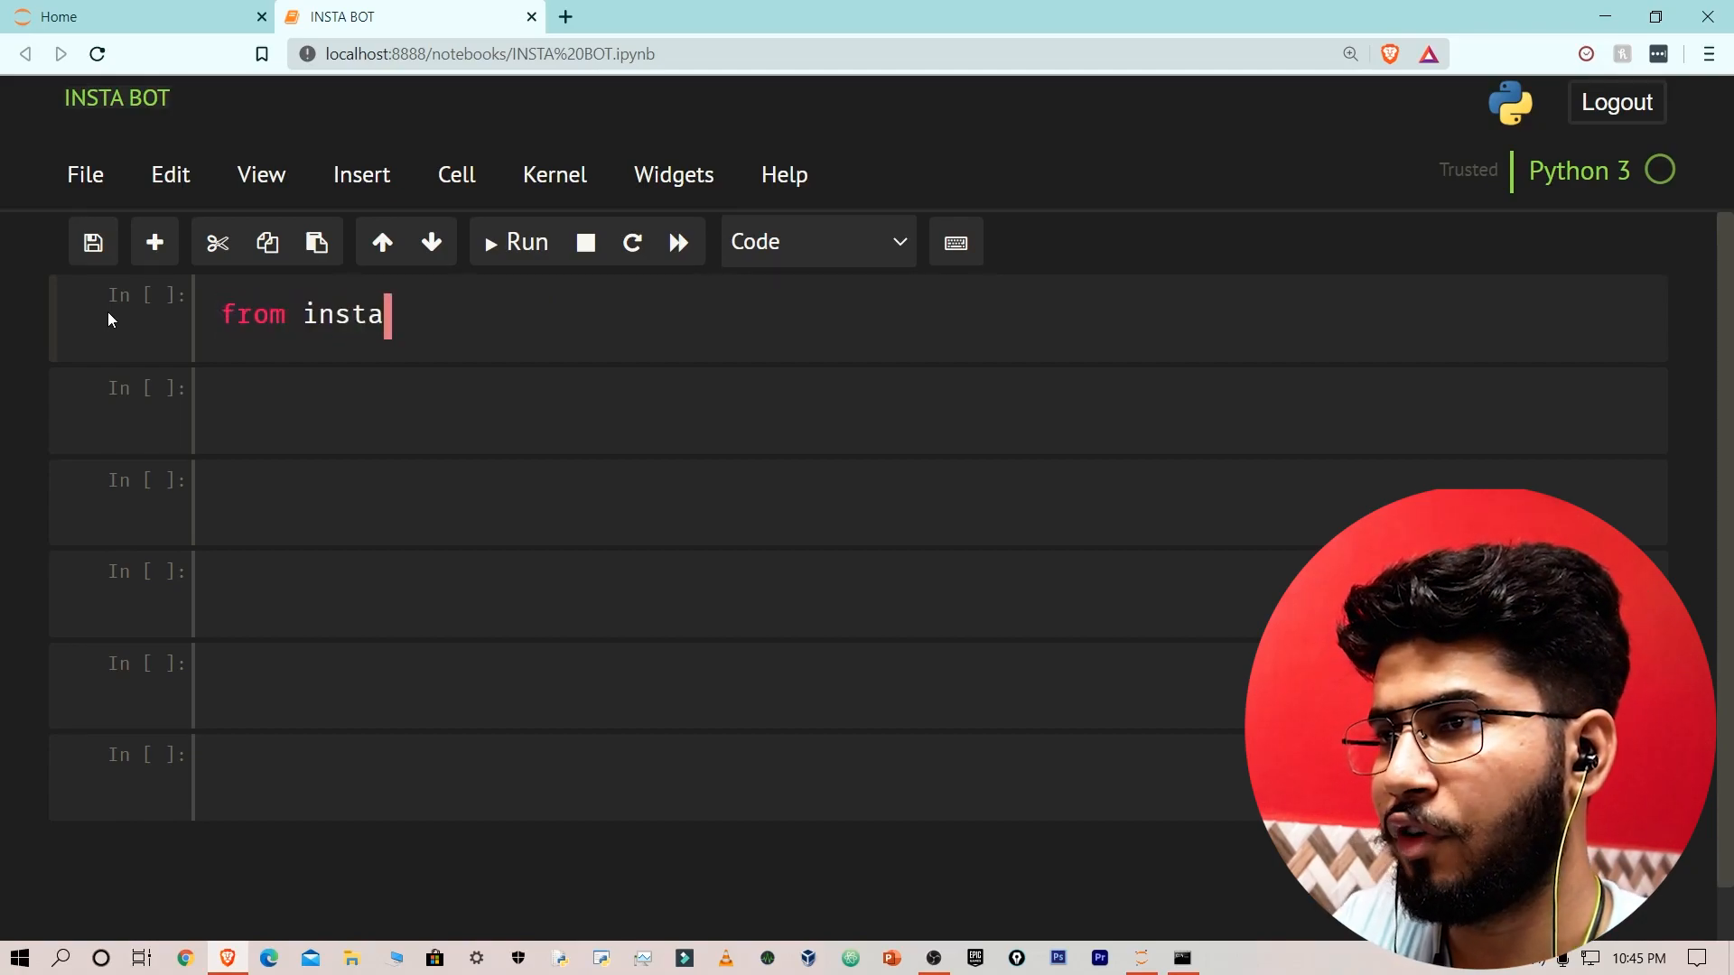
pyautogui.write('py')
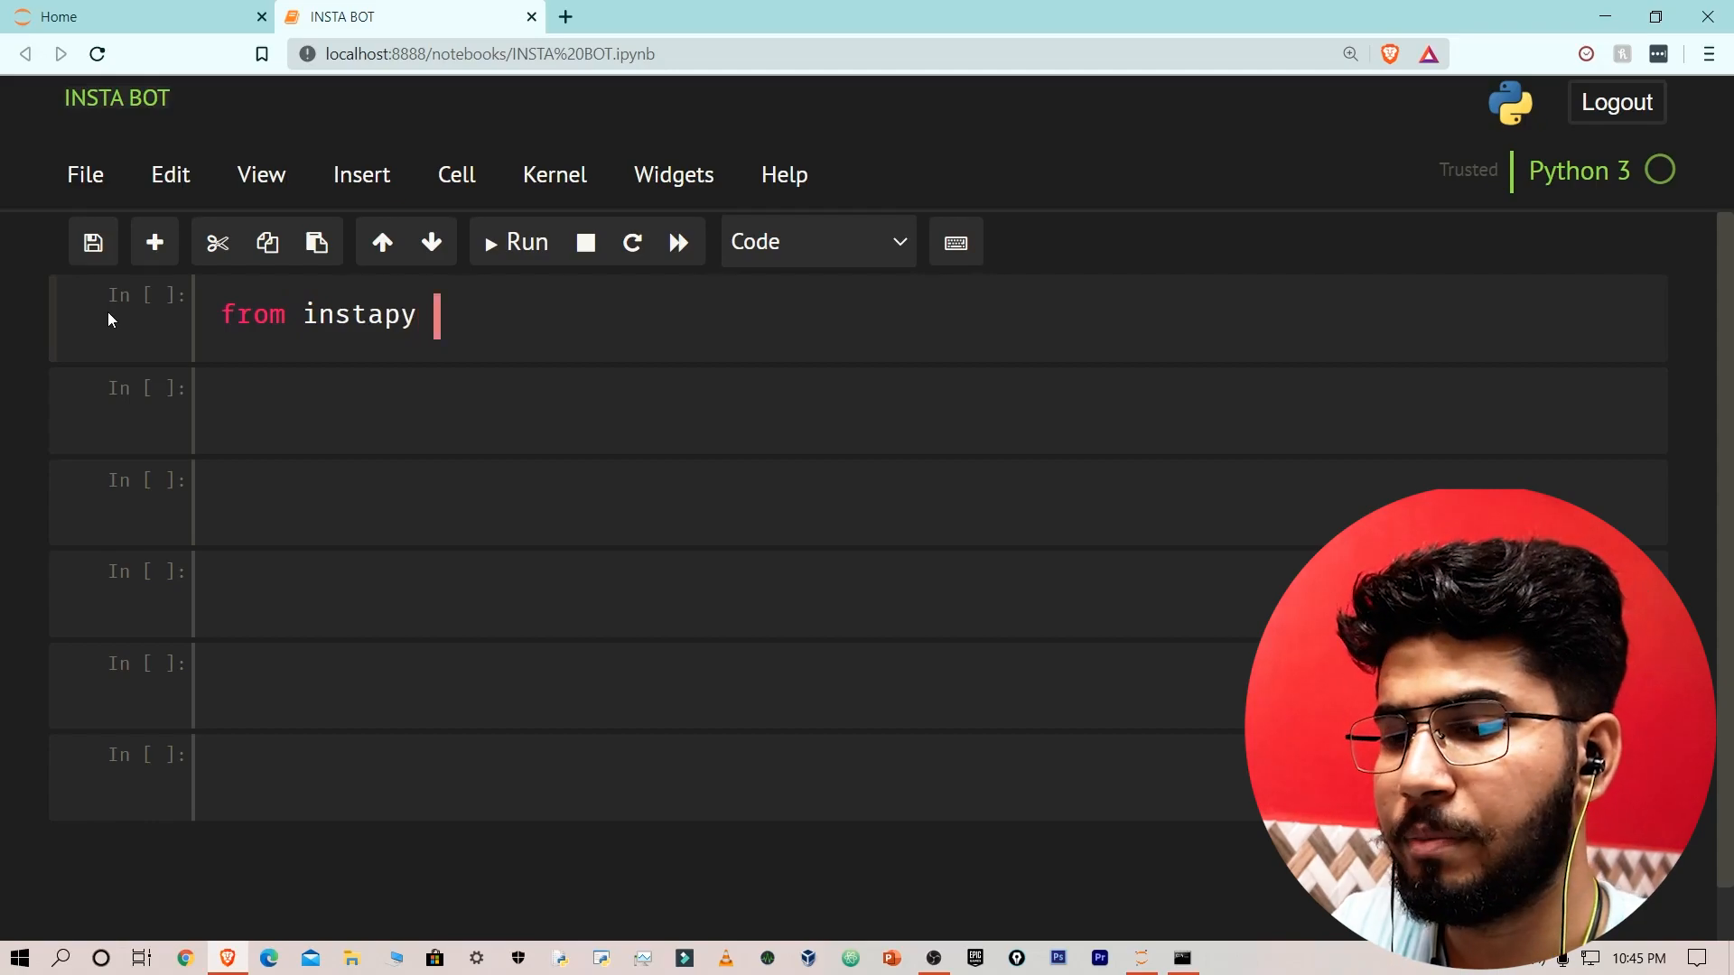
pyautogui.write('Inst')
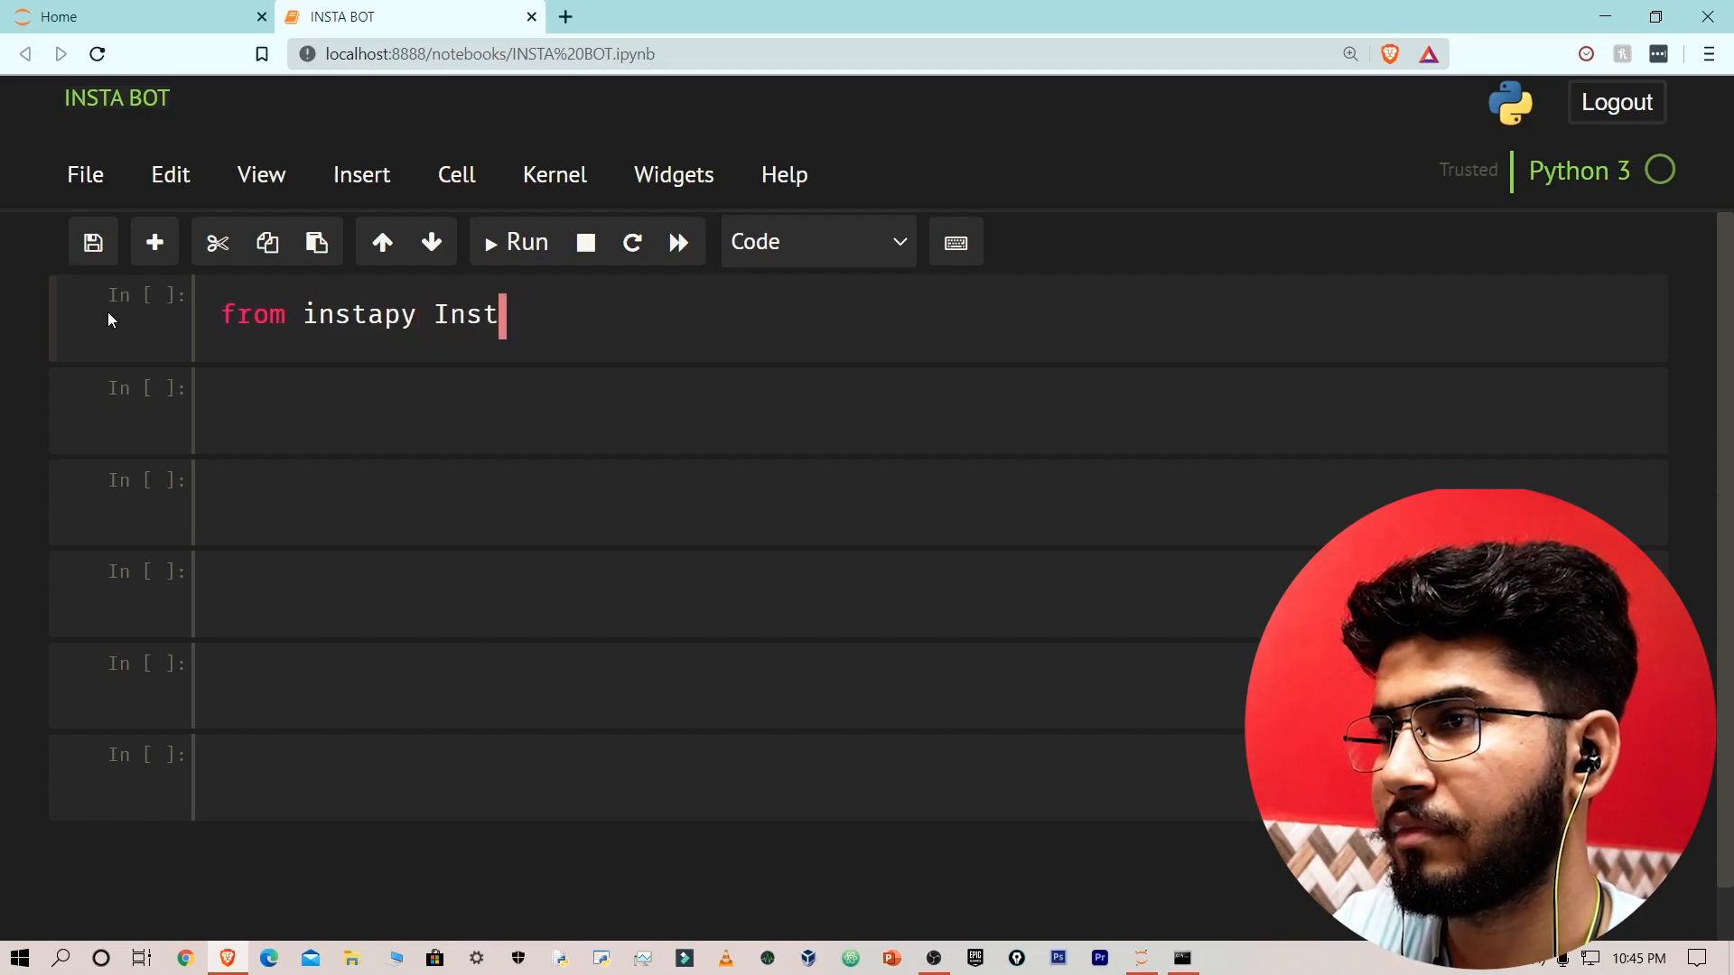
pyautogui.write('import')
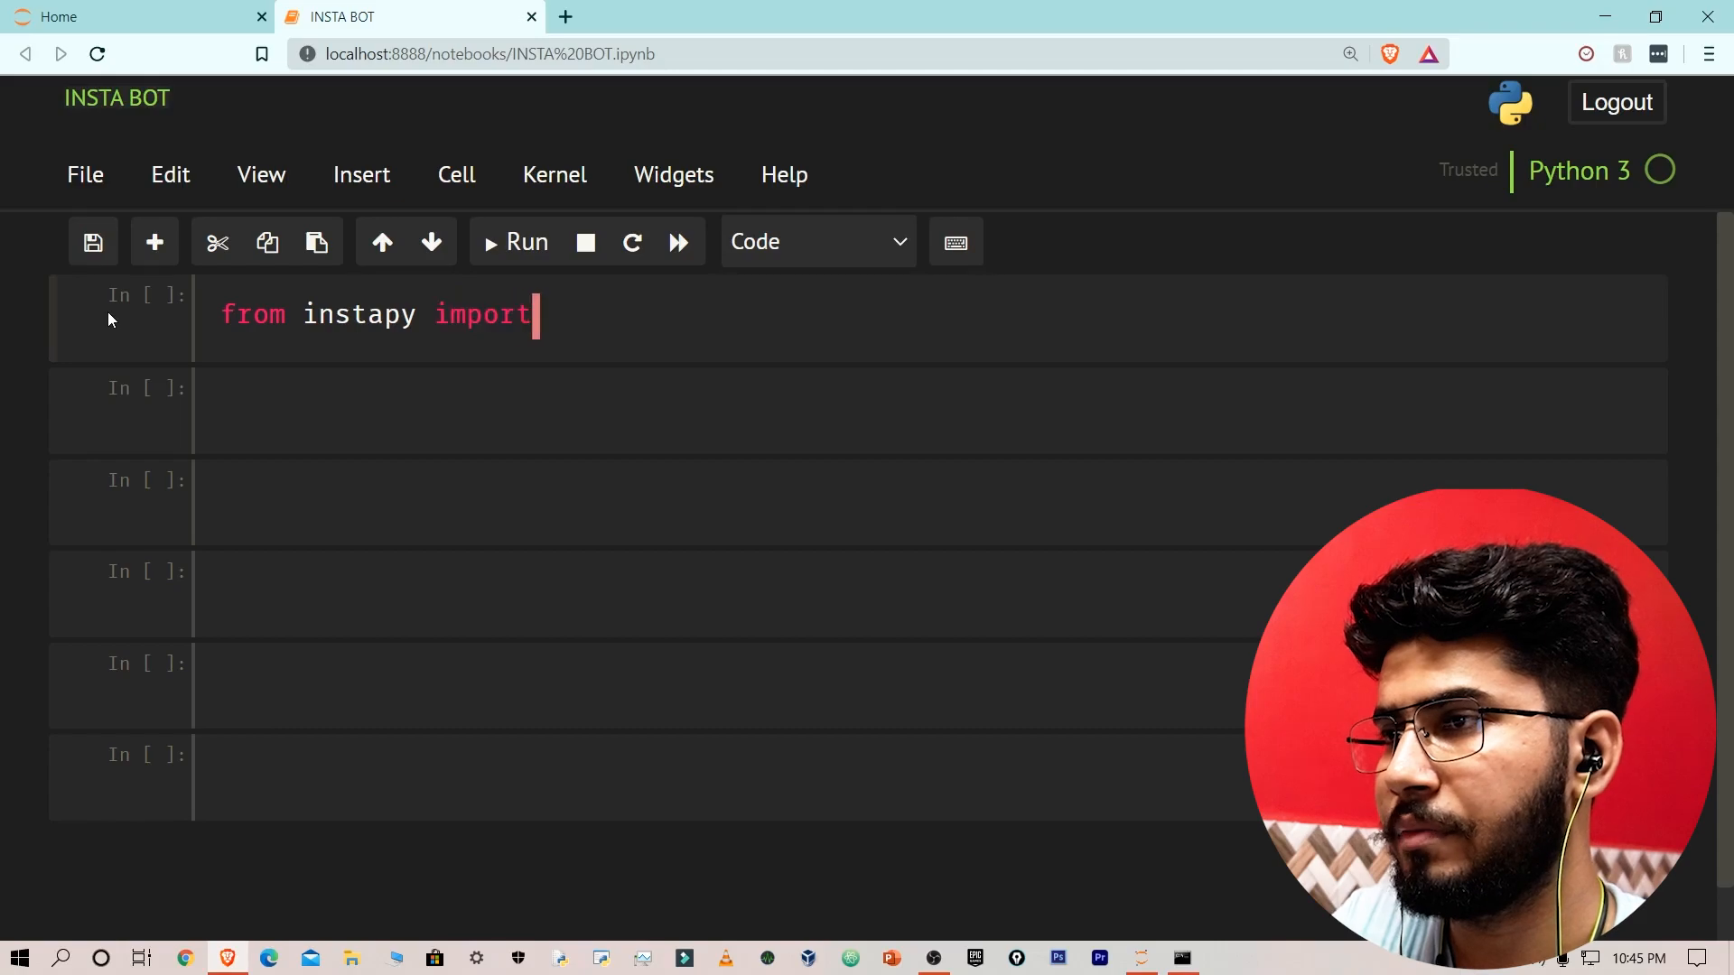
pyautogui.write('InstaPy')
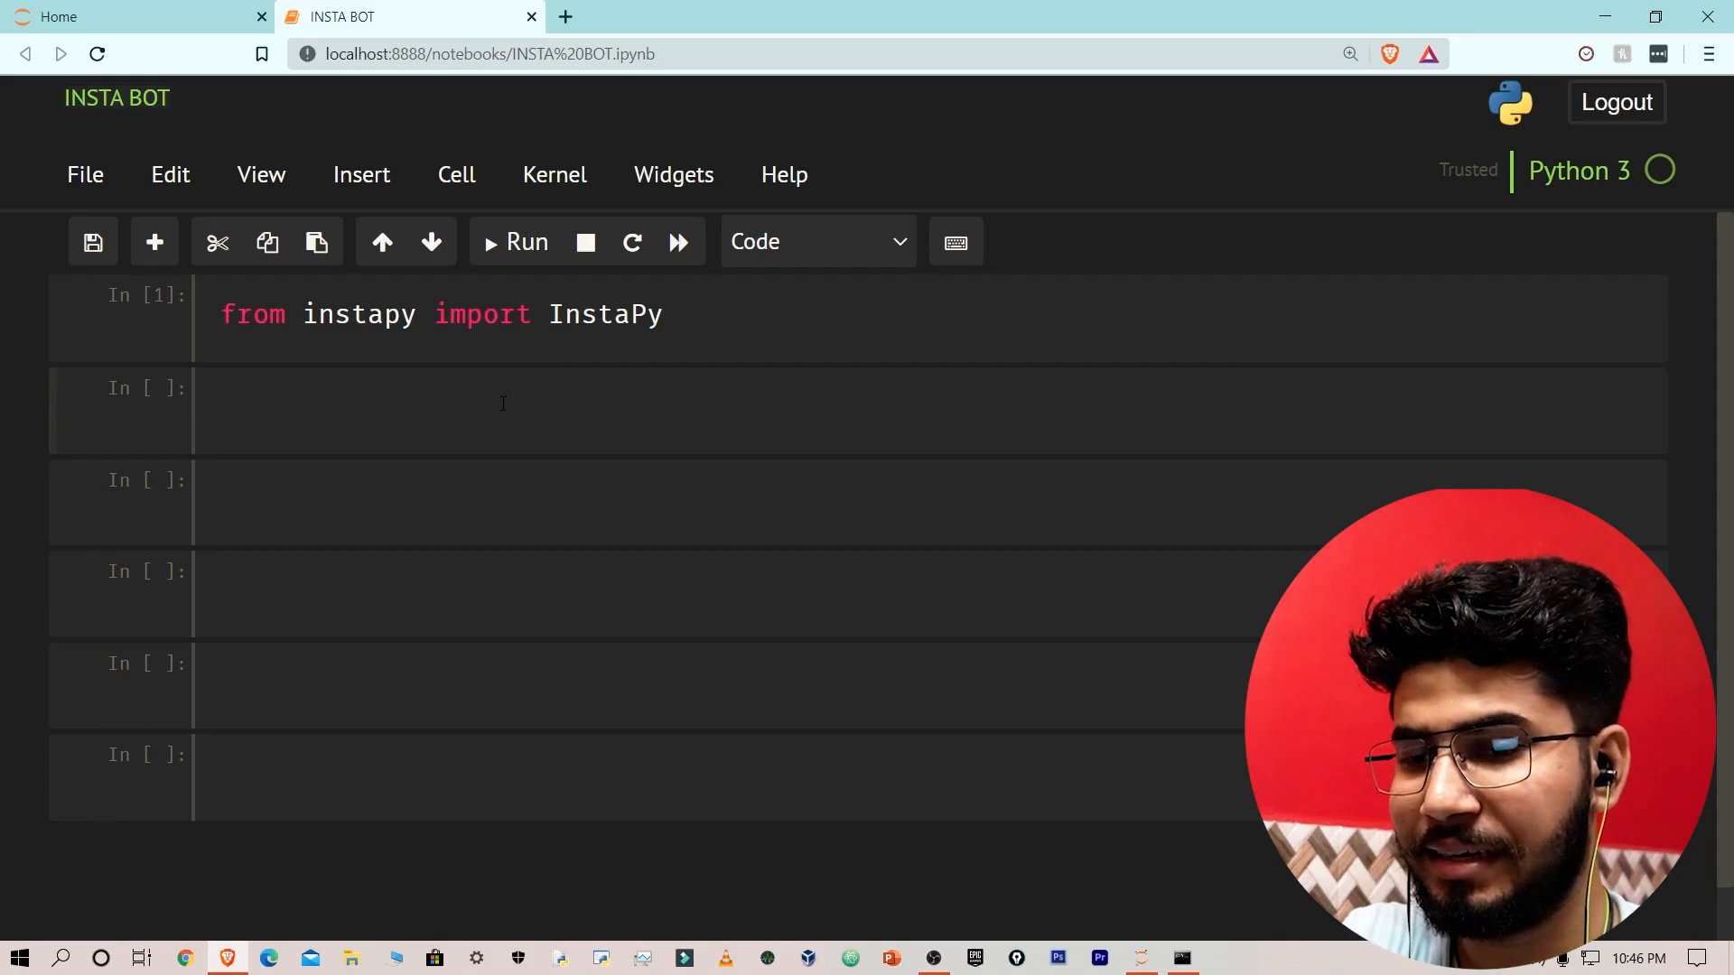
# Create session = InstaPy(username="", password="") with blank credentials in the second cell.
pyautogui.write('session =')
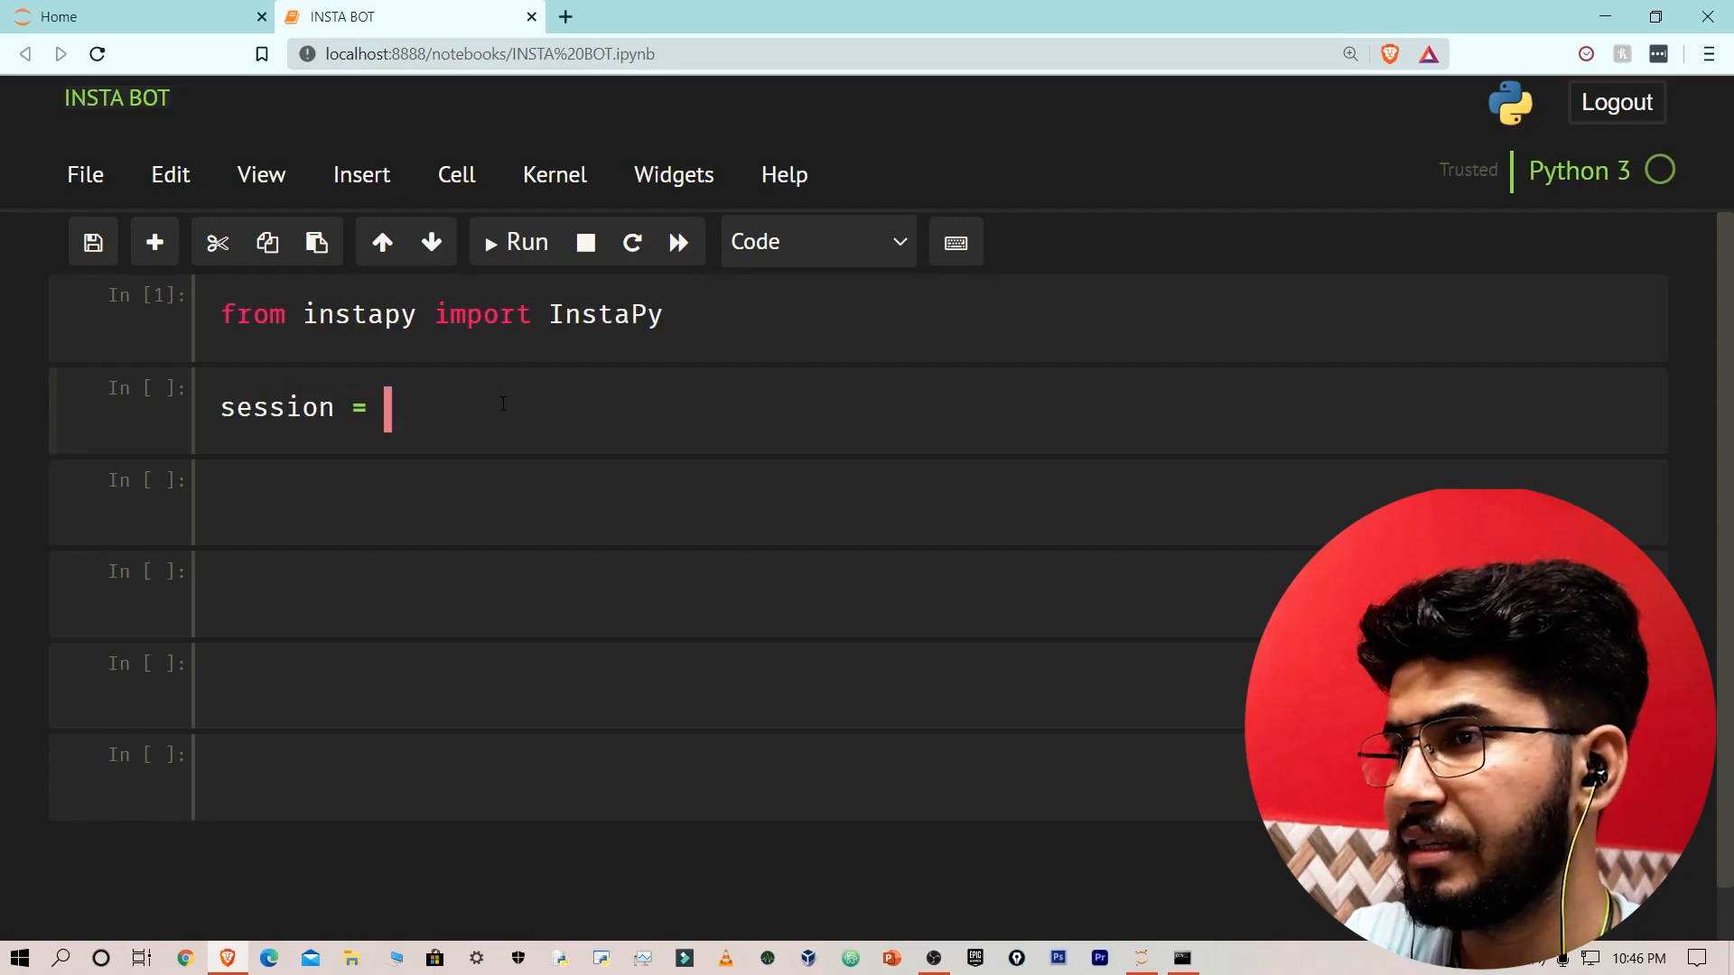
pyautogui.write('InstaPy(')
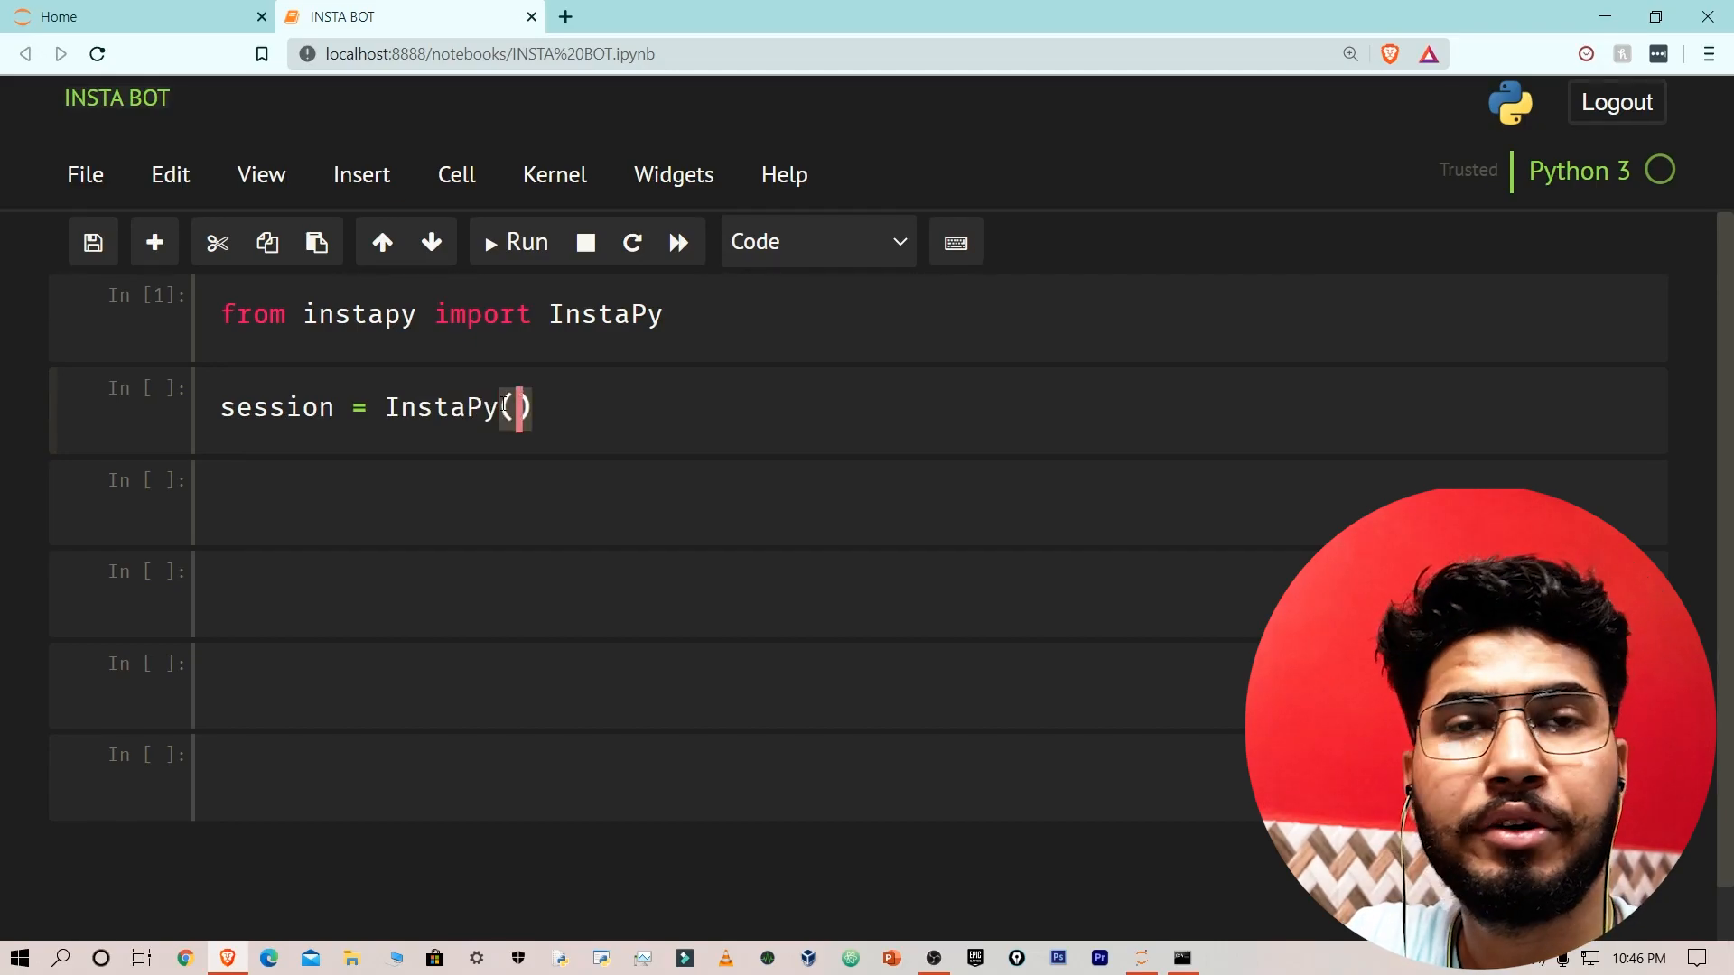
pyautogui.write('use')
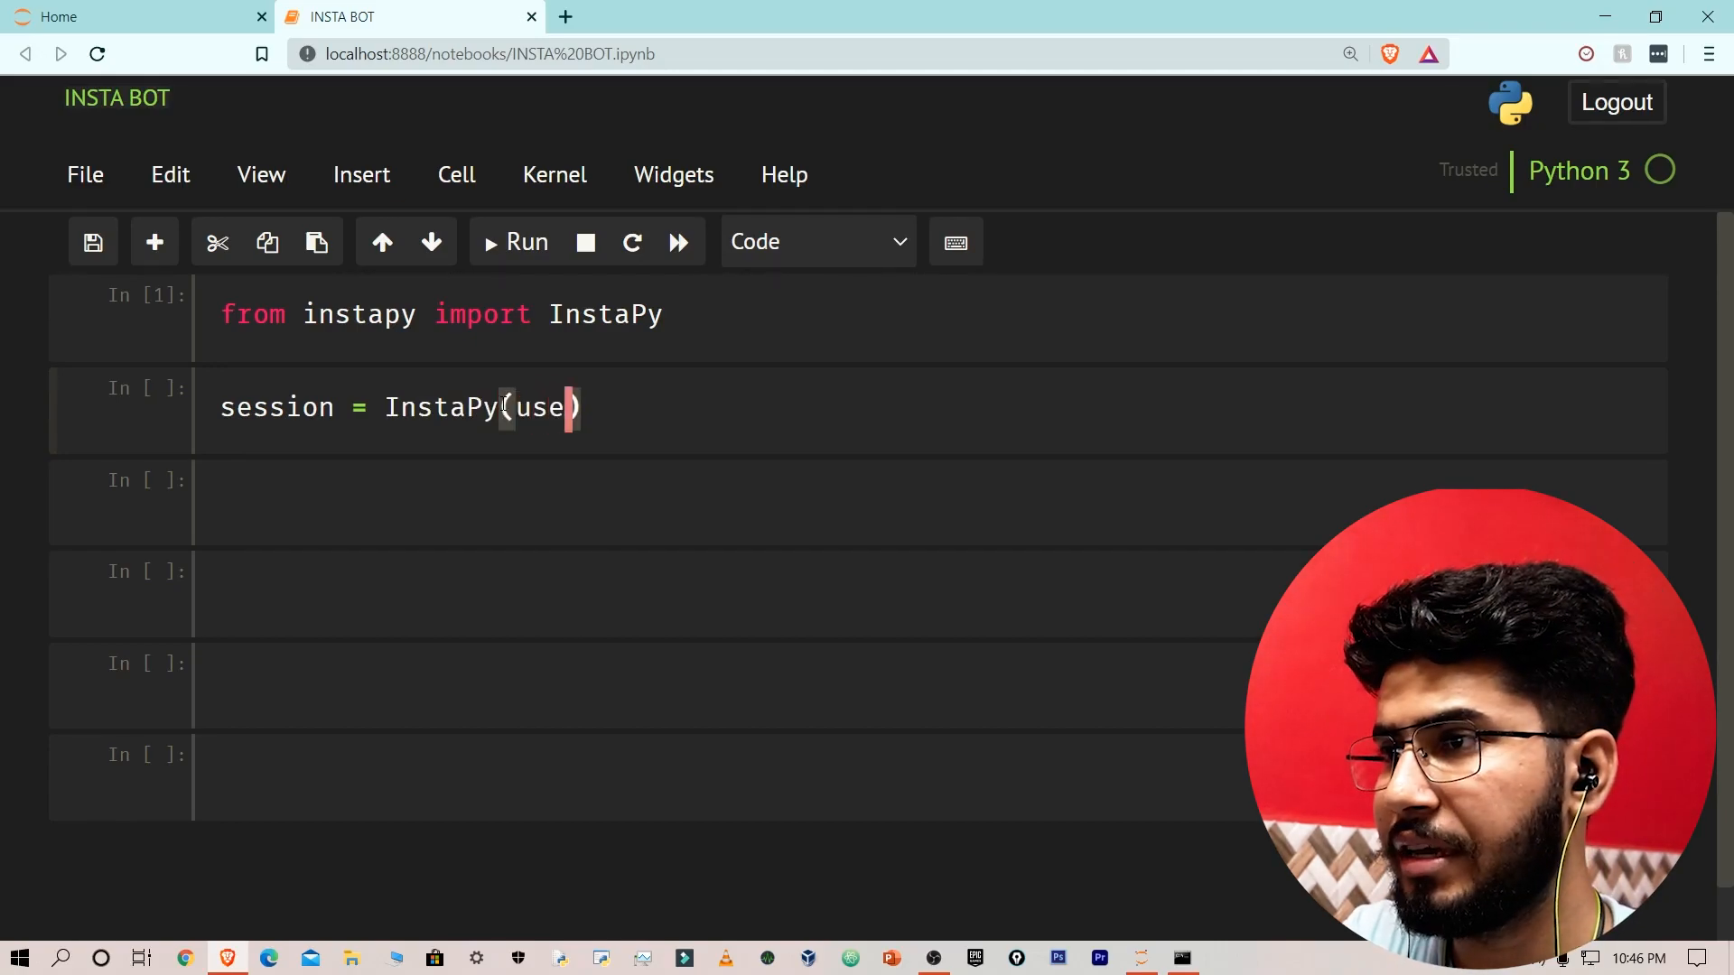
pyautogui.write('rname')
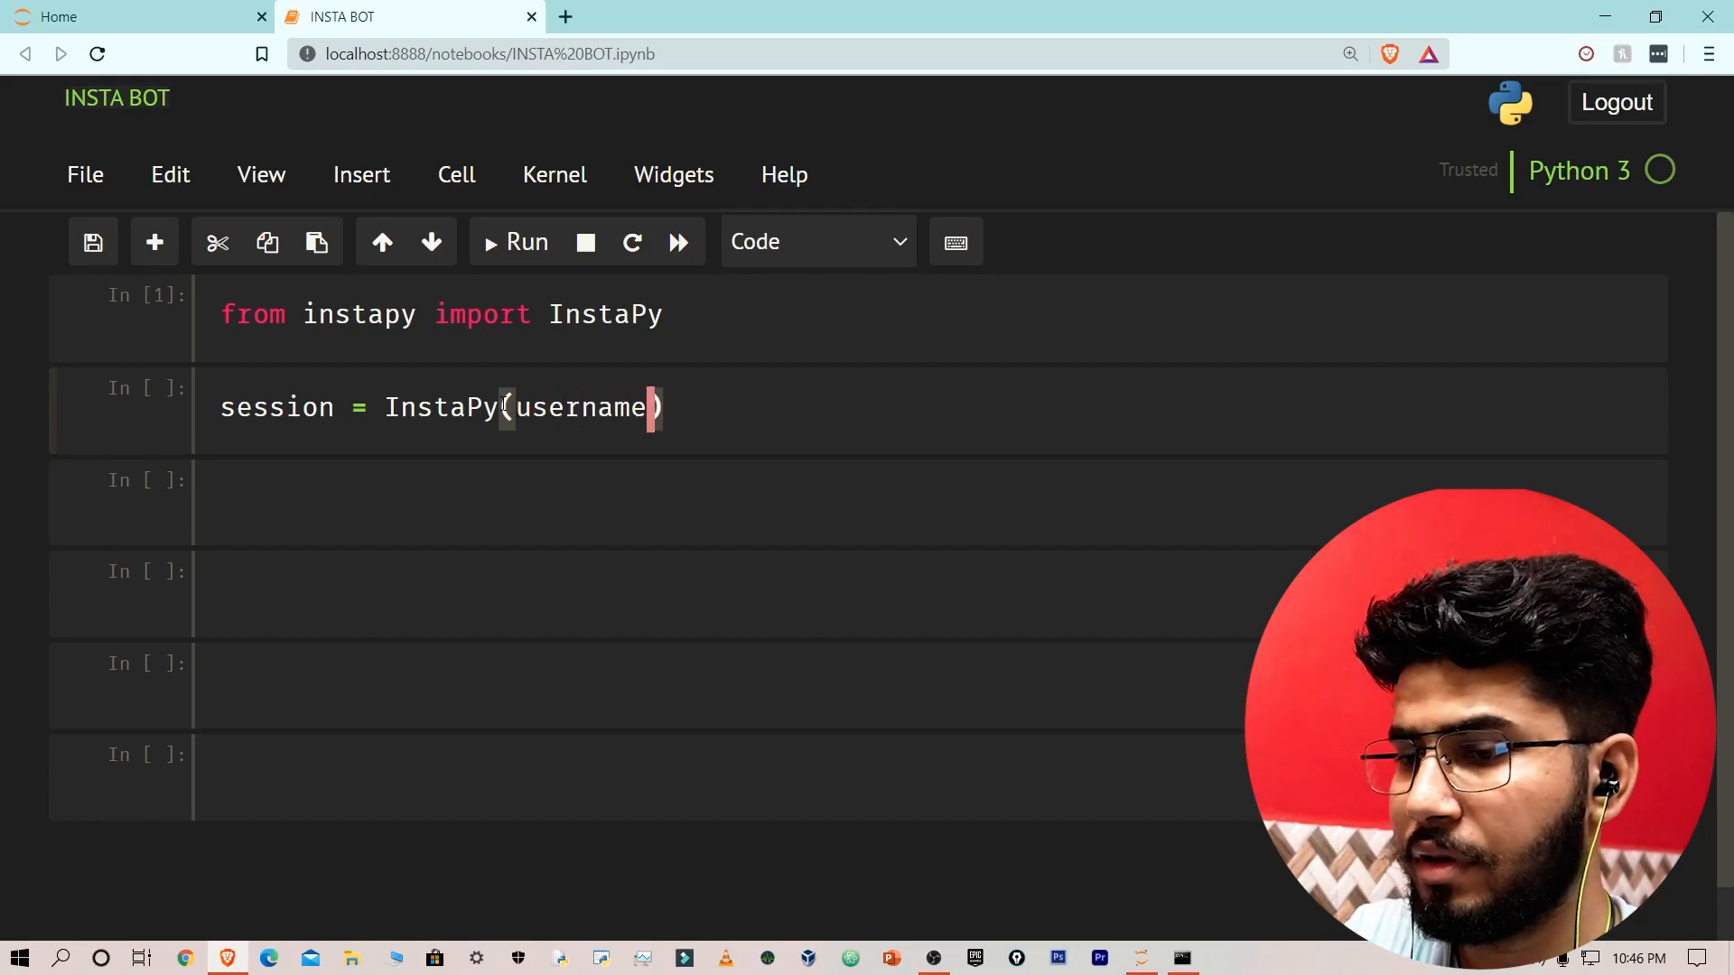
pyautogui.write('="')
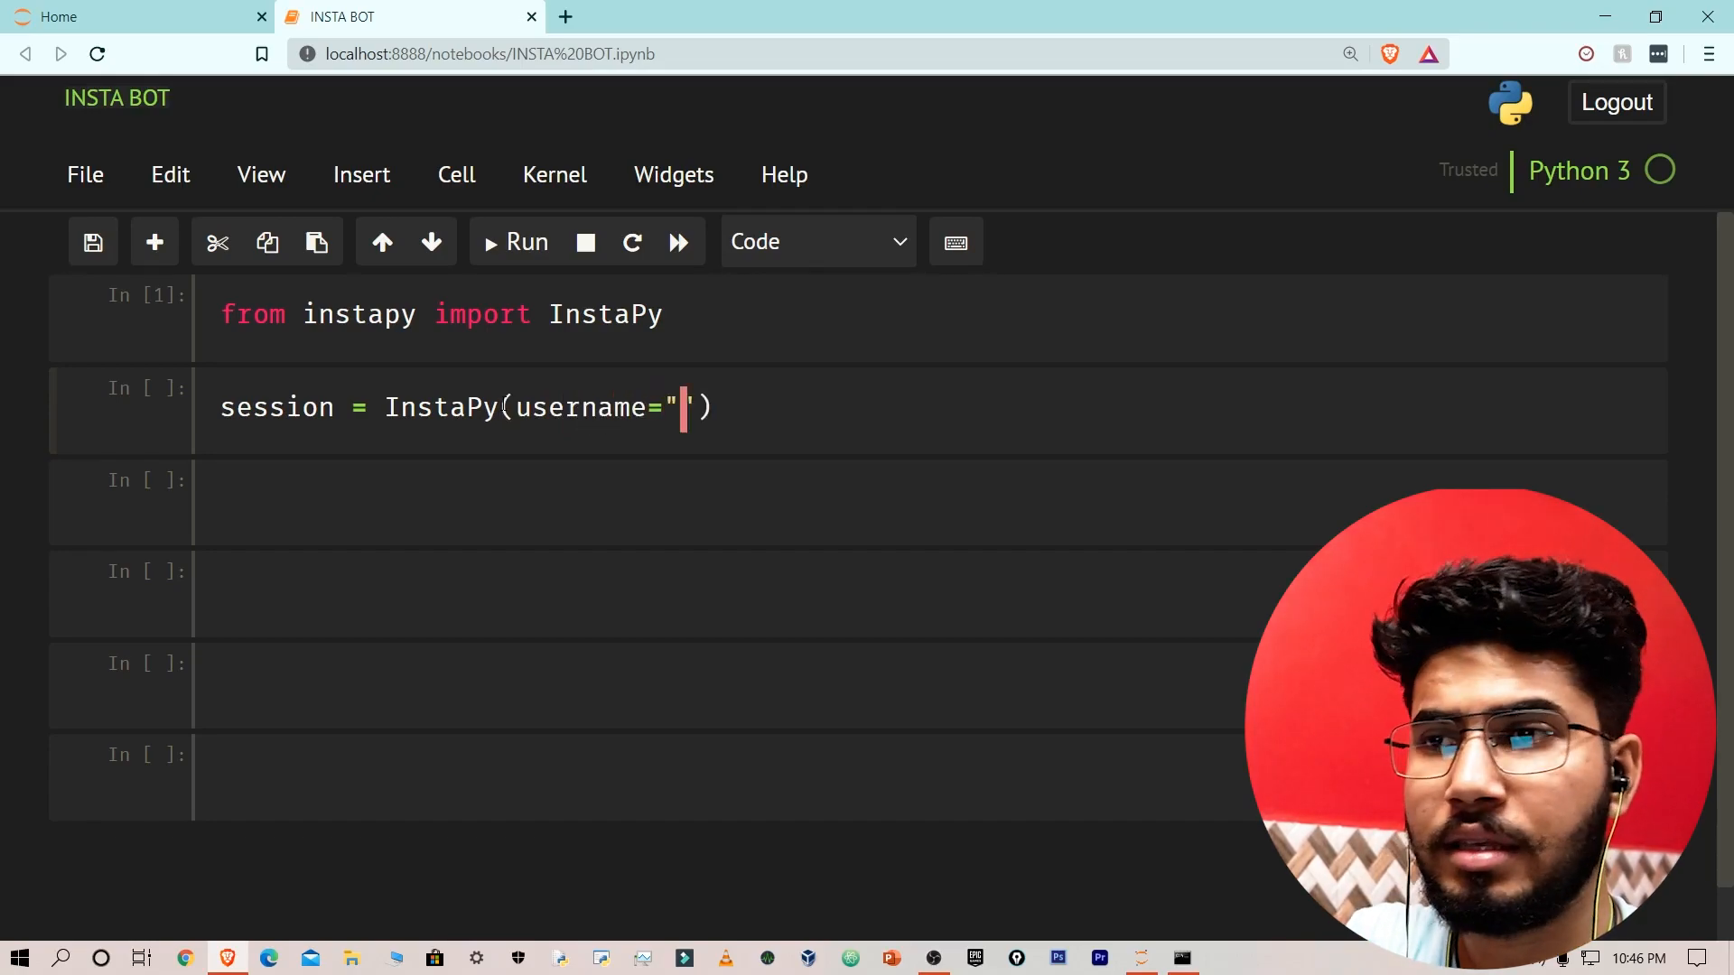
pyautogui.write(',')
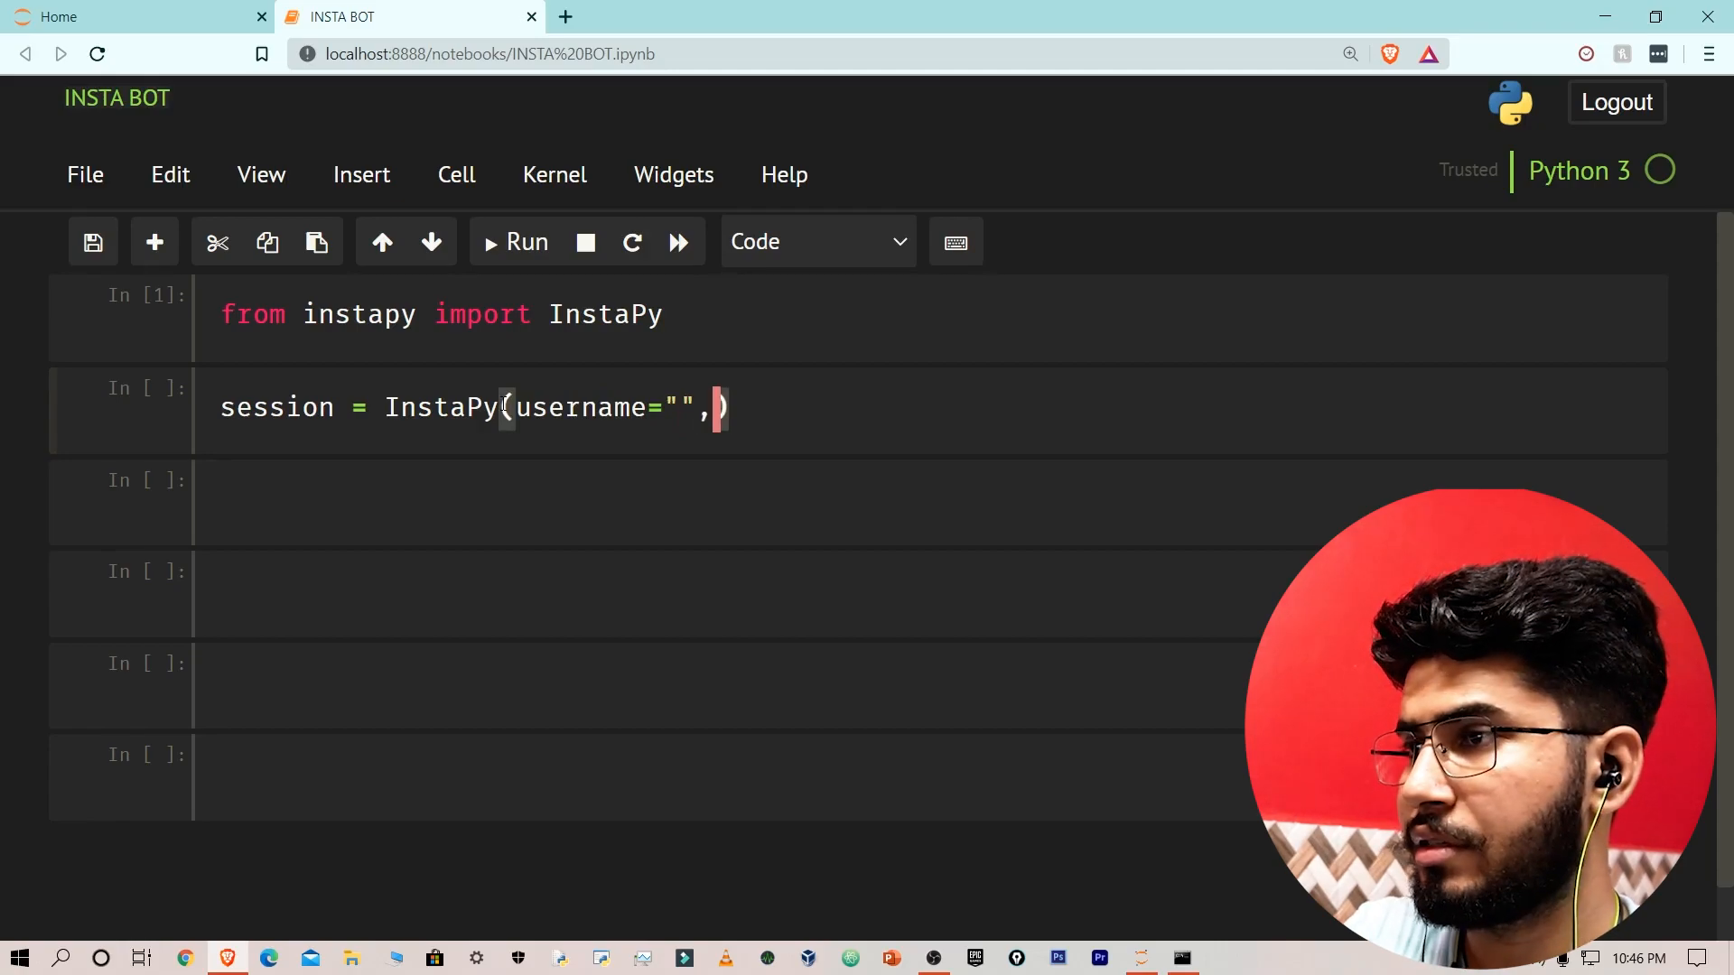
pyautogui.write('passwor')
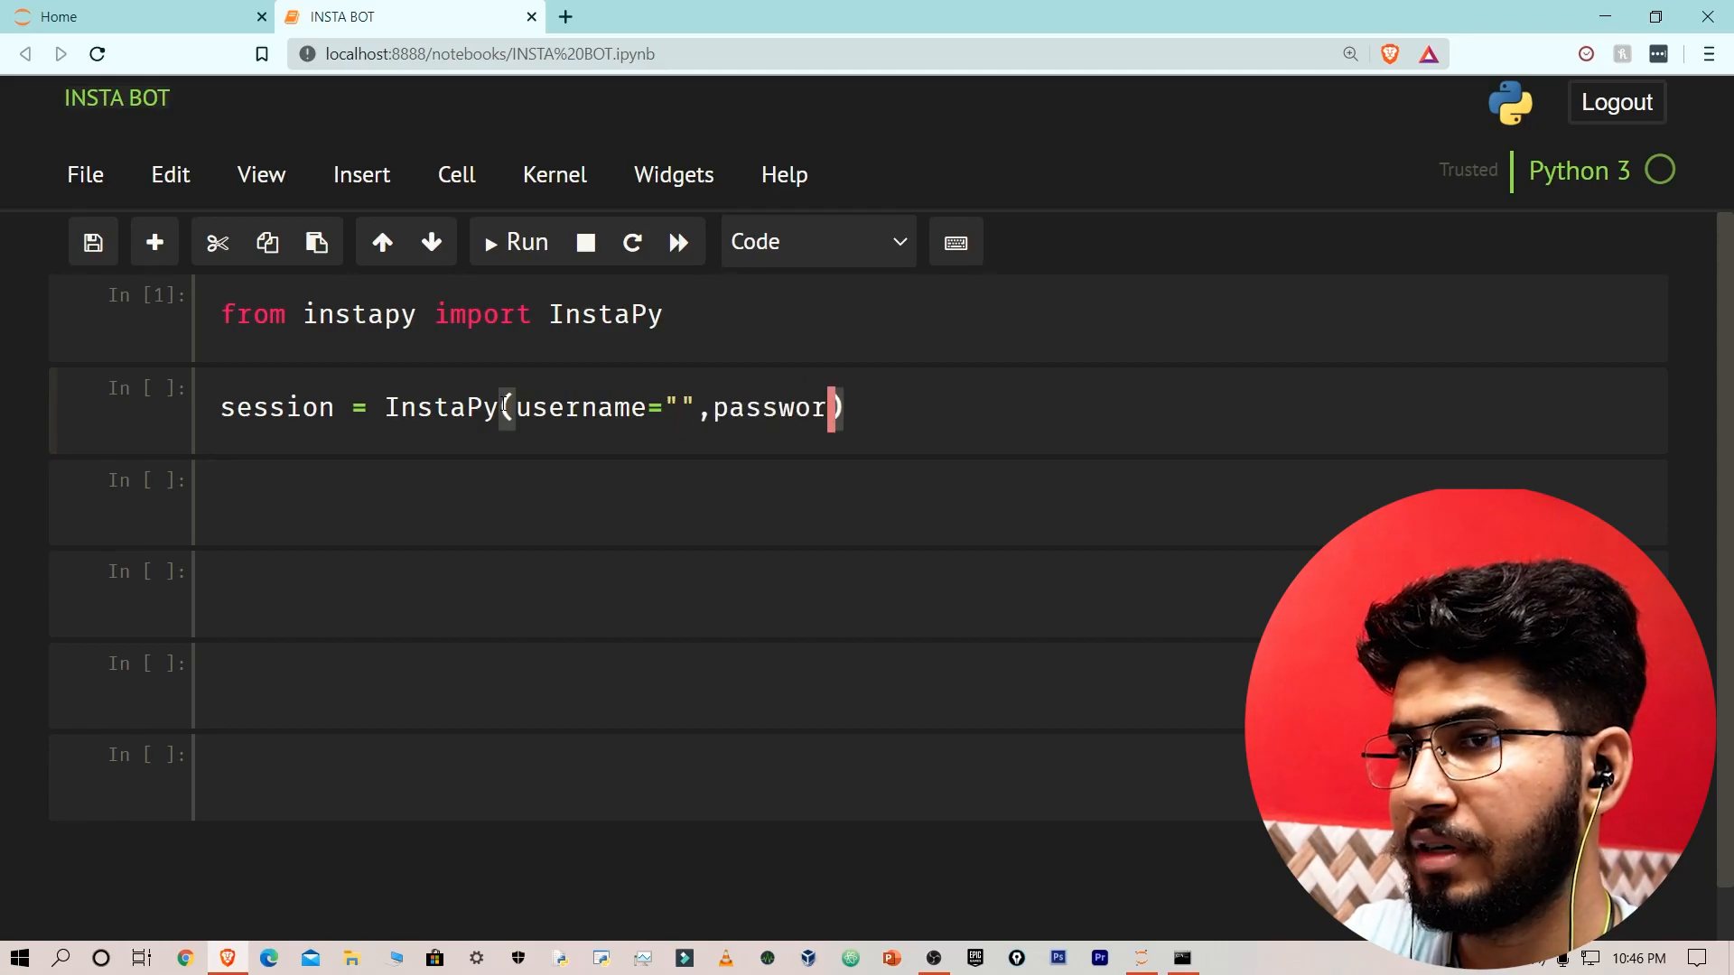
pyautogui.write('=')
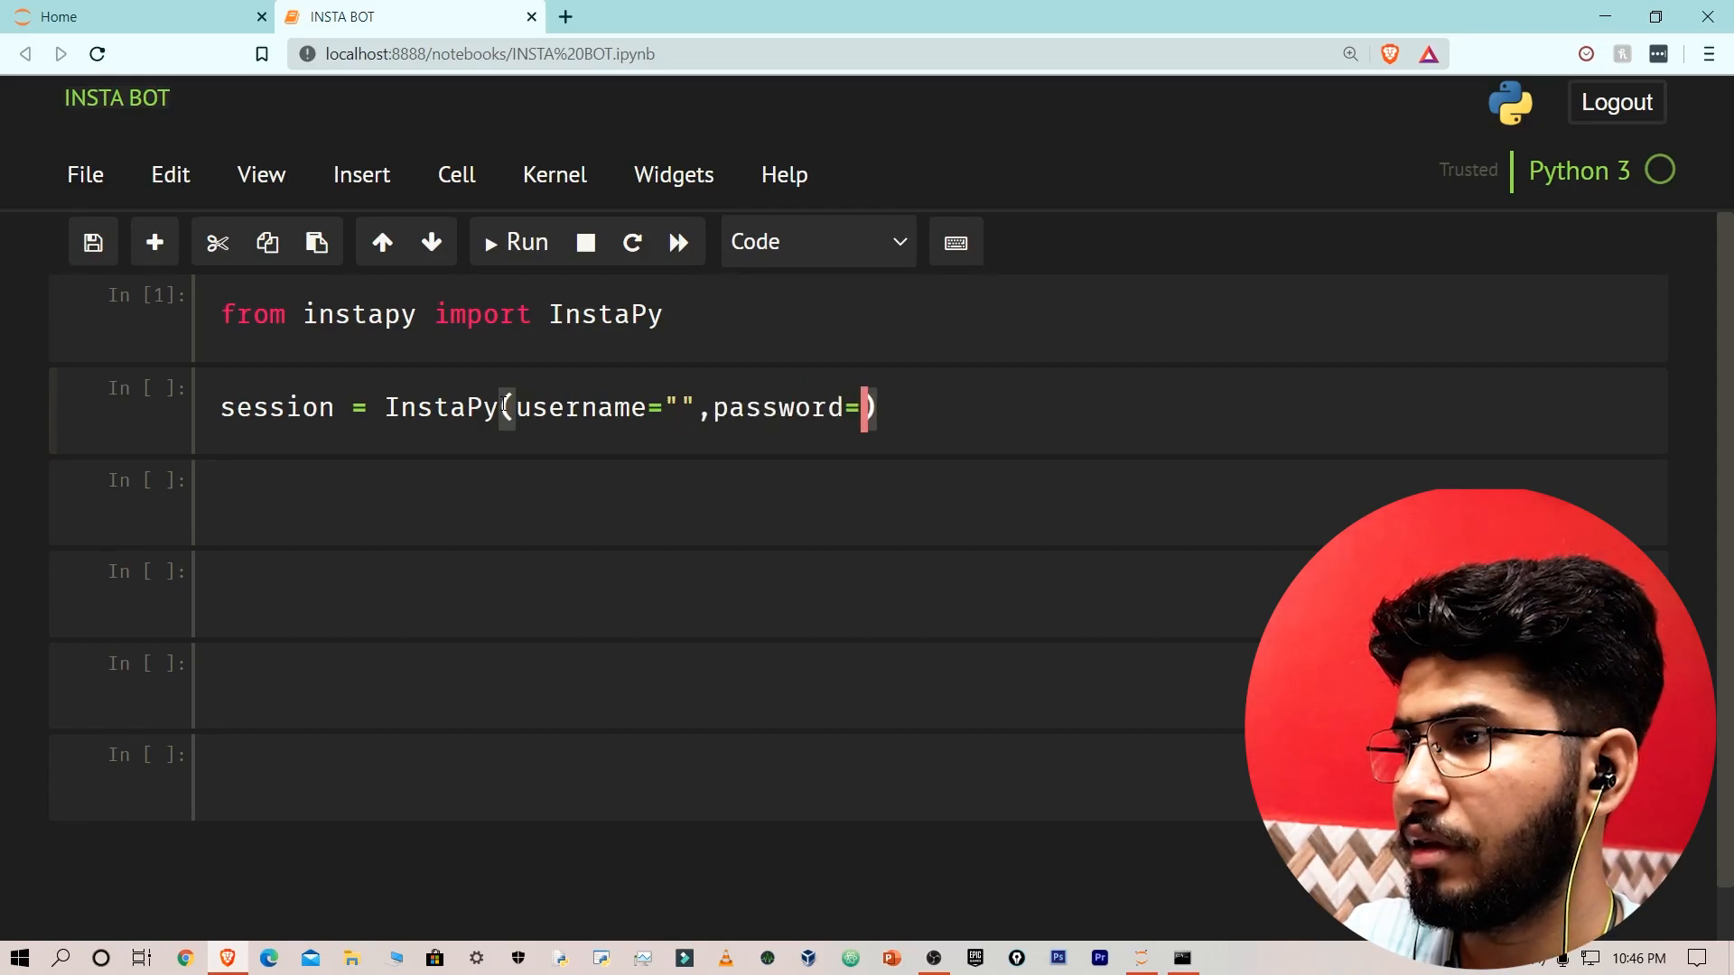
pyautogui.write('""')
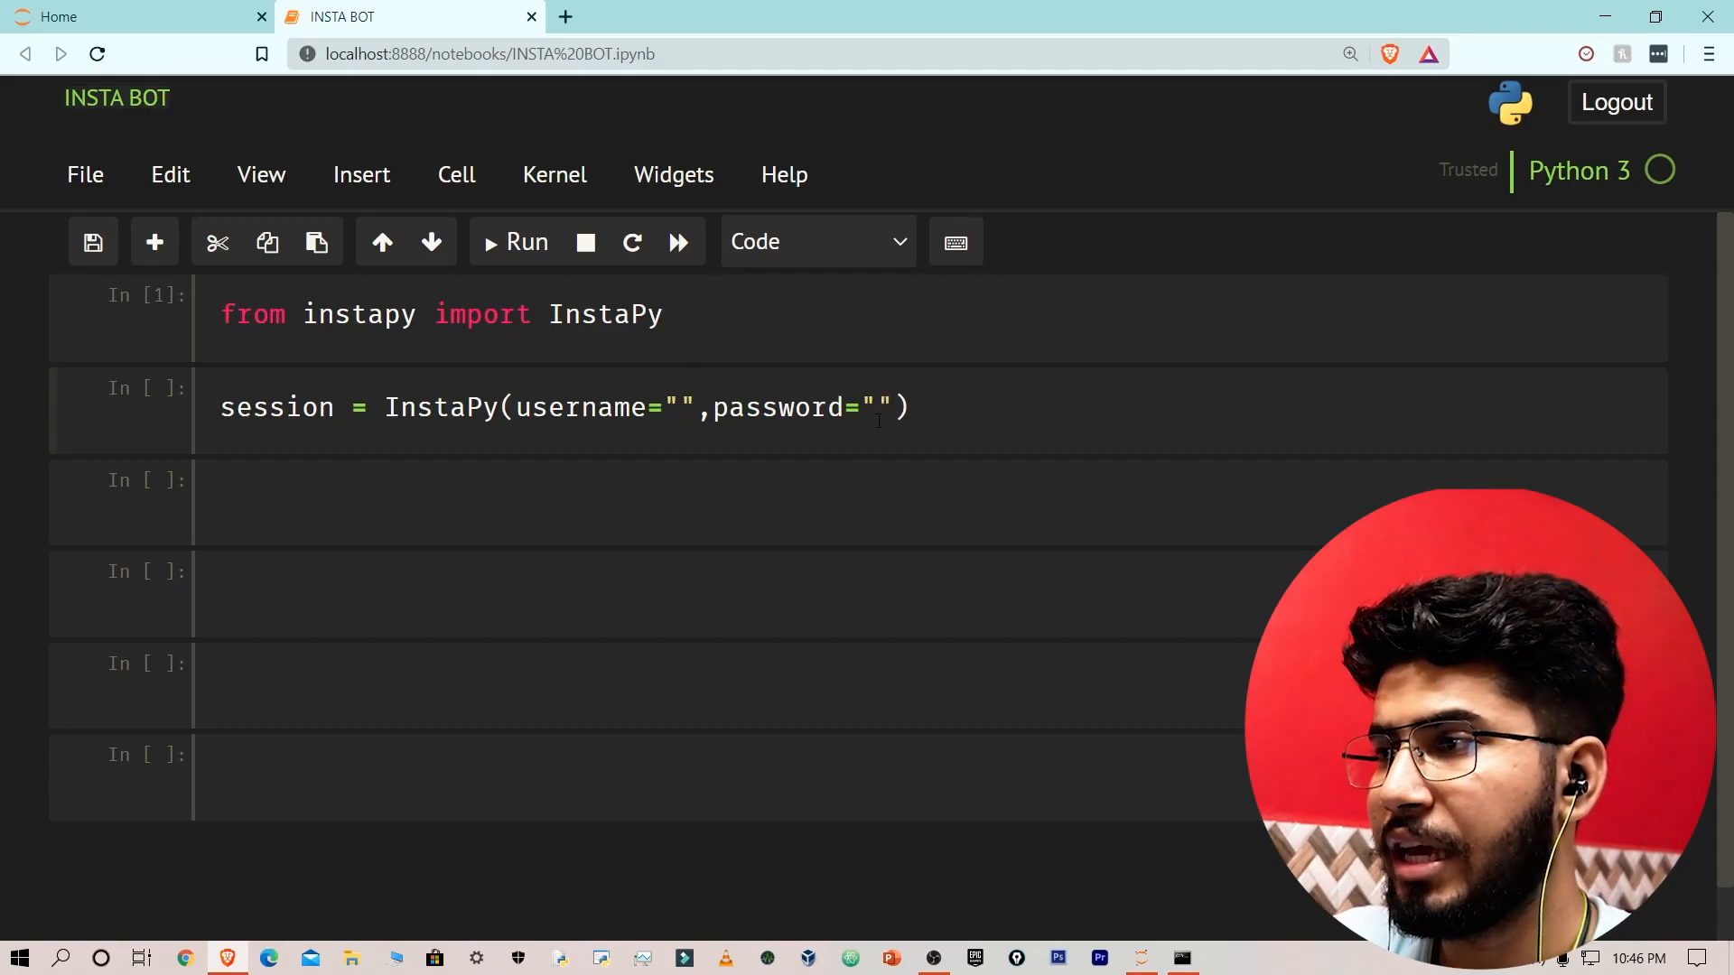
# Add session.login() on the next line.
pyautogui.write('session.')
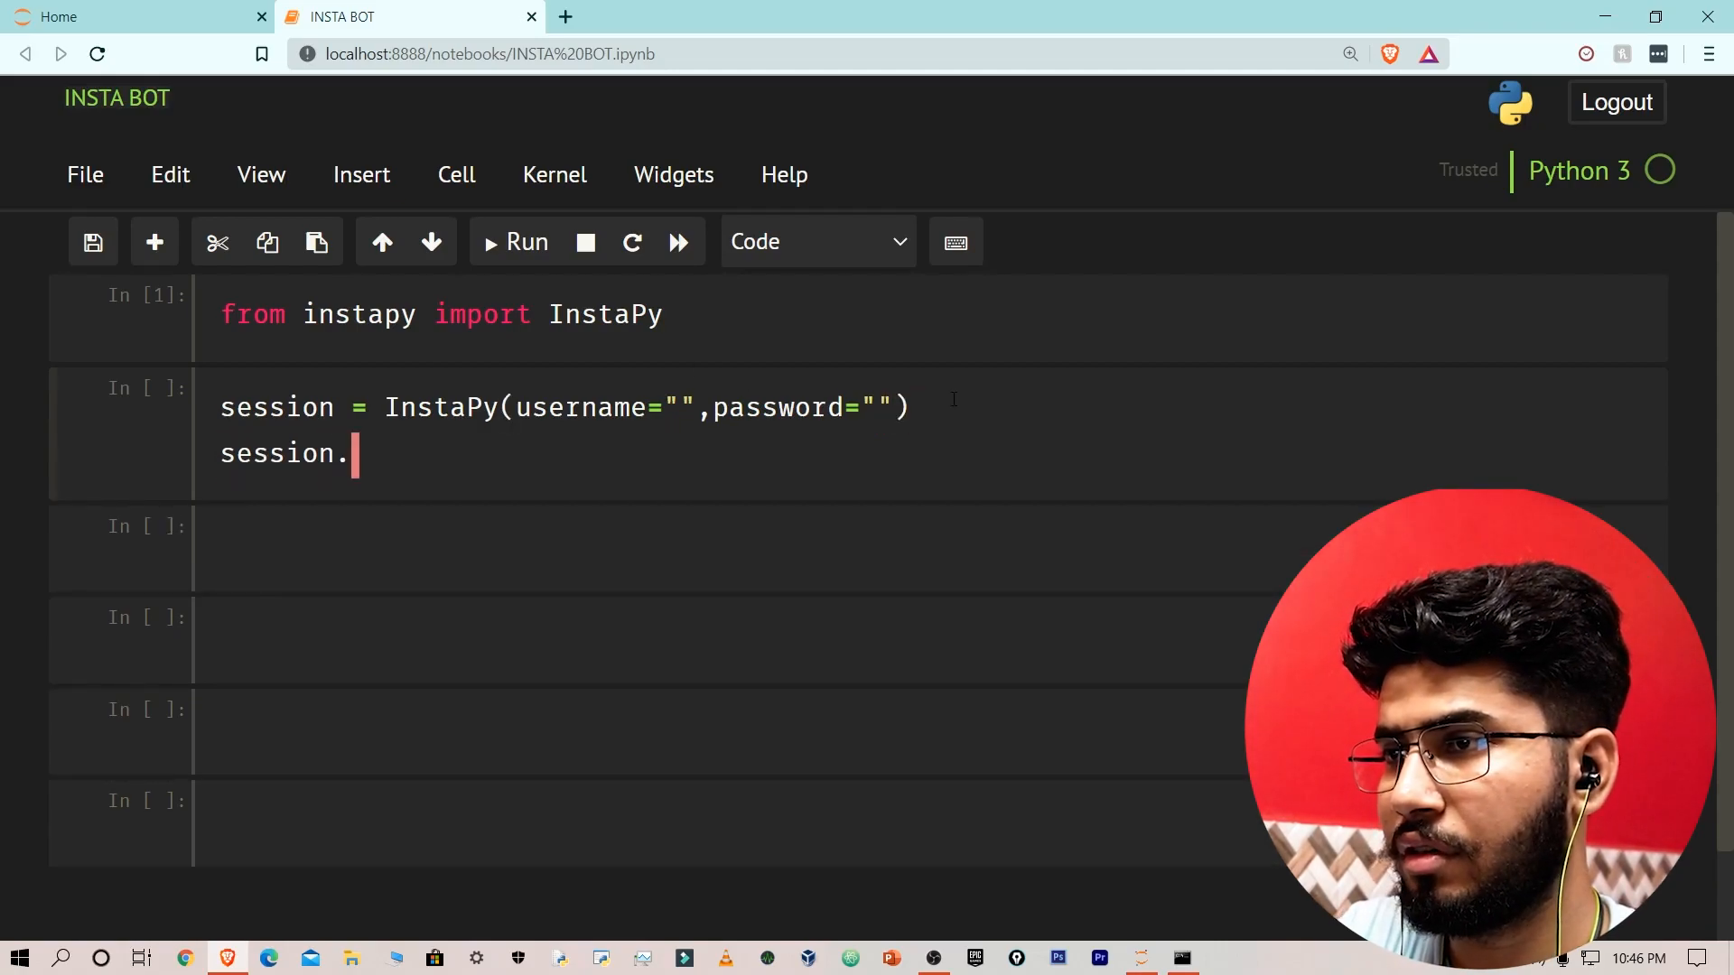
pyautogui.write('login()')
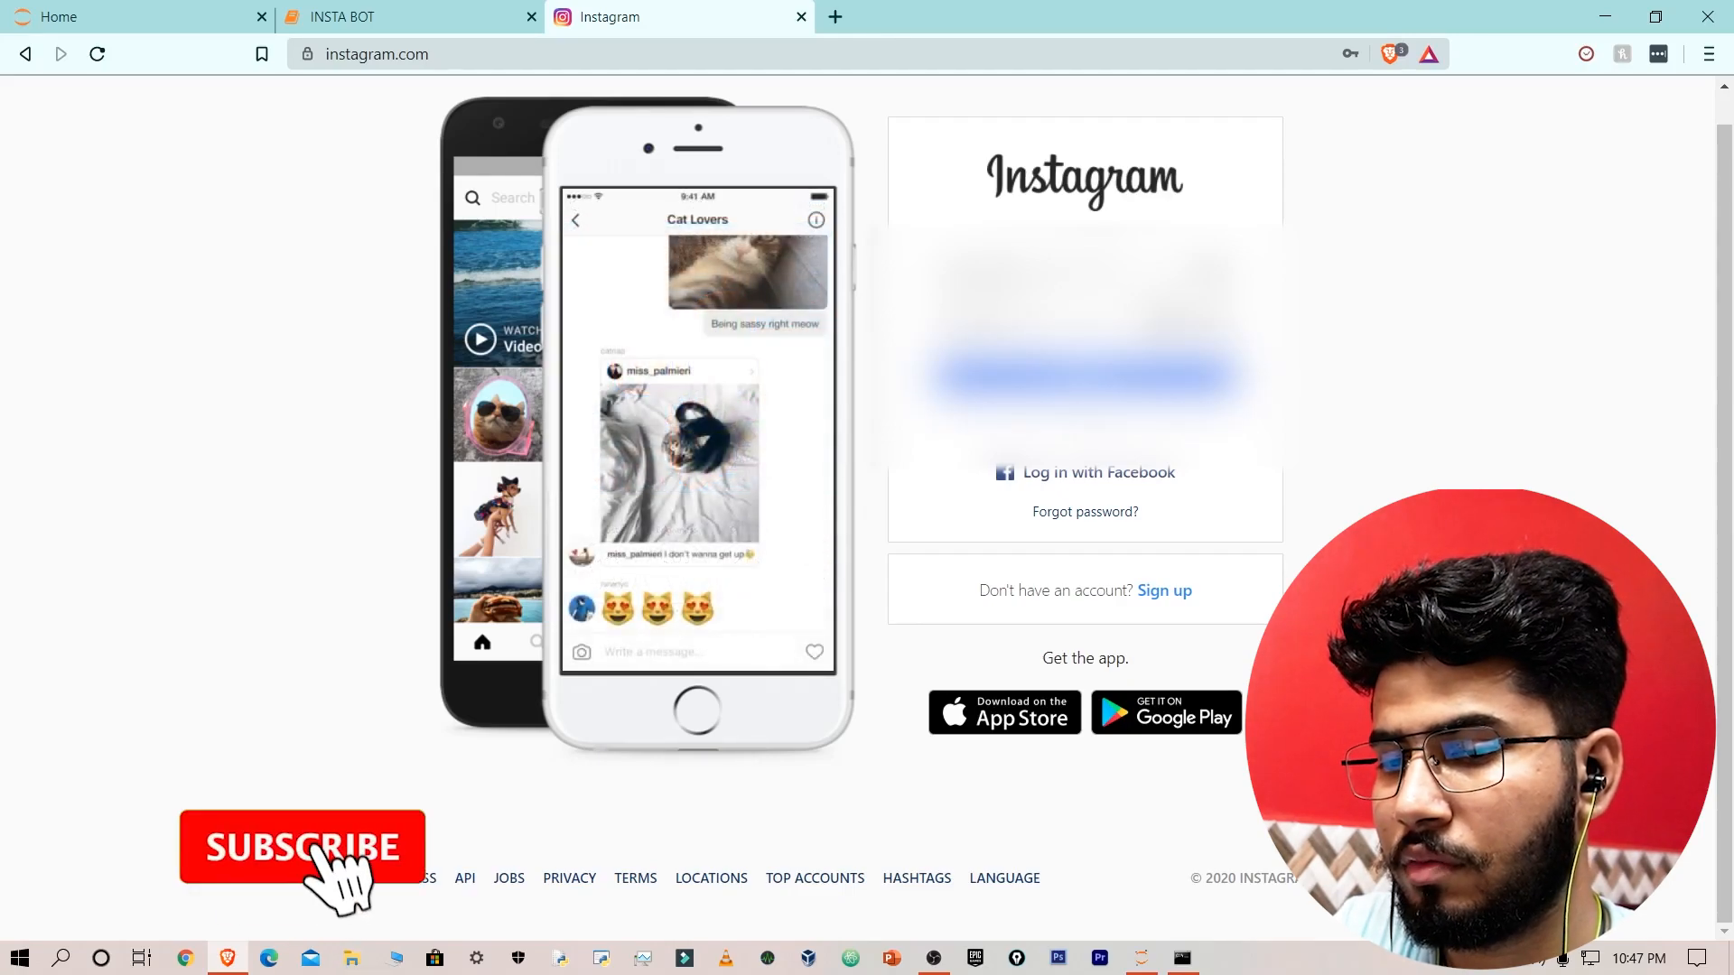
# Log into Instagram and decline saving the login info.
pyautogui.click(301, 845)
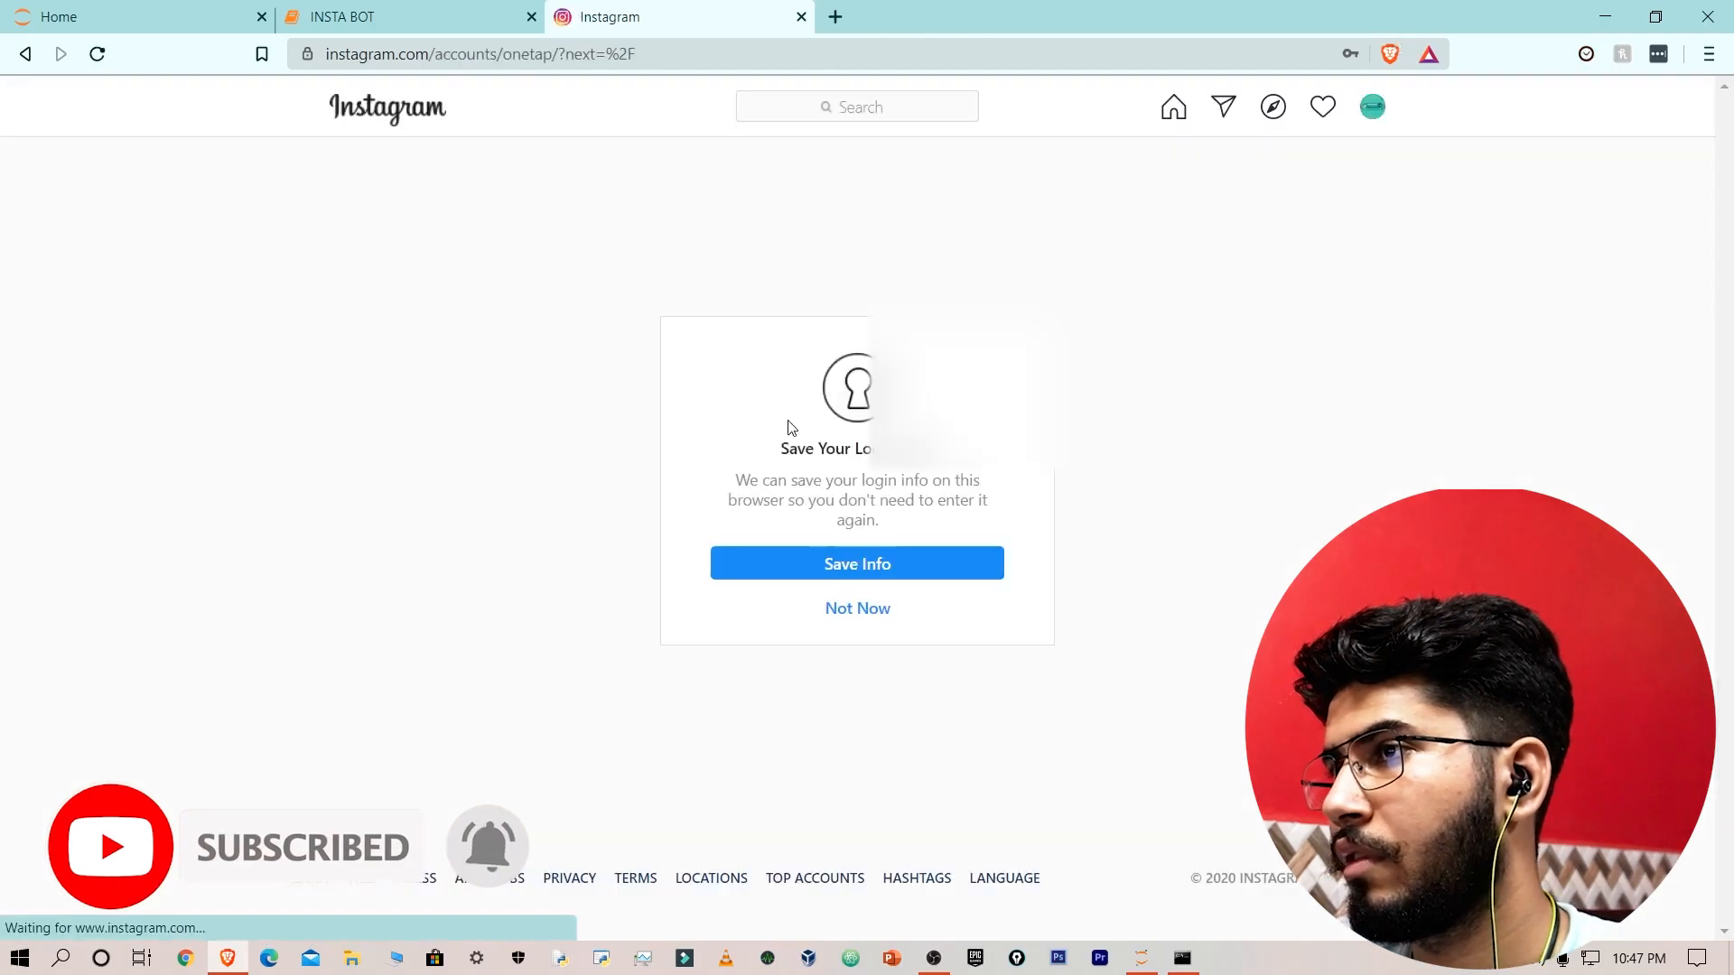
pyautogui.click(856, 608)
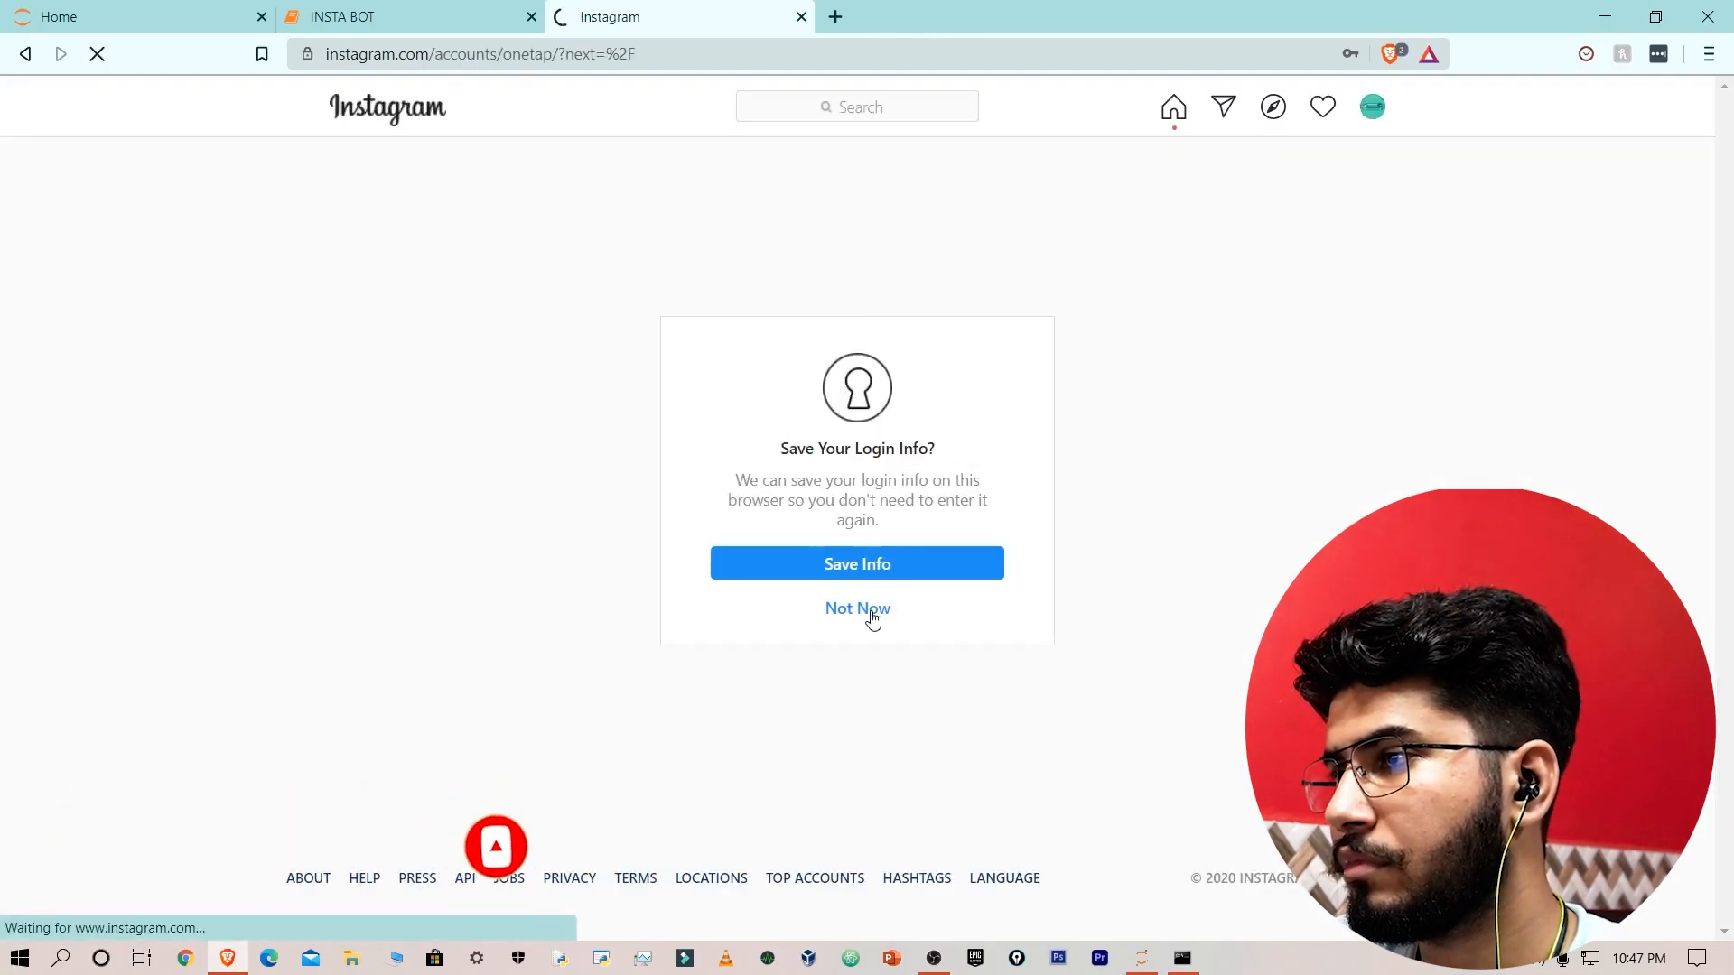
pyautogui.click(856, 609)
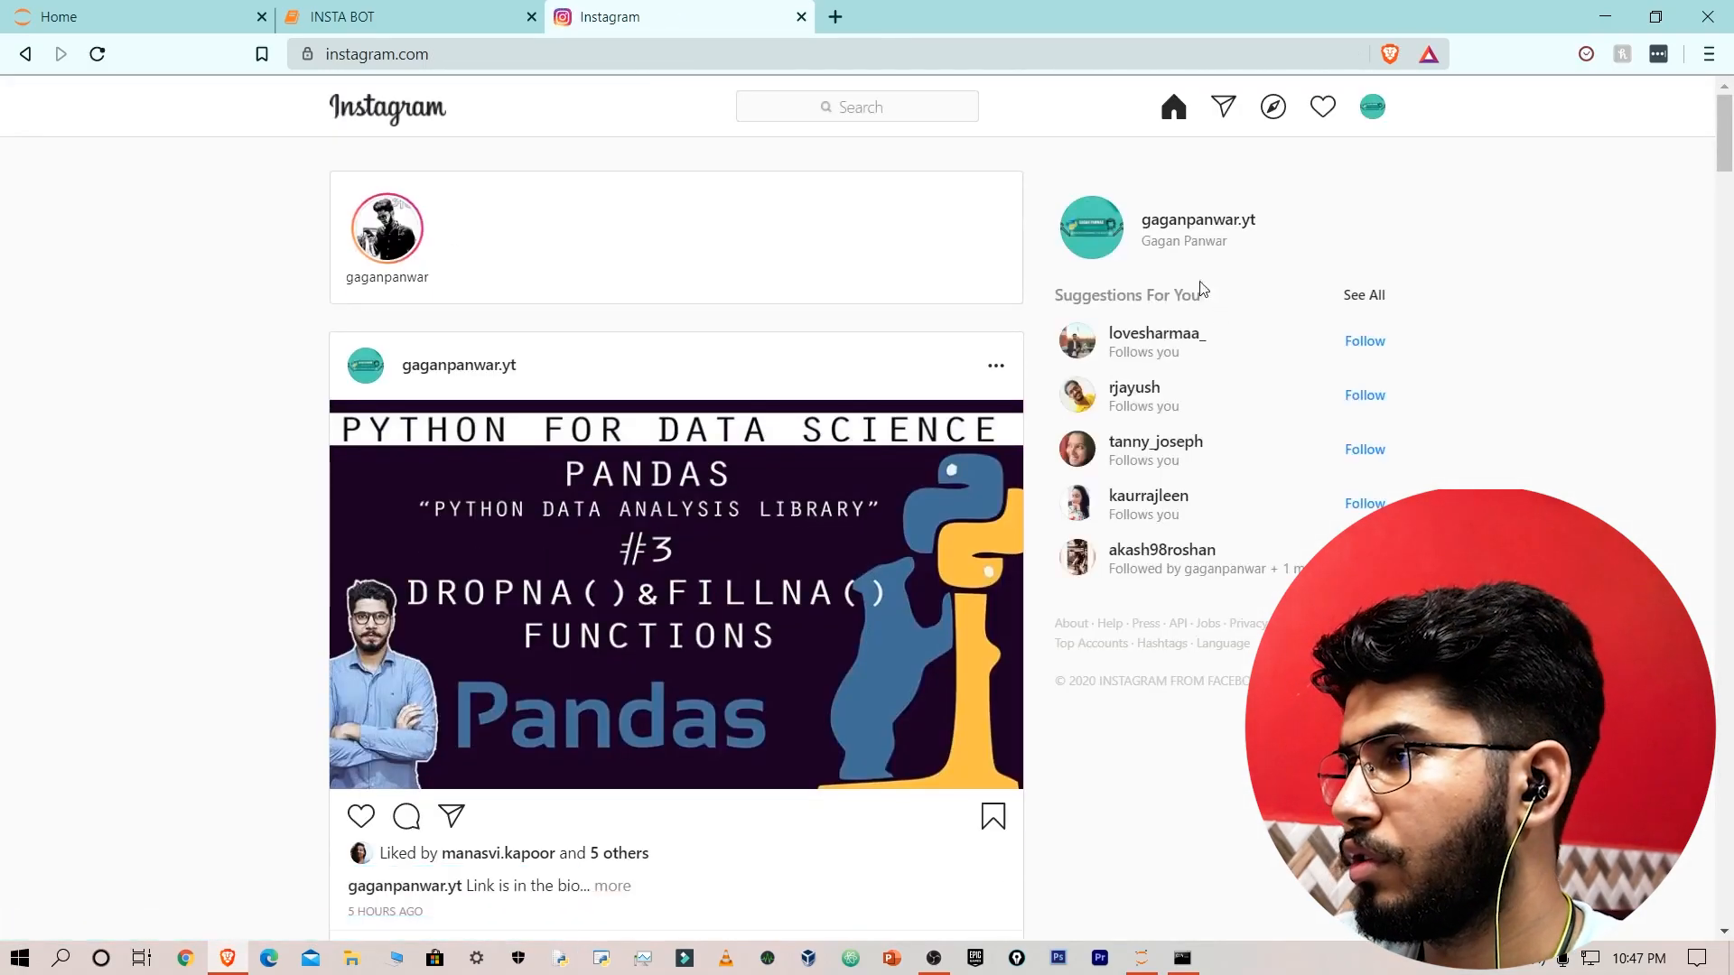
pyautogui.scroll(-3)
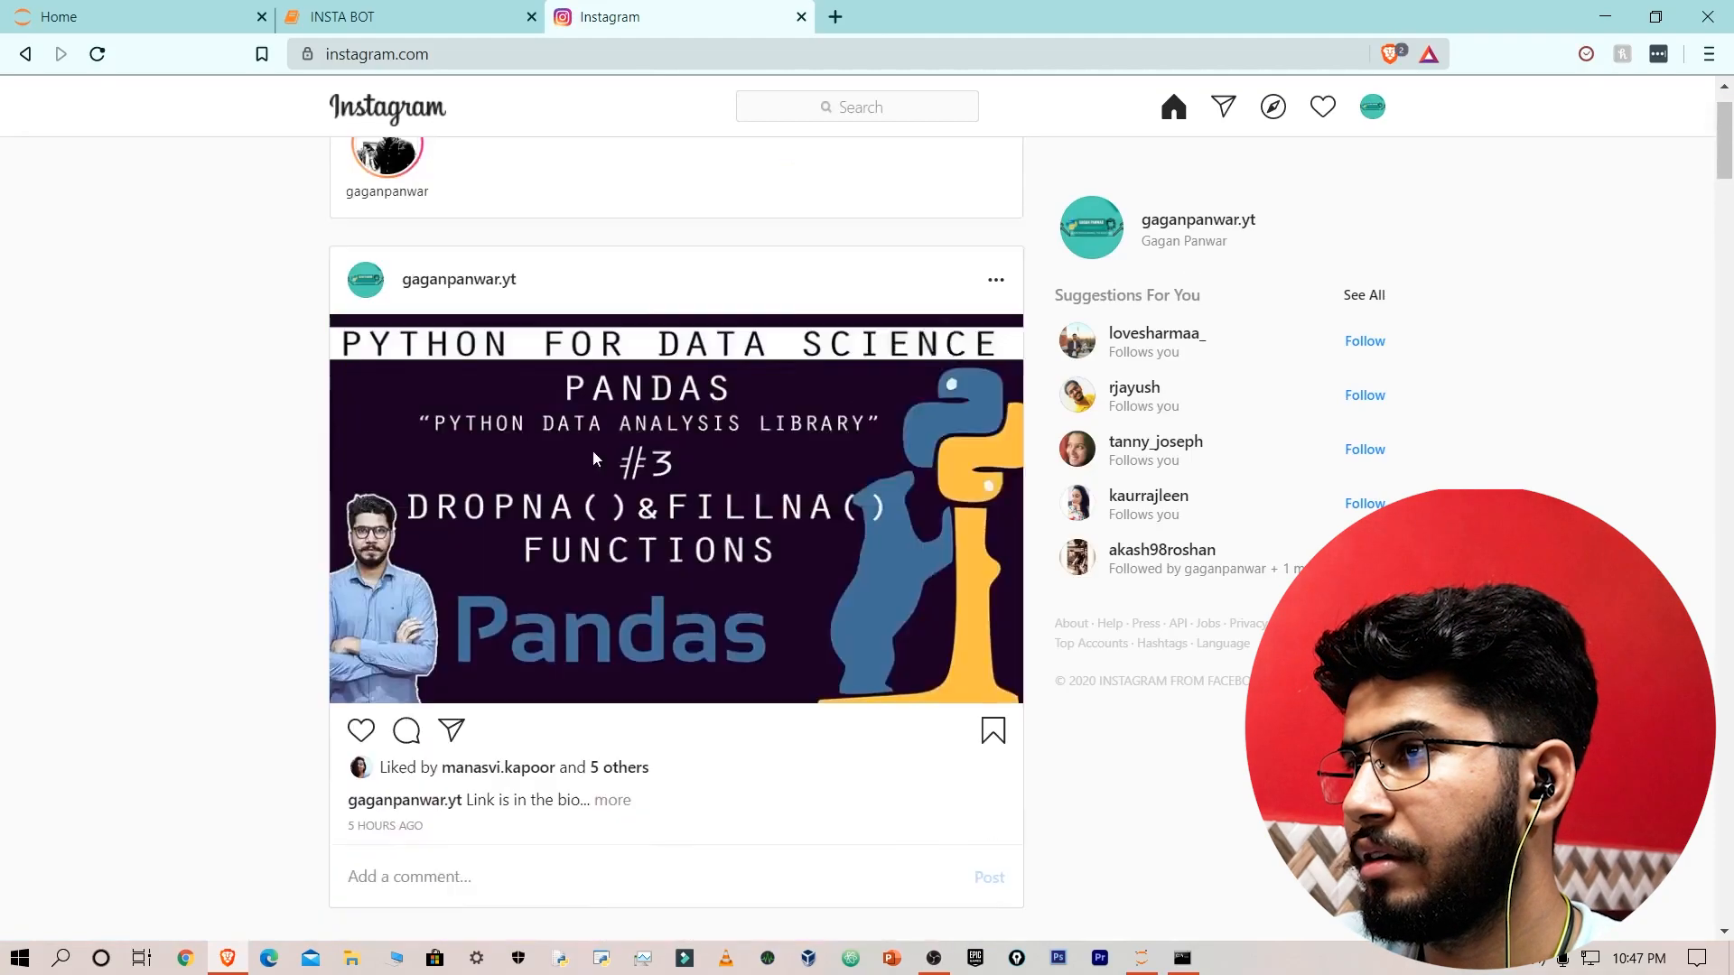
pyautogui.click(856, 106)
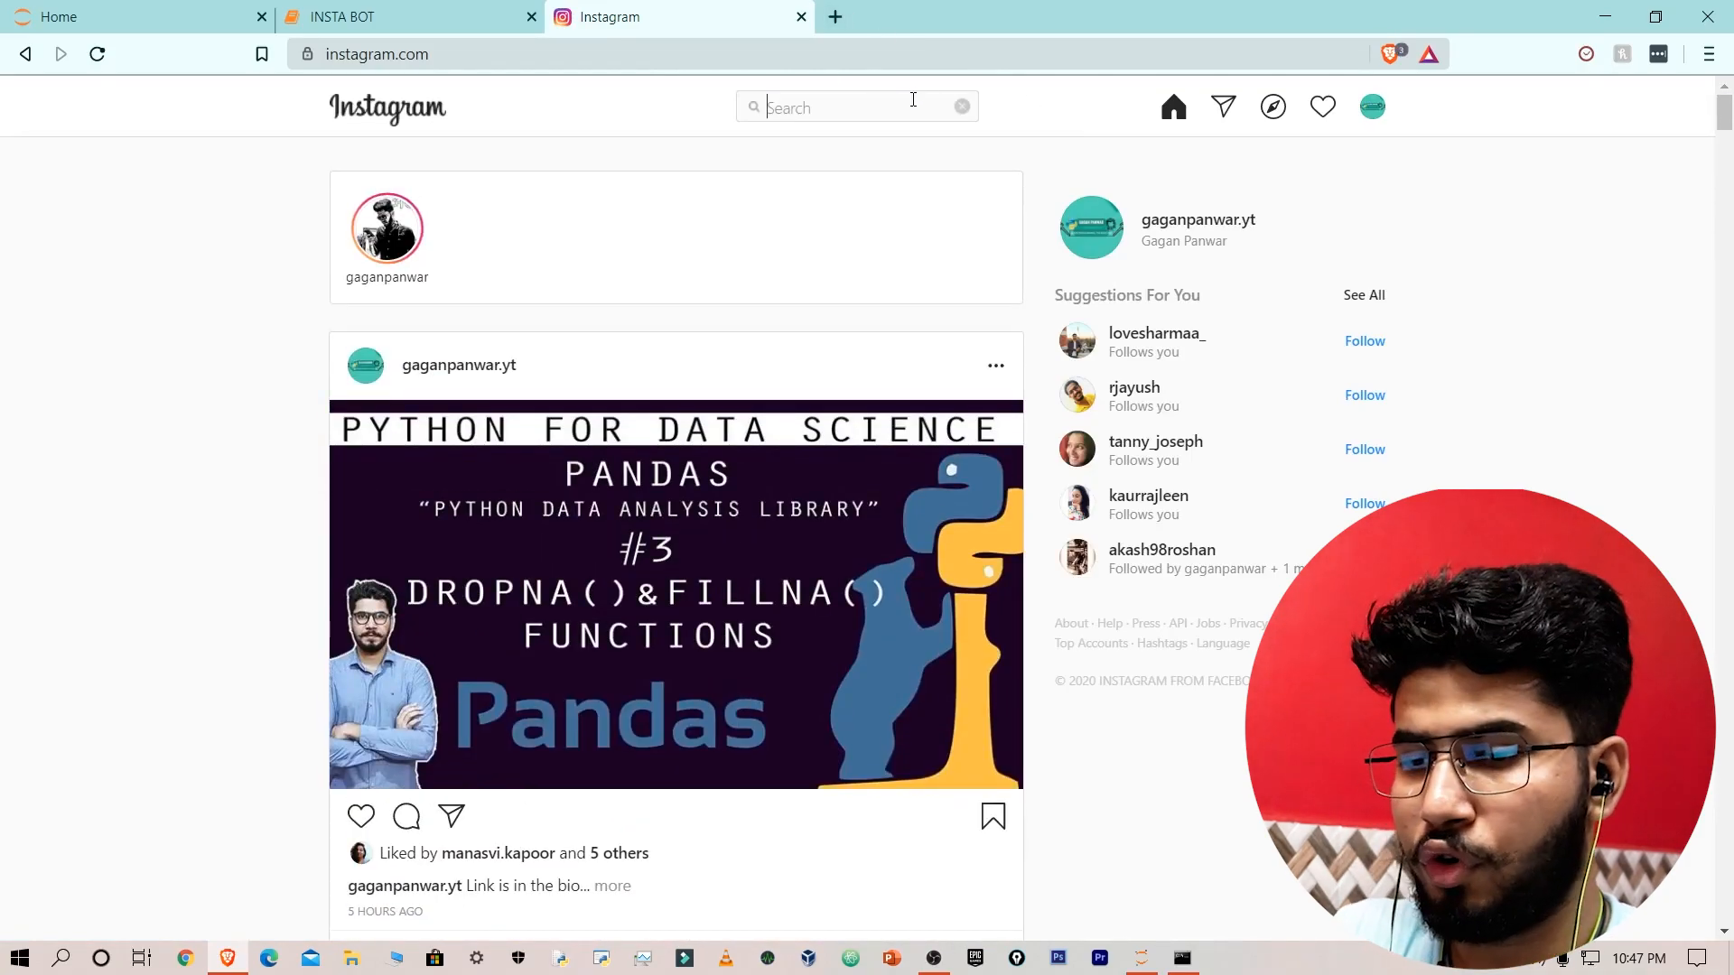
pyautogui.write('ganpanwar')
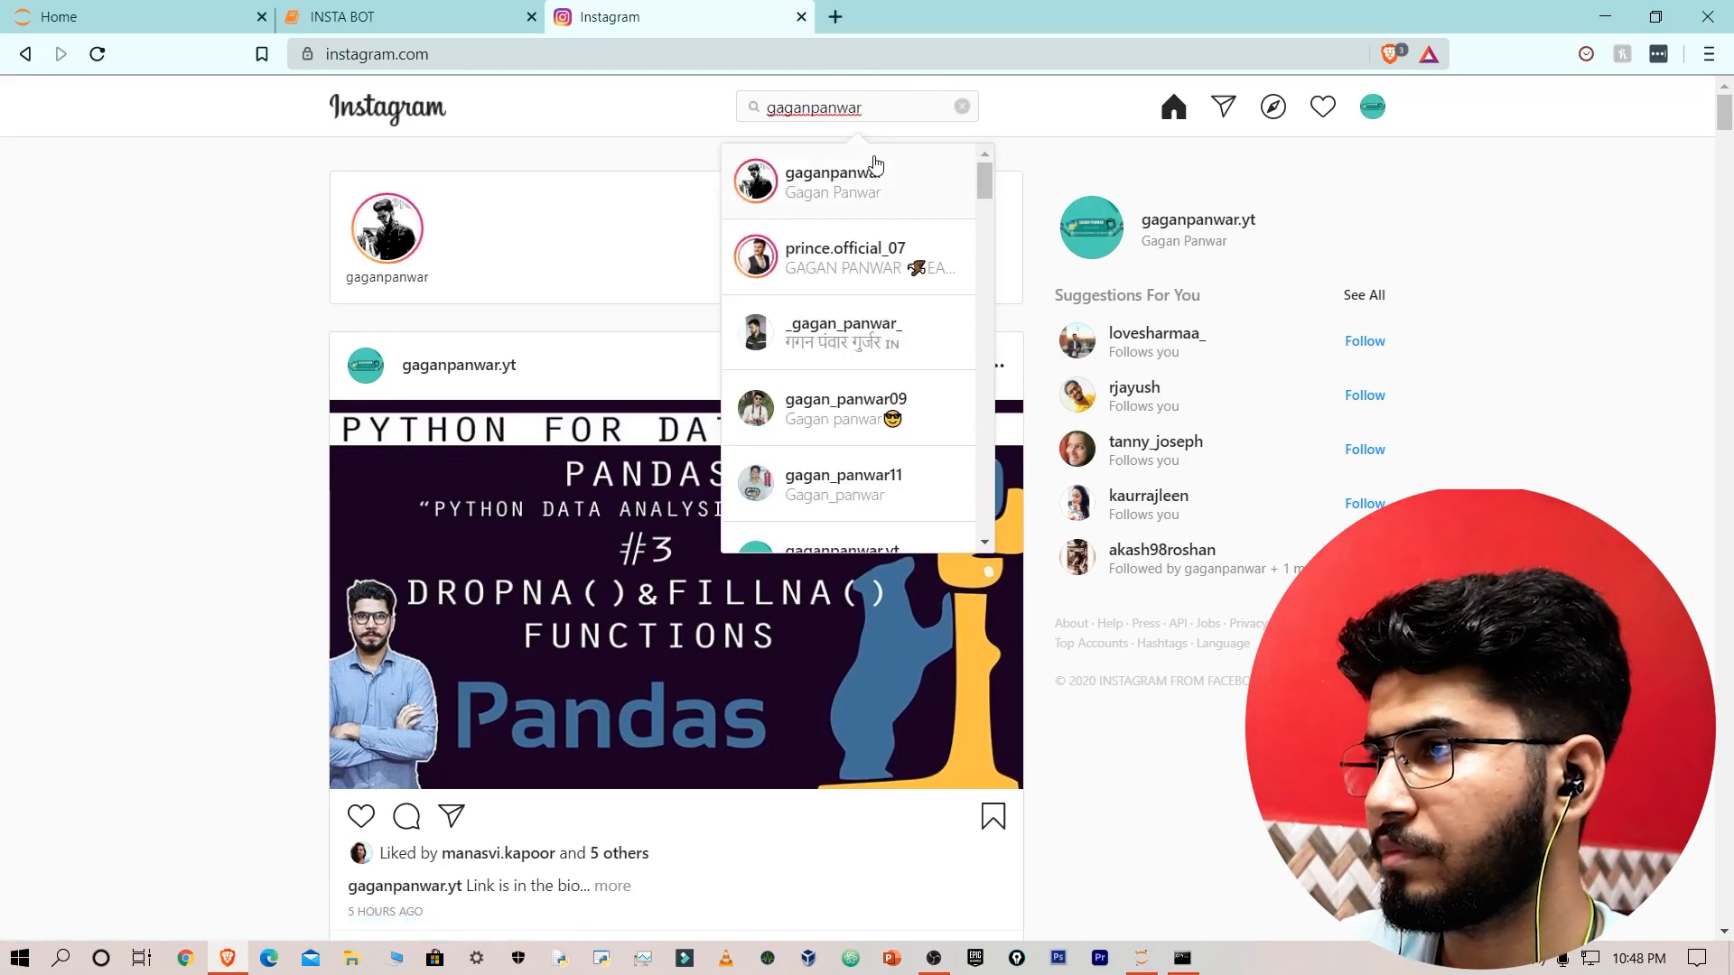
pyautogui.click(840, 180)
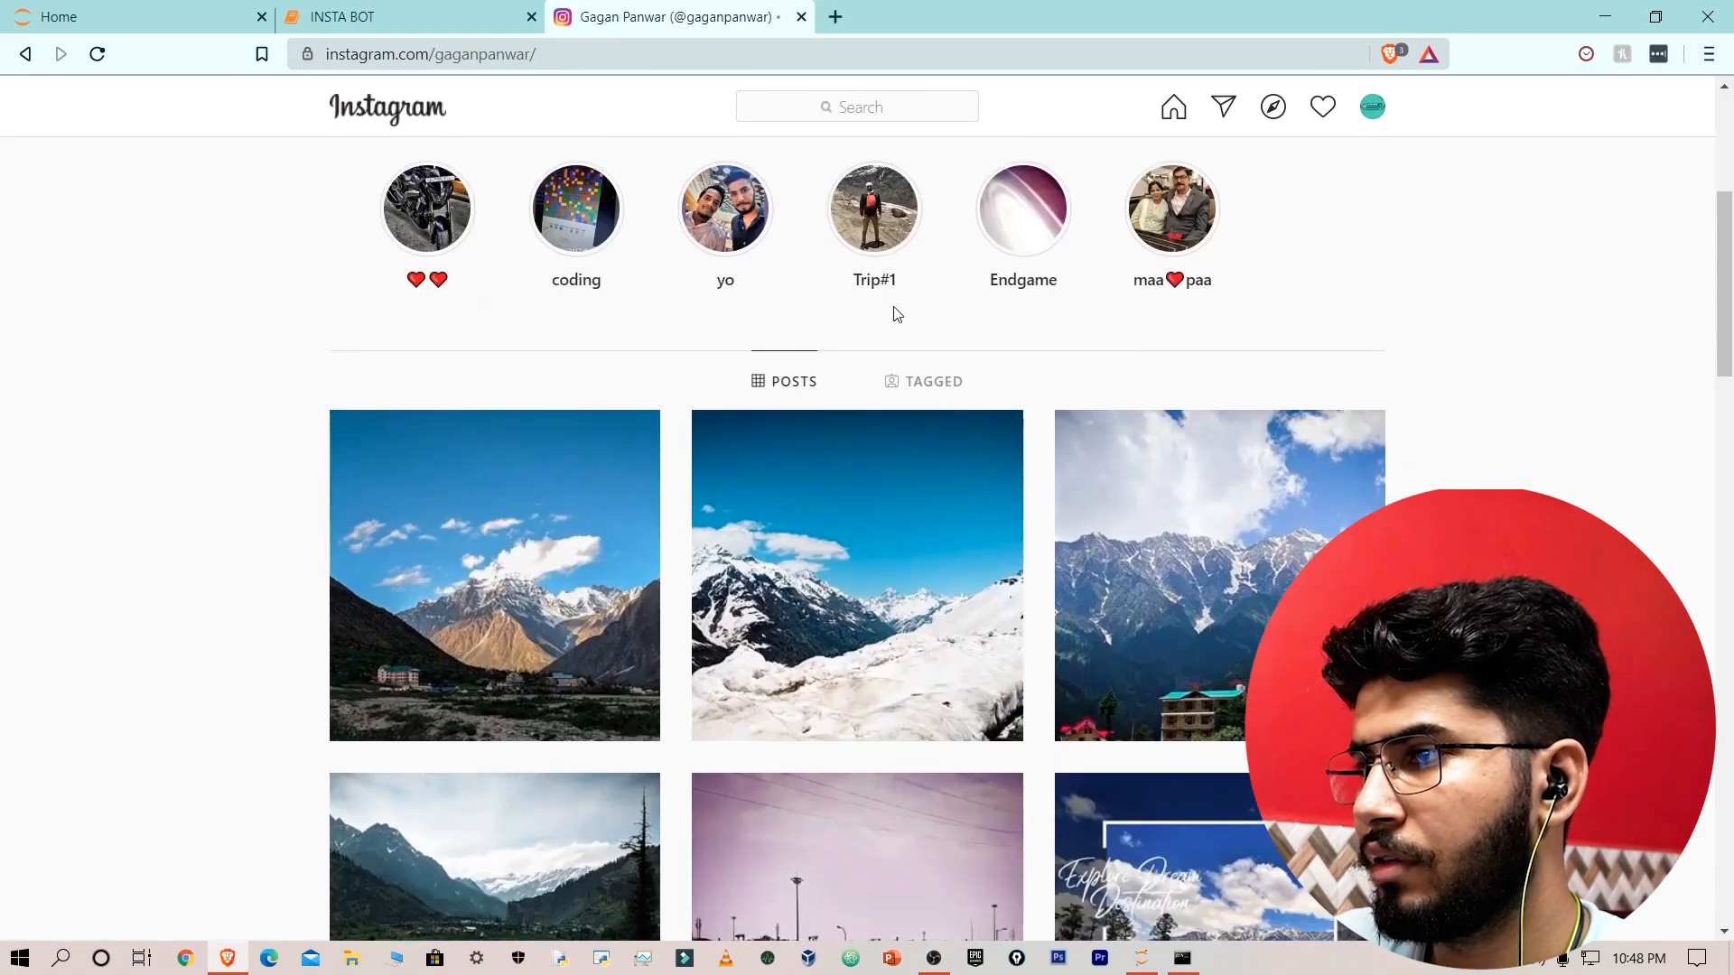
pyautogui.scroll(-3)
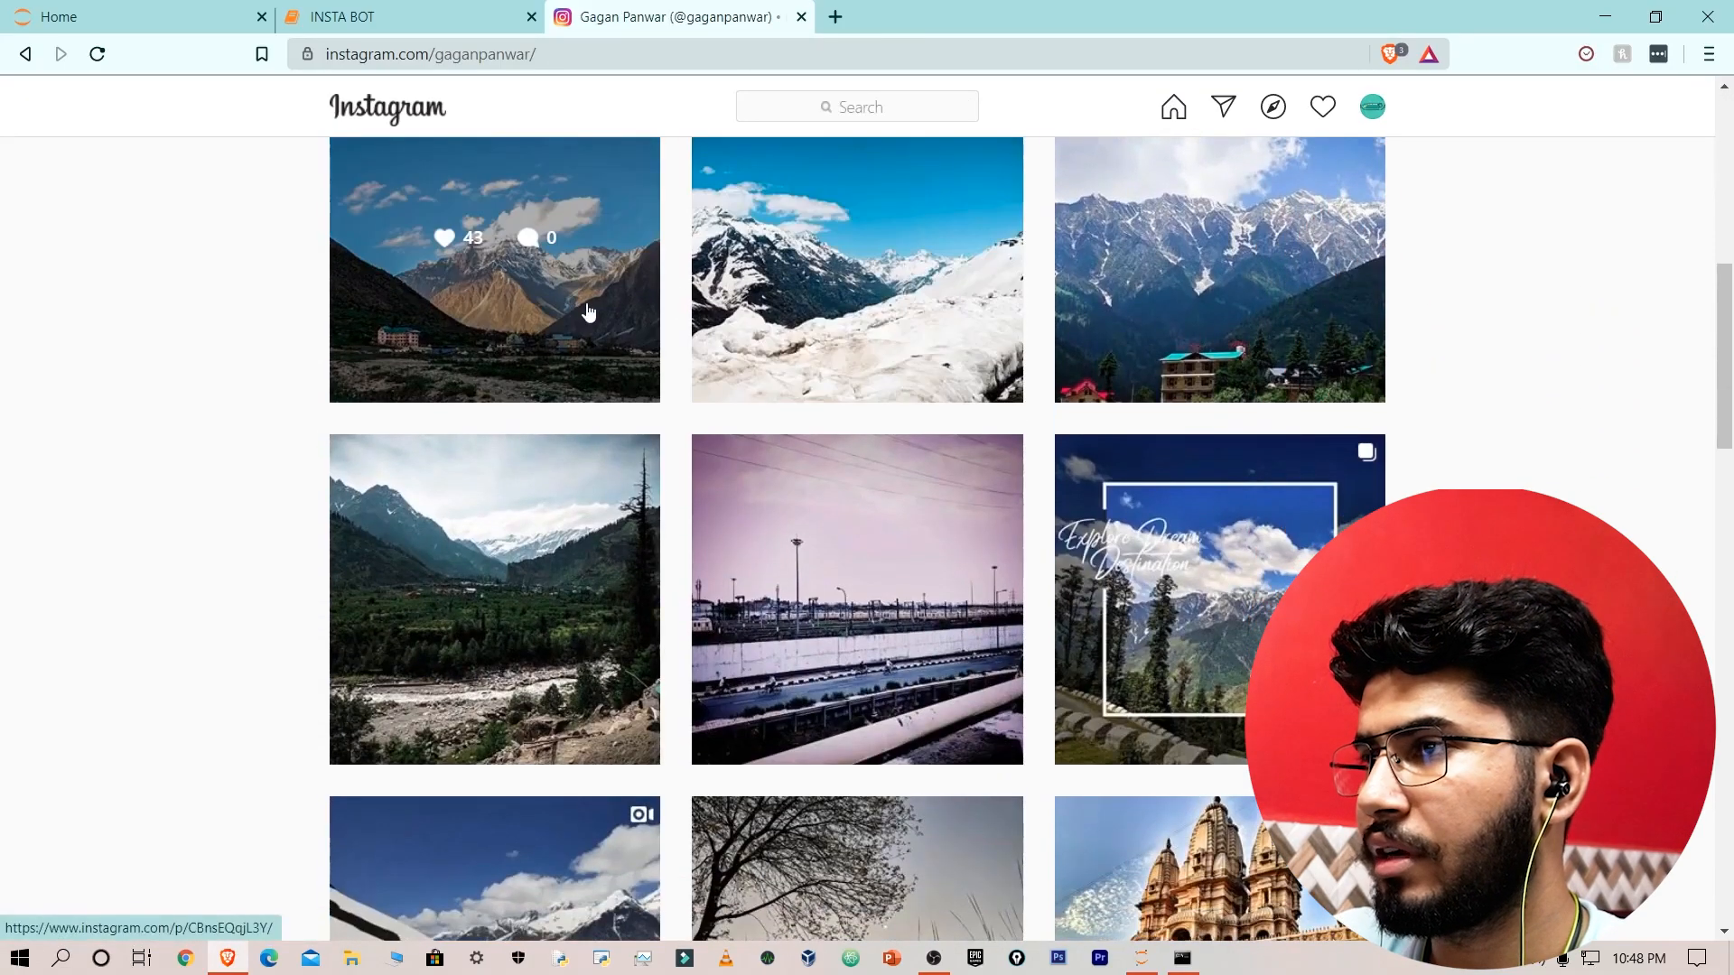
pyautogui.click(856, 269)
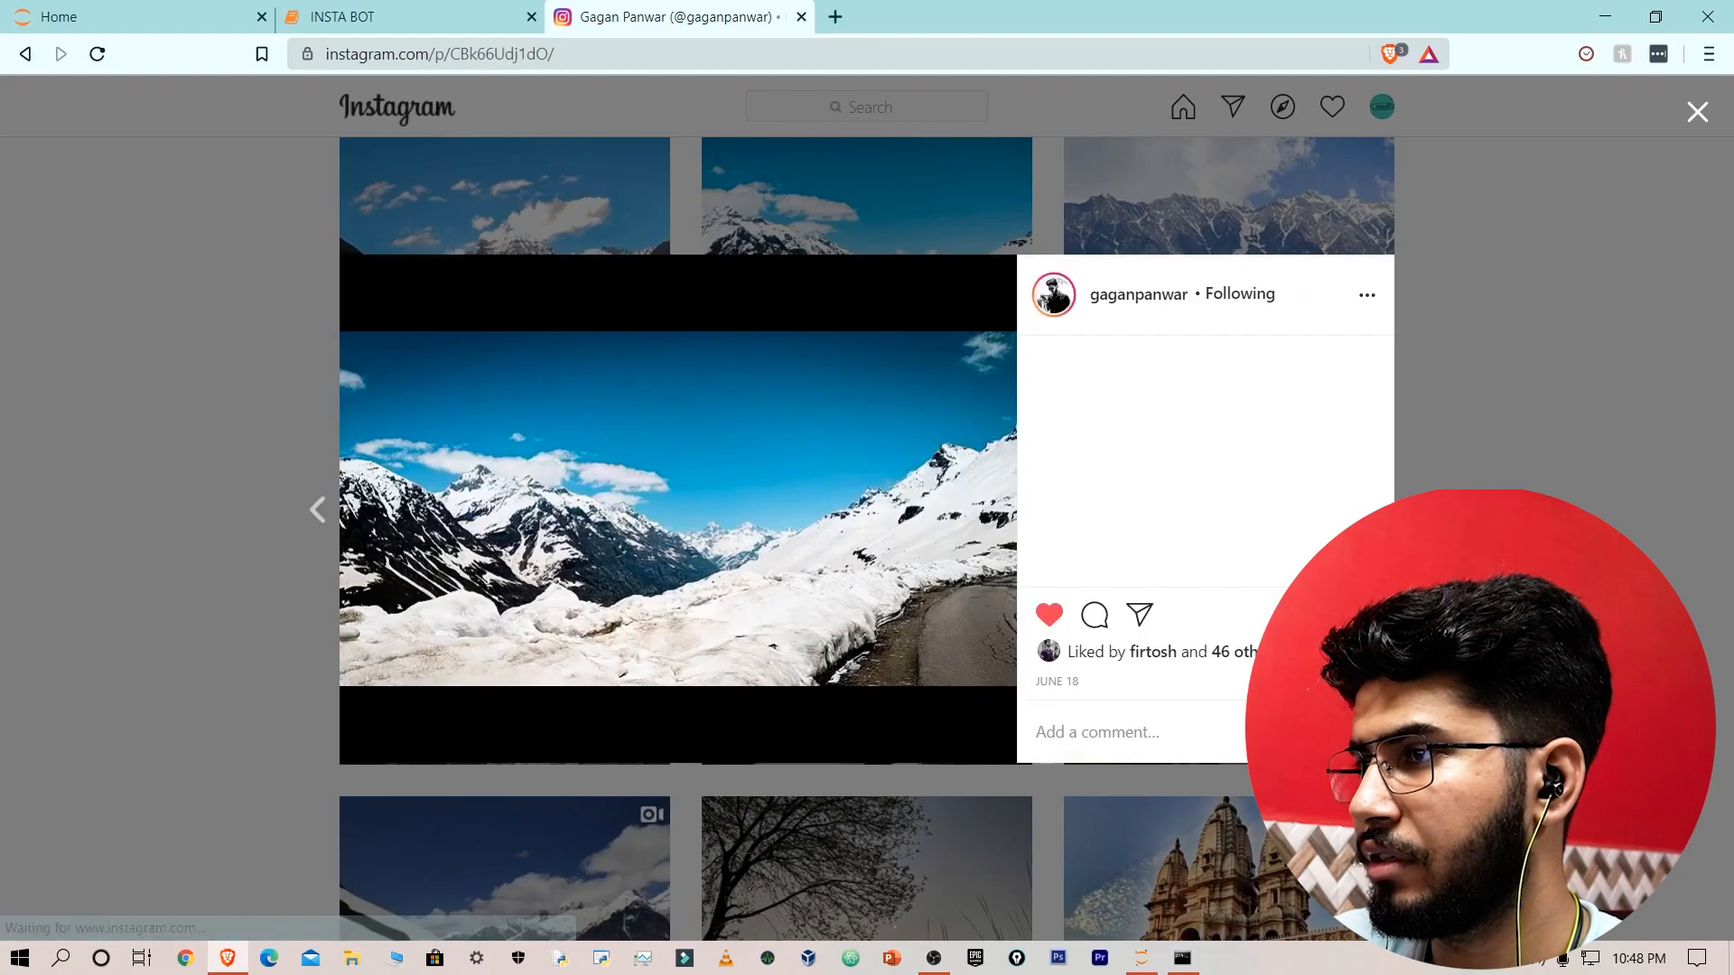
pyautogui.click(318, 509)
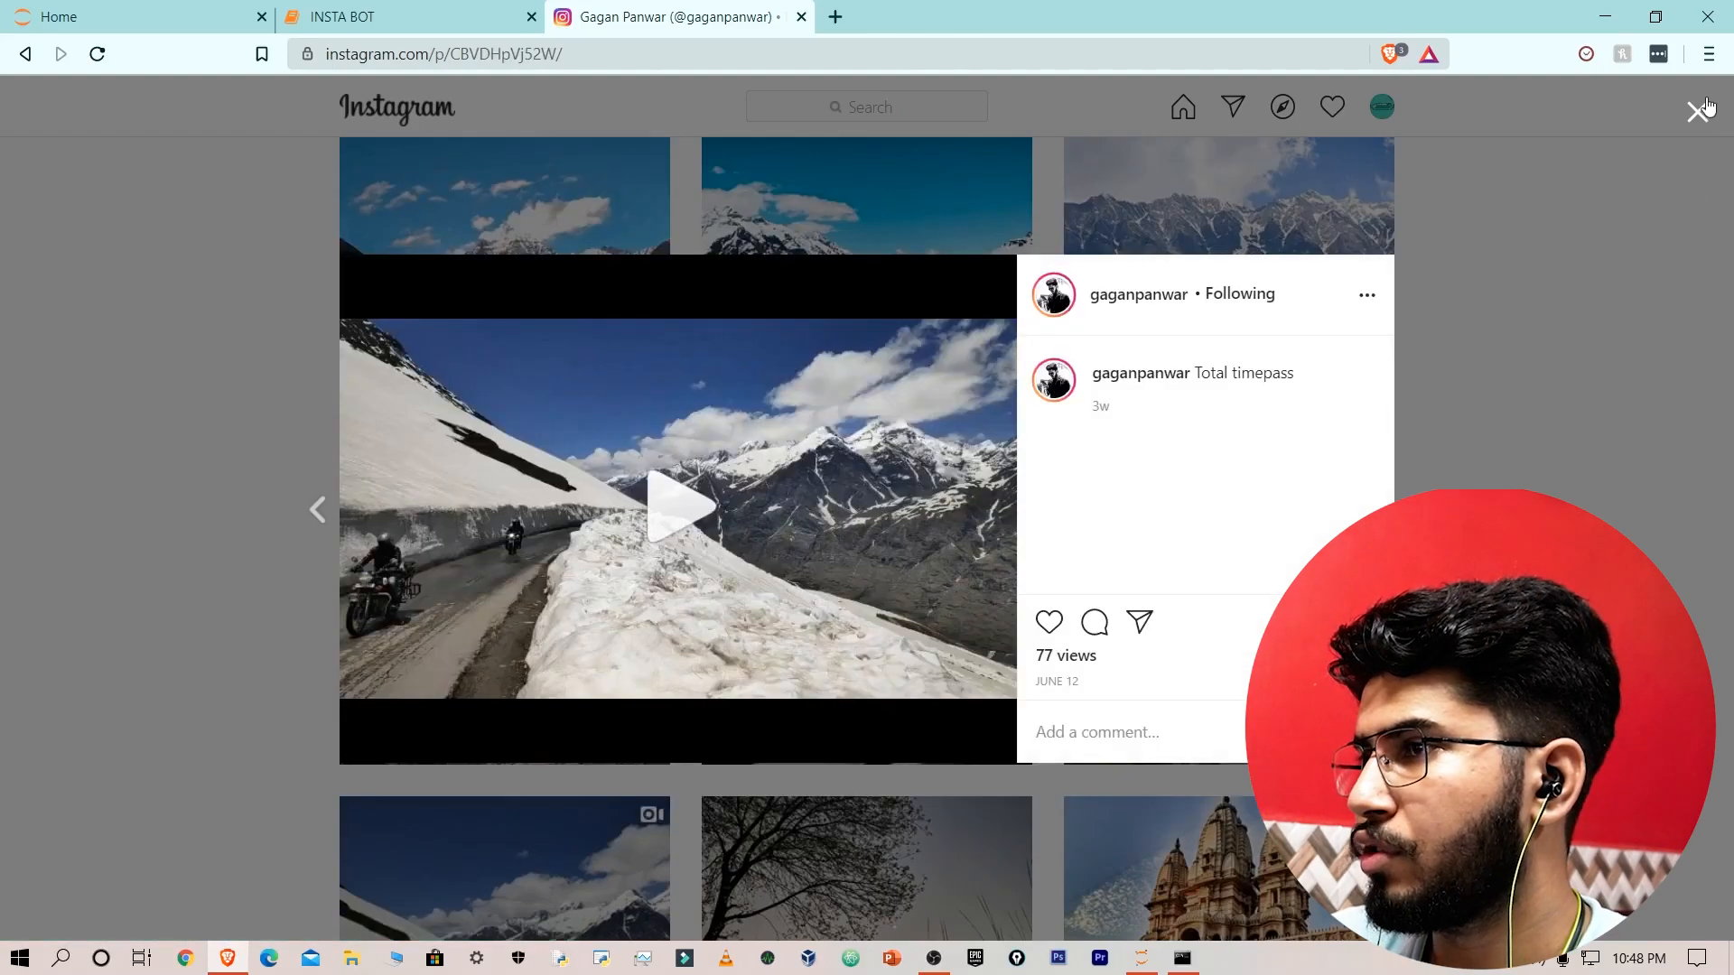
pyautogui.click(1703, 107)
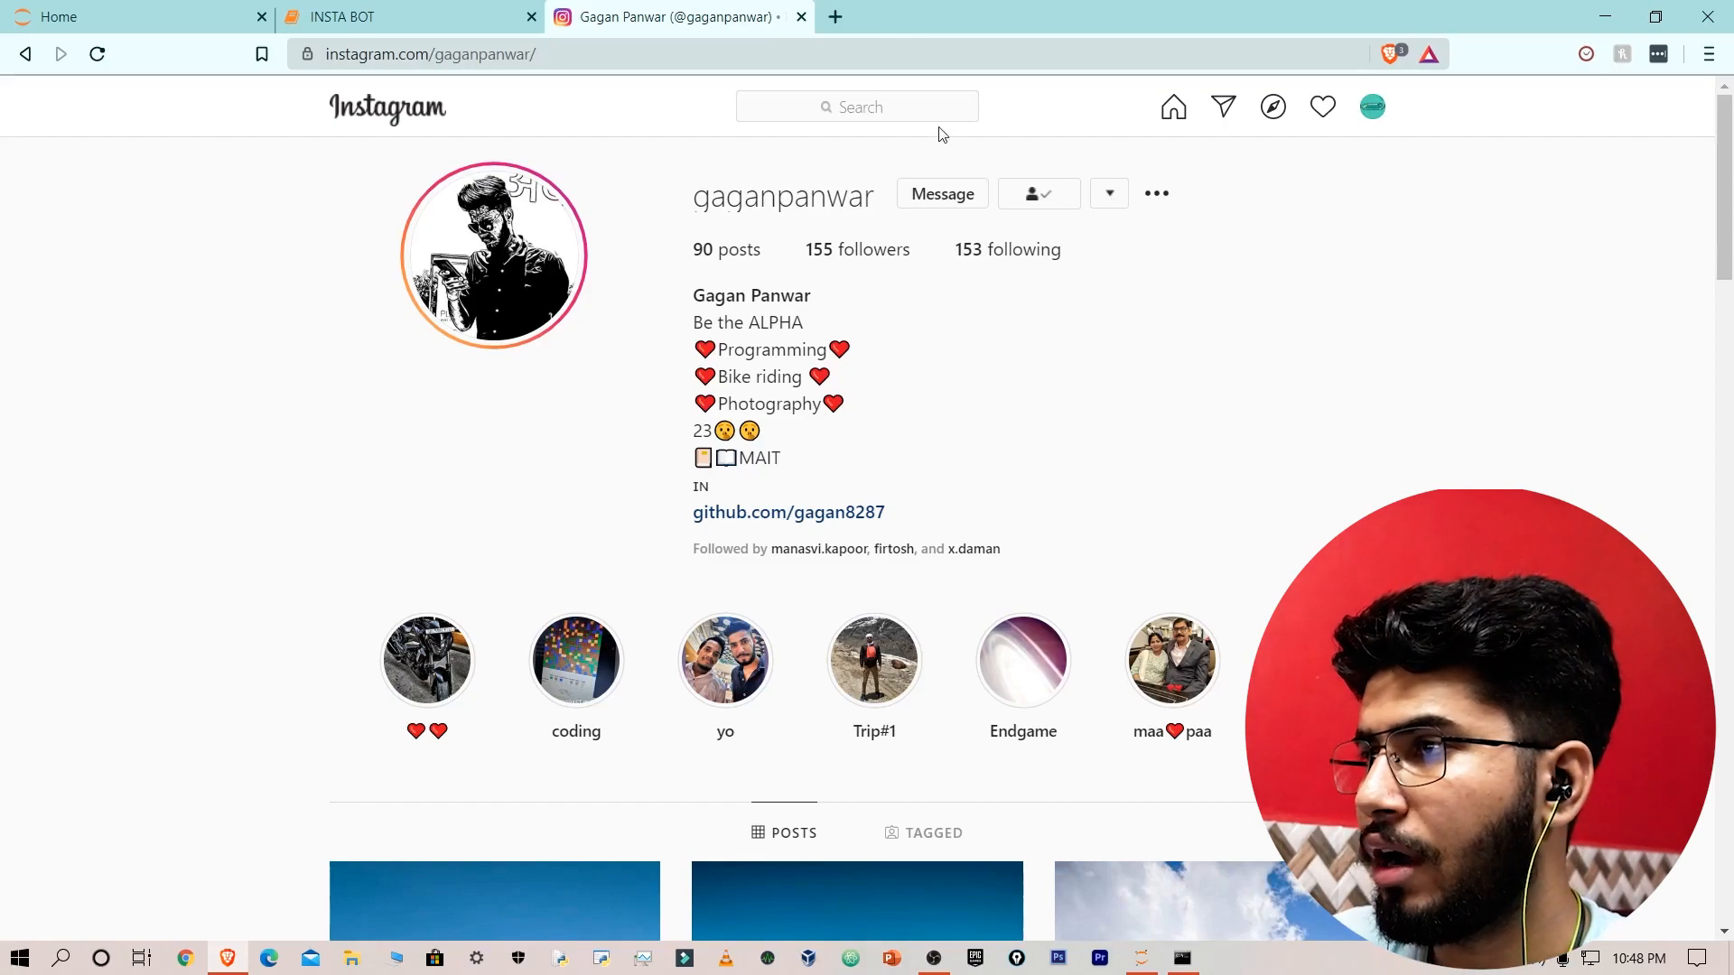
# Go to the #nature hashtag page, view the beach sunset post and close it.
pyautogui.write('#')
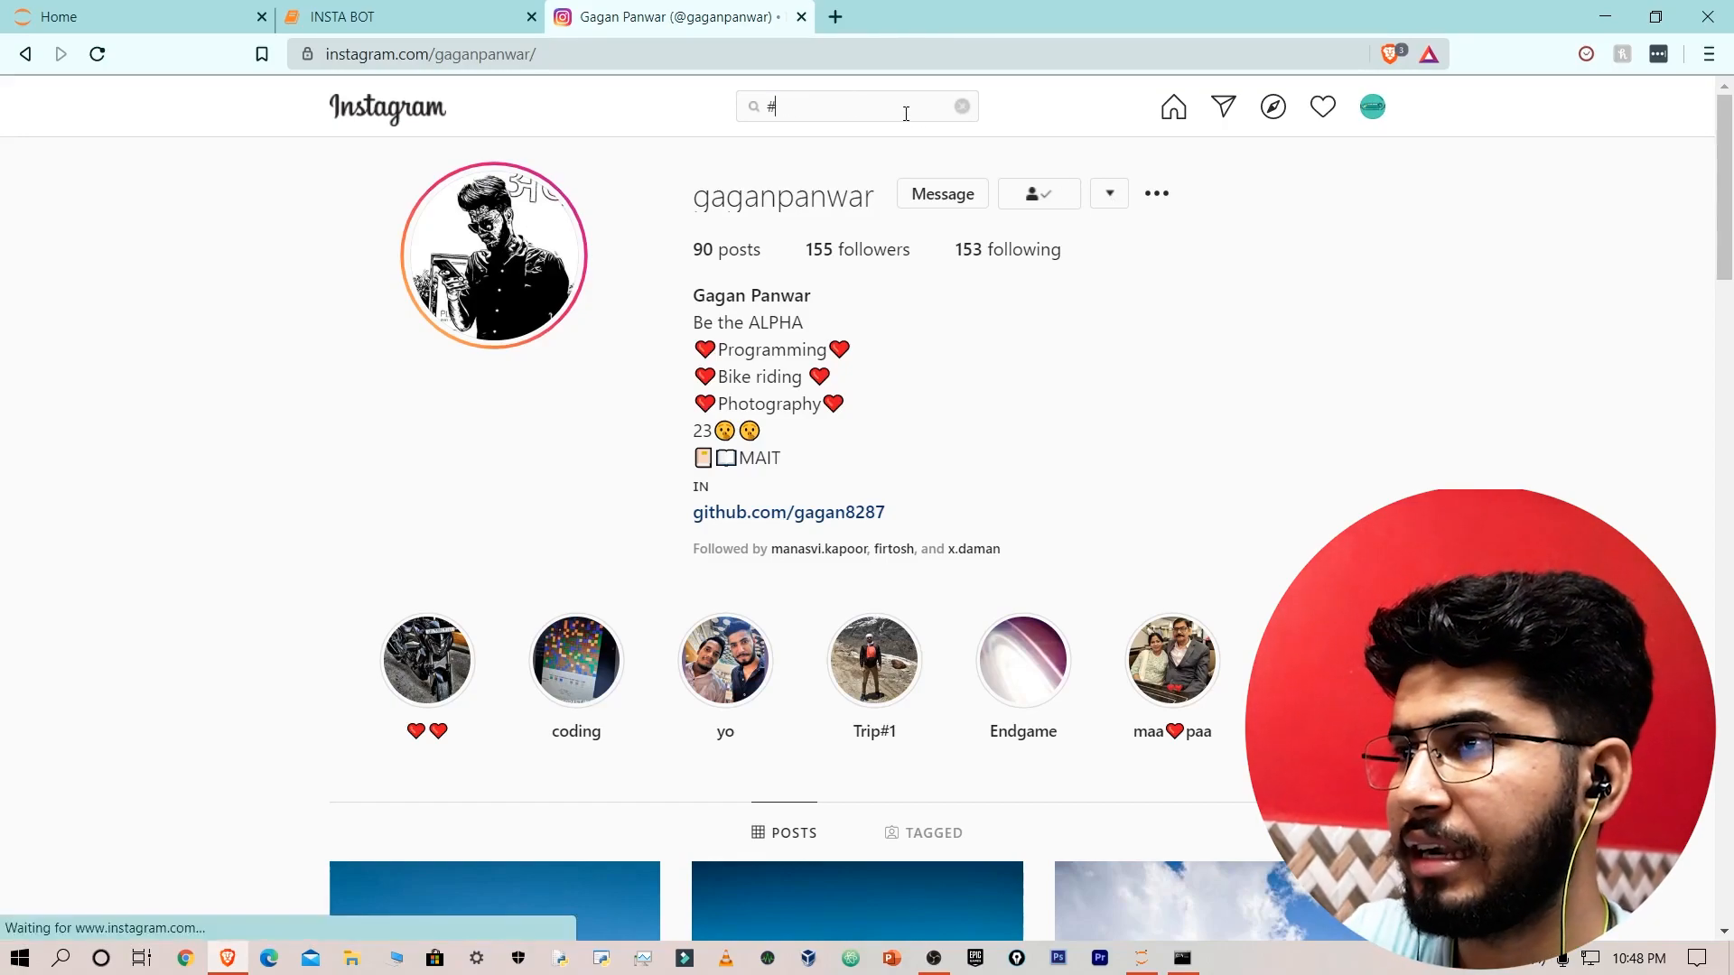
pyautogui.write('nature')
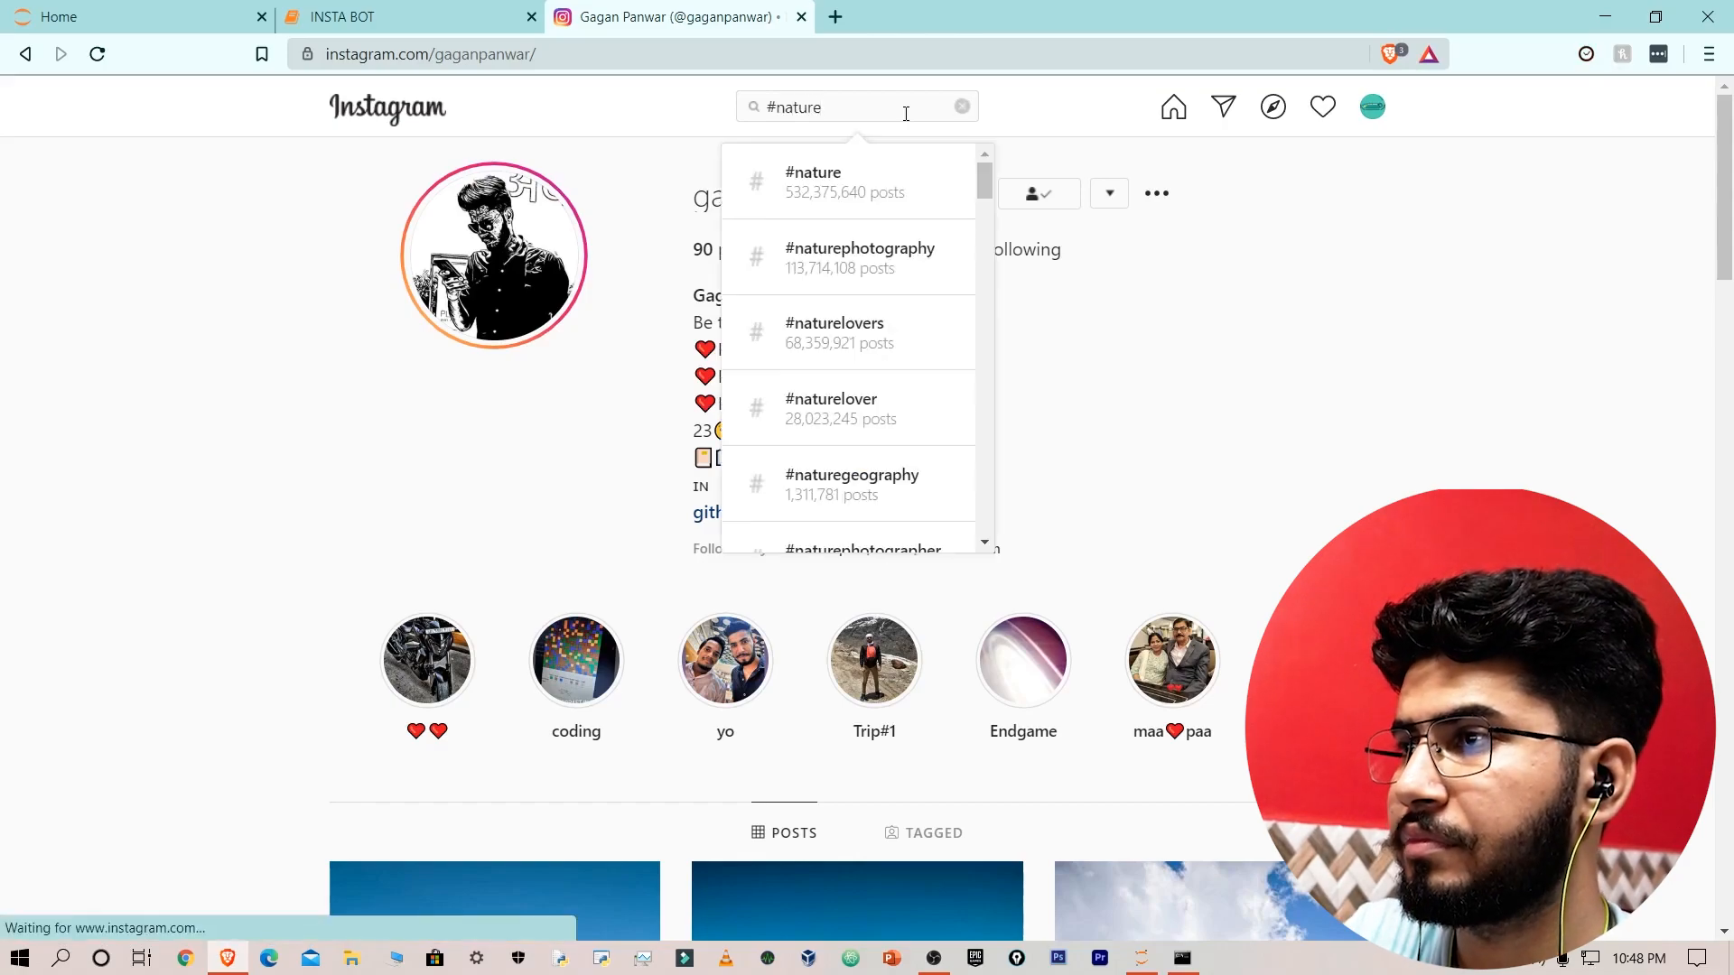
pyautogui.click(812, 181)
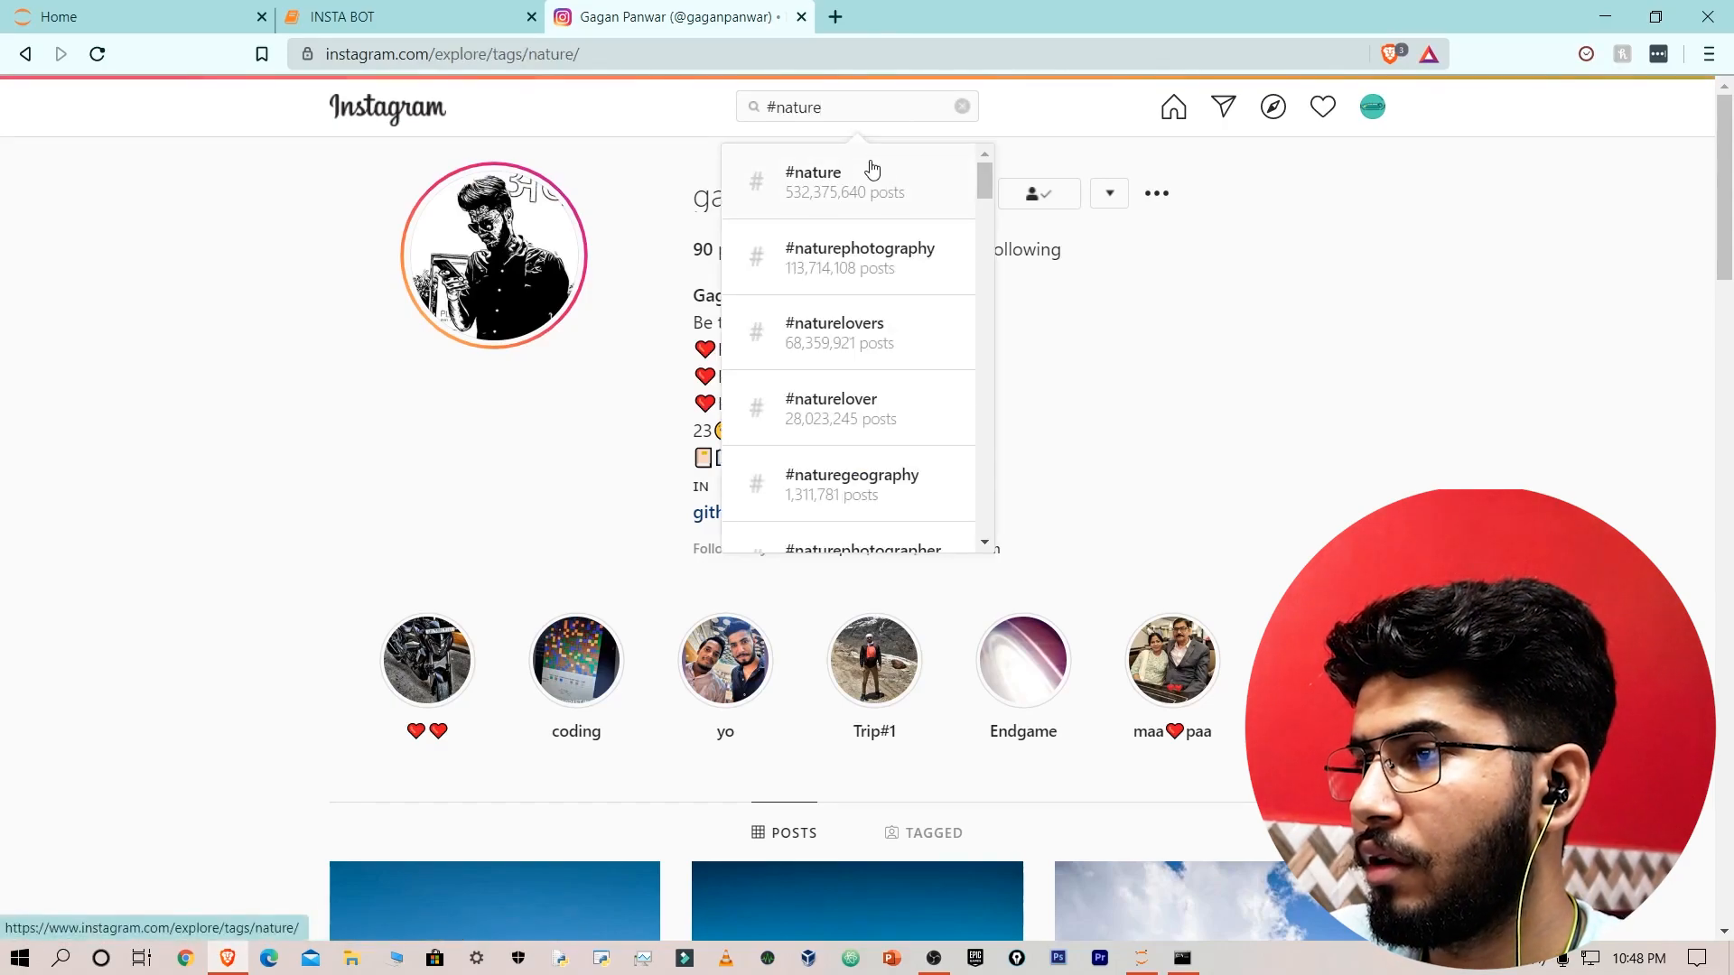
pyautogui.click(812, 180)
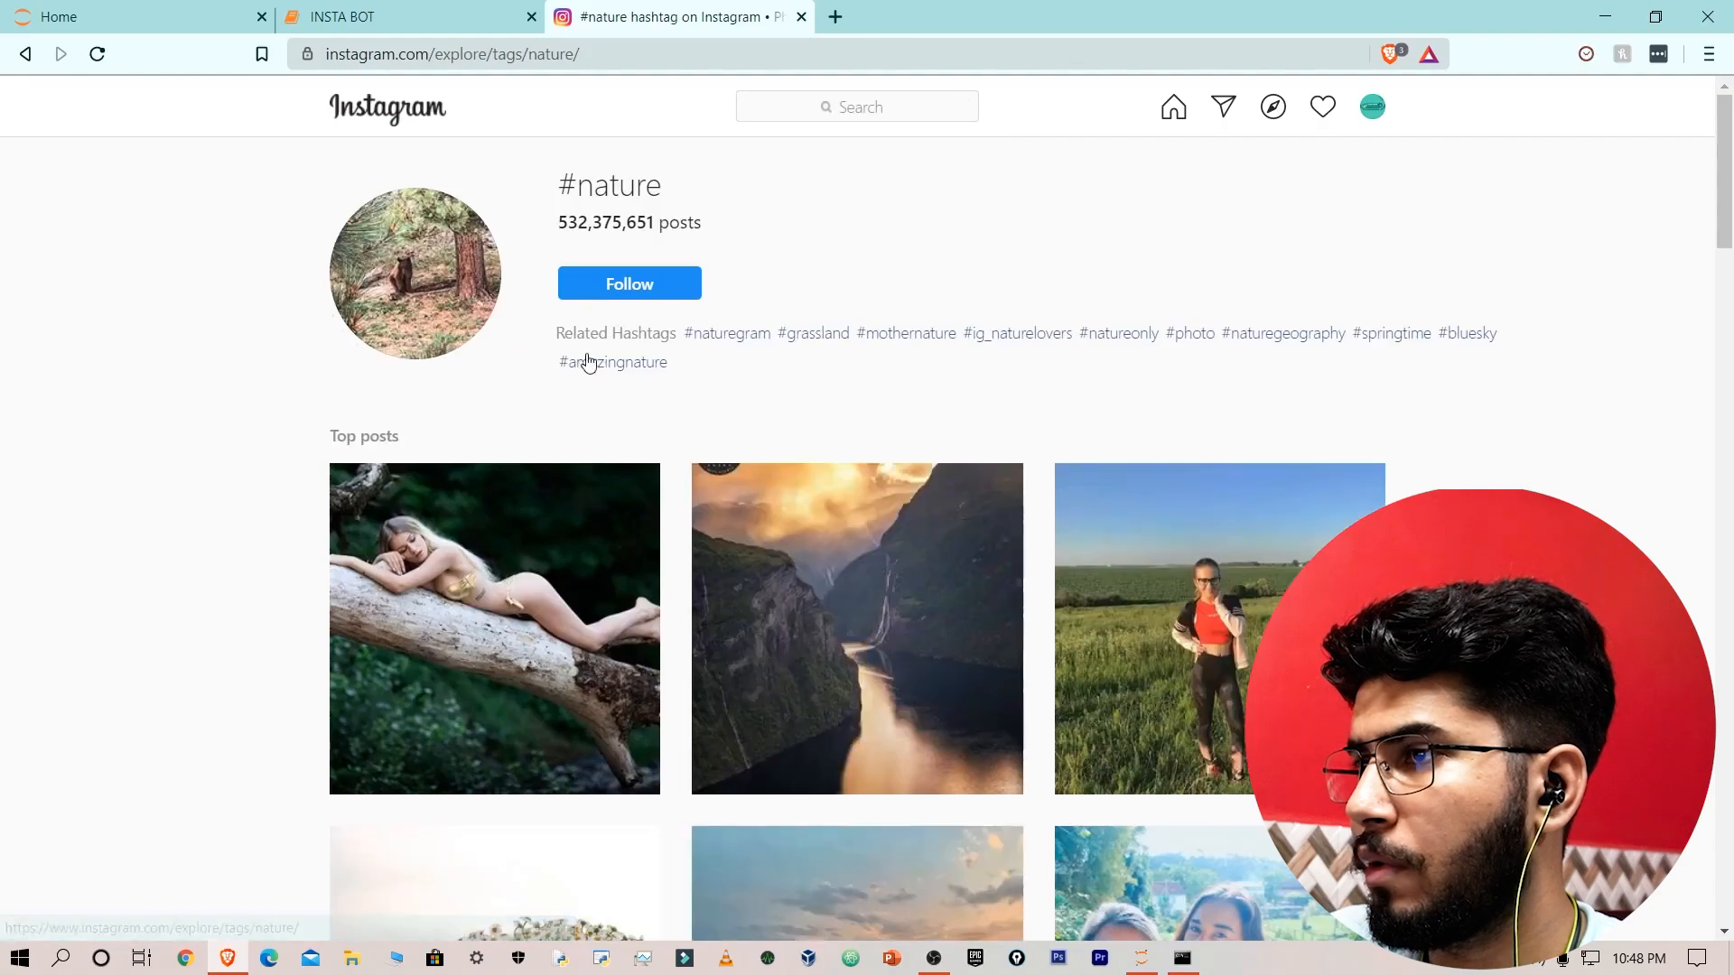
pyautogui.scroll(-3)
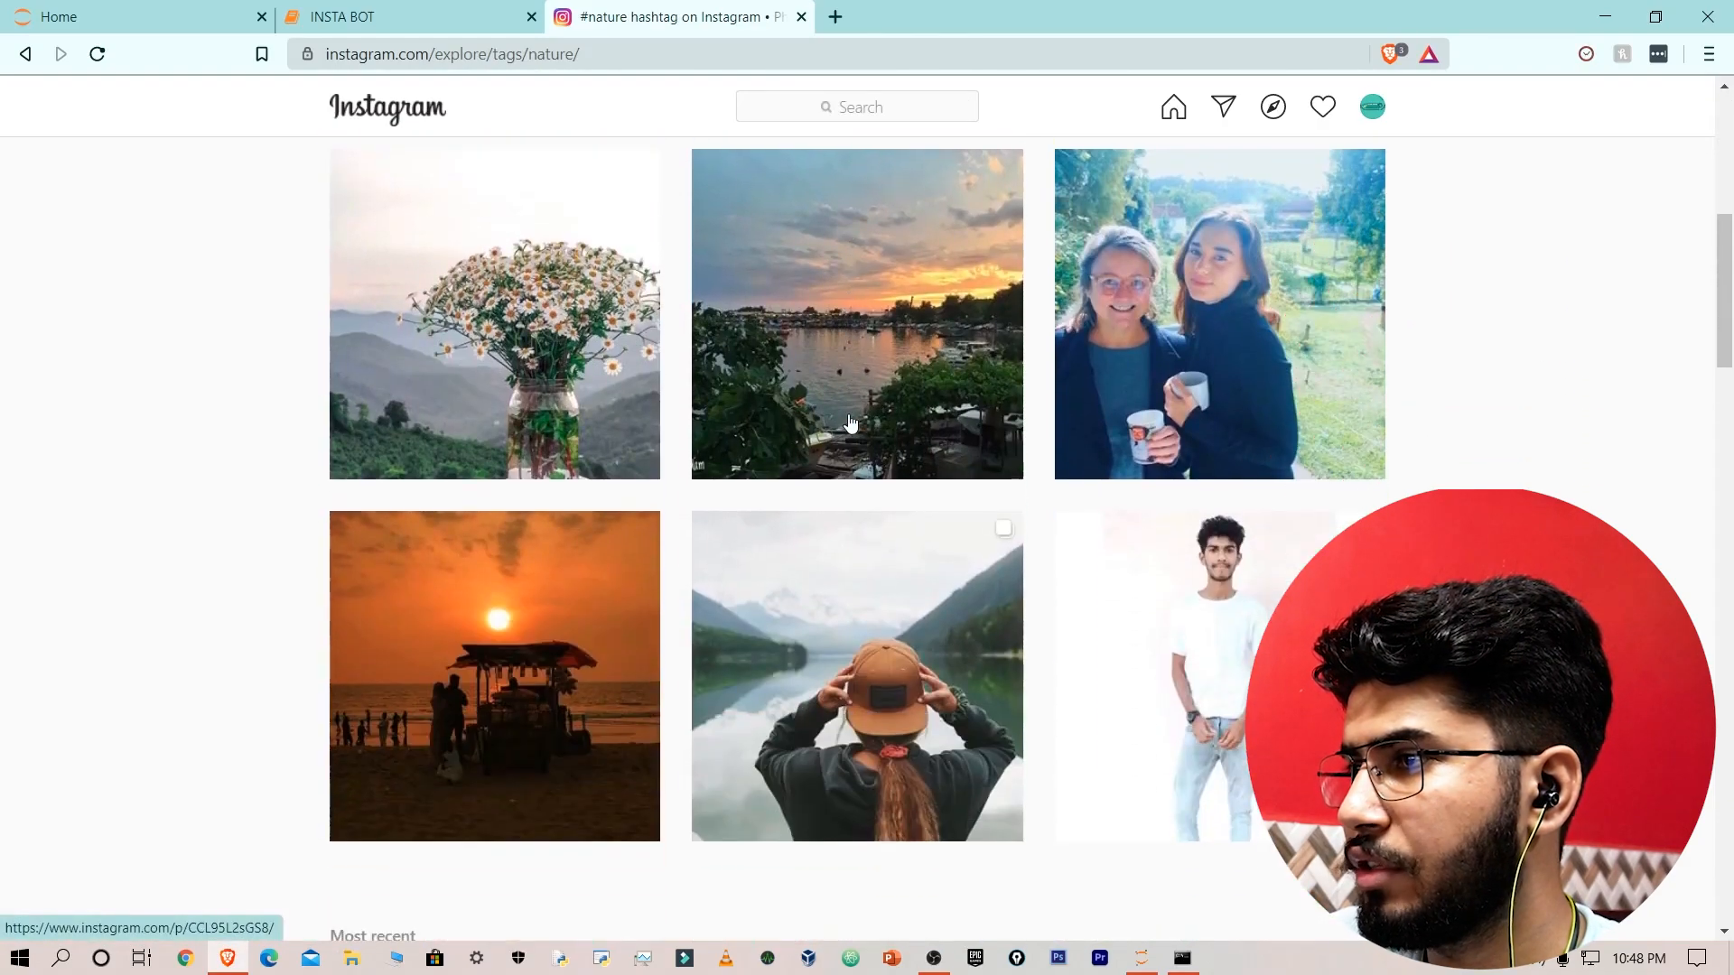
pyautogui.click(856, 312)
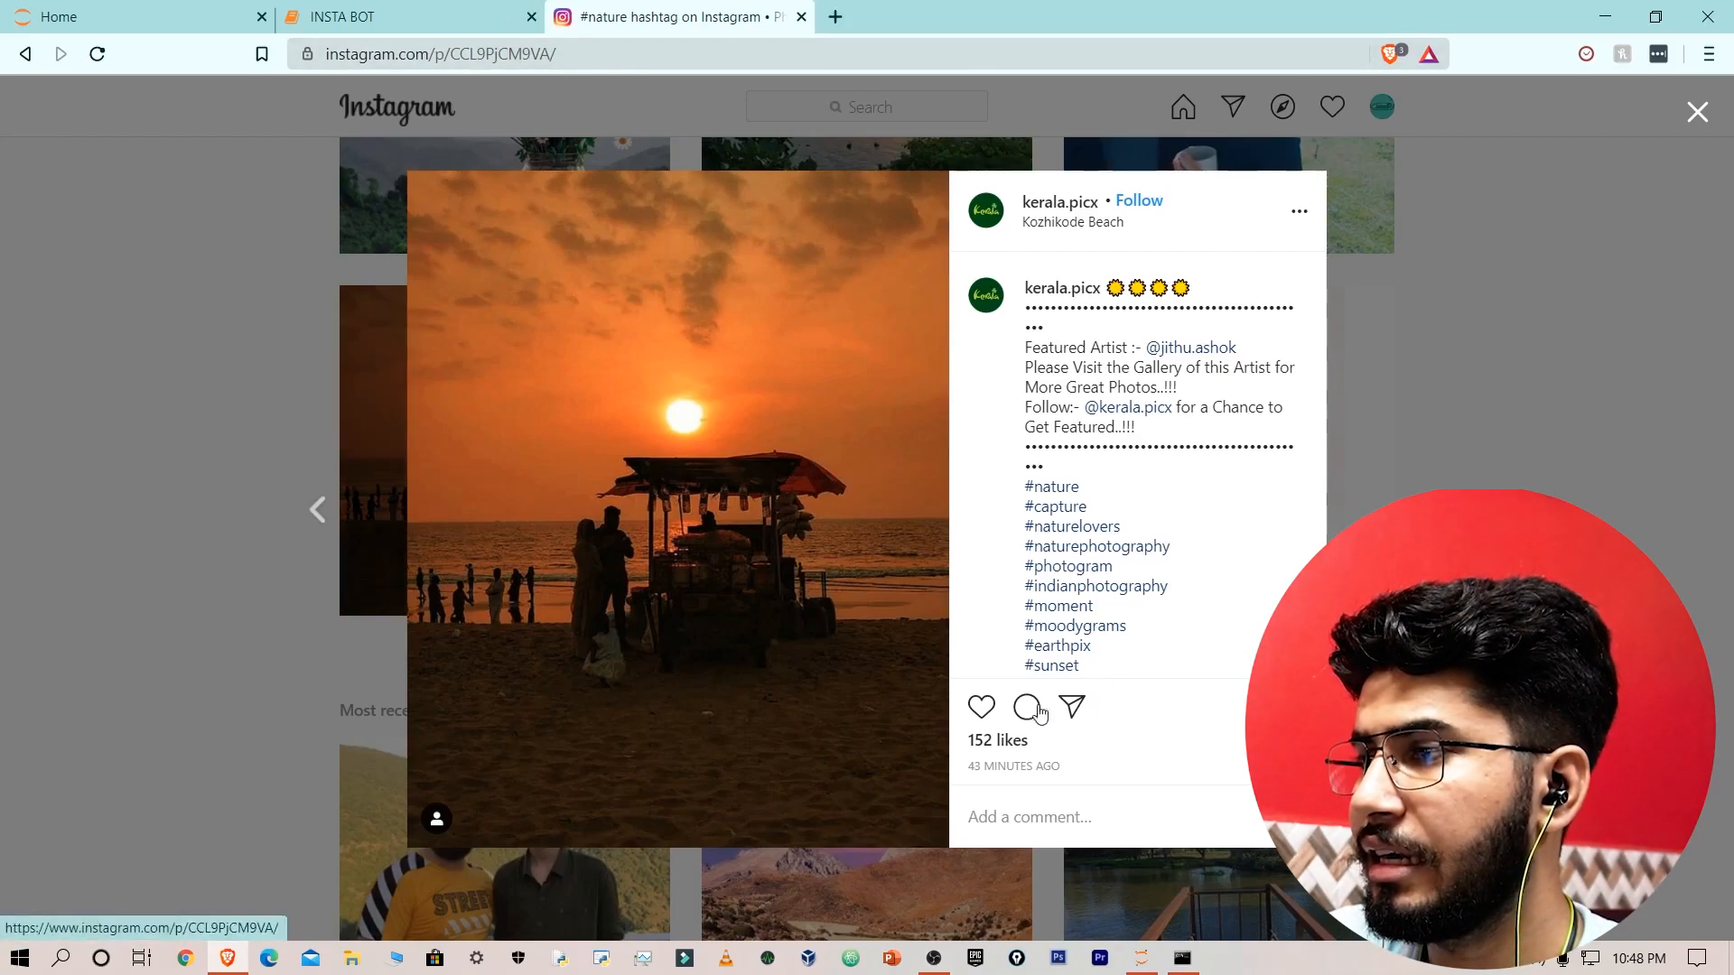
pyautogui.moveTo(979, 706)
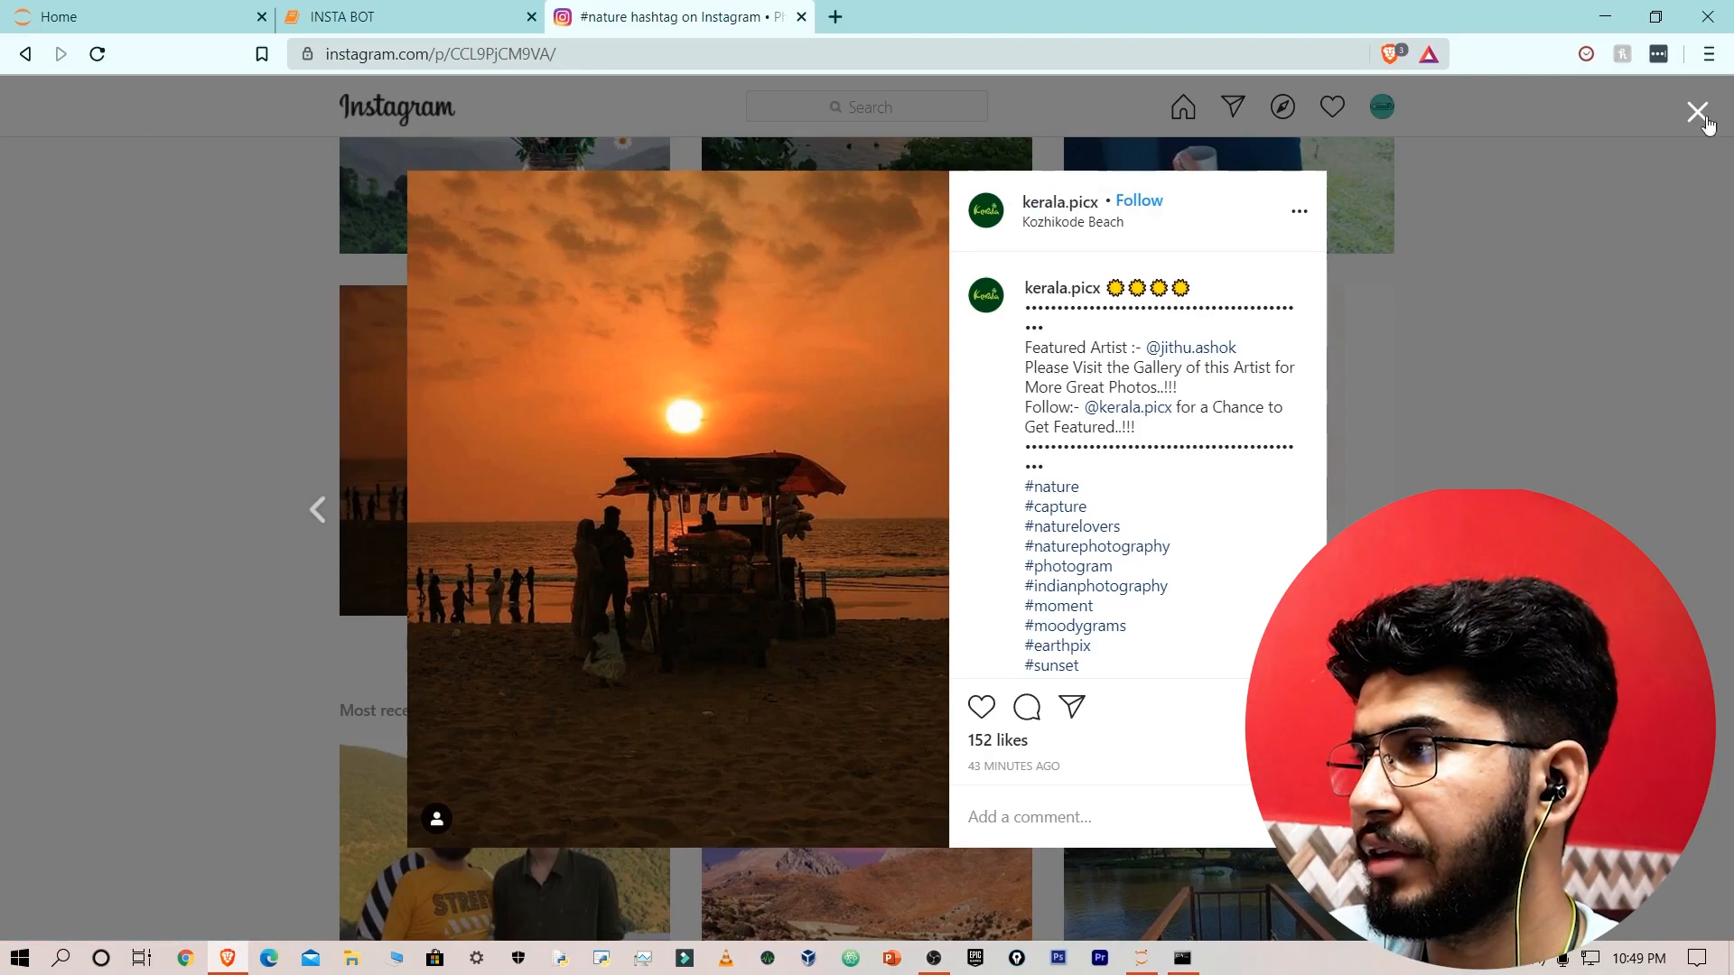
pyautogui.click(397, 17)
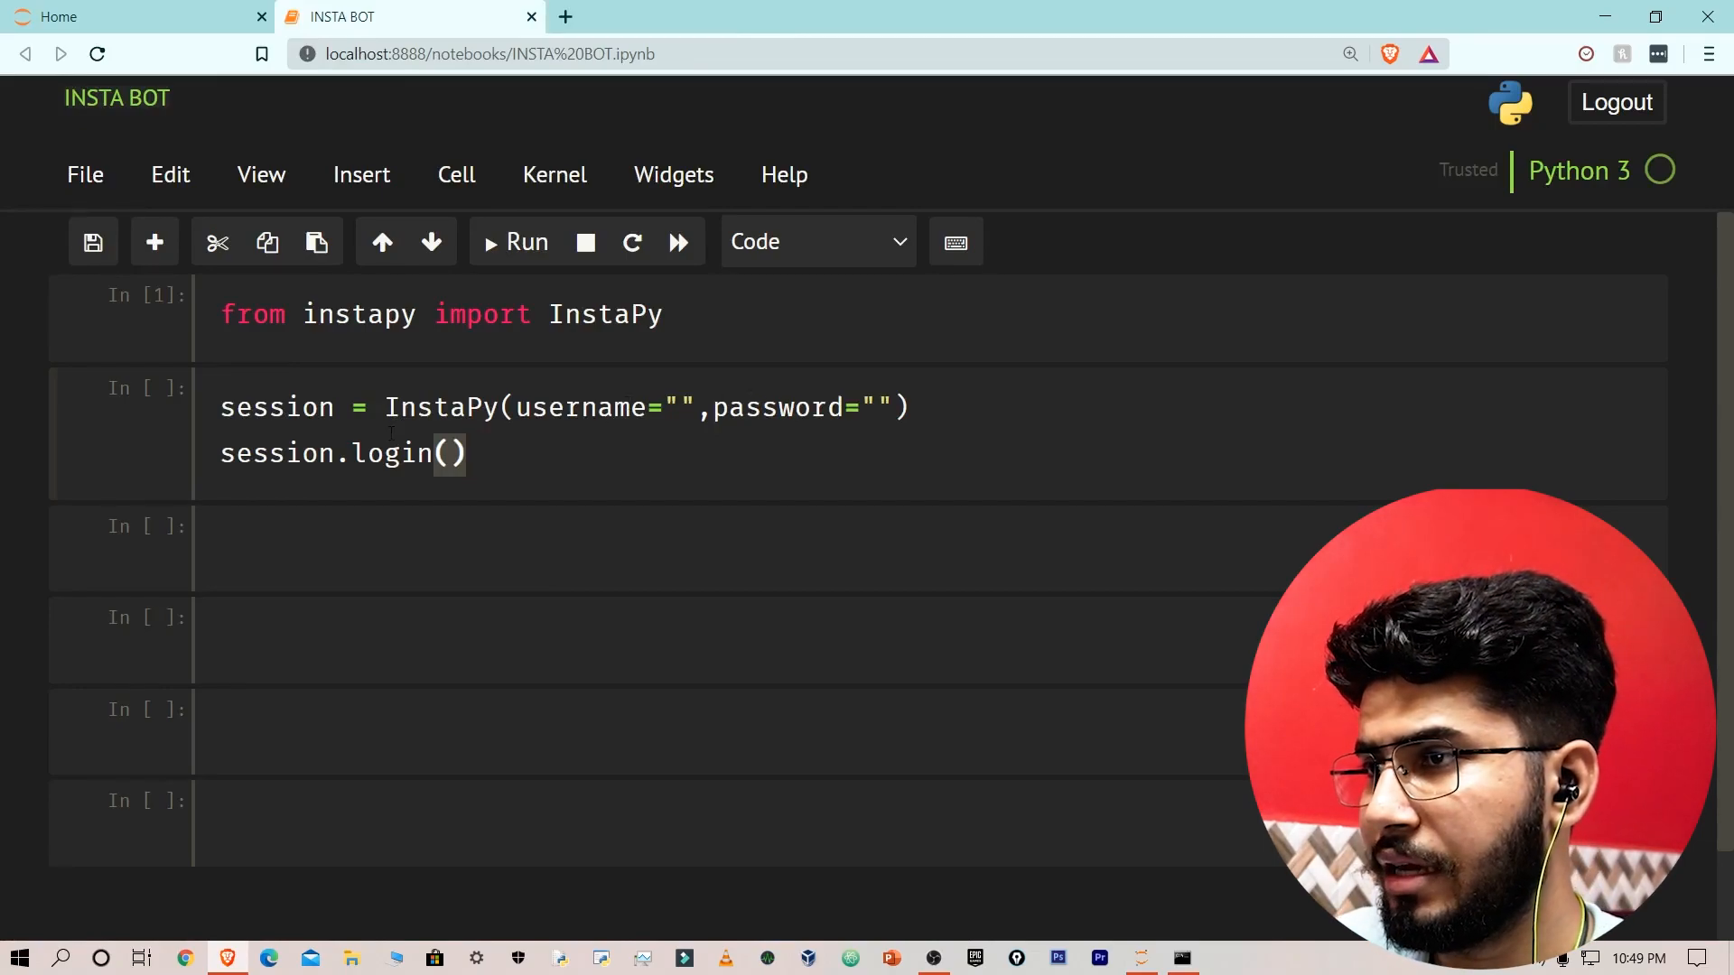
# Add a session.like_by_tags([]) call on a new line after the login.
pyautogui.press('enter')
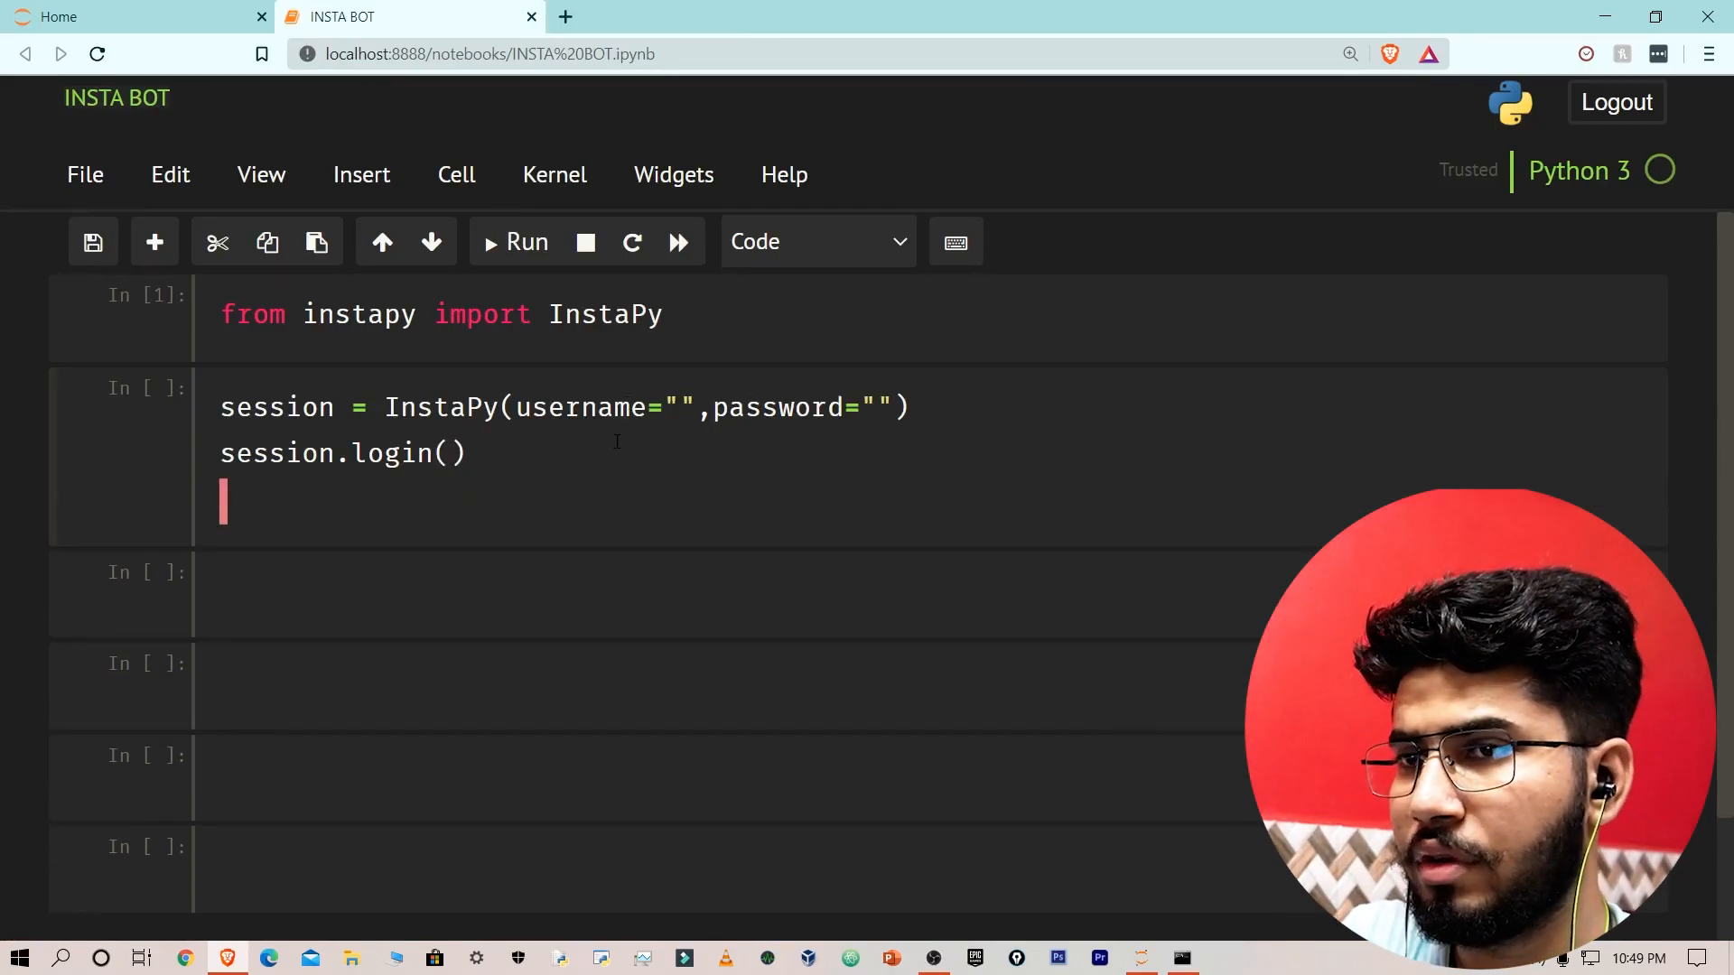
pyautogui.write('sess')
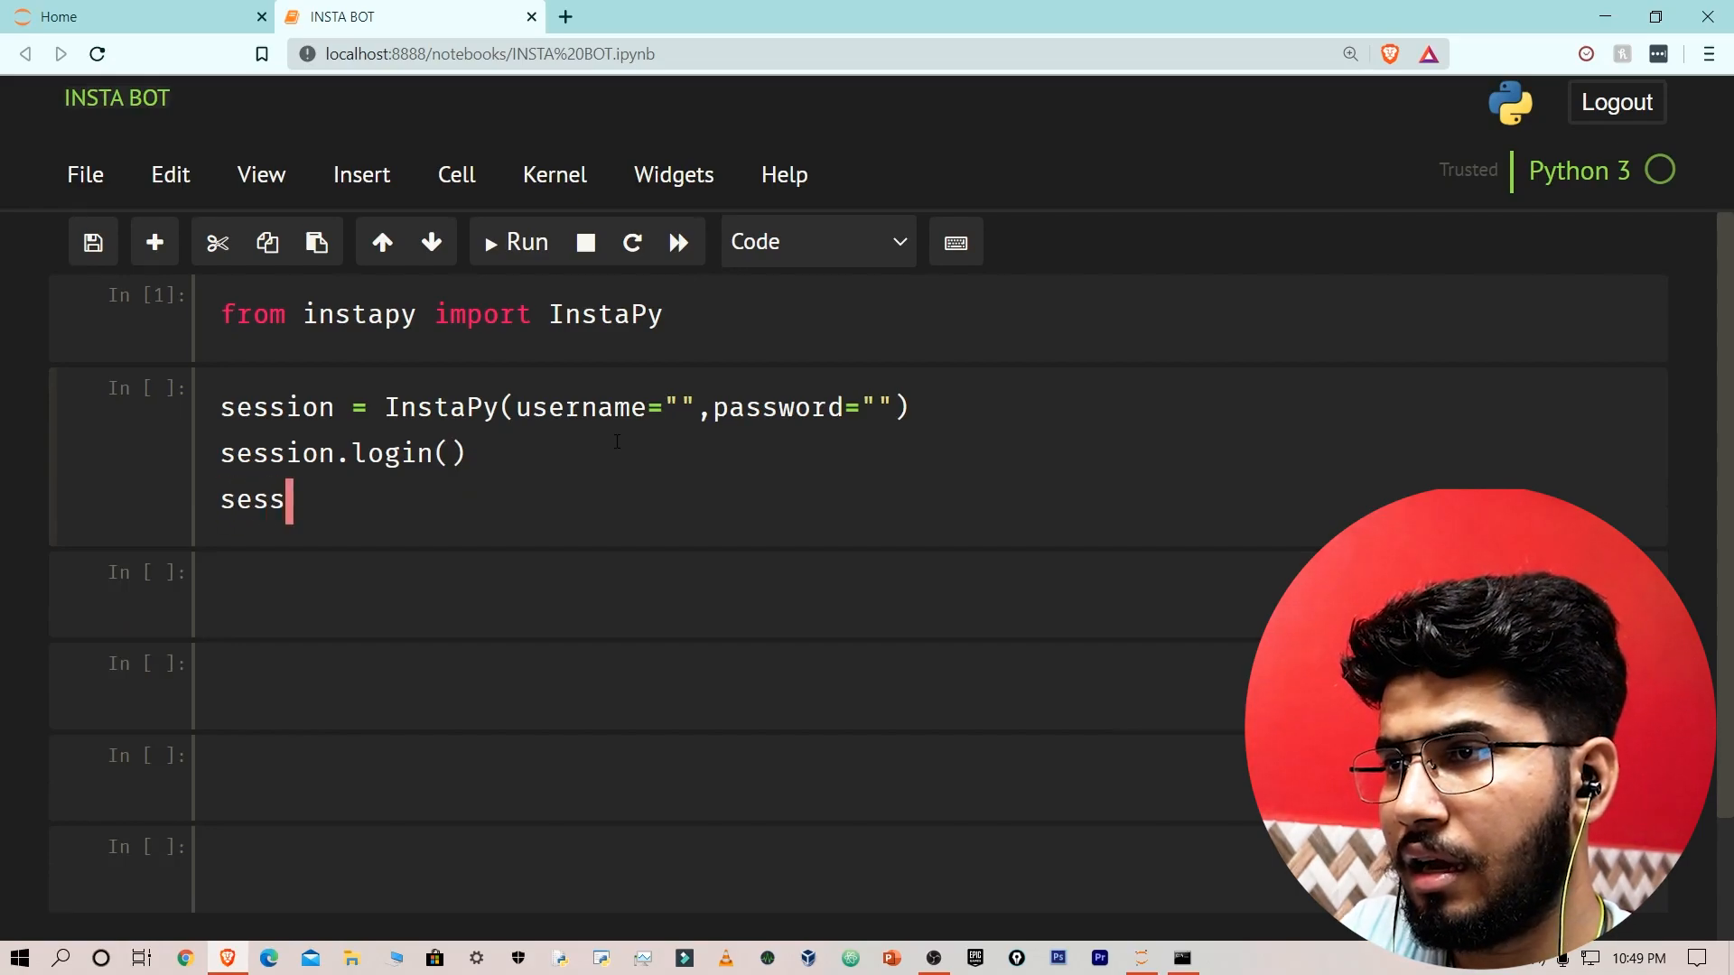
pyautogui.write('ion.')
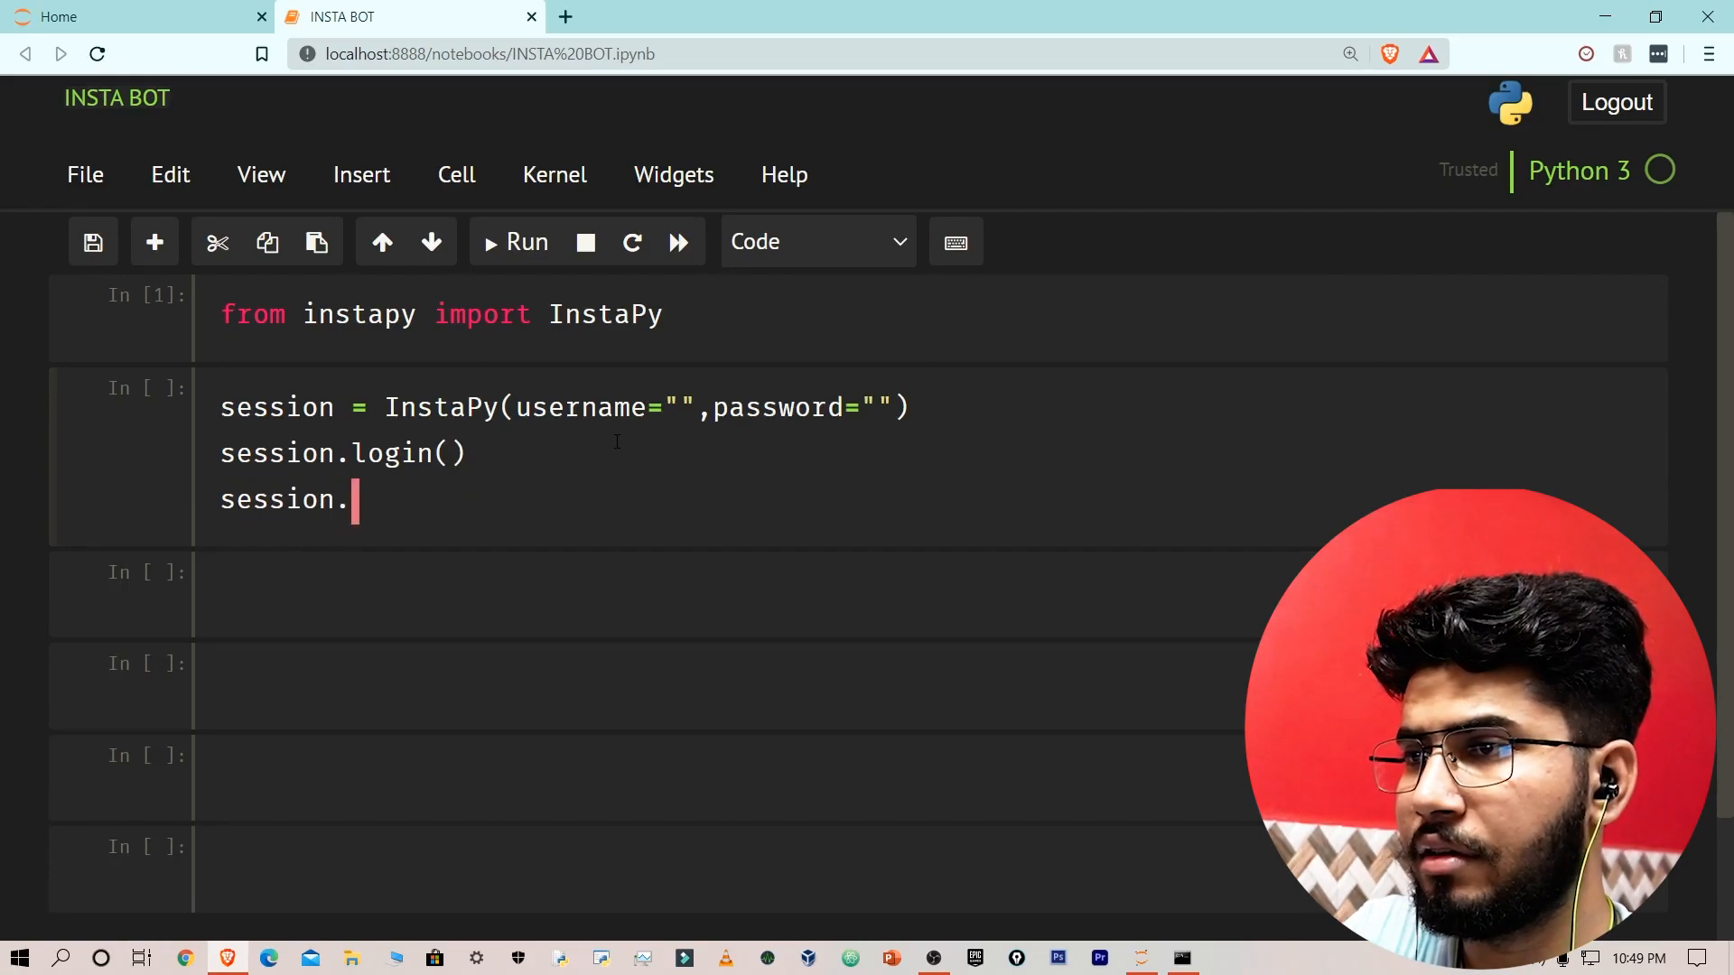
pyautogui.write('leki')
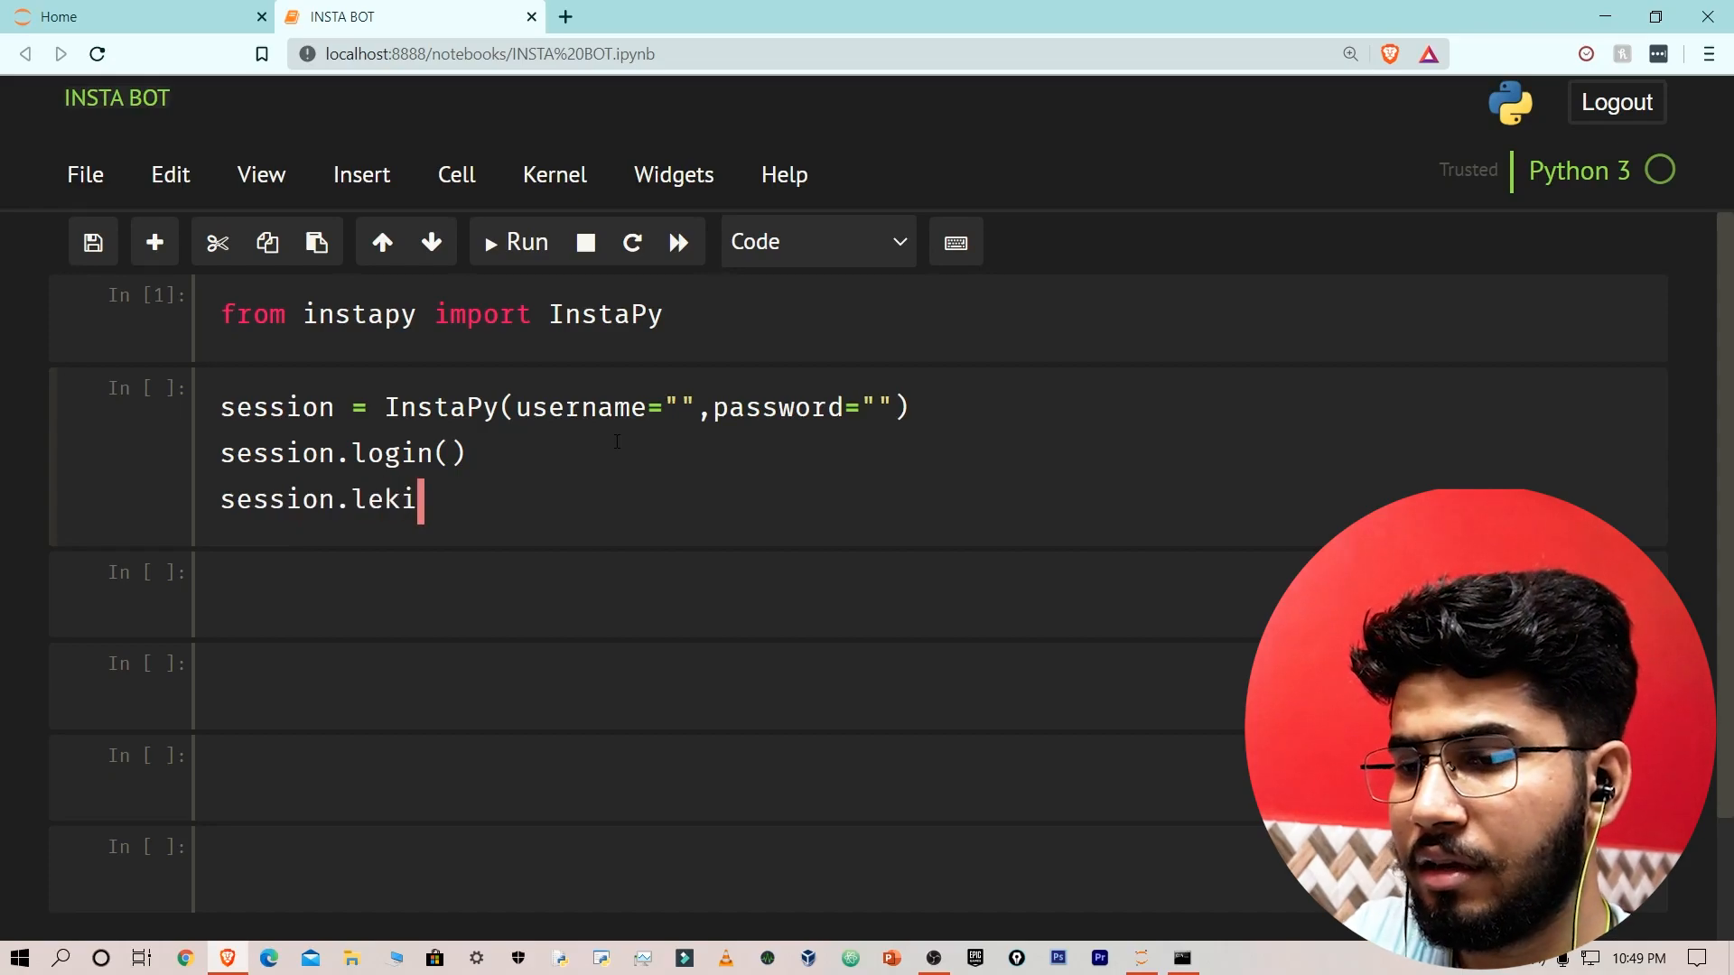
pyautogui.write('like_')
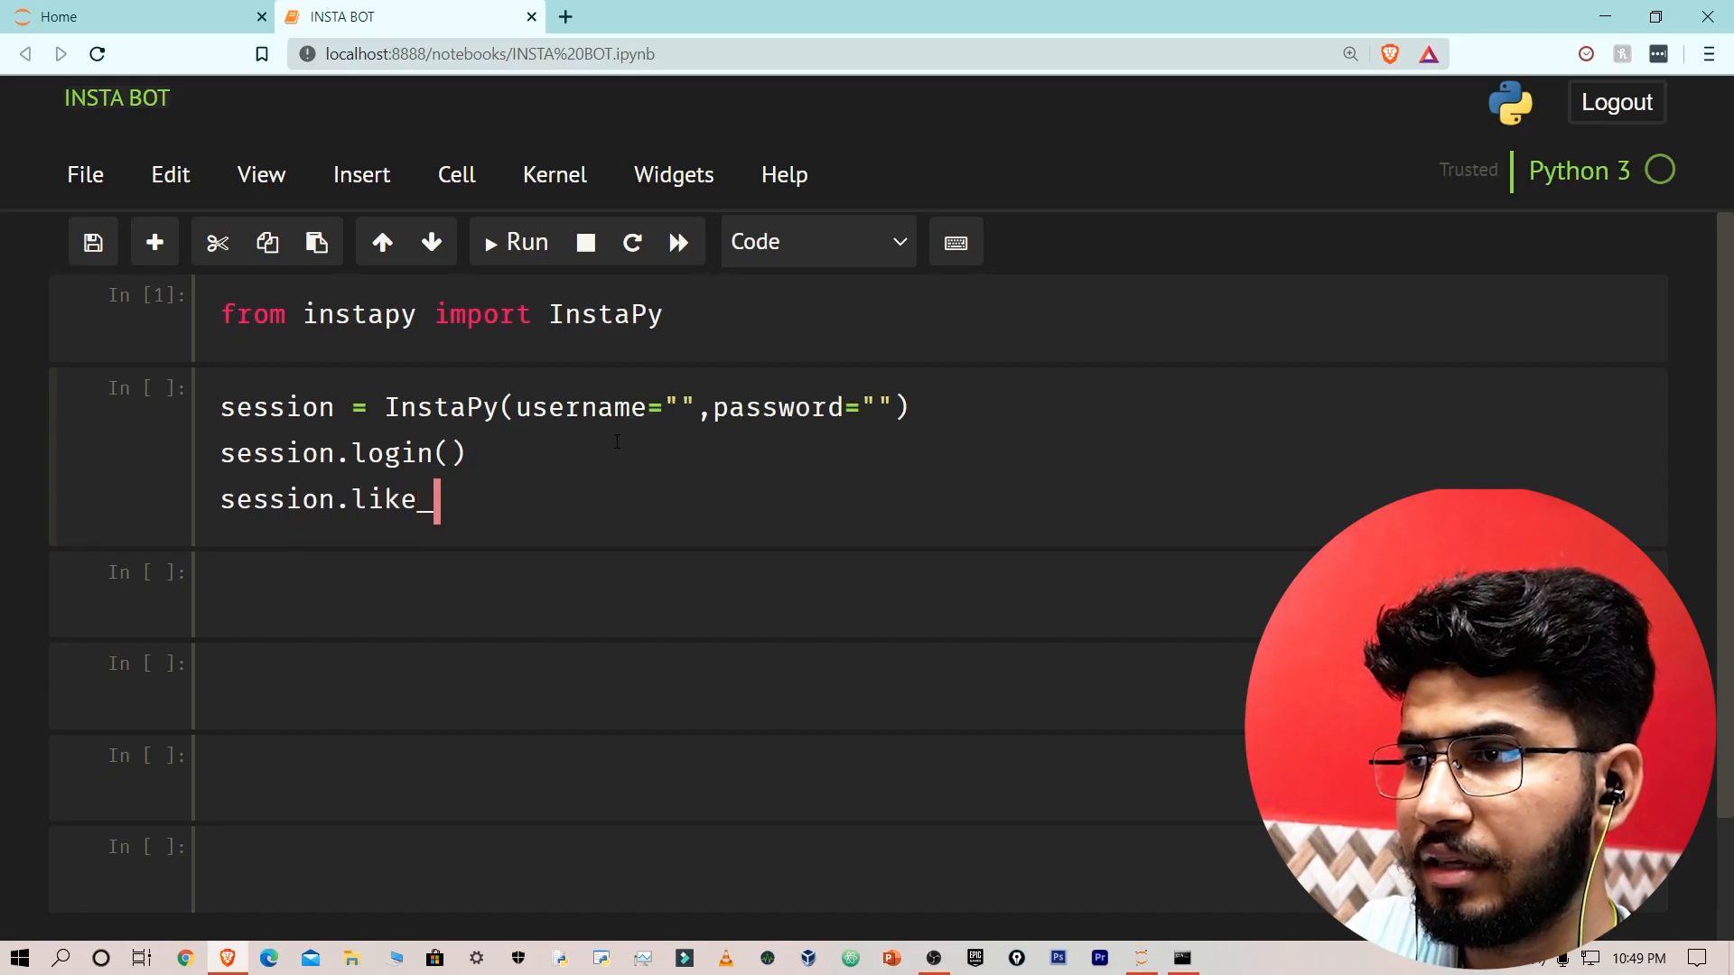
pyautogui.write('by_')
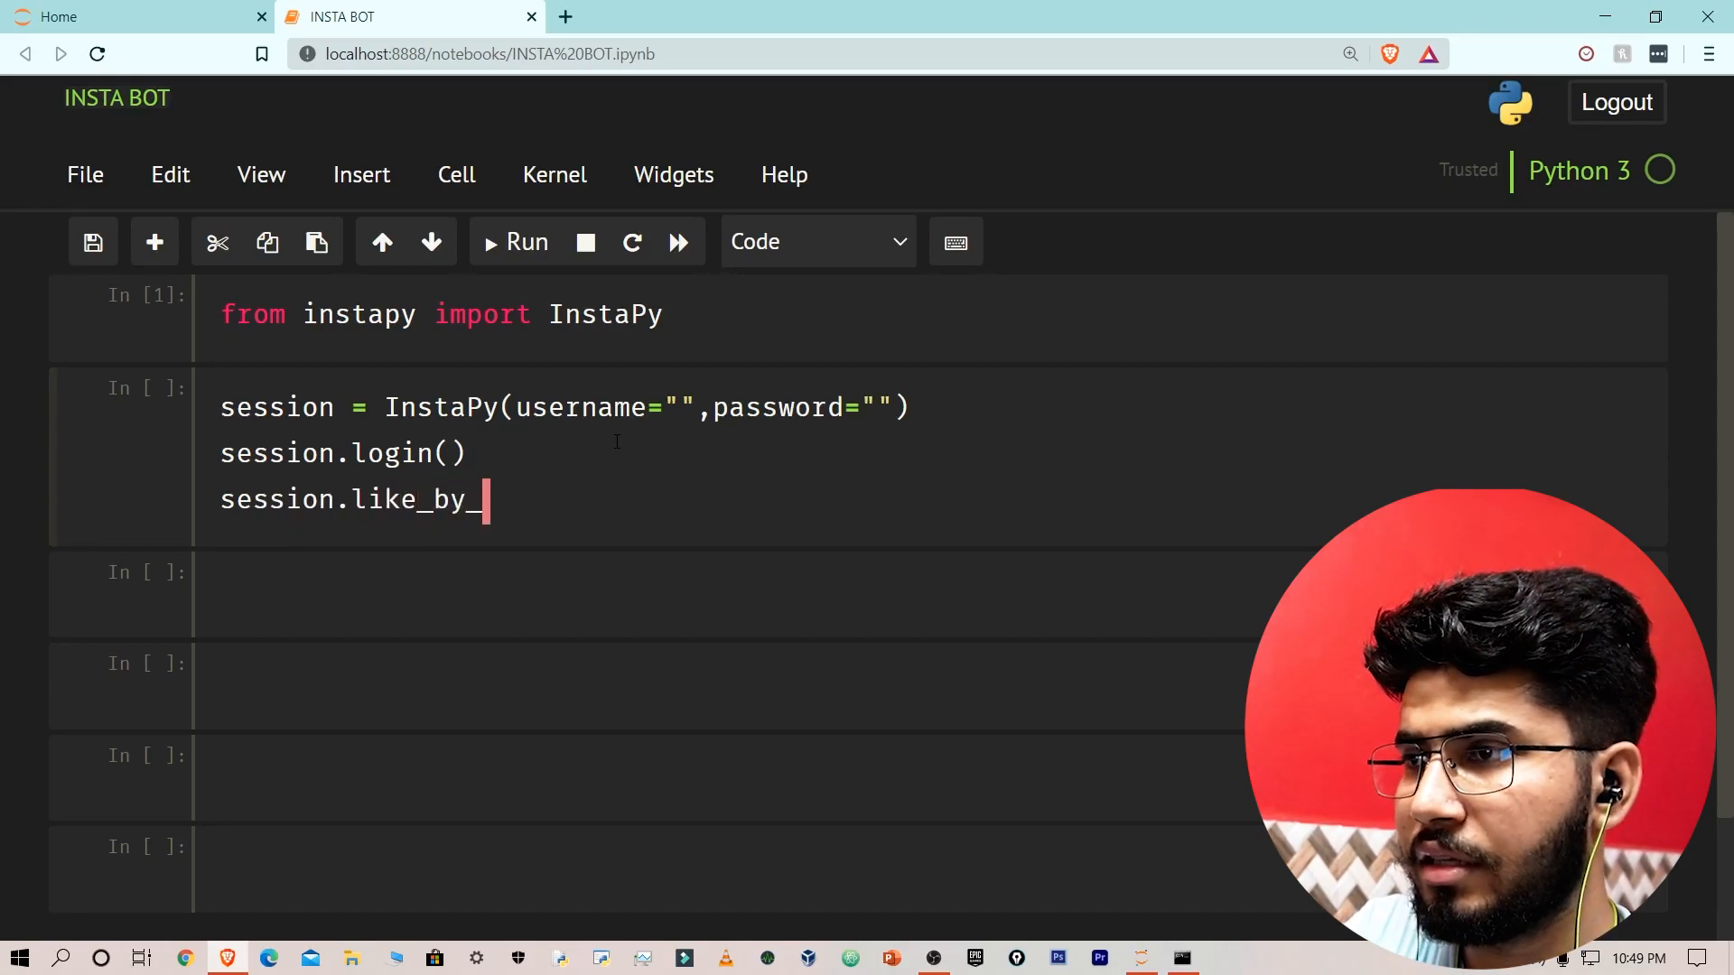
pyautogui.write('tah')
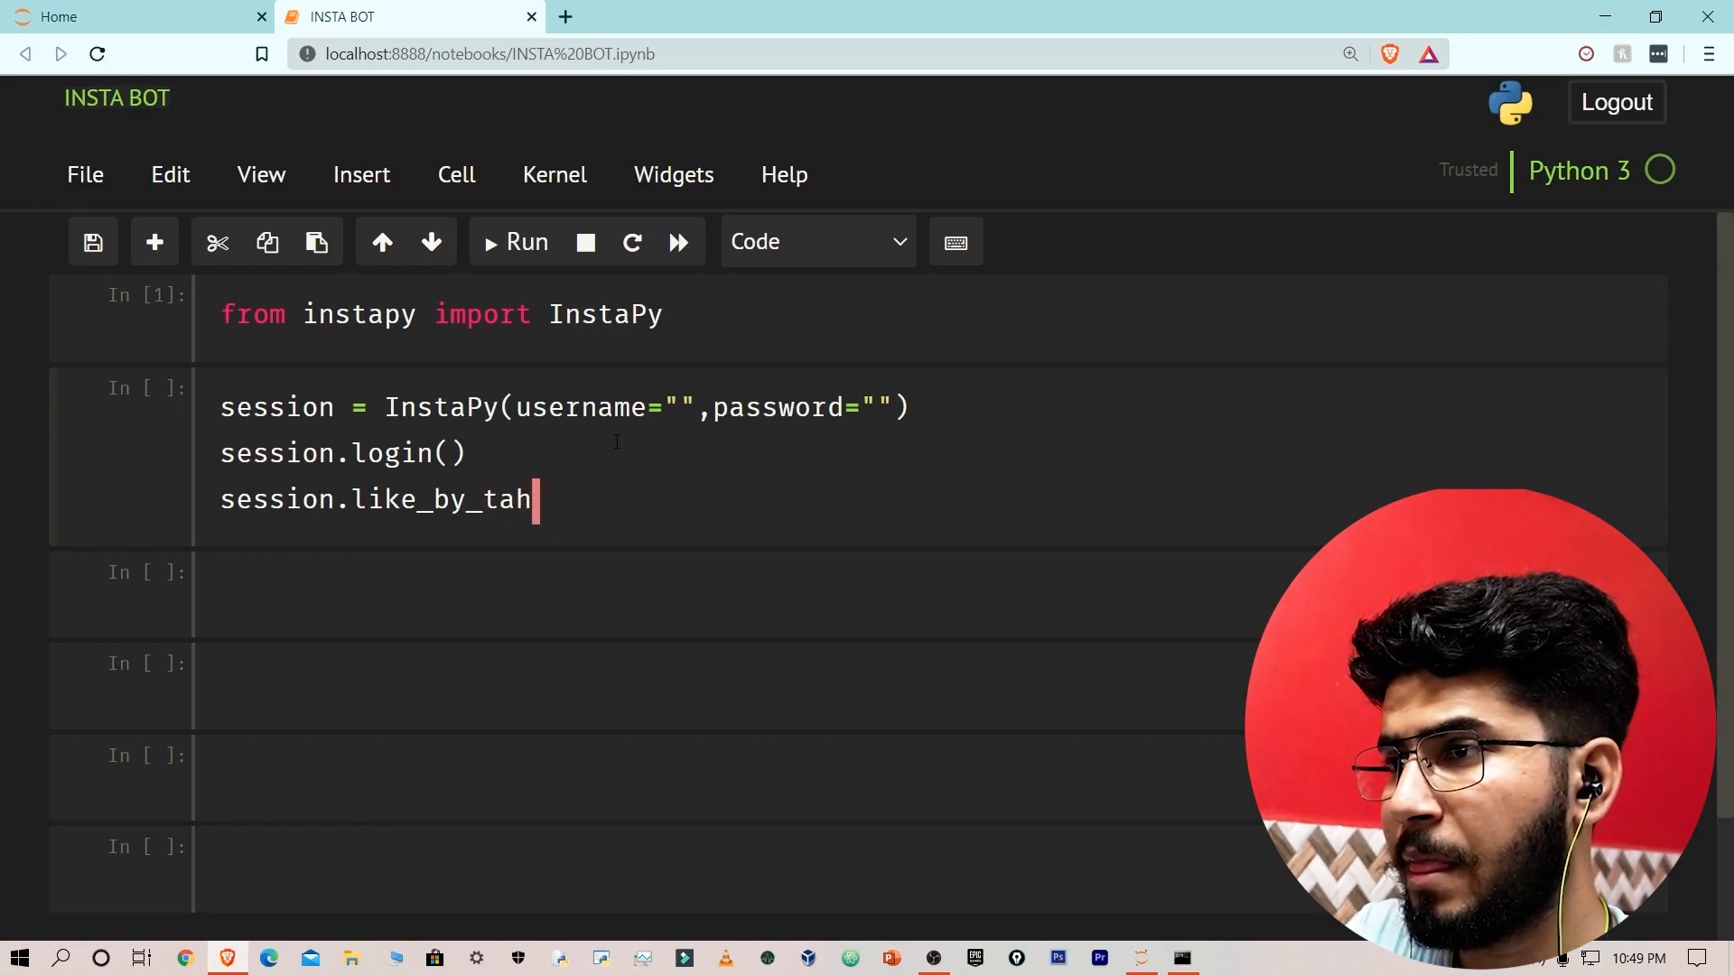
pyautogui.write('gs')
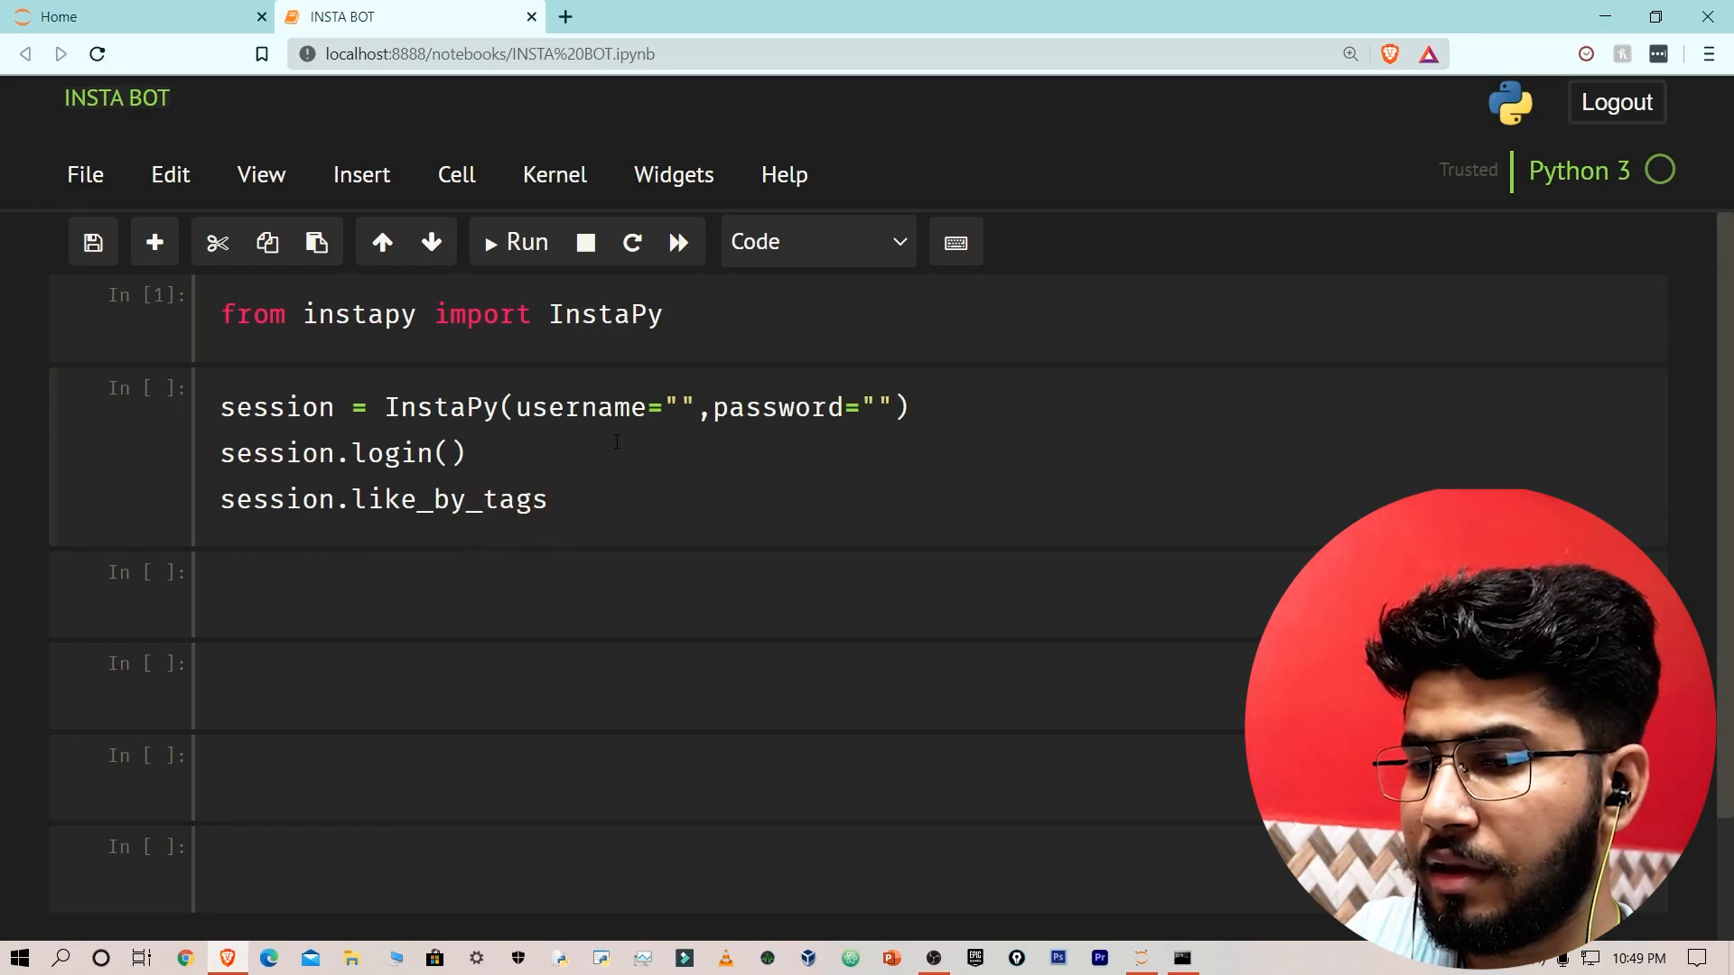
pyautogui.write('([])')
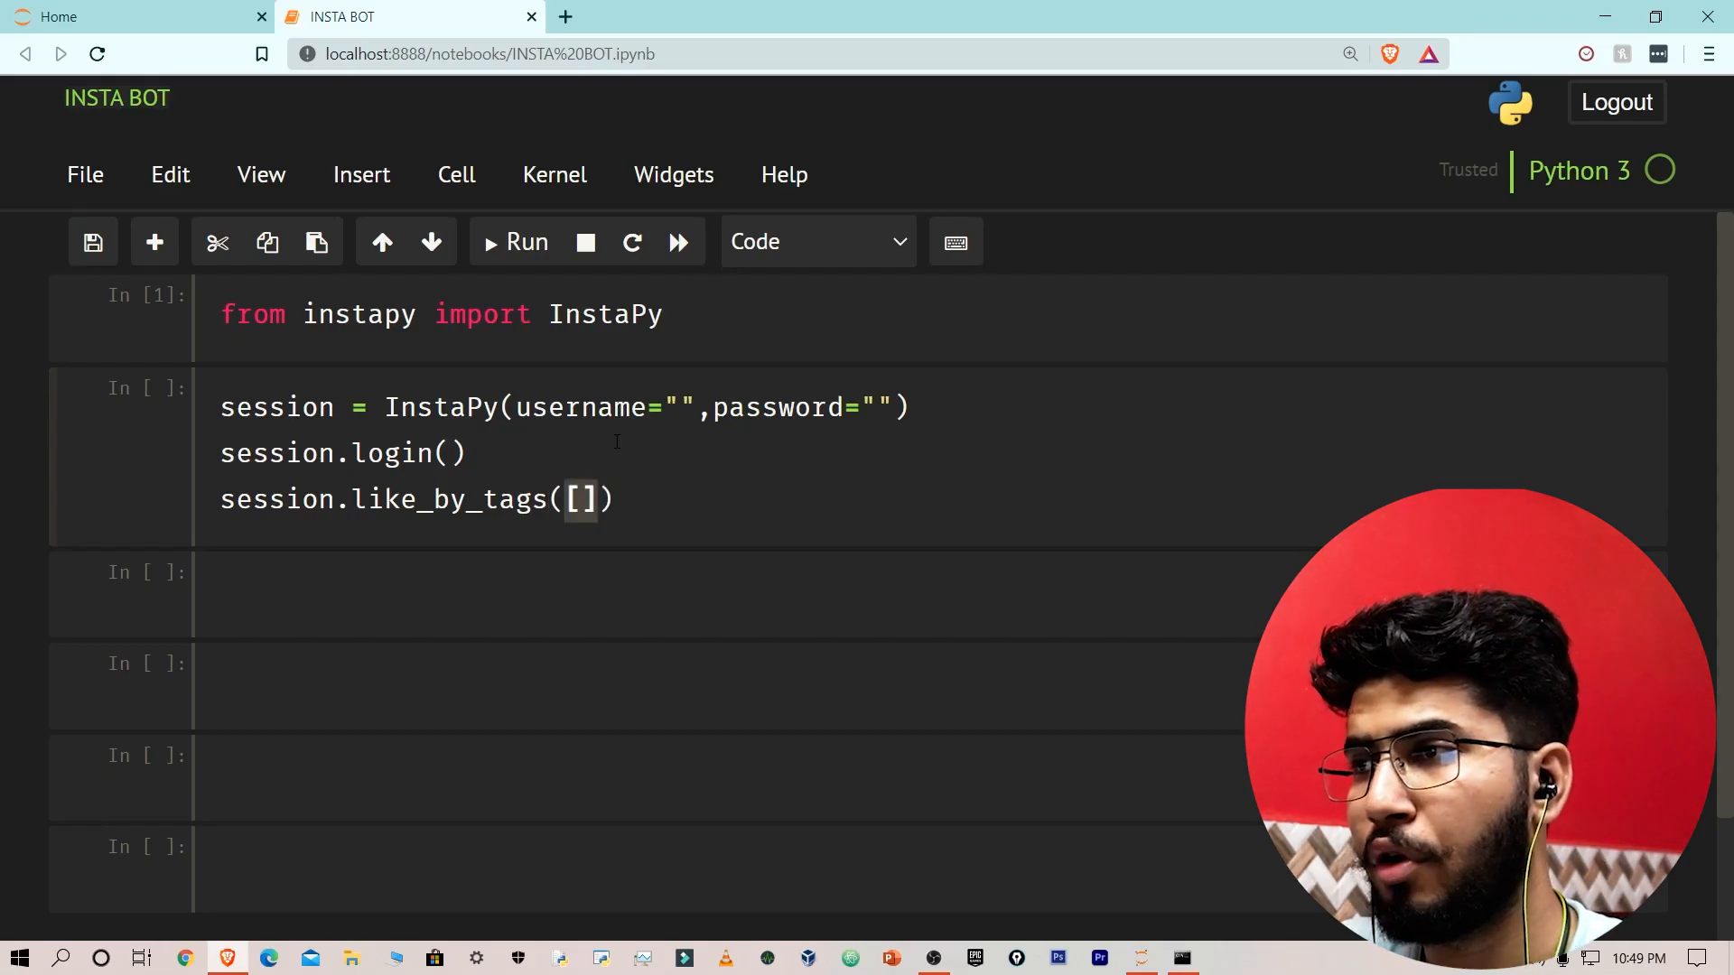
# Fill the tag list with "nature", "green" and "animals".
pyautogui.click(583, 499)
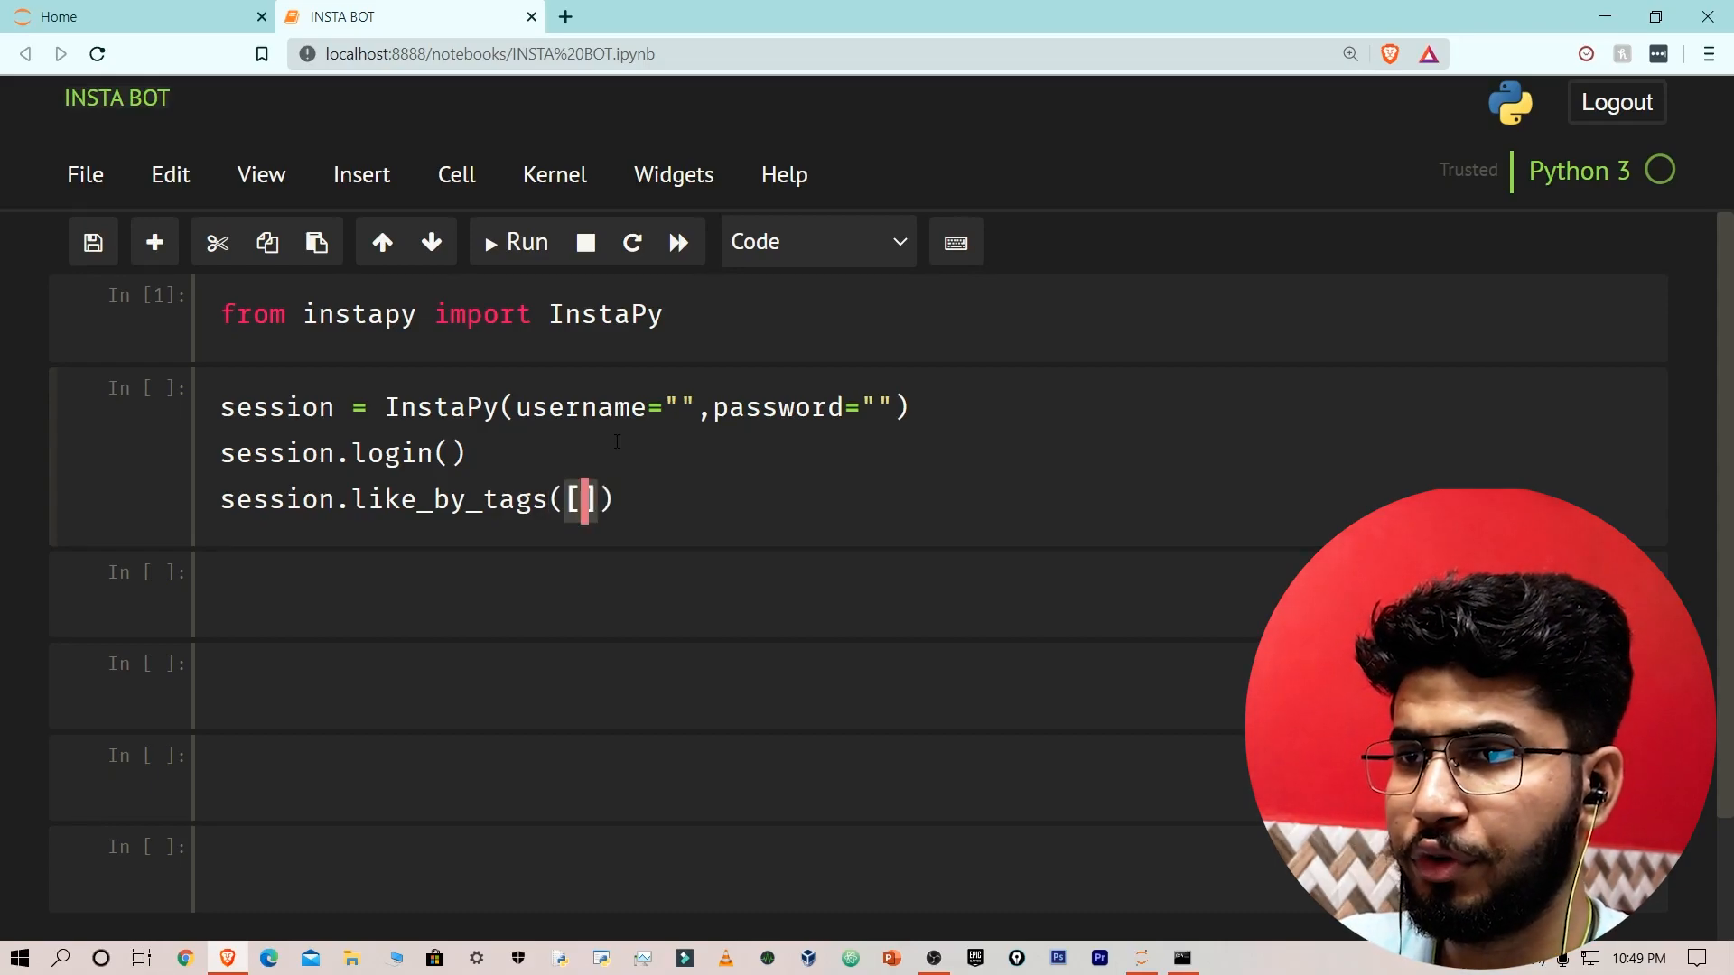
pyautogui.write('""')
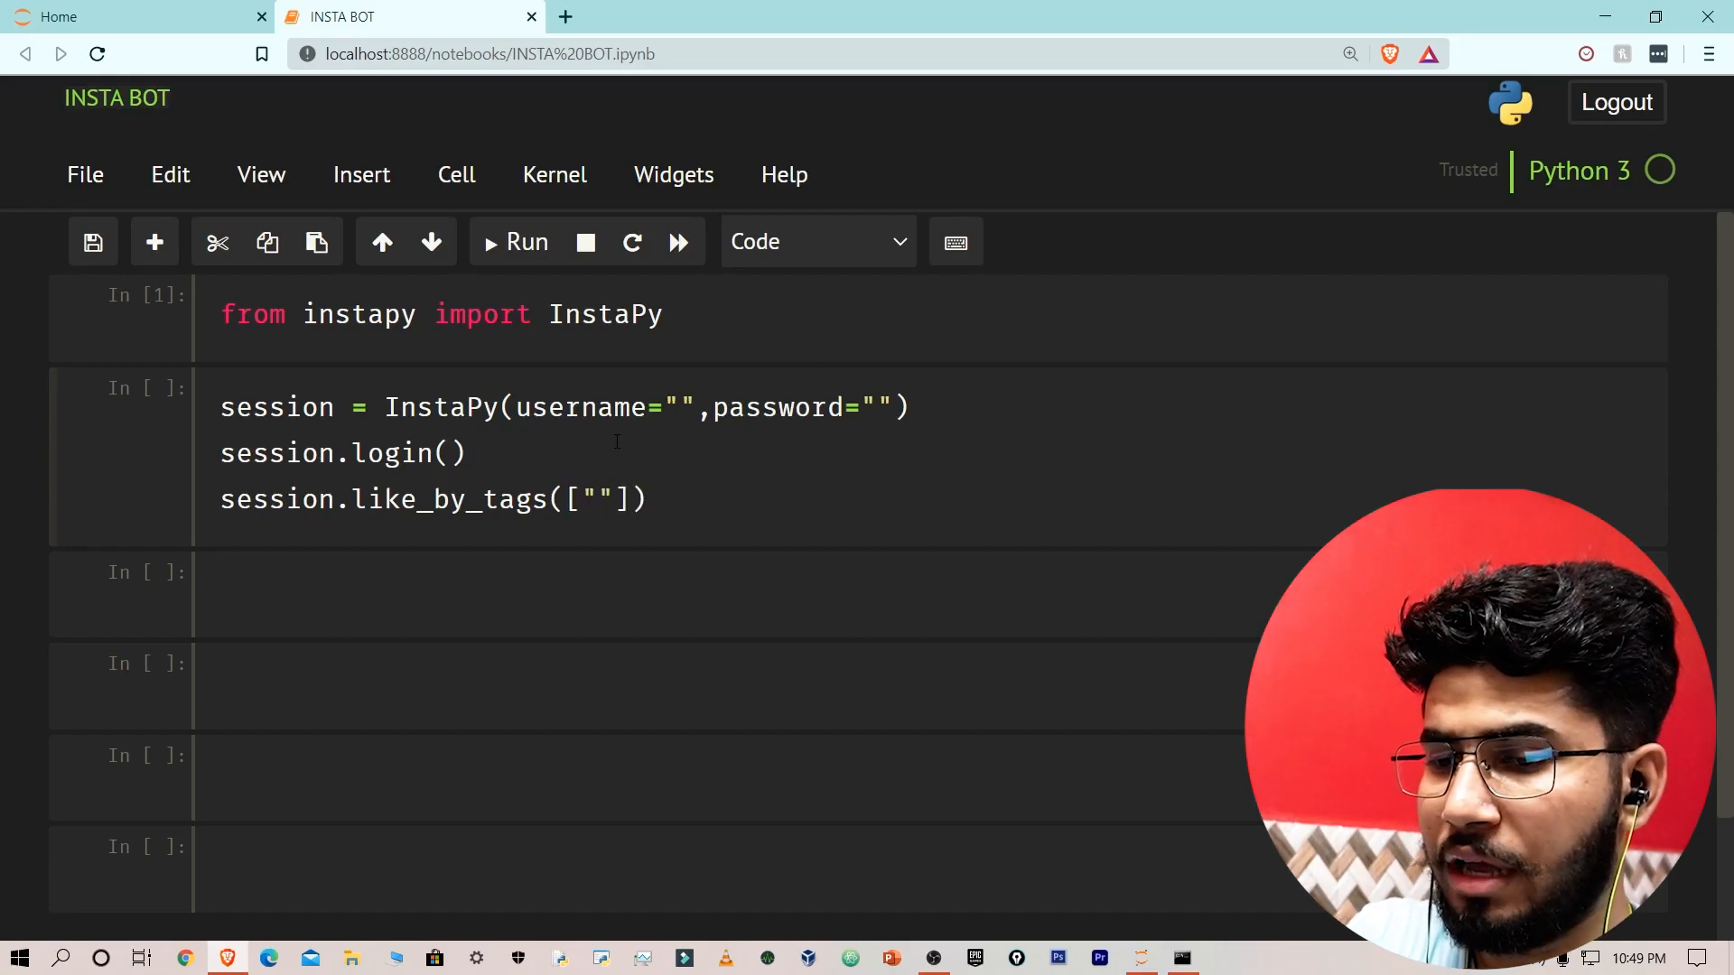
pyautogui.write('nature')
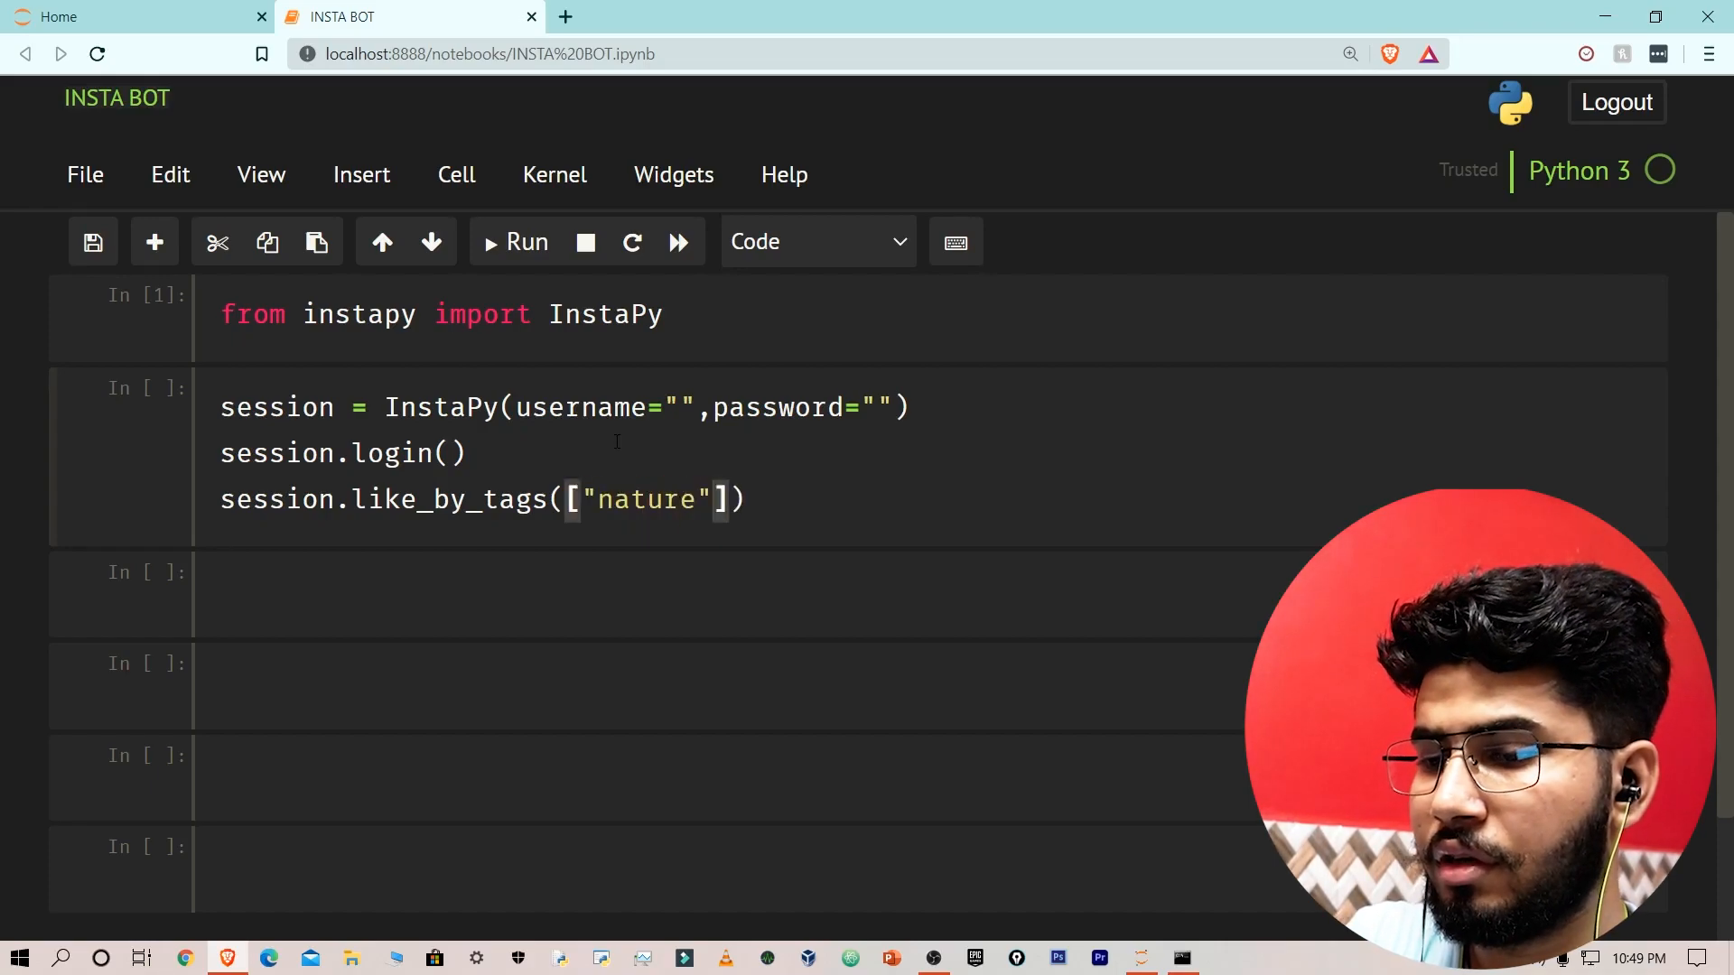
pyautogui.write(',"green",')
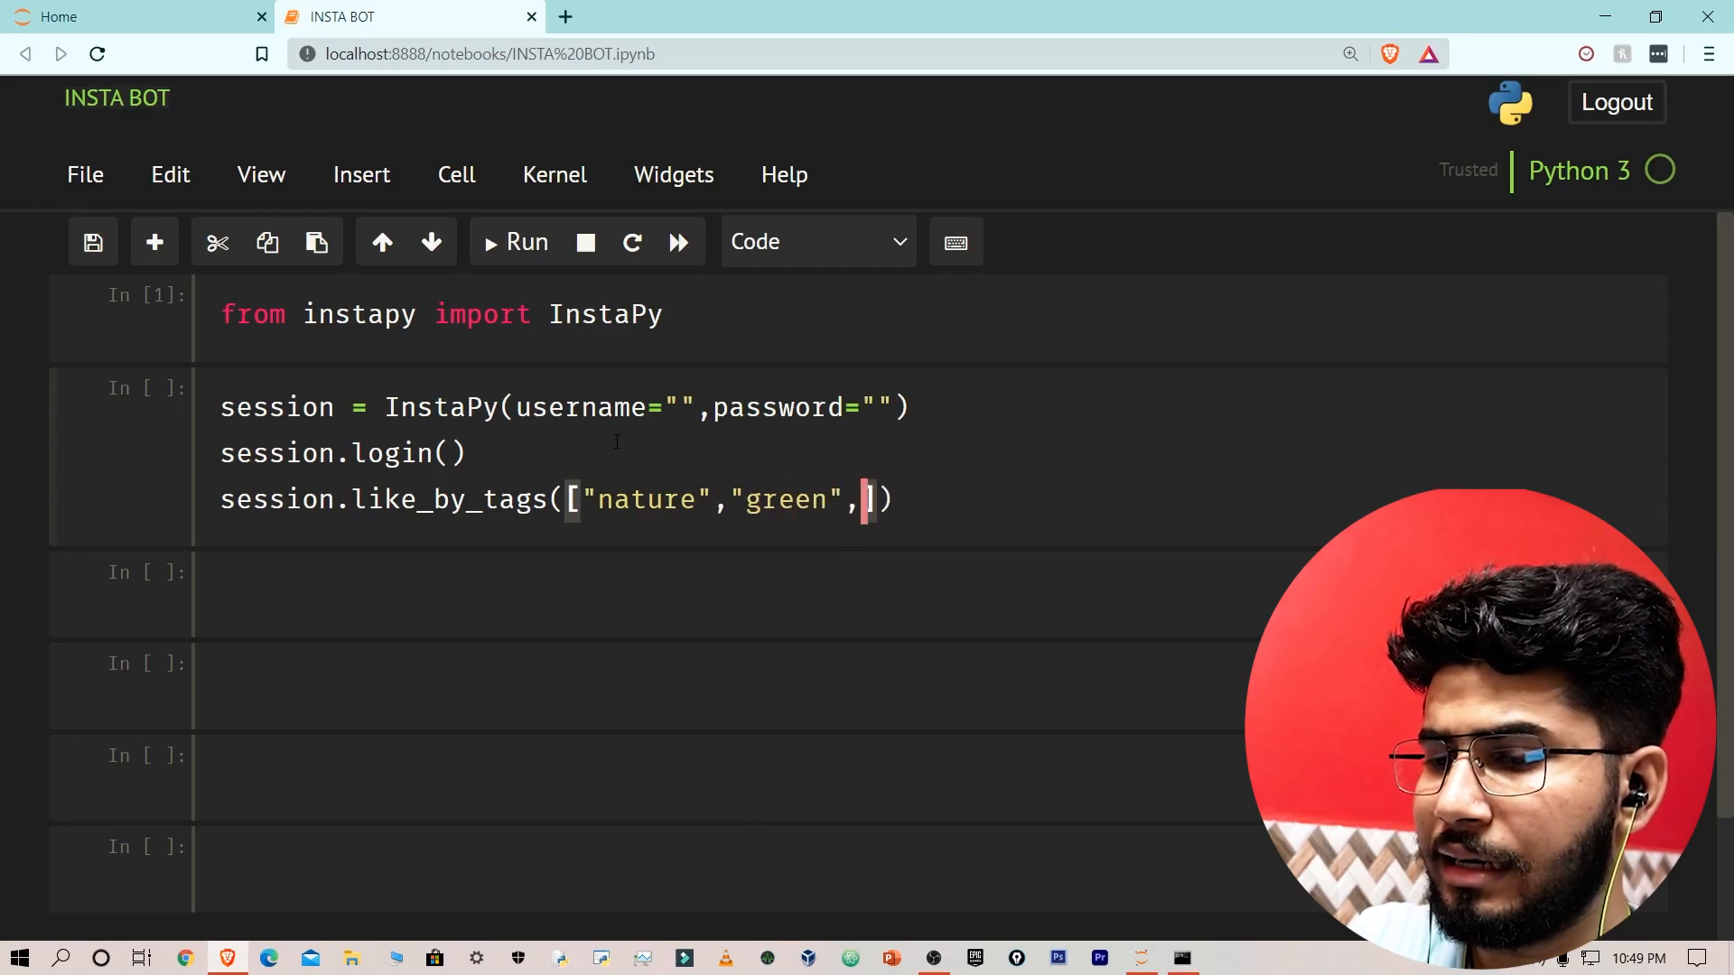
pyautogui.write('"animals"')
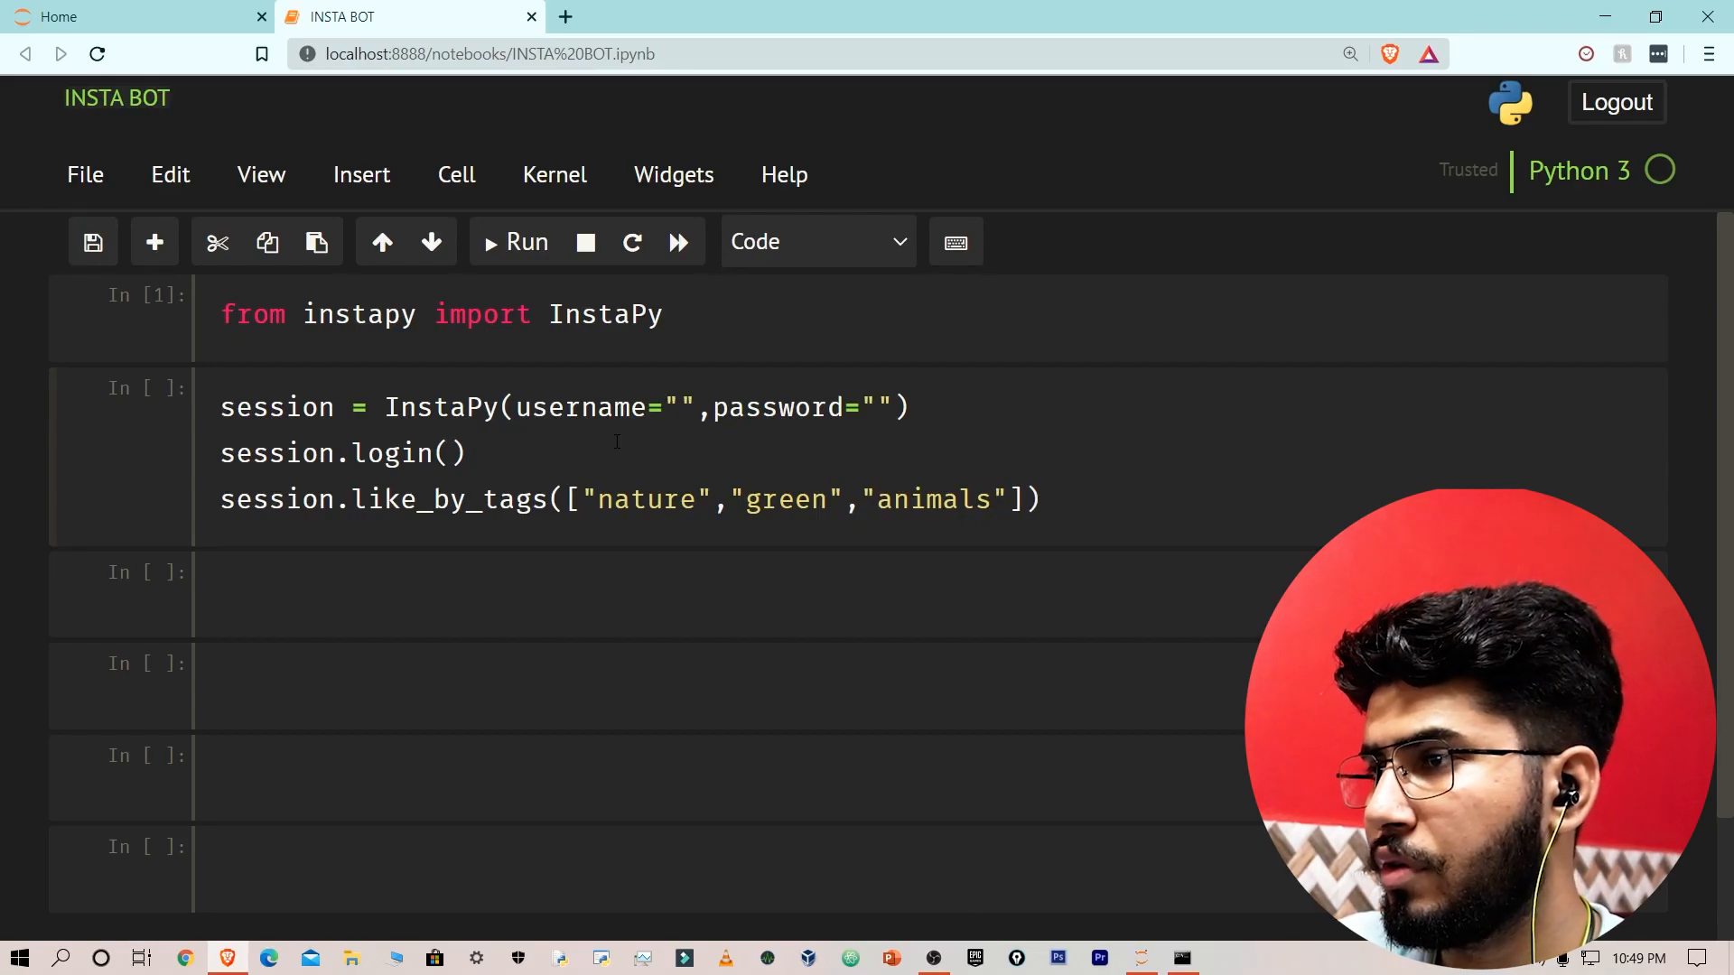
pyautogui.doubleClick(650, 499)
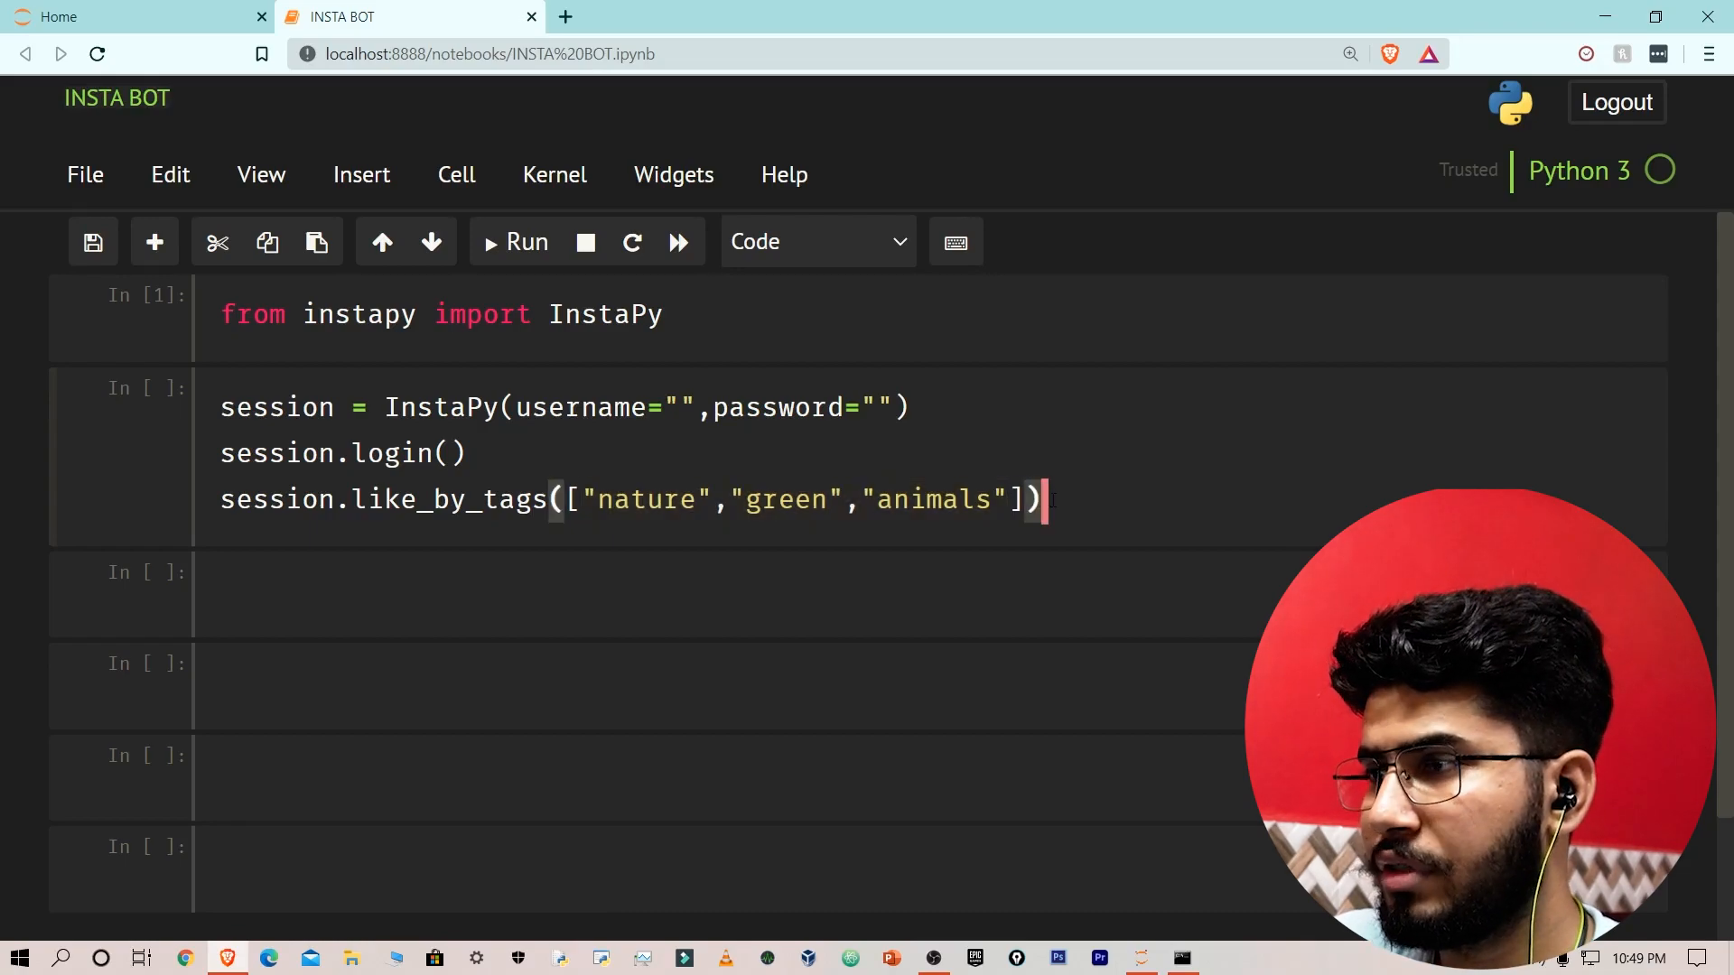
# Add session.set_do_comment(True, percentage=) on a new line.
pyautogui.write('s')
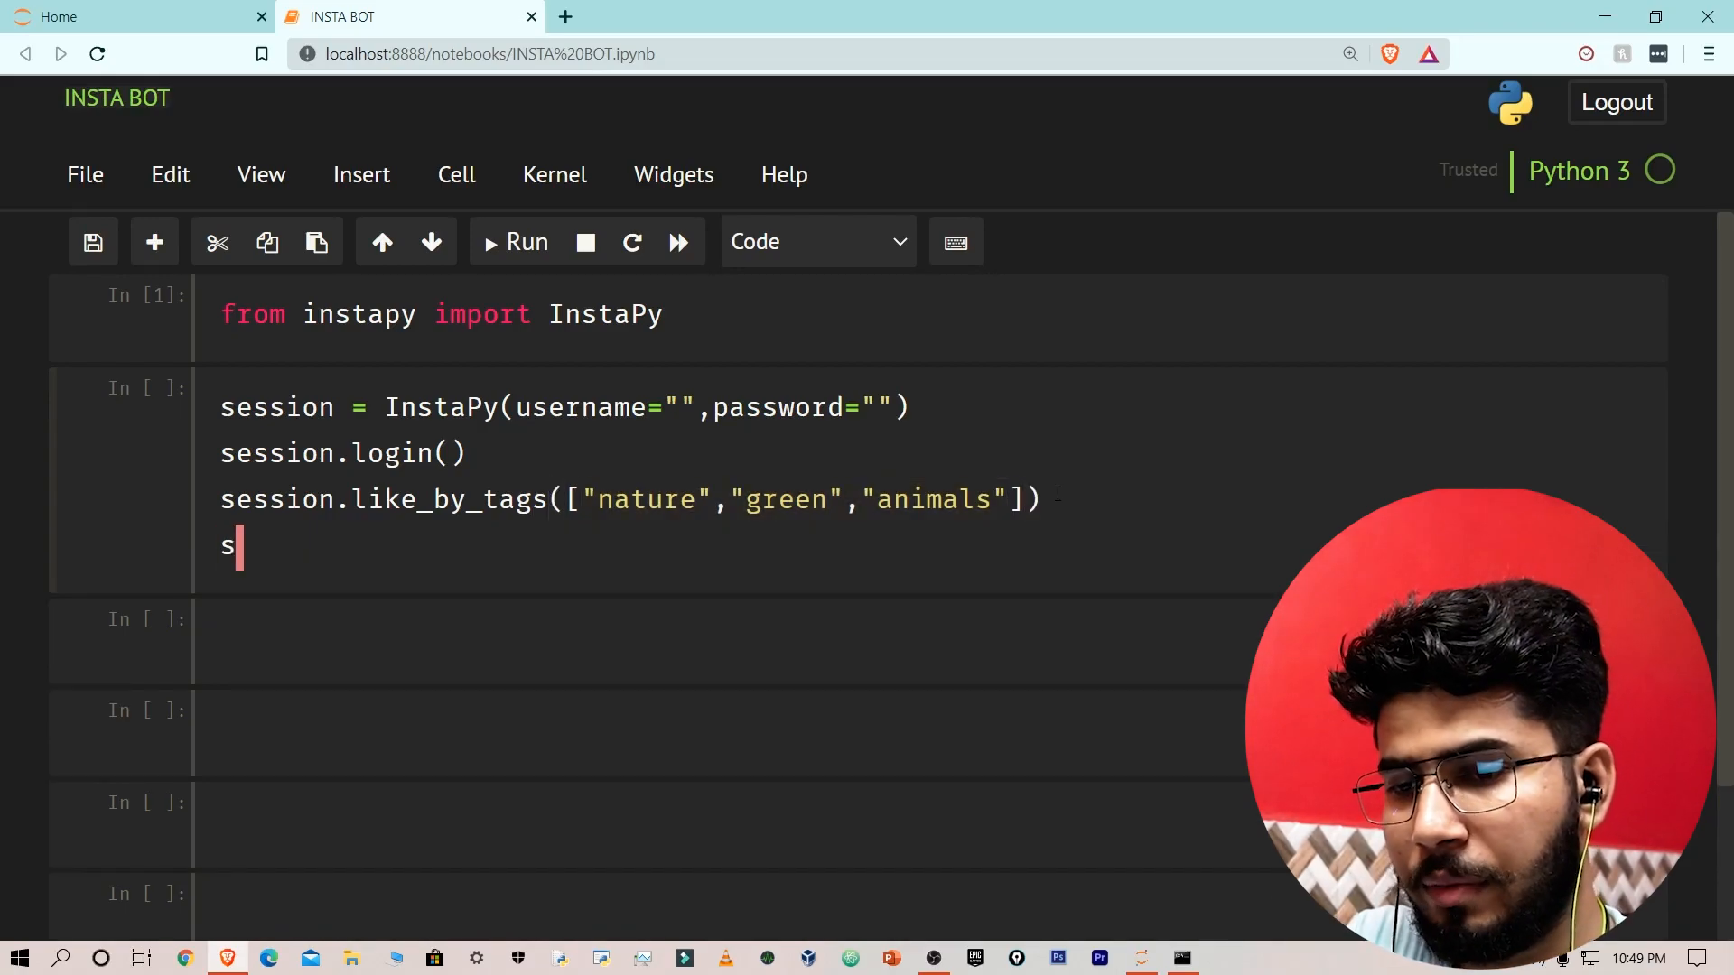
pyautogui.write('ession.')
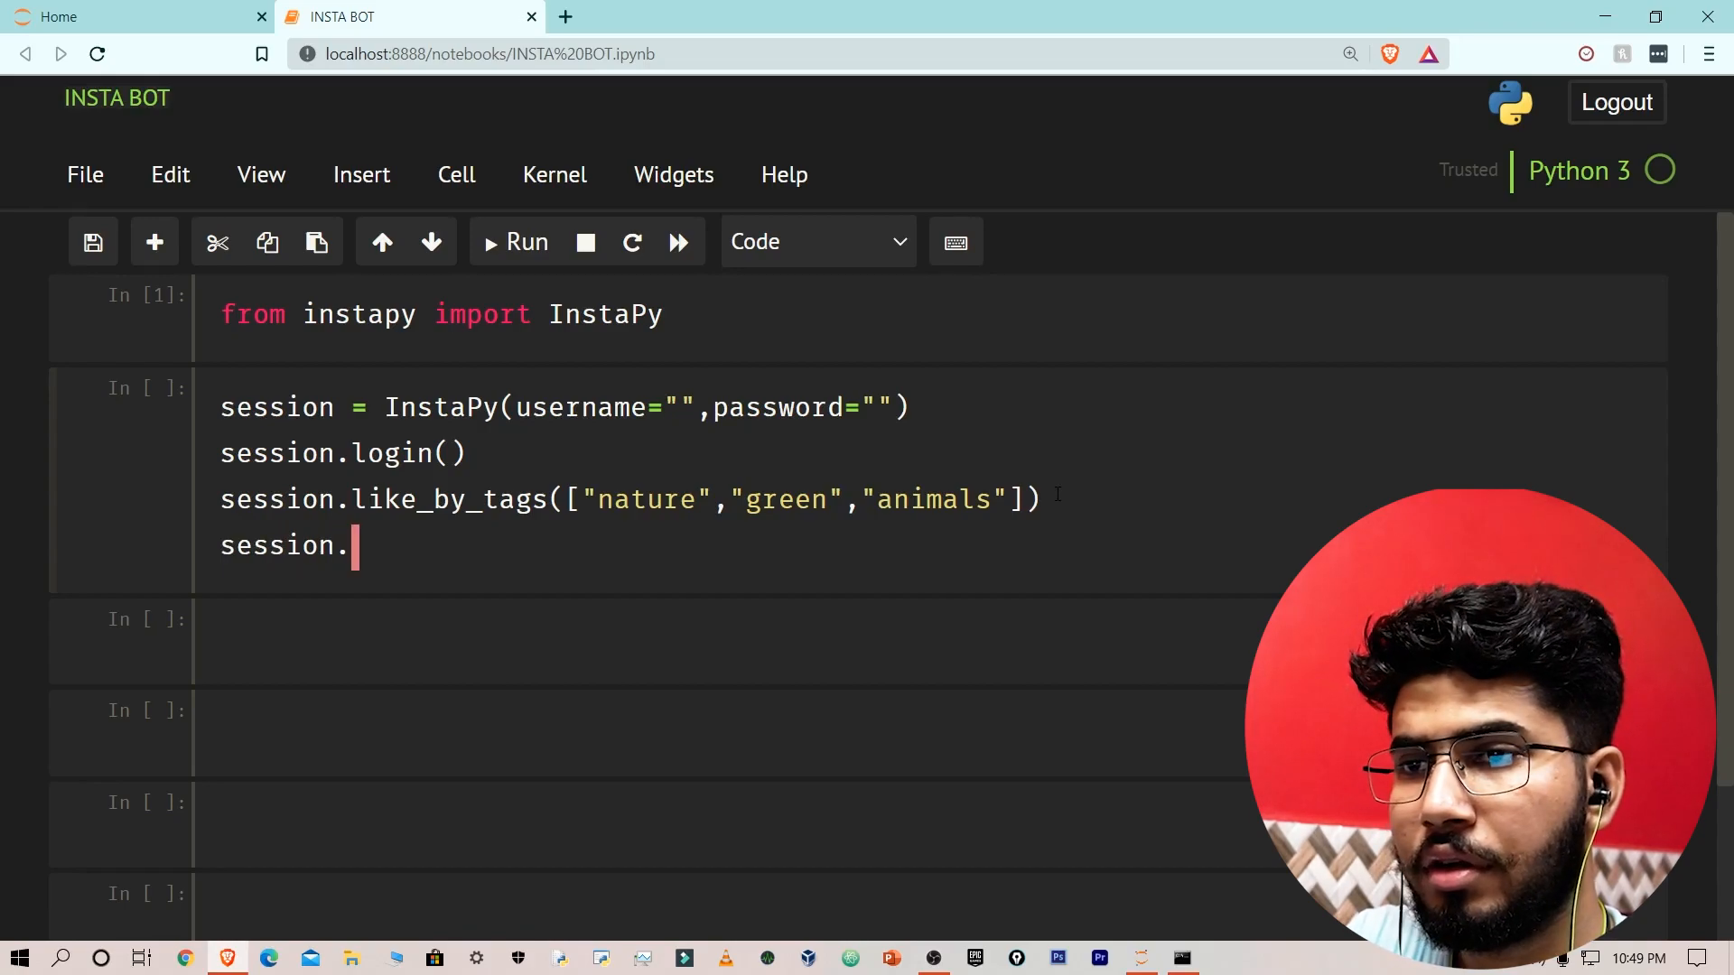
pyautogui.write('set_')
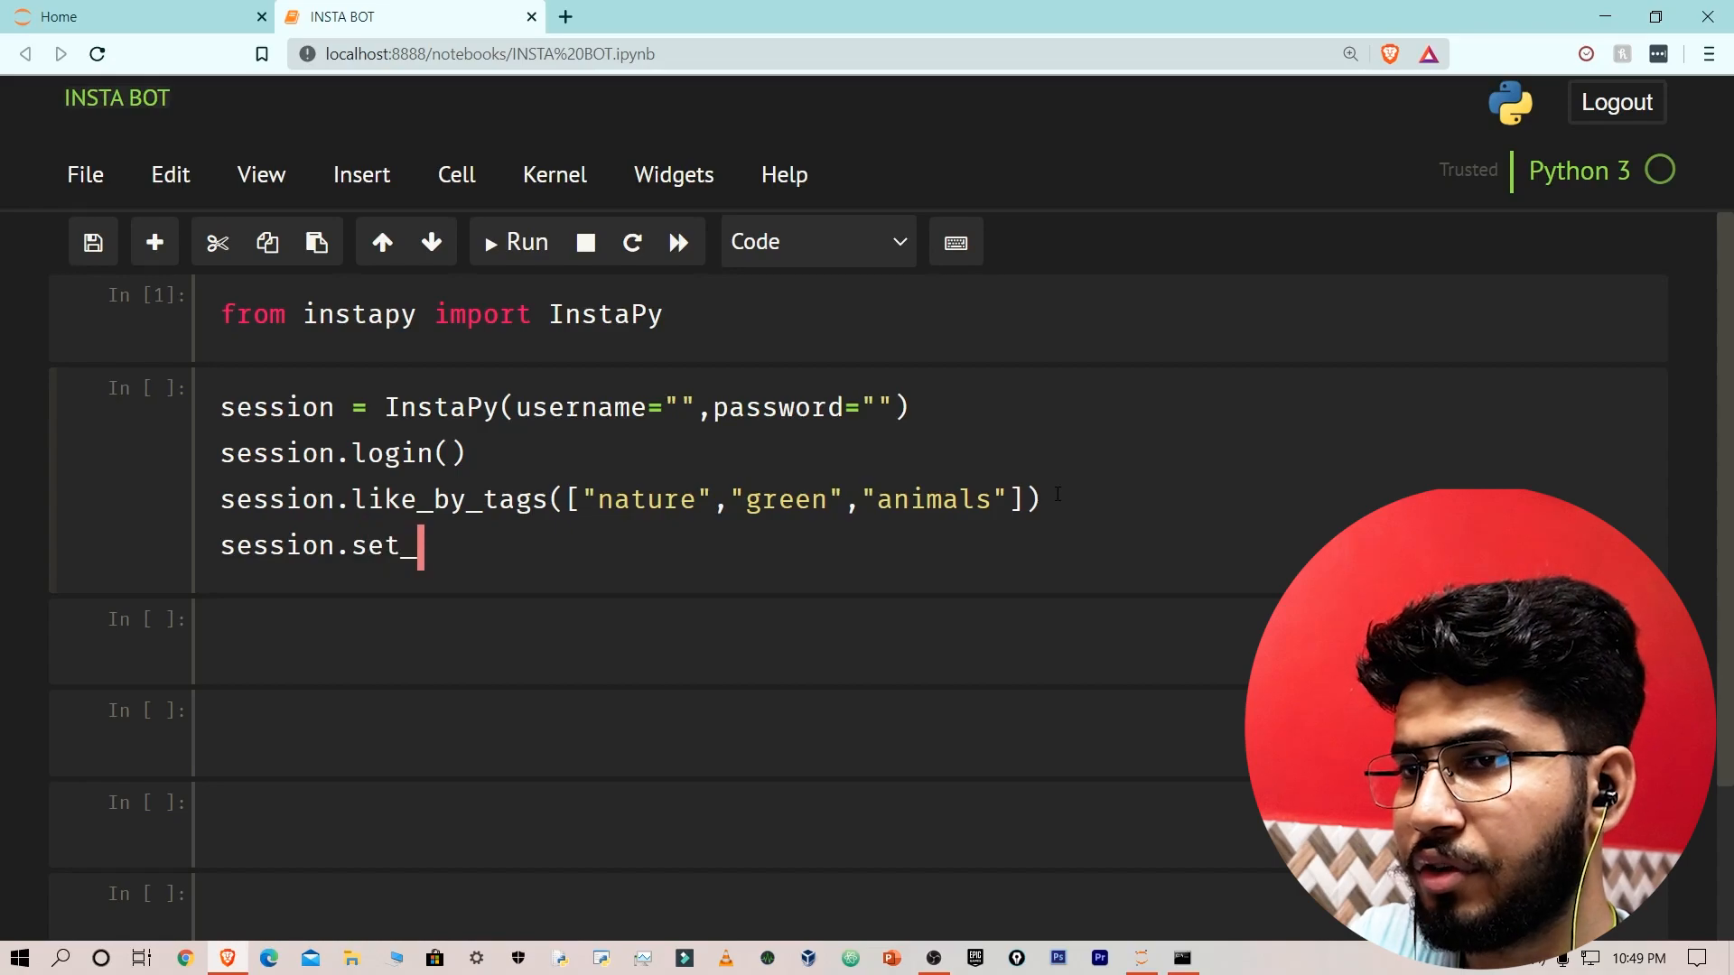
pyautogui.write('do_comme')
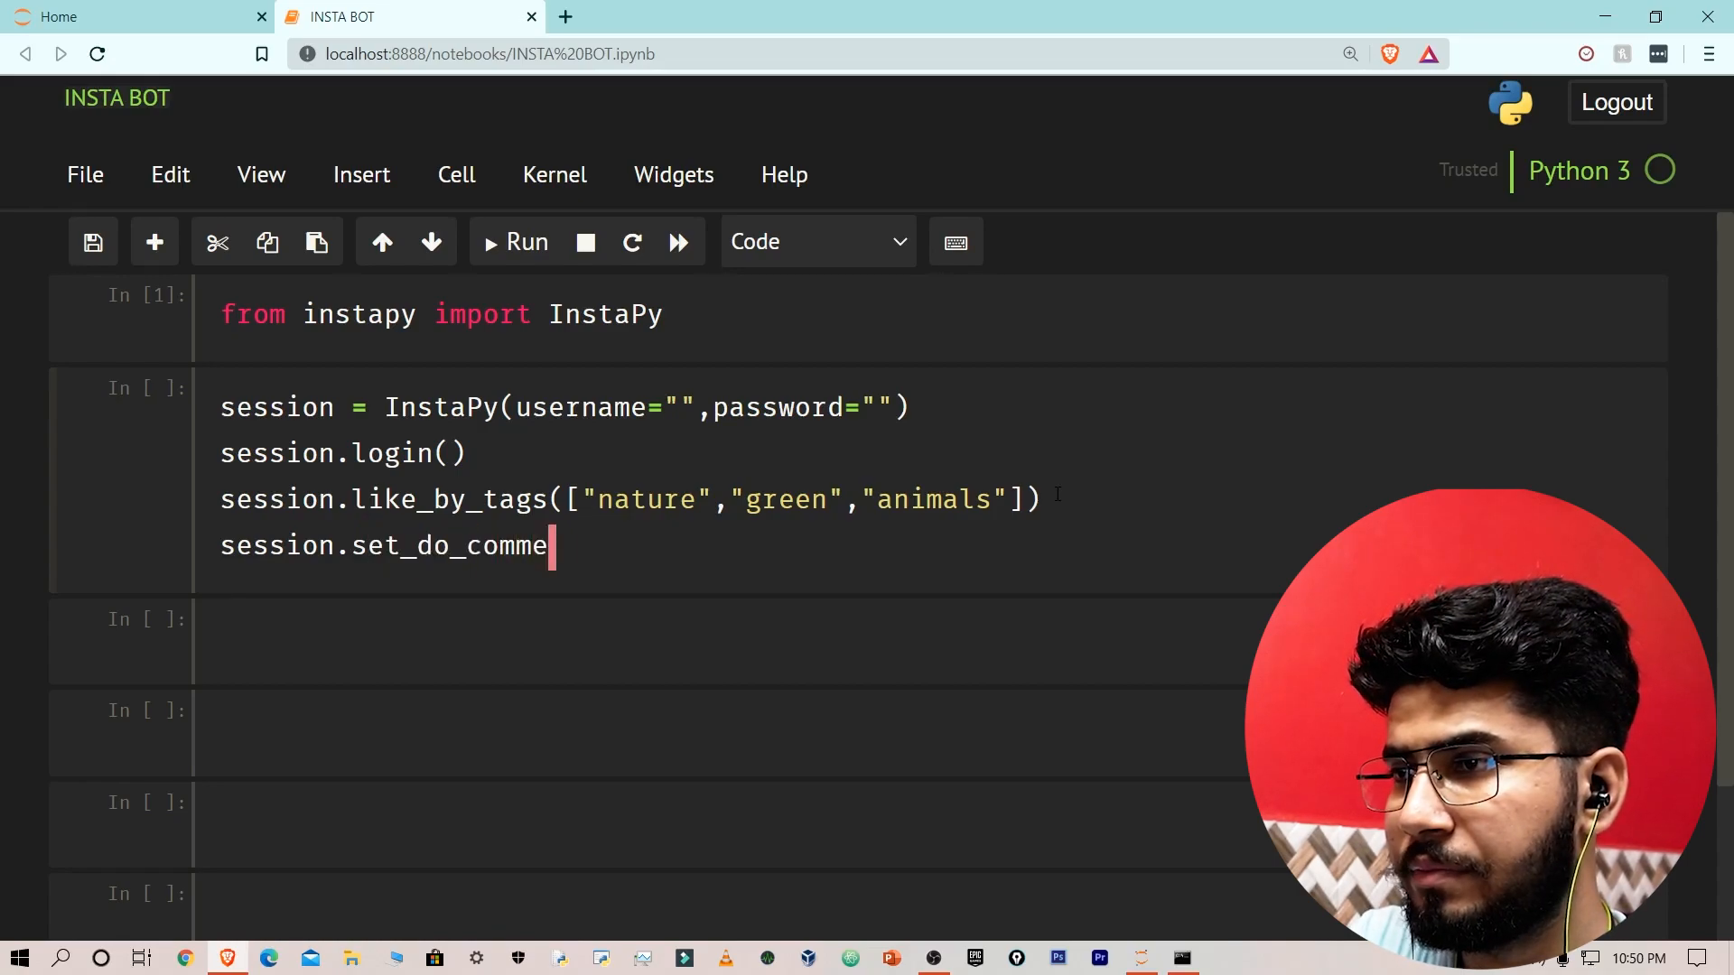
pyautogui.write('nt()')
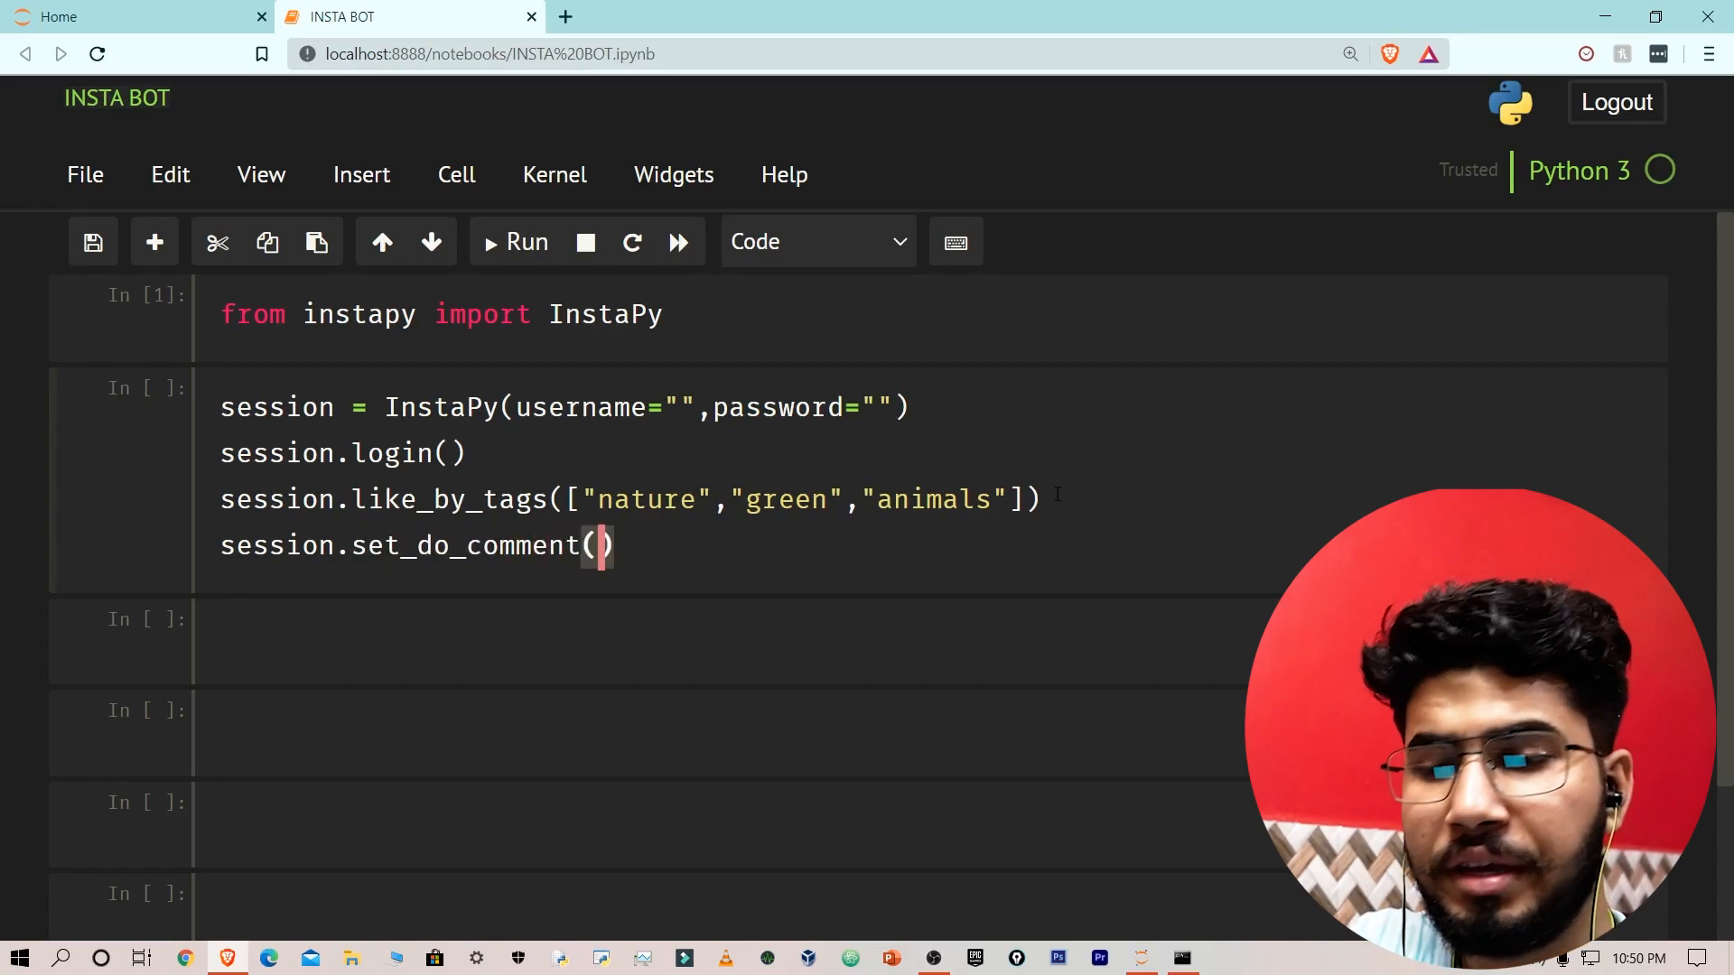
pyautogui.write('True')
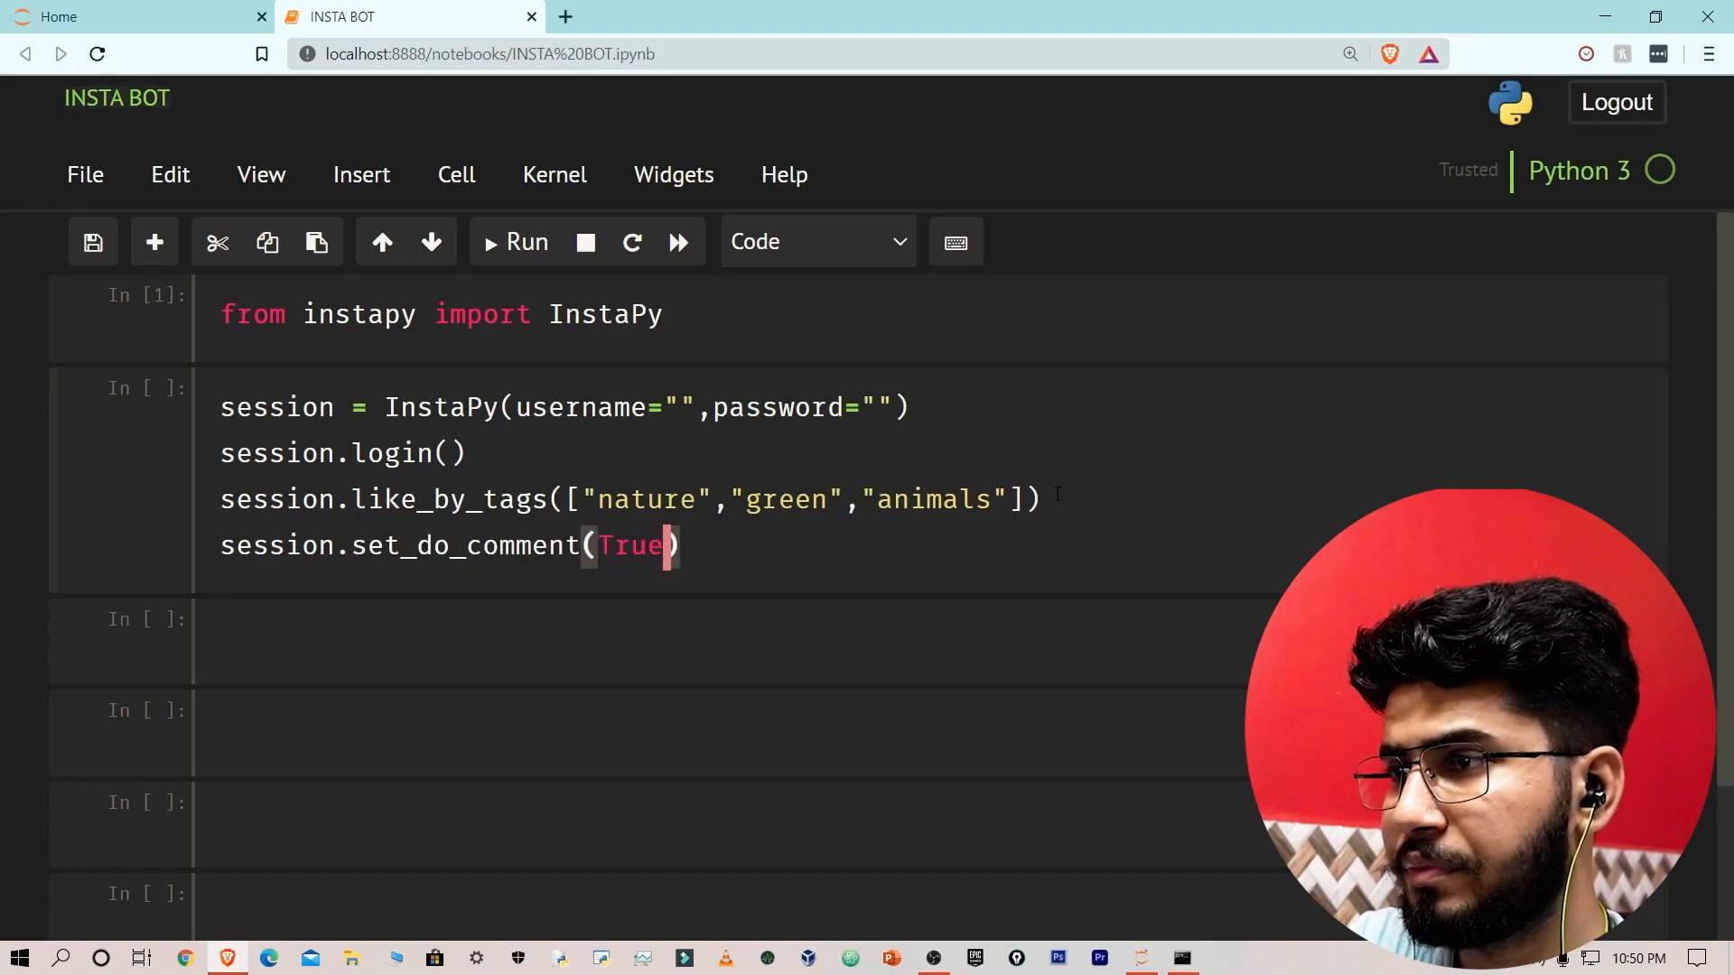
pyautogui.write(',')
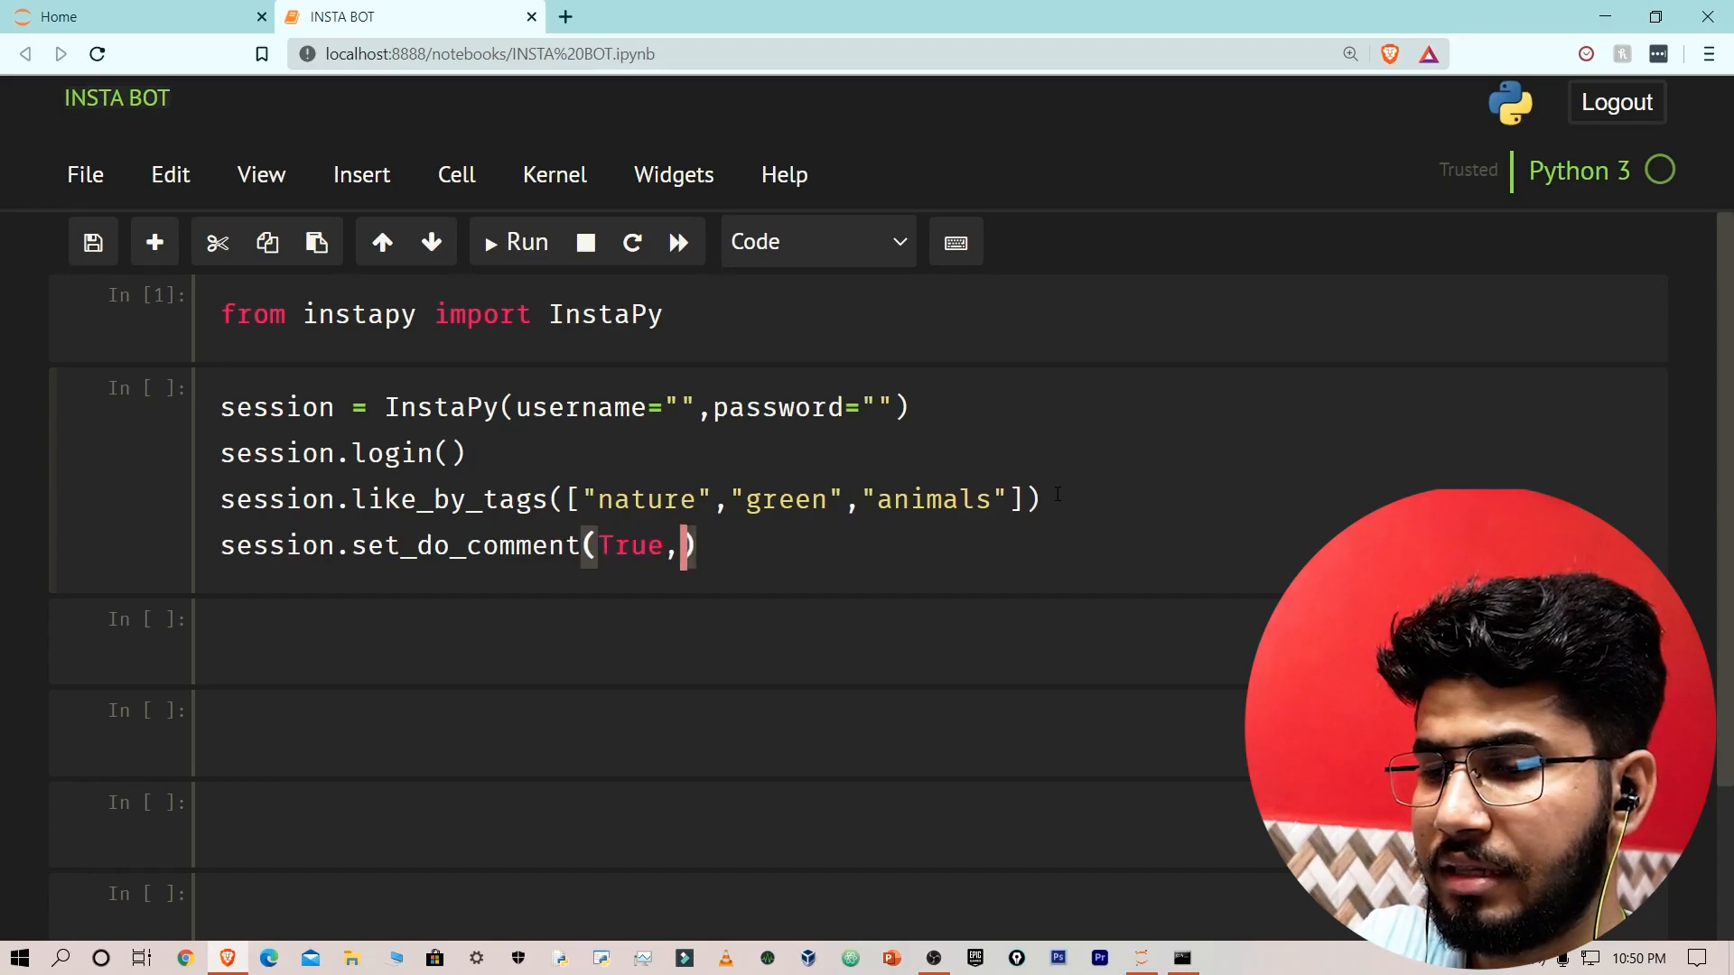
pyautogui.write('perce')
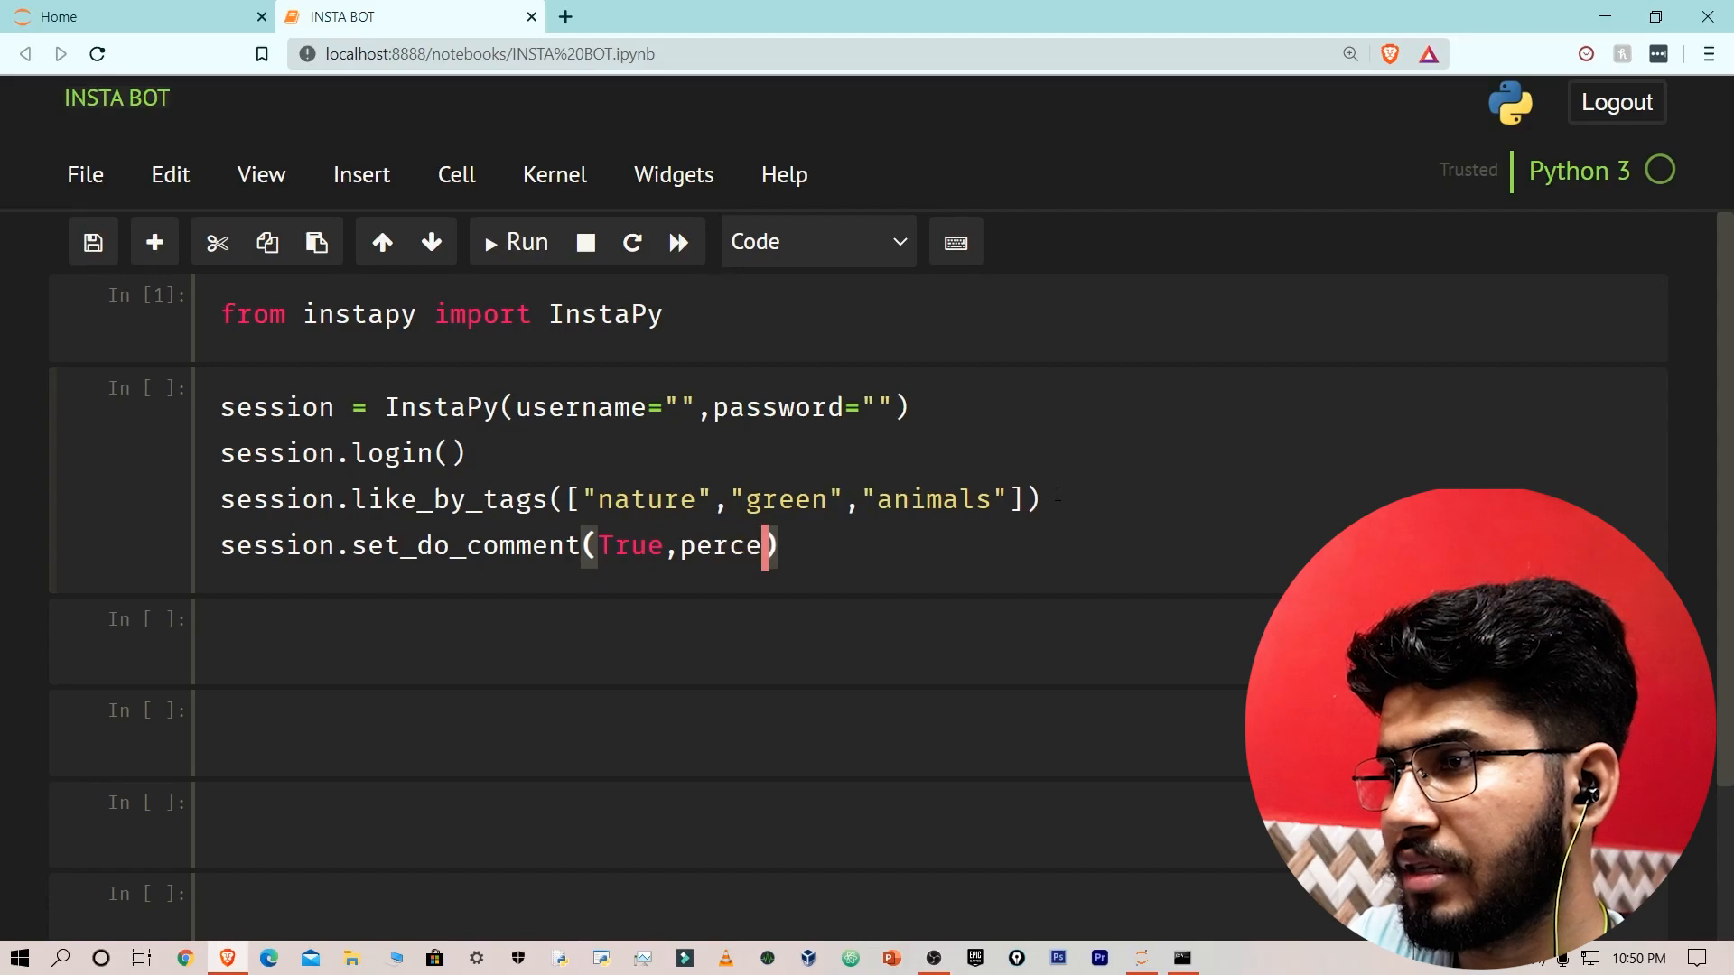
pyautogui.write('ntage=')
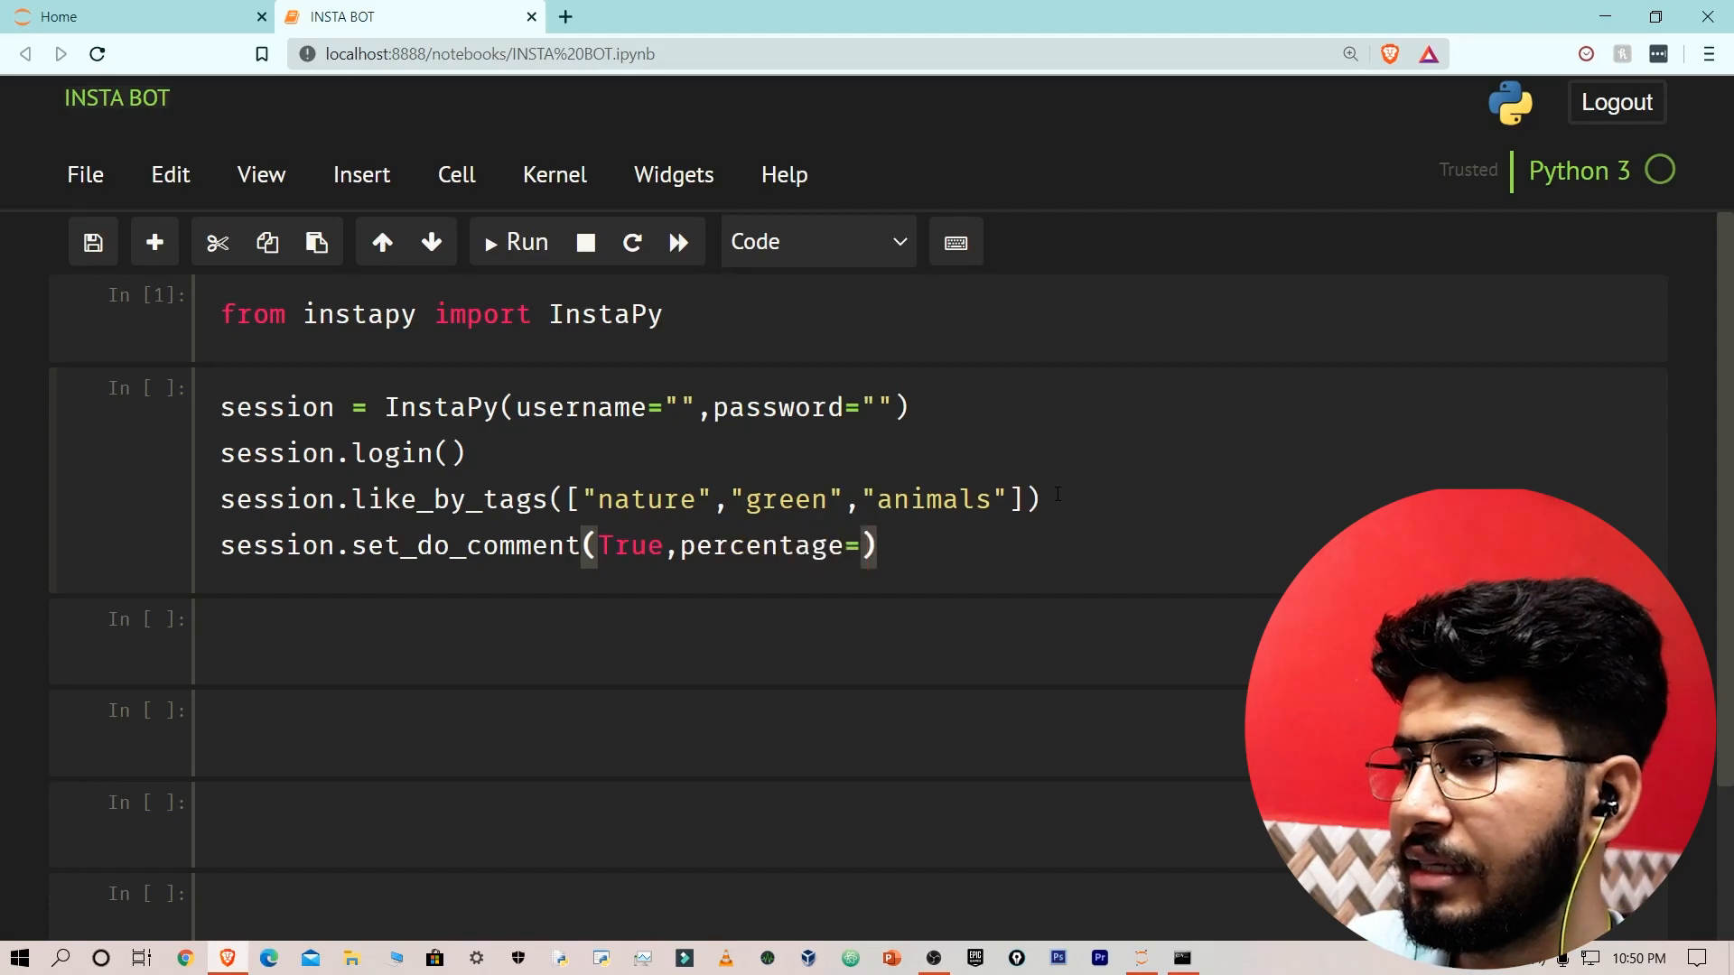
# Set the commenting percentage to 25 and append amount=10 to the like_by_tags call.
pyautogui.moveTo(583, 499); pyautogui.dragTo(1040, 499)
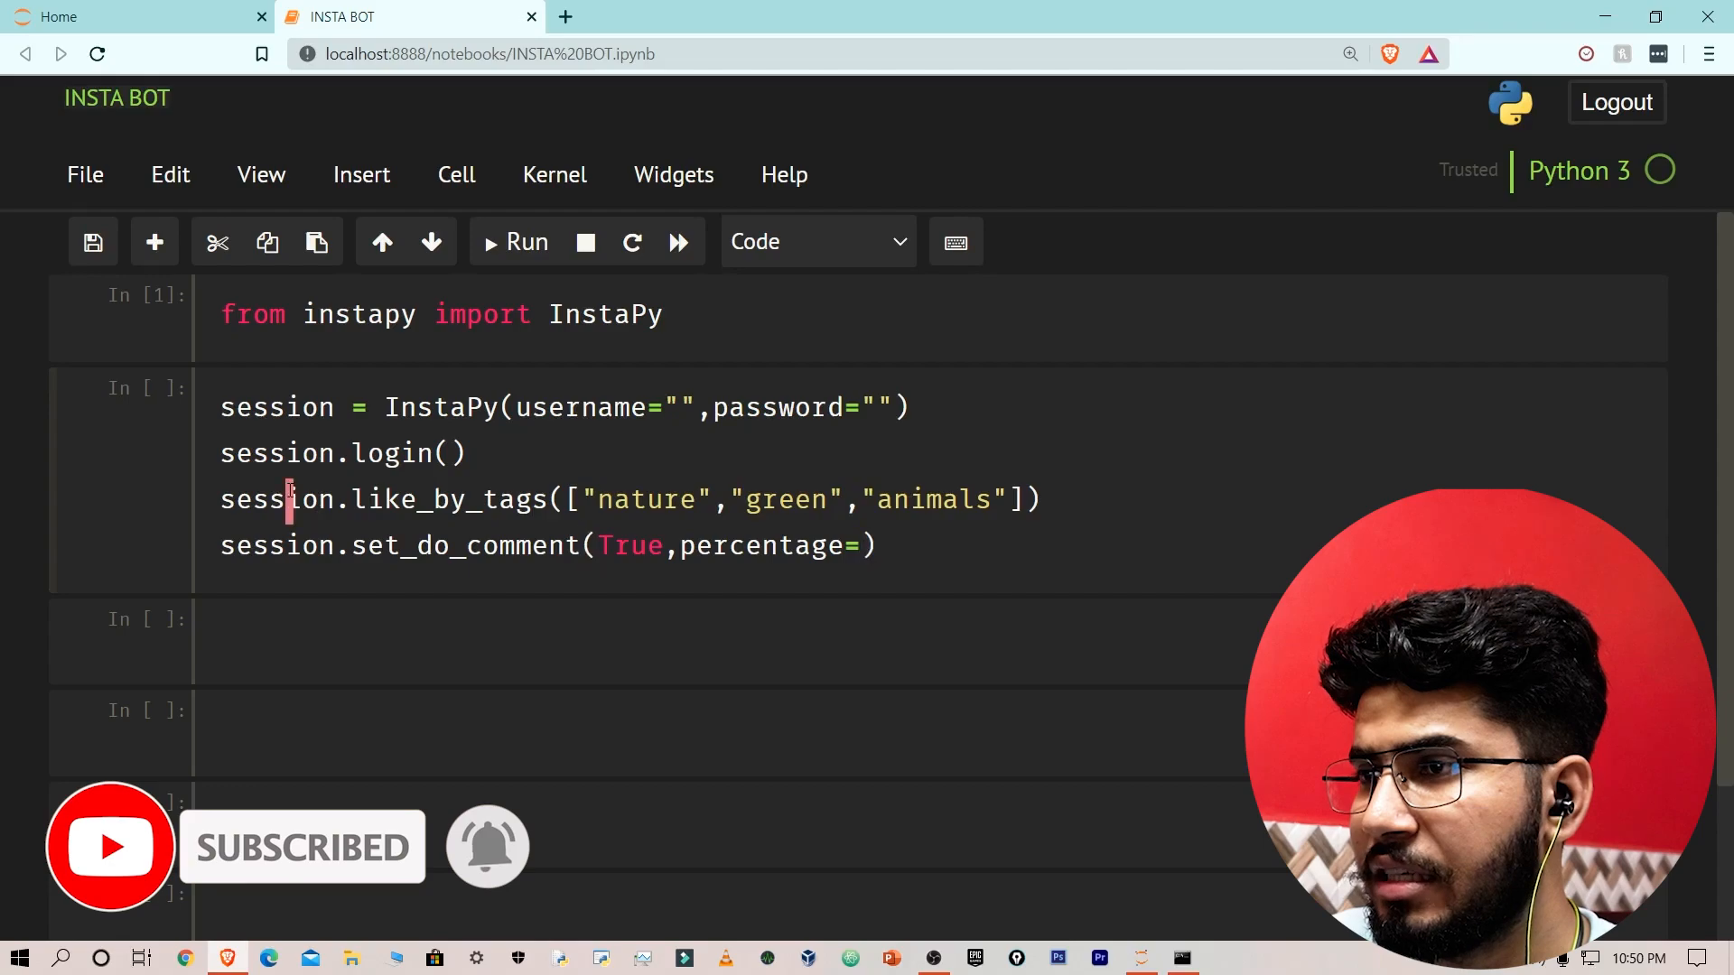
pyautogui.tripleClick(631, 498)
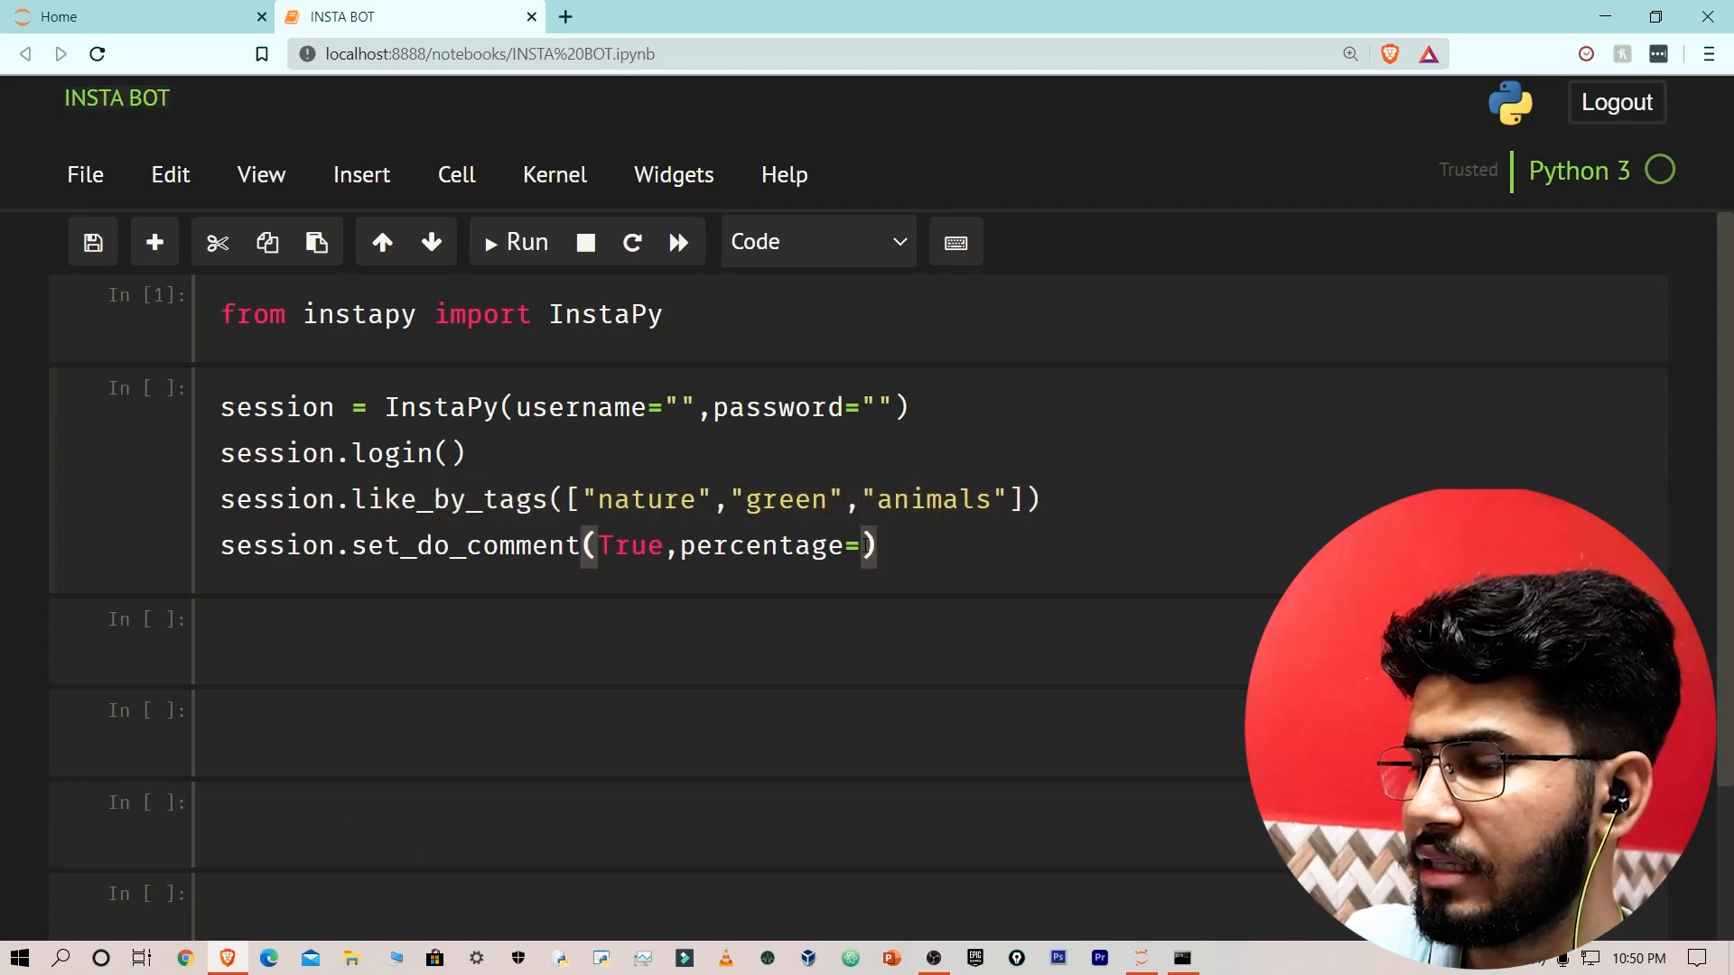
pyautogui.write('25')
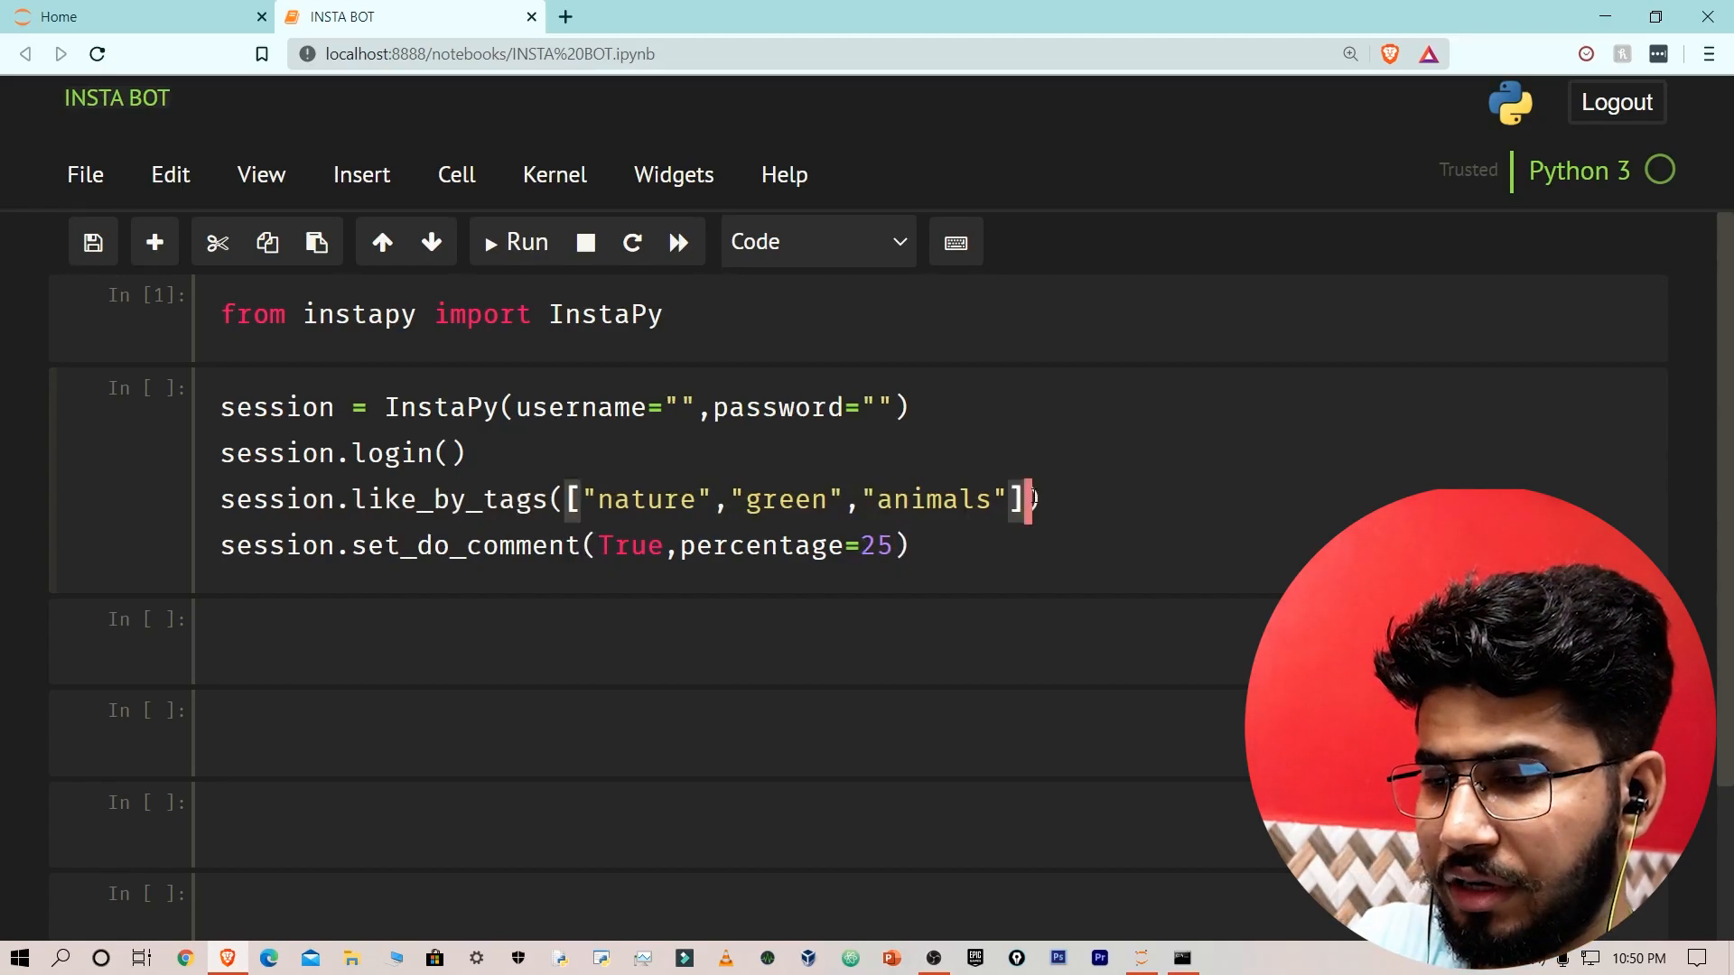
pyautogui.write(',amount')
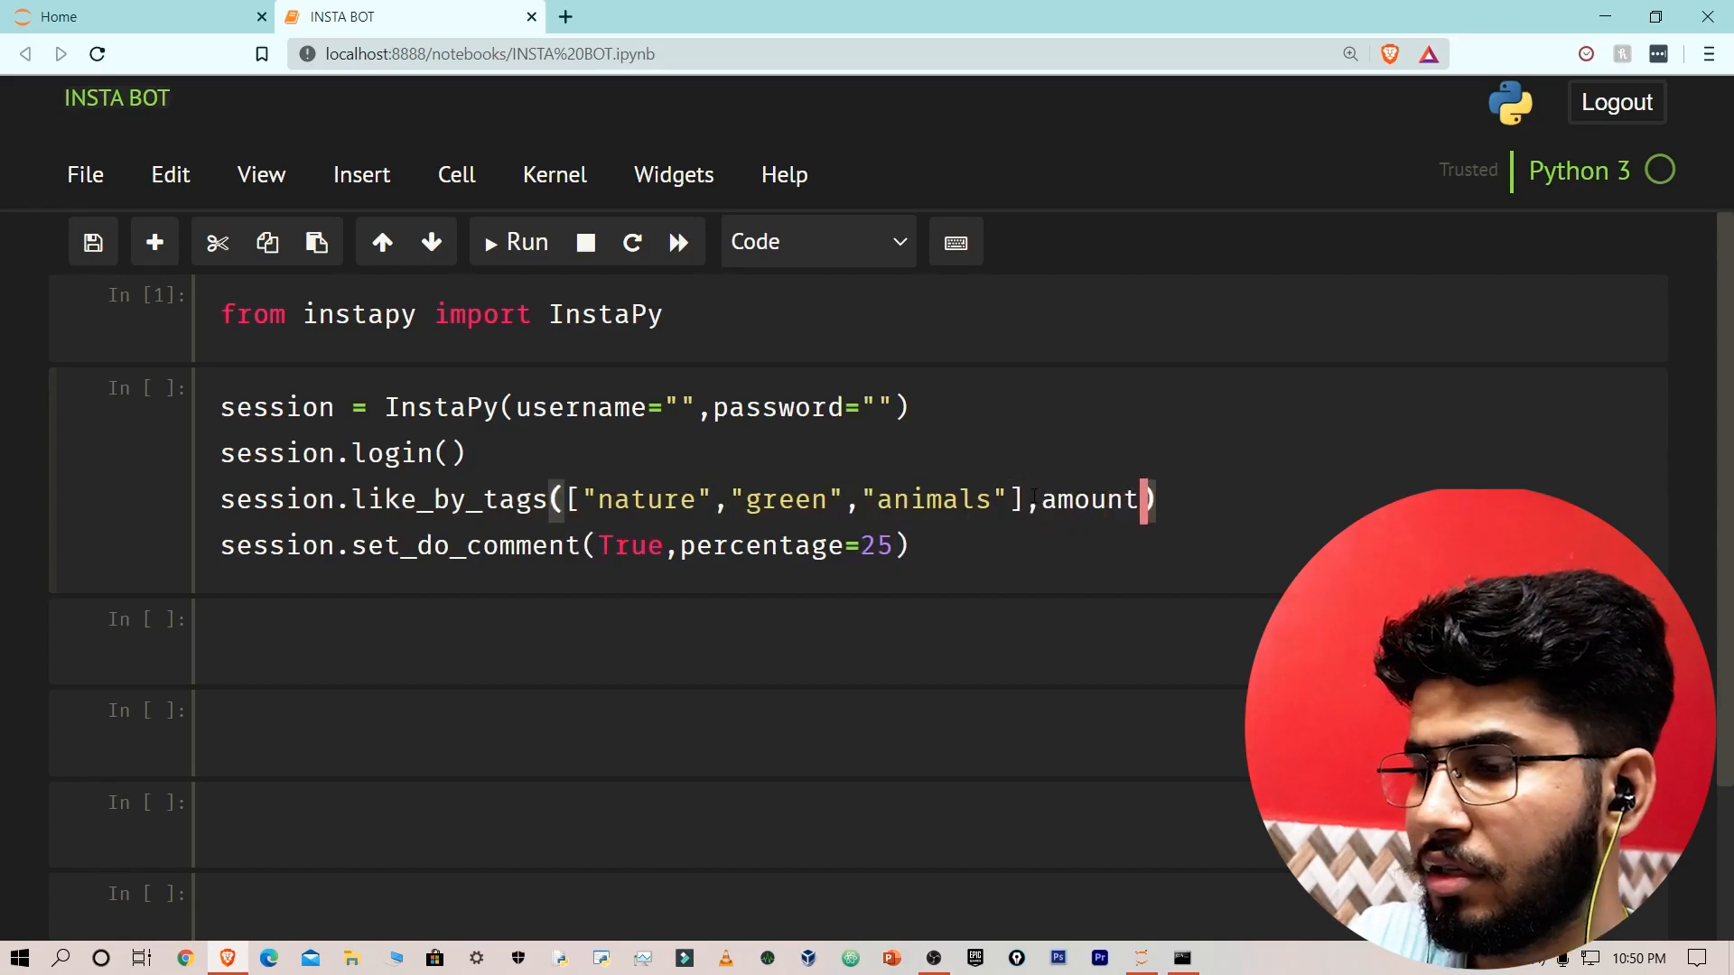
pyautogui.write('=10')
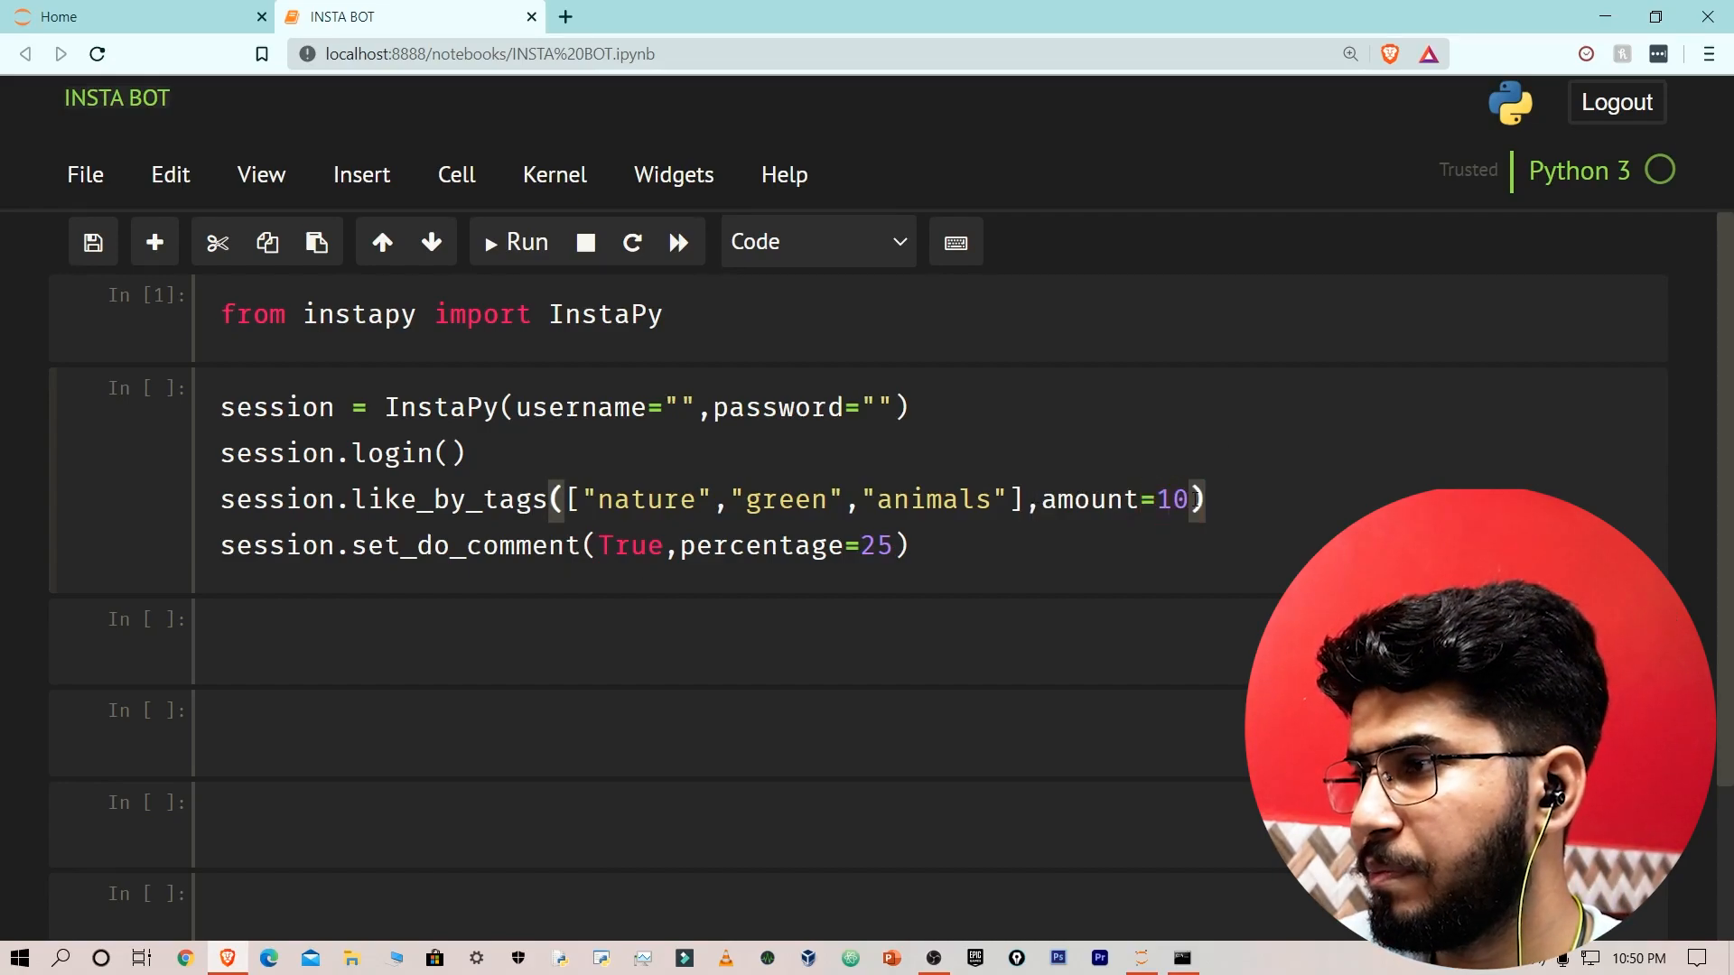
pyautogui.doubleClick(1114, 498)
pyautogui.write('session.')
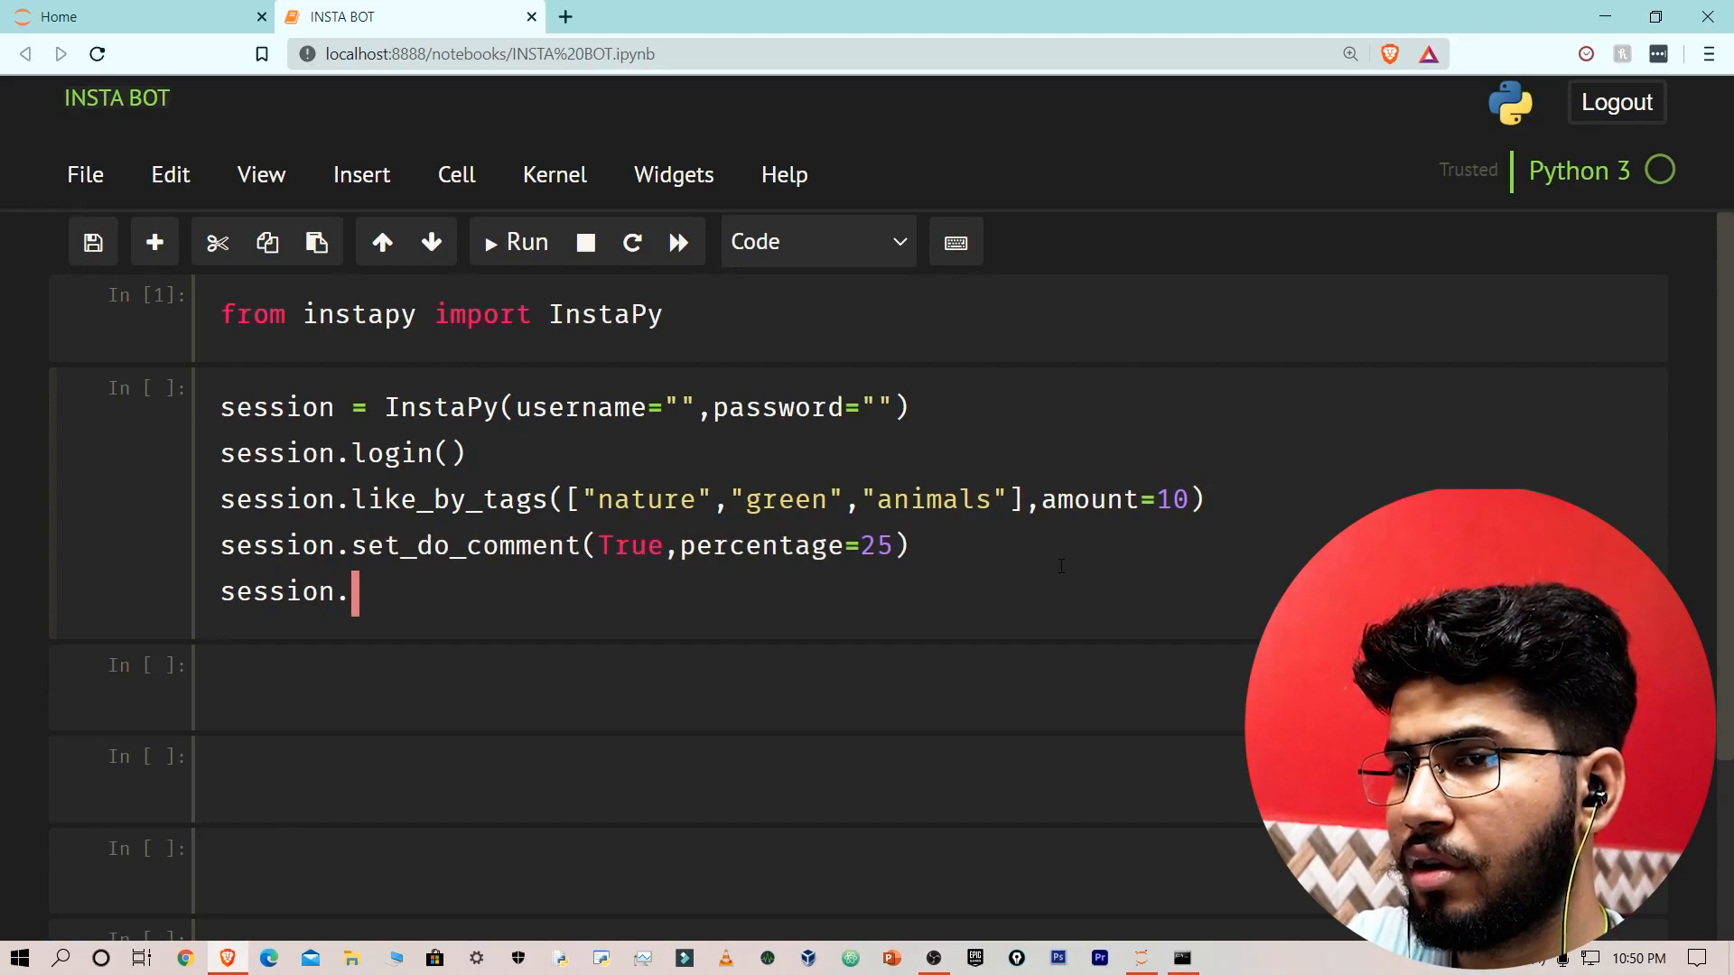
# Add session.set_comments(["beautiful","Loveit","Awesome"]) after set_do_comment.
pyautogui.write('end()')
pyautogui.write('se')
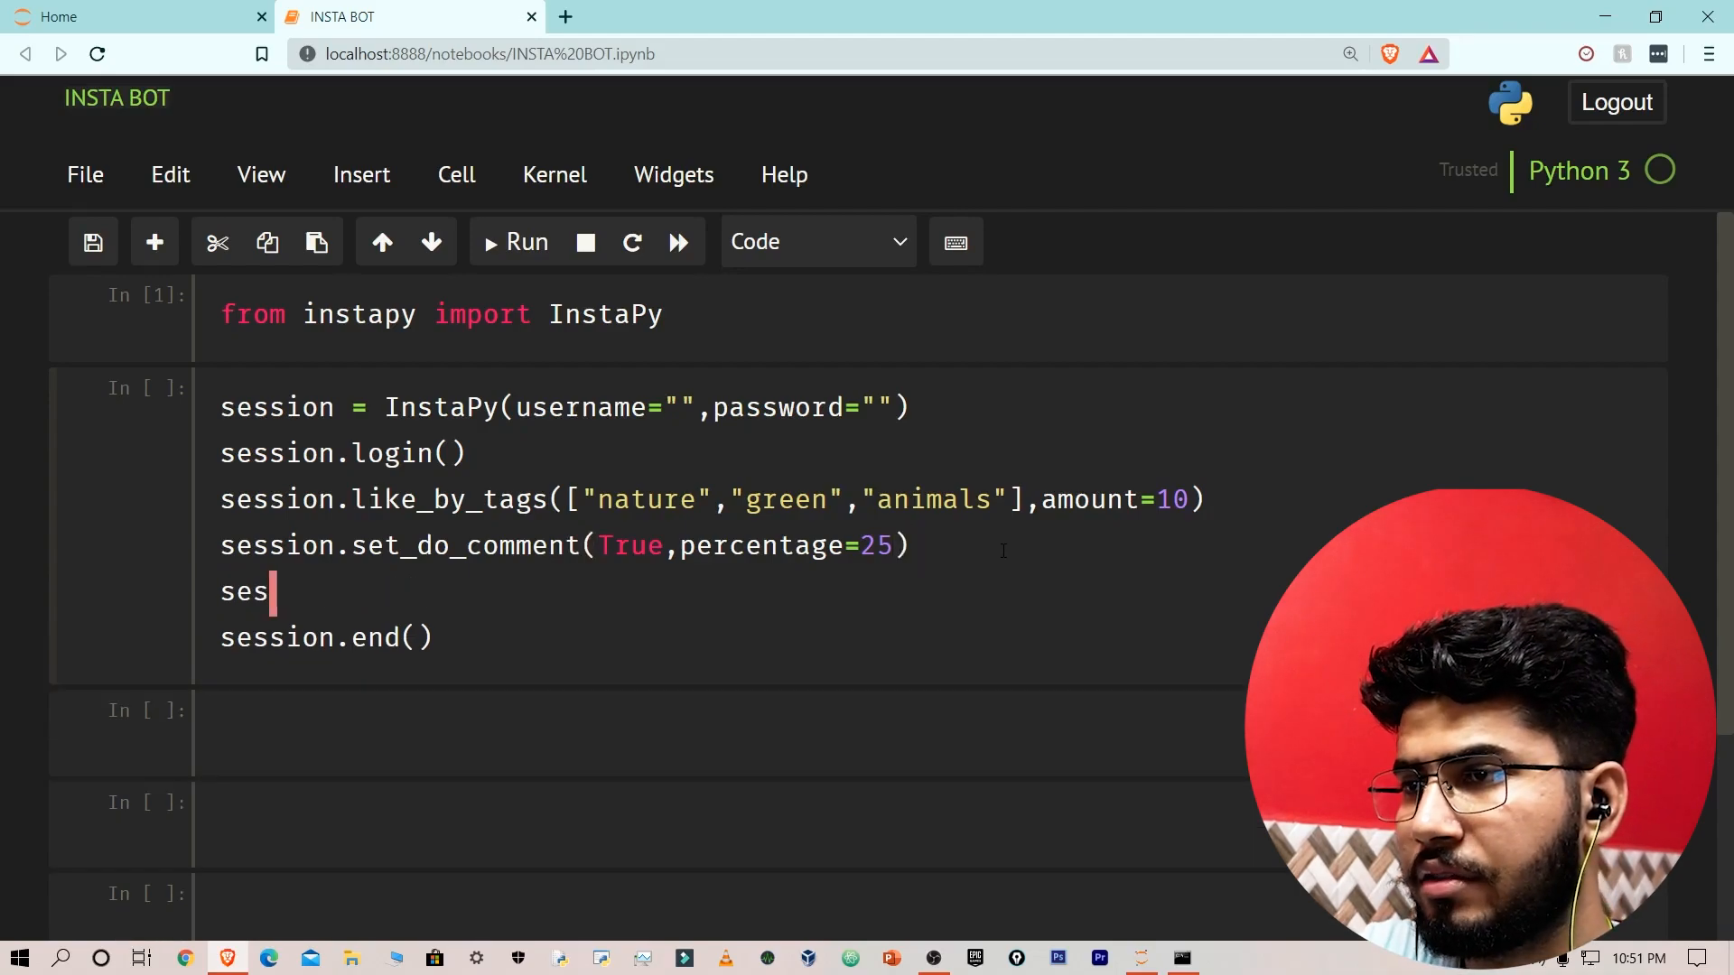
pyautogui.write('sion.set')
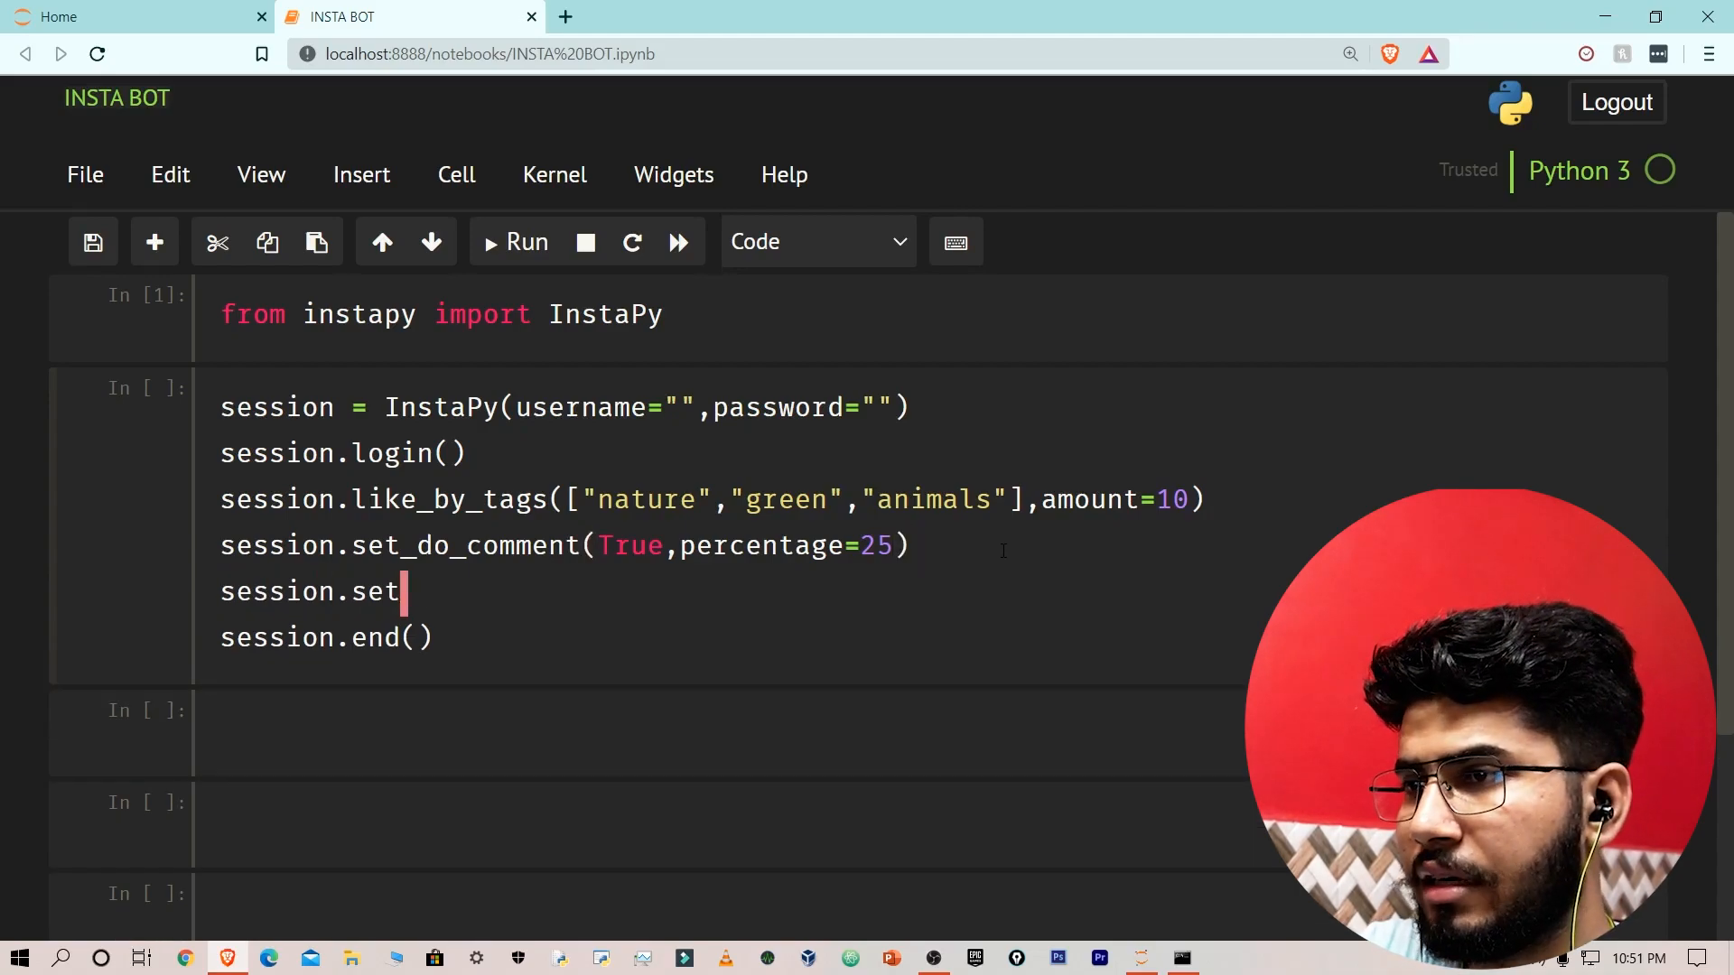
pyautogui.write('_comments')
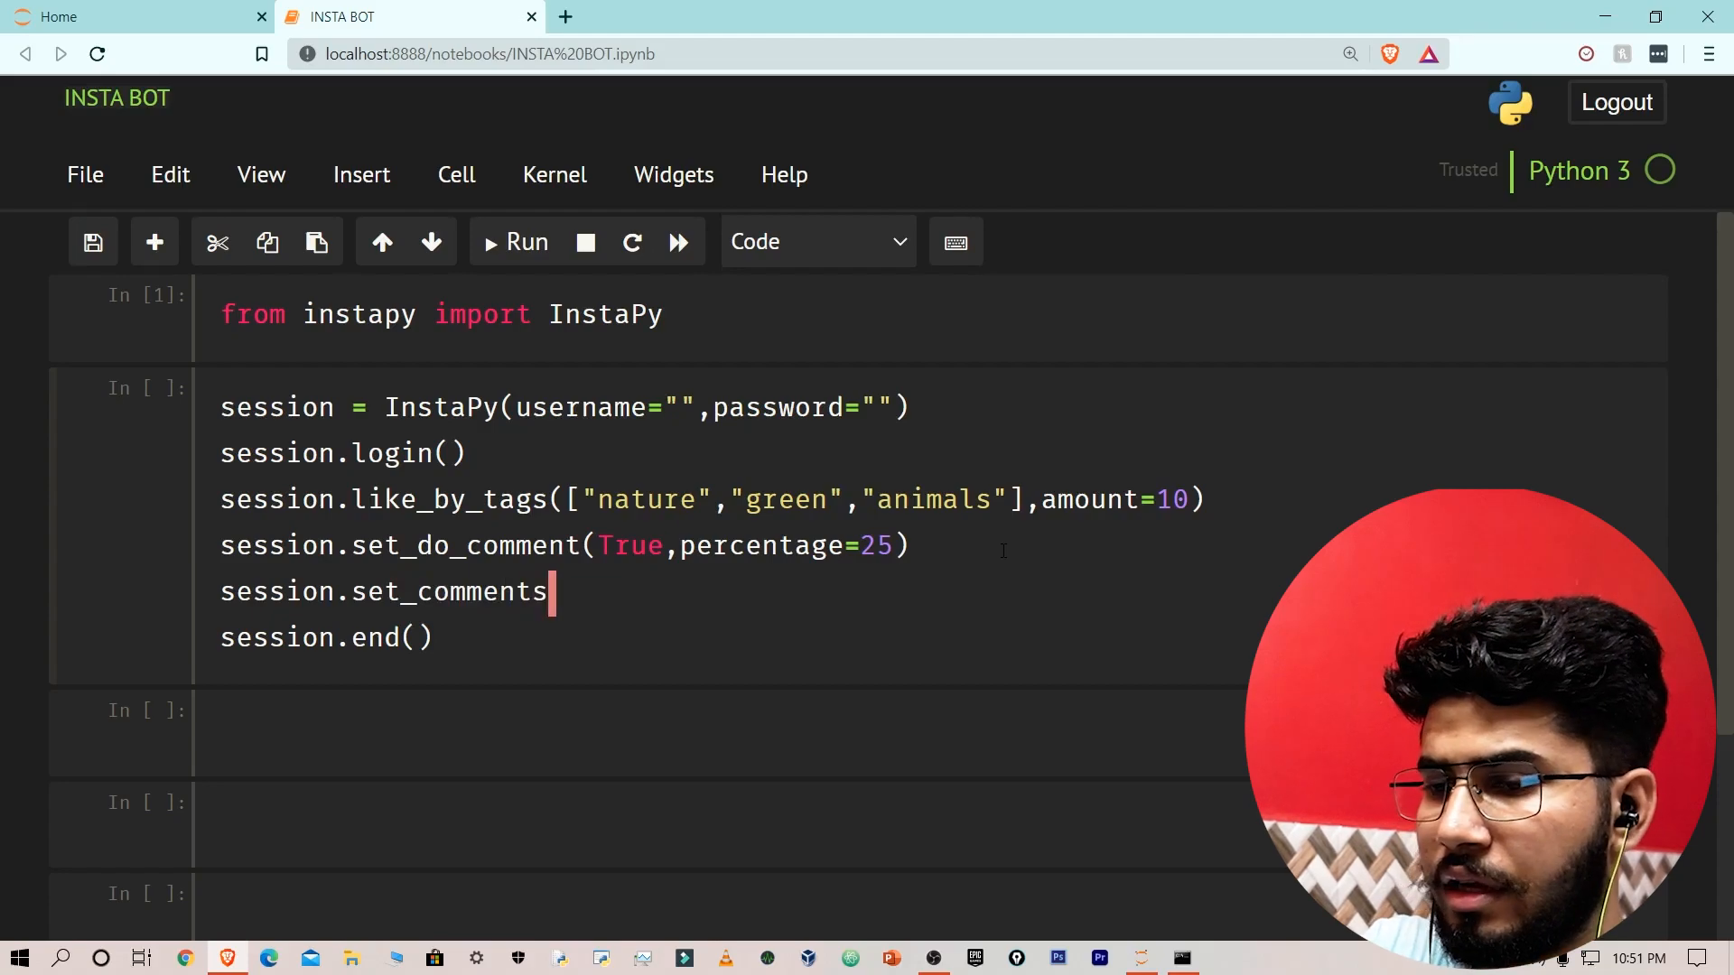
pyautogui.write('()')
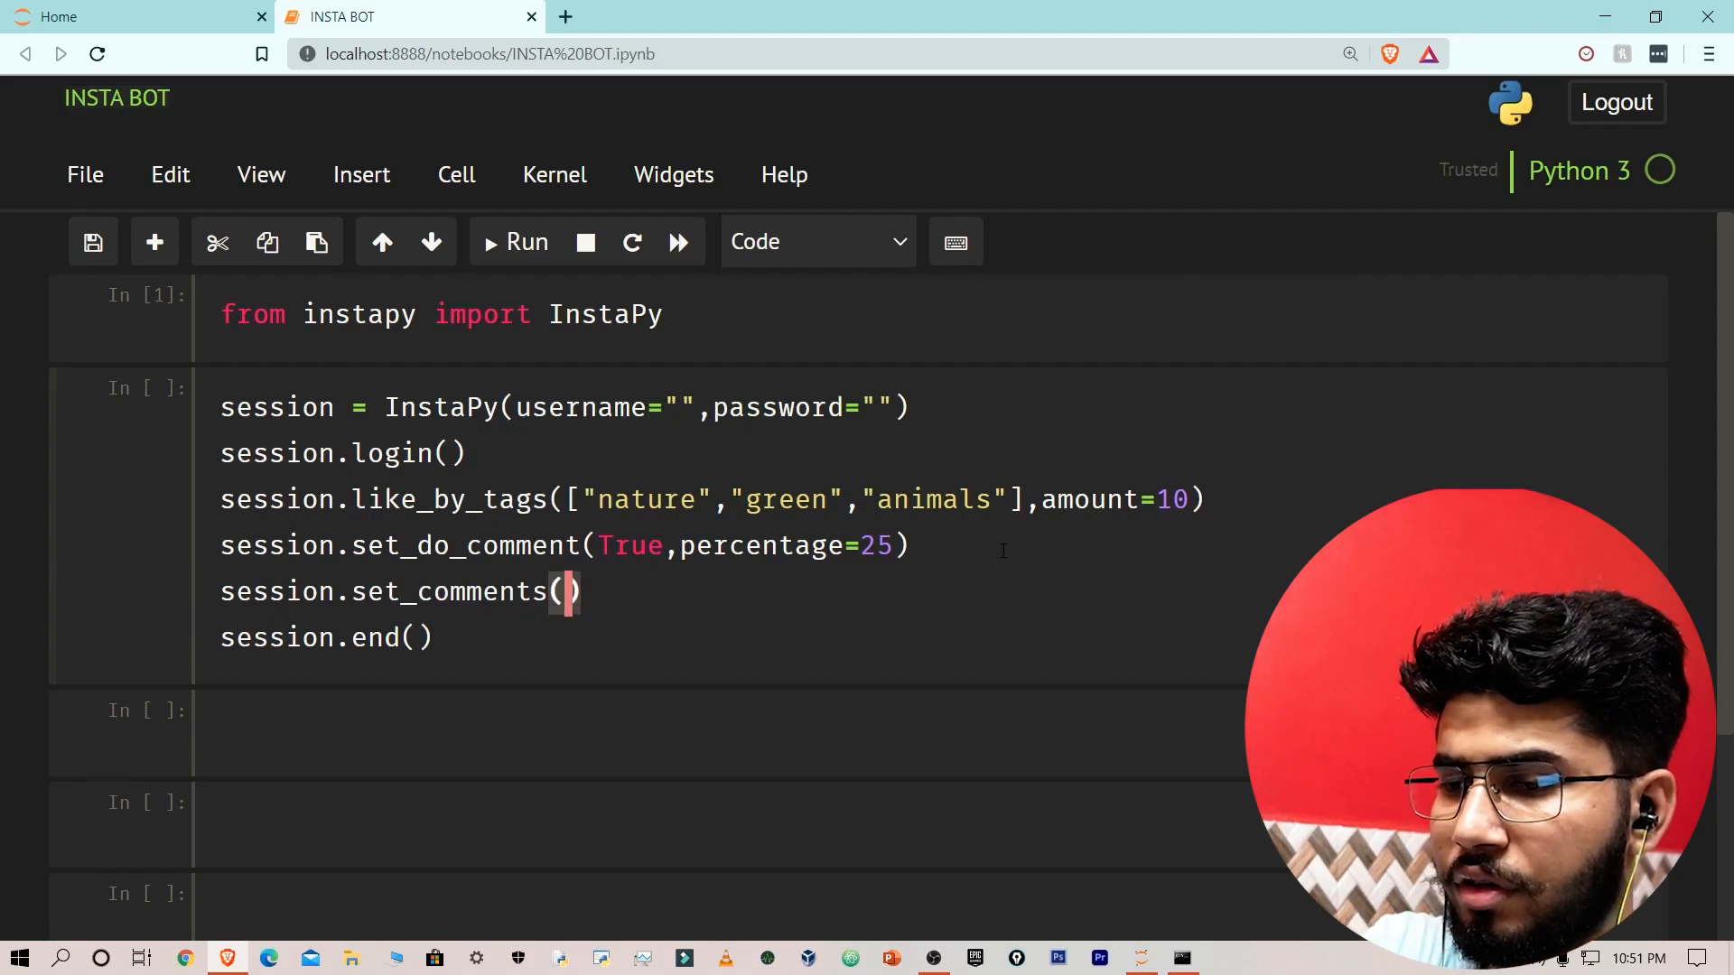
pyautogui.write('[""]')
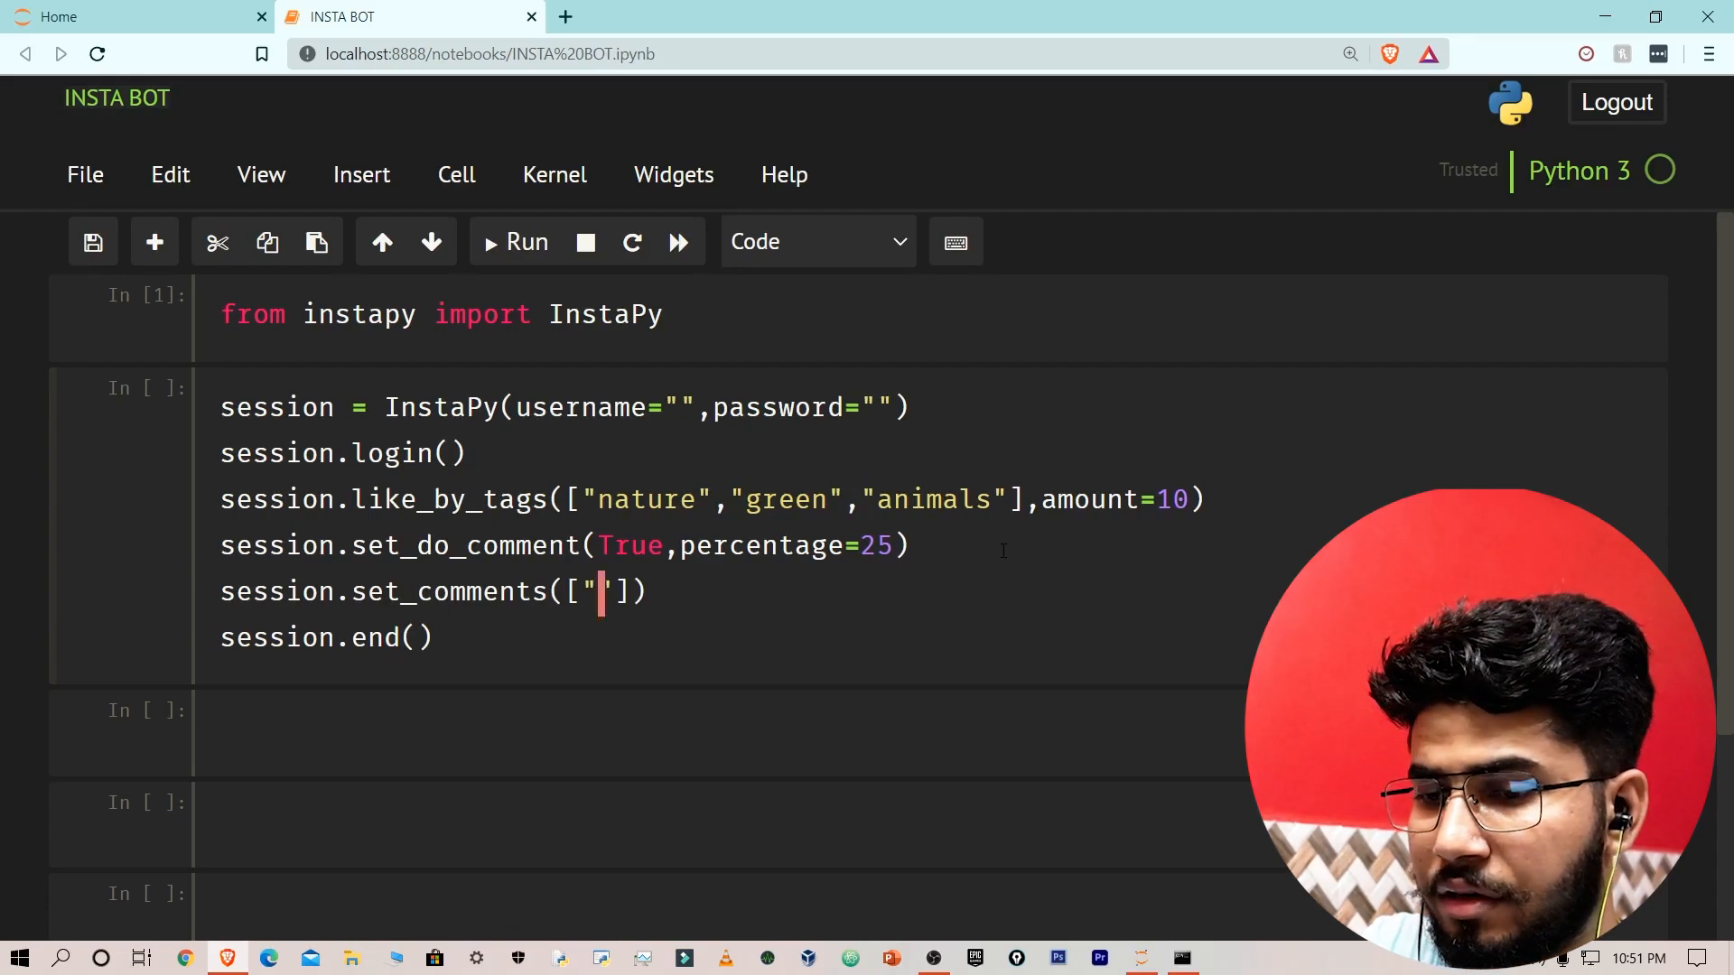
pyautogui.write('beautifu')
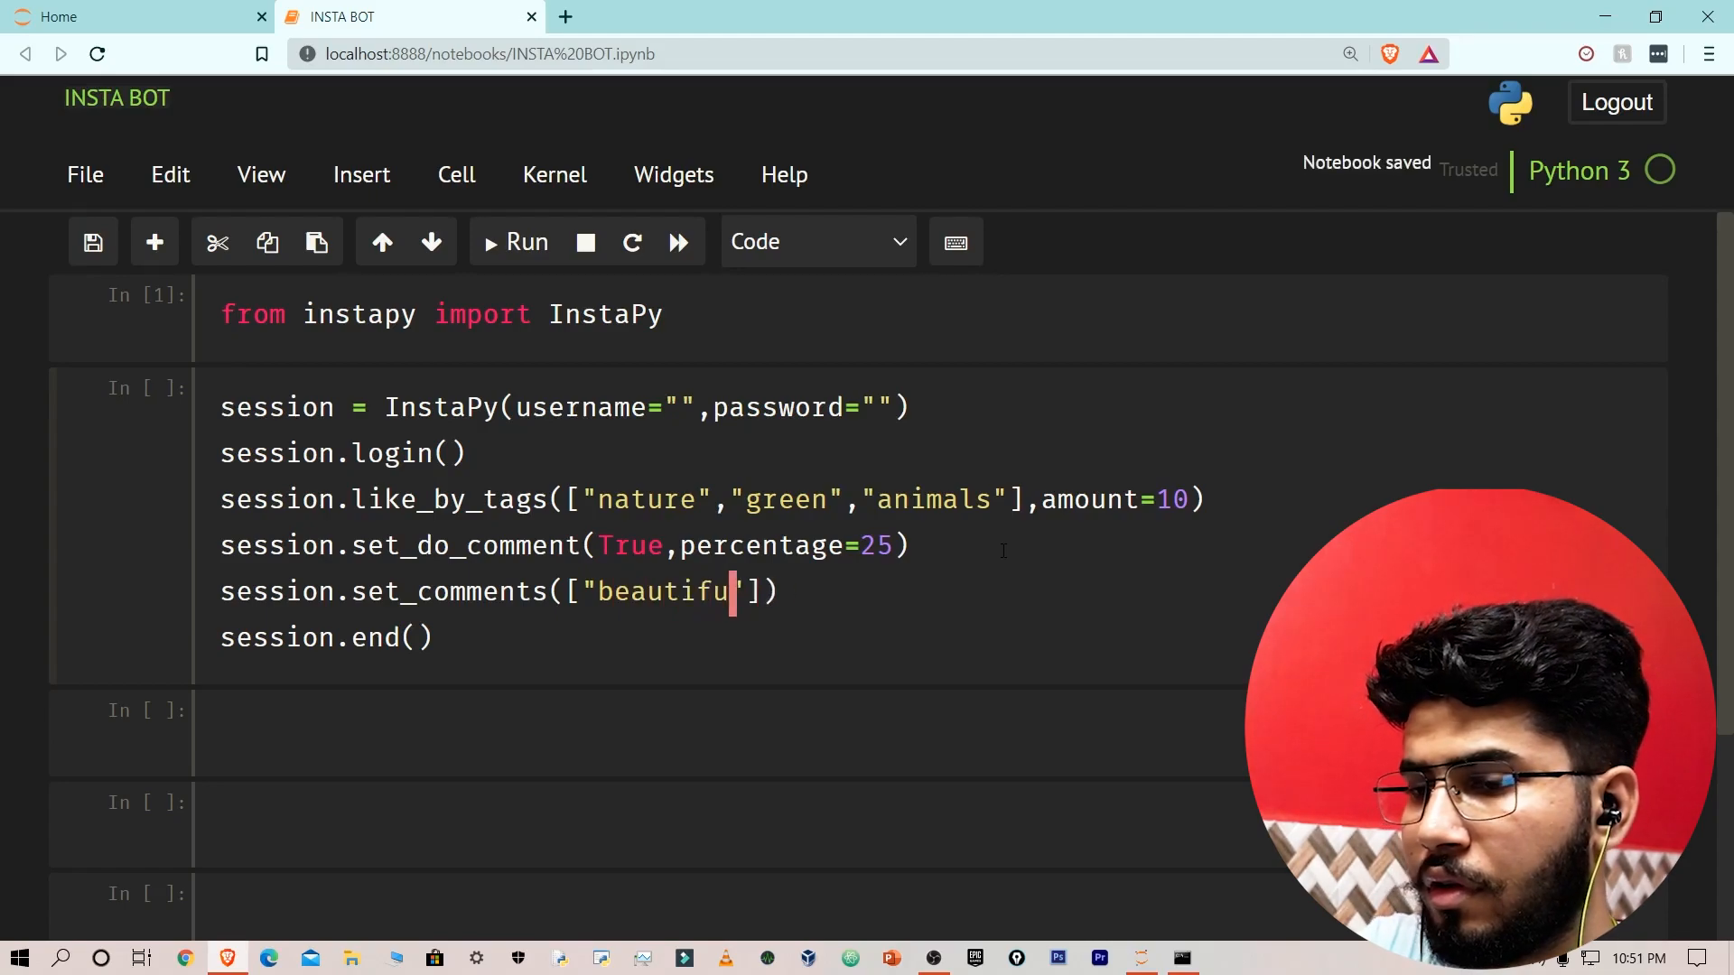
pyautogui.write('","Loveit","Aweso')
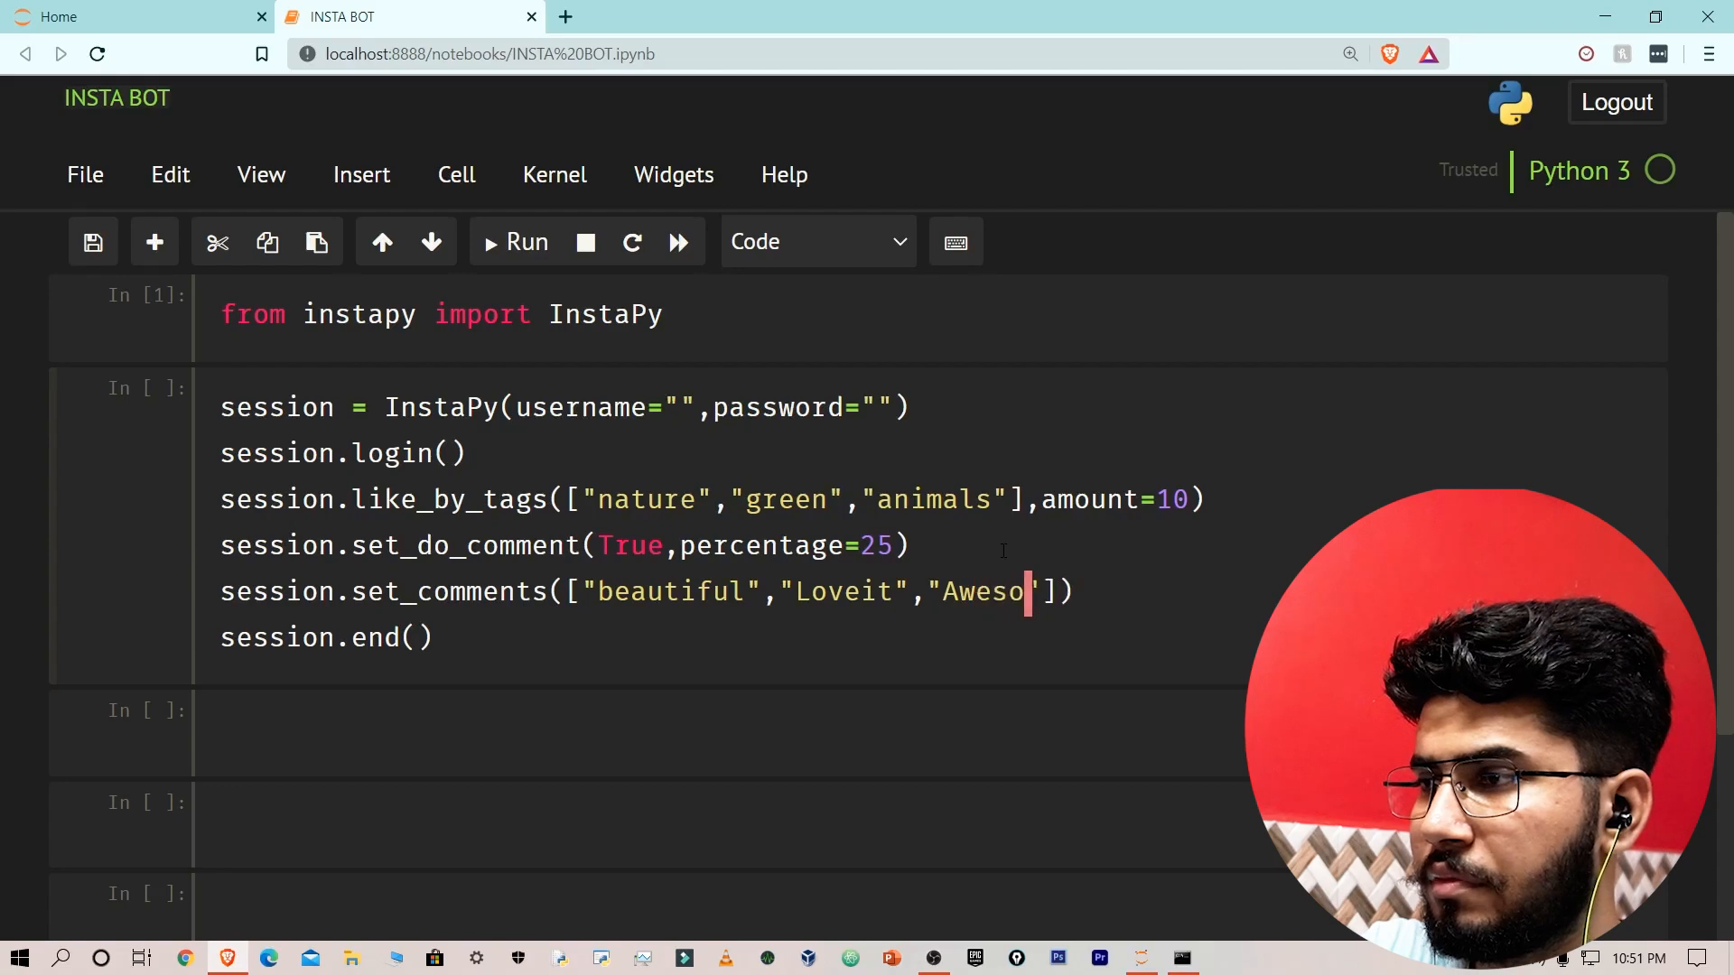
pyautogui.write('me')
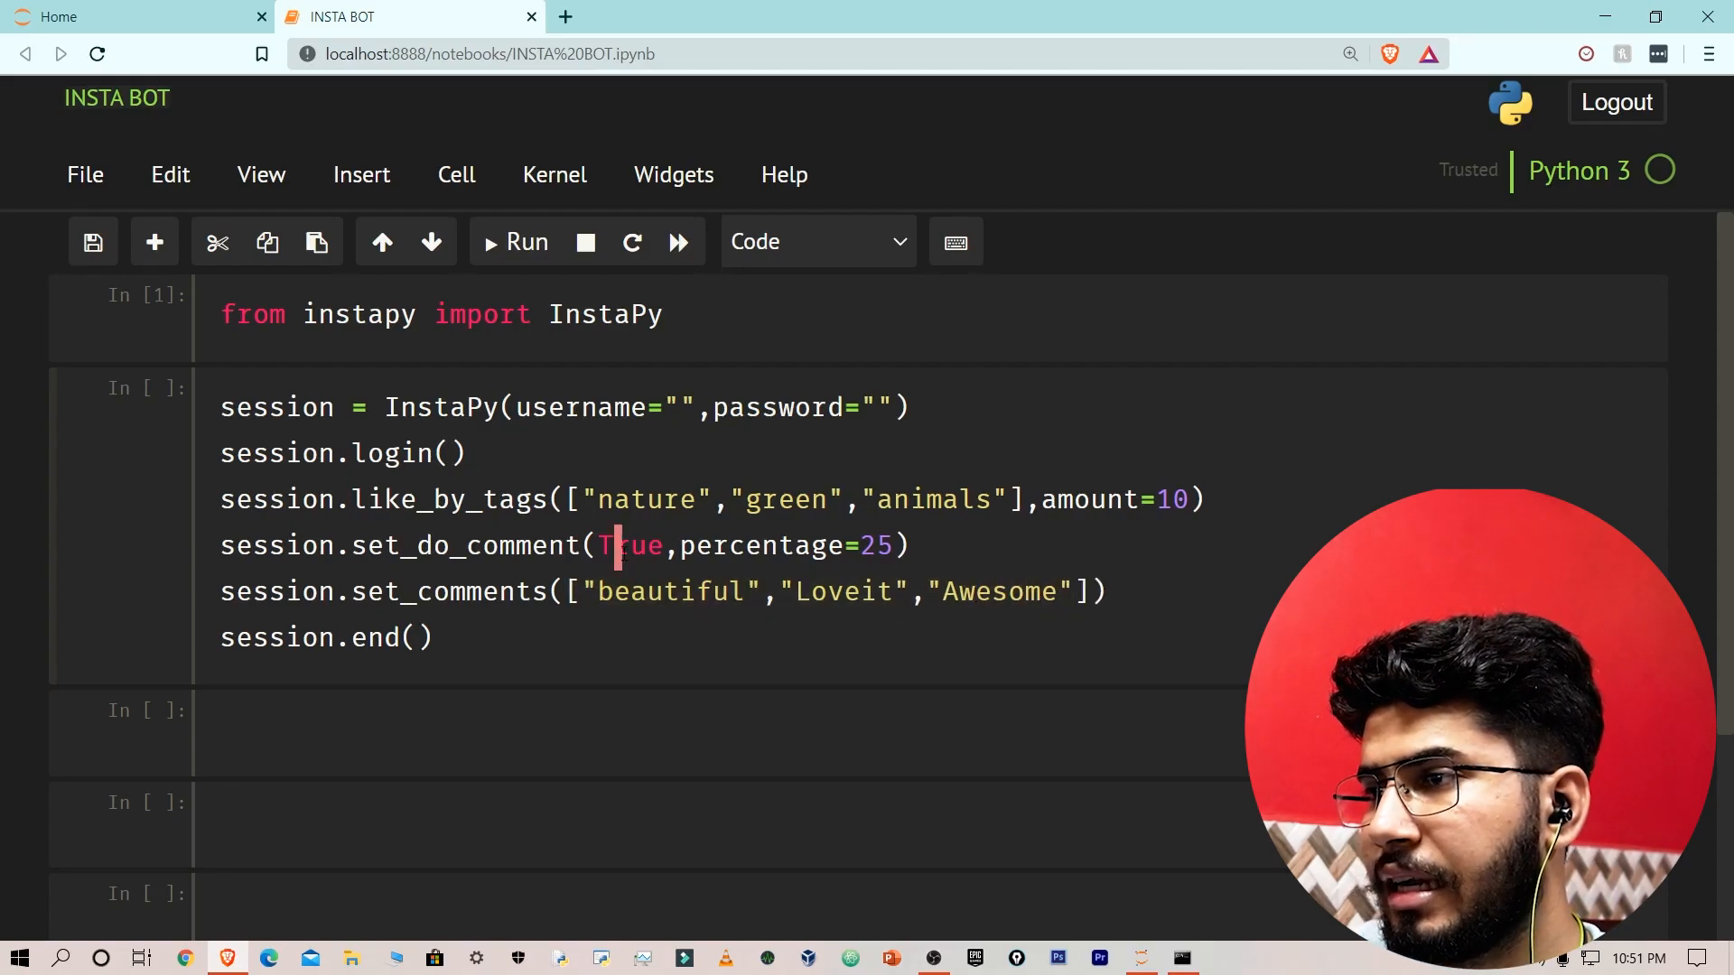
pyautogui.moveTo(663, 545); pyautogui.dragTo(892, 546)
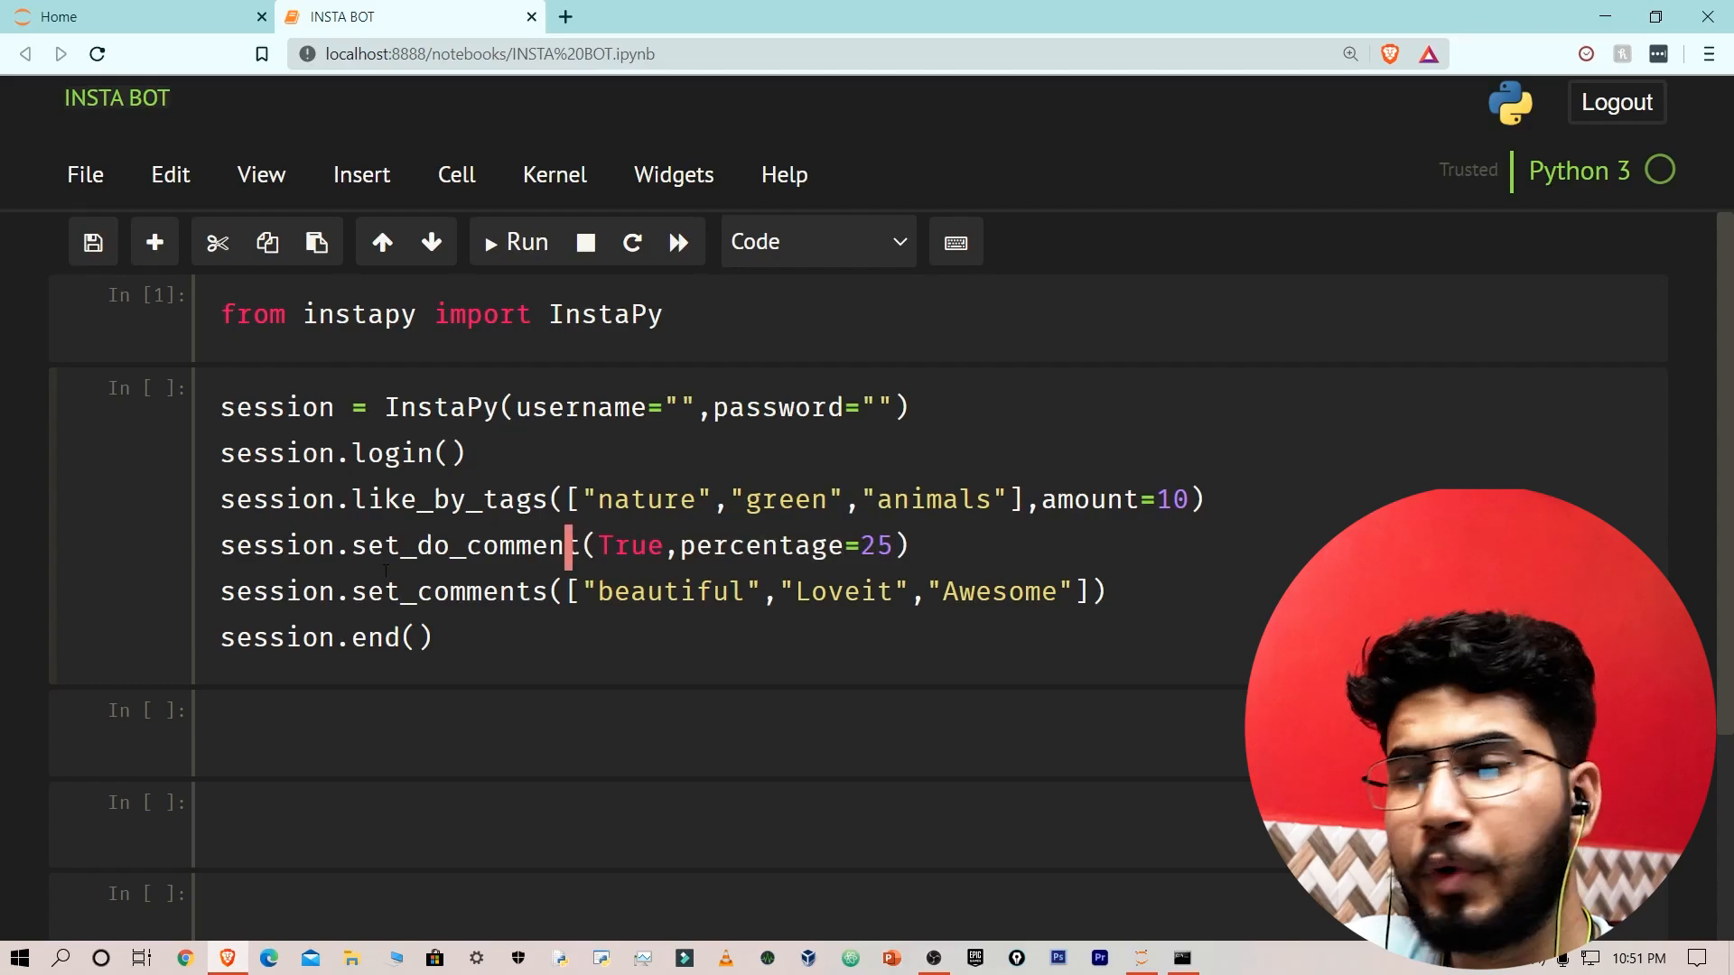
pyautogui.click(343, 453)
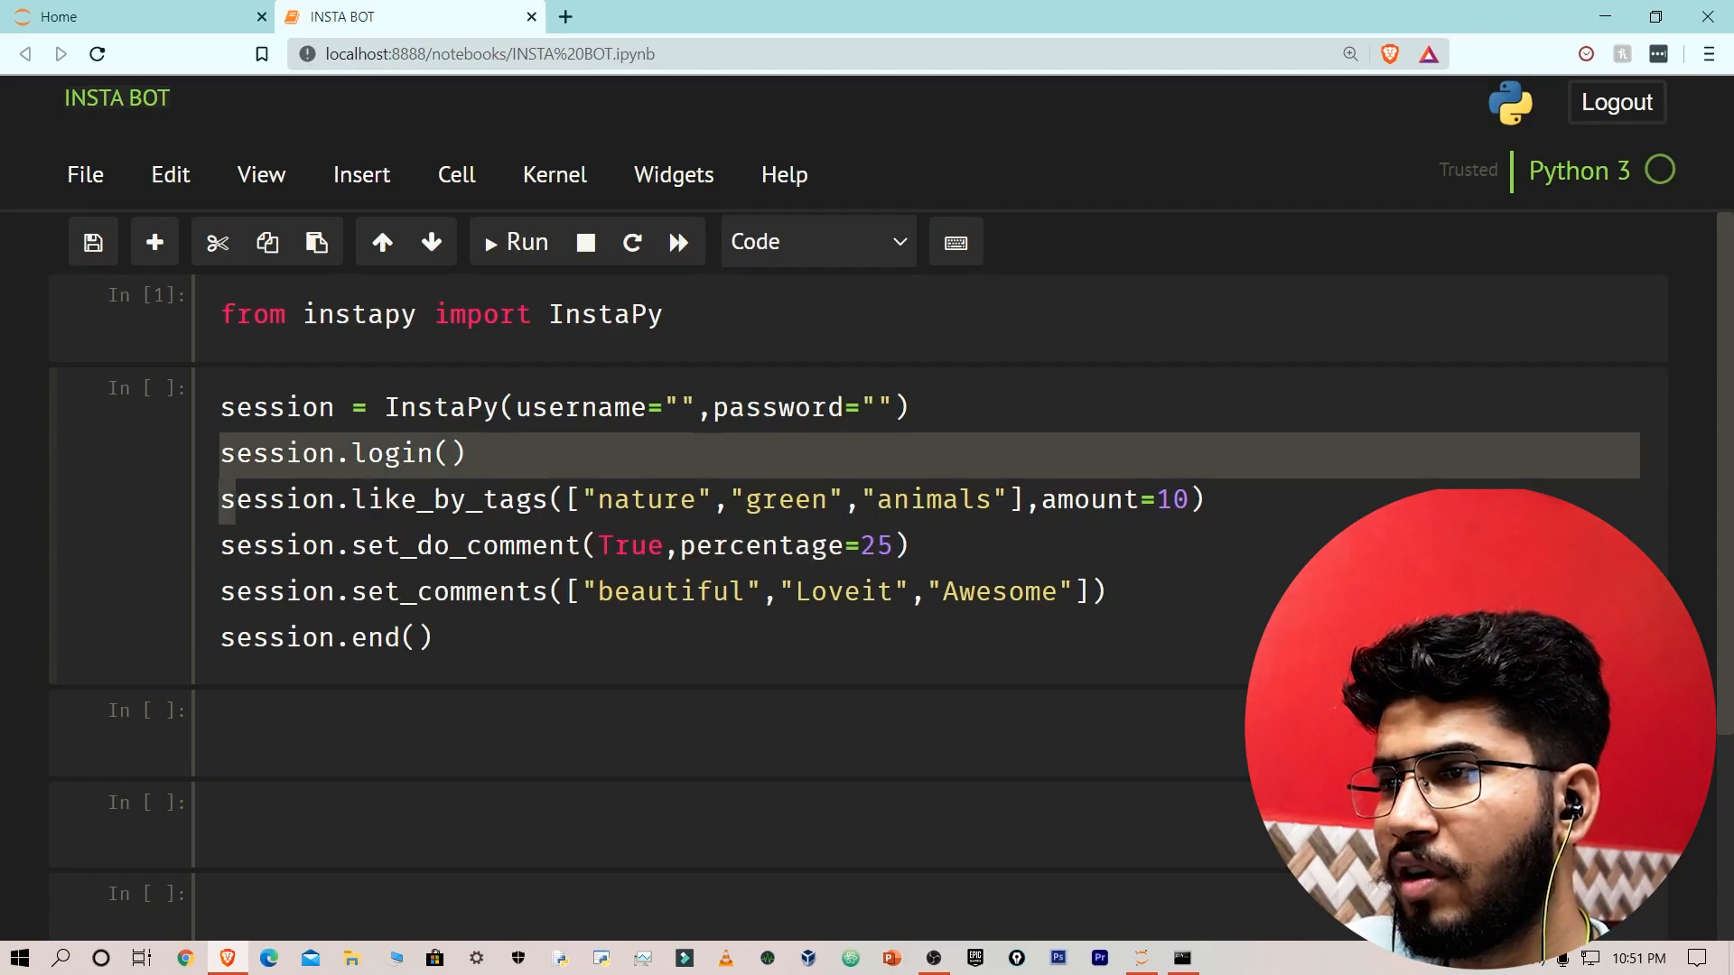
pyautogui.click(484, 545)
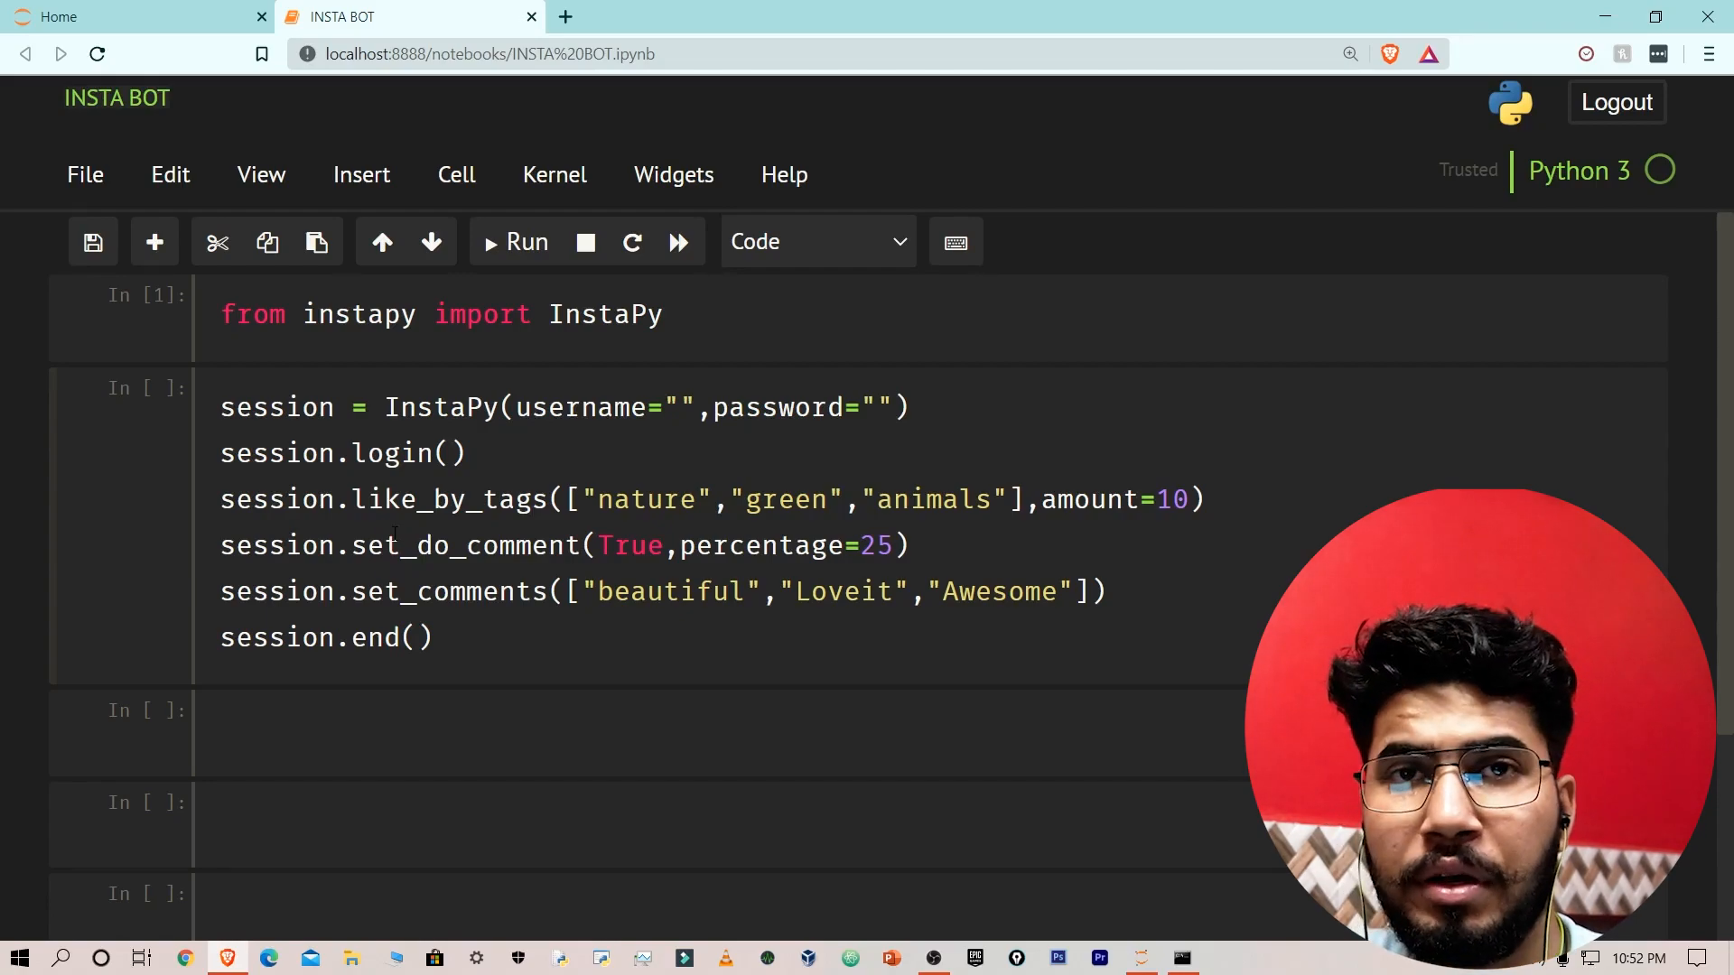
pyautogui.click(386, 545)
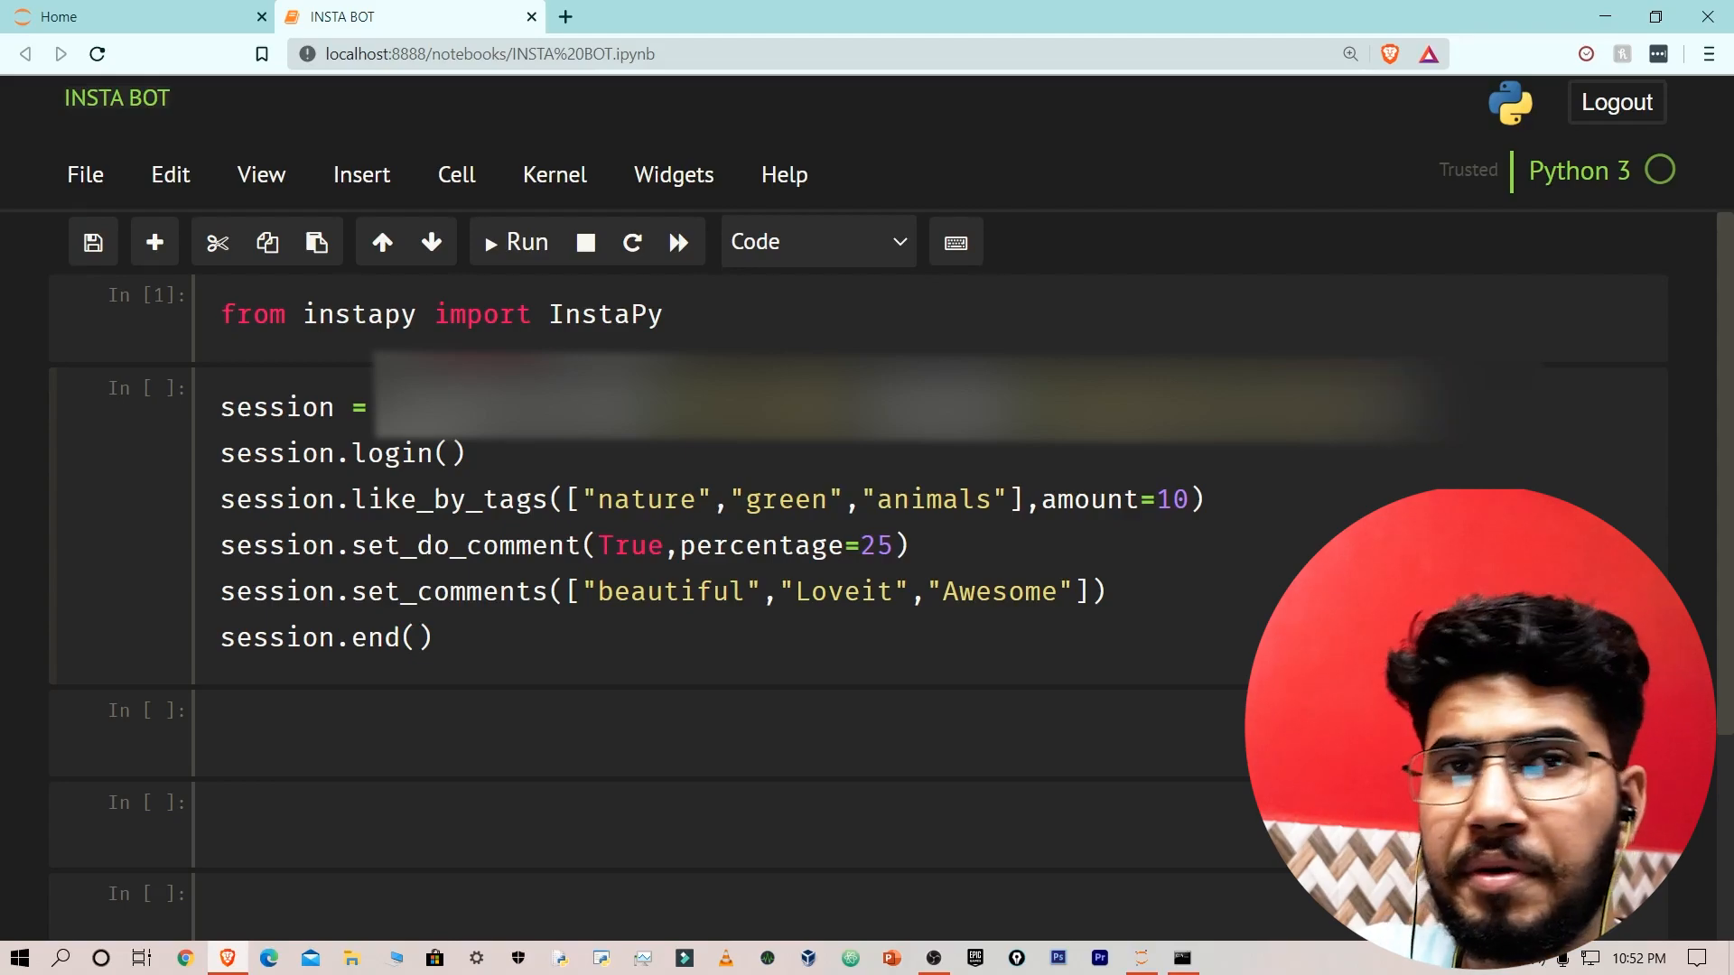
# Run the bot cell so InstaPy logs into Instagram.
pyautogui.click(515, 242)
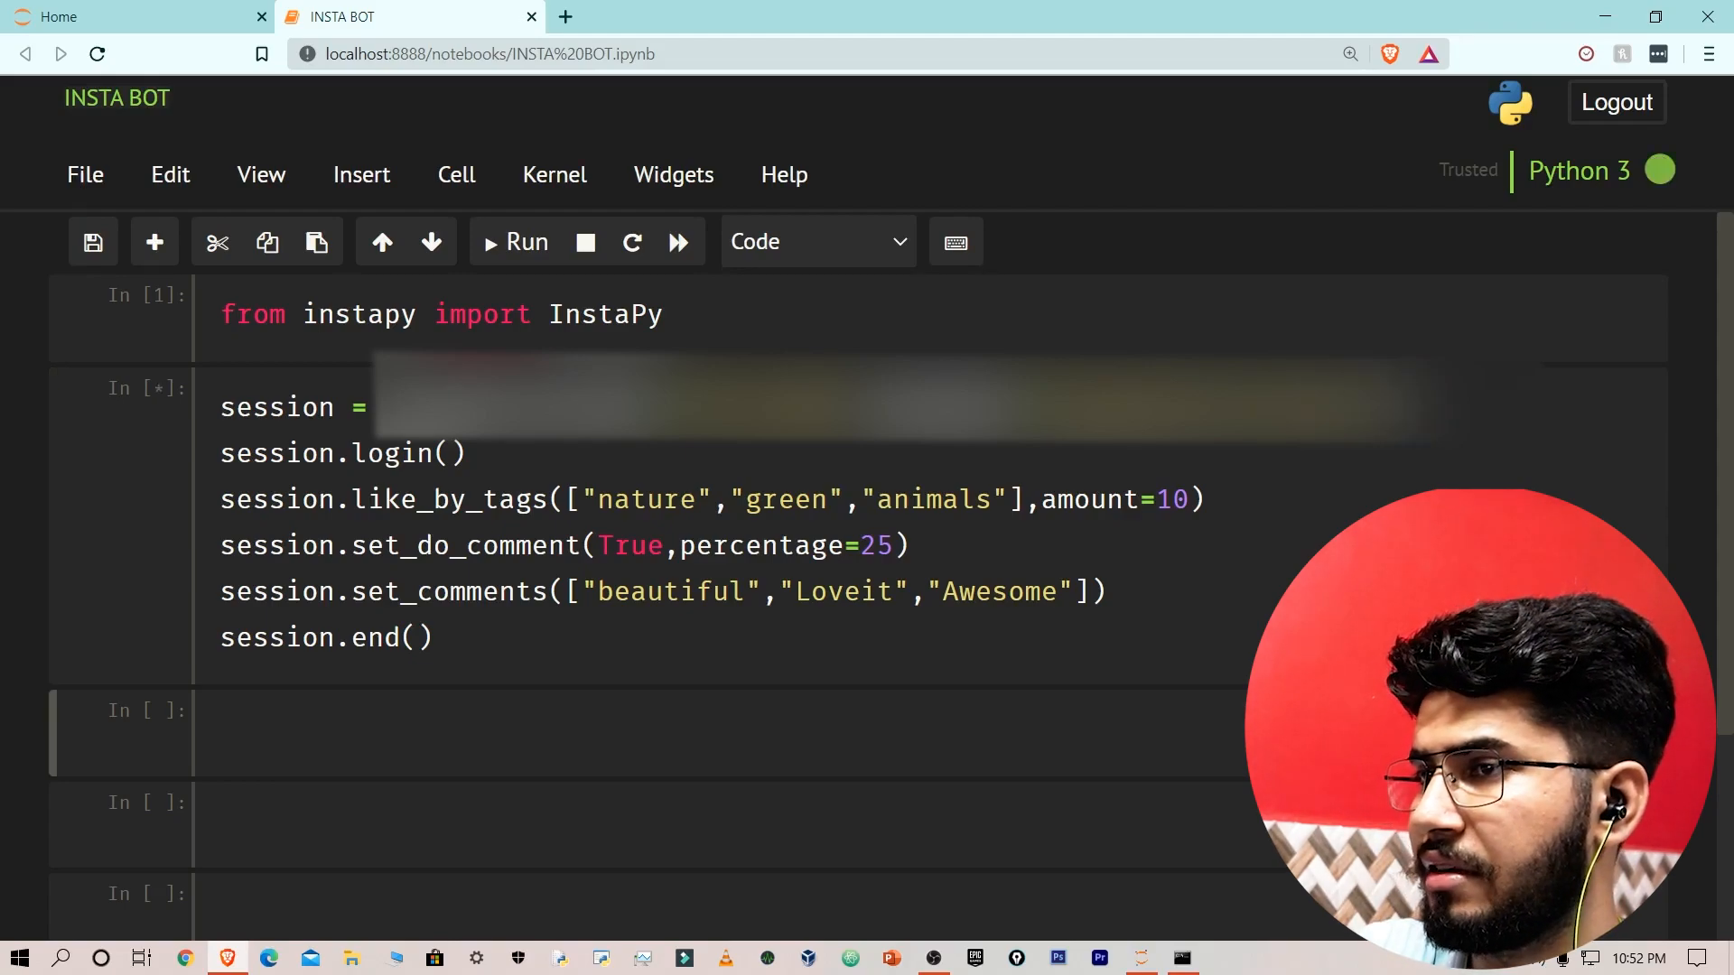
pyautogui.click(515, 242)
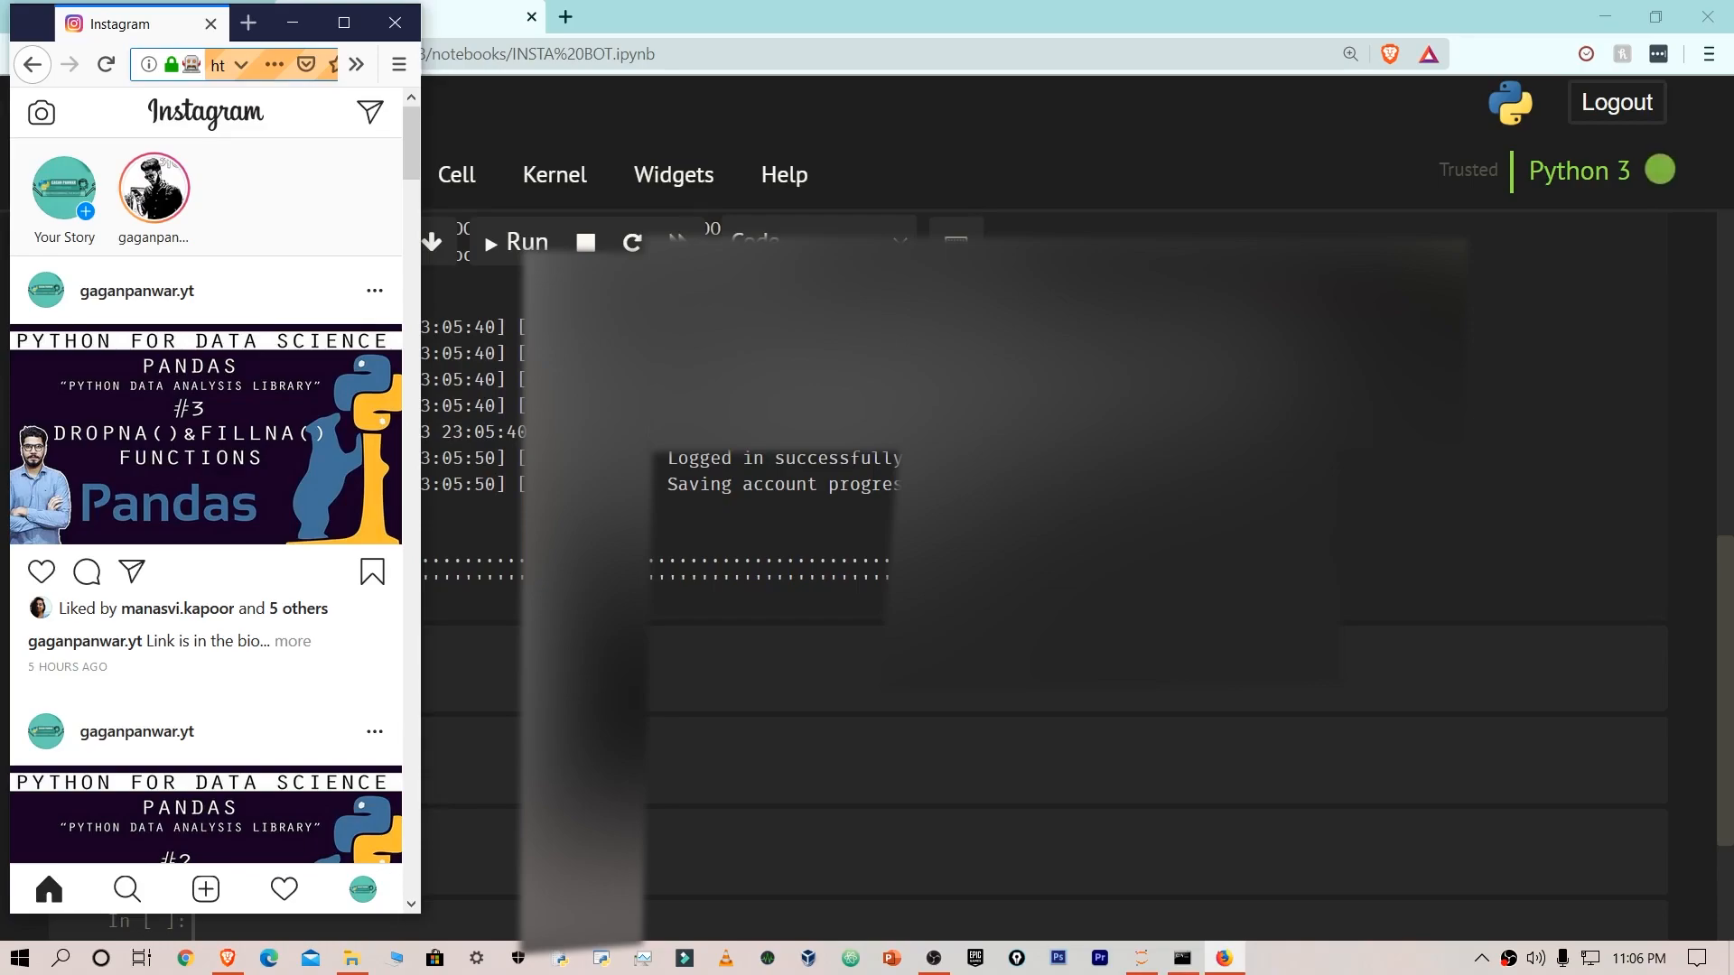
# Watch the automated Firefox window as the bot likes #nature posts and visits authors' profiles.
pyautogui.click(1481, 957)
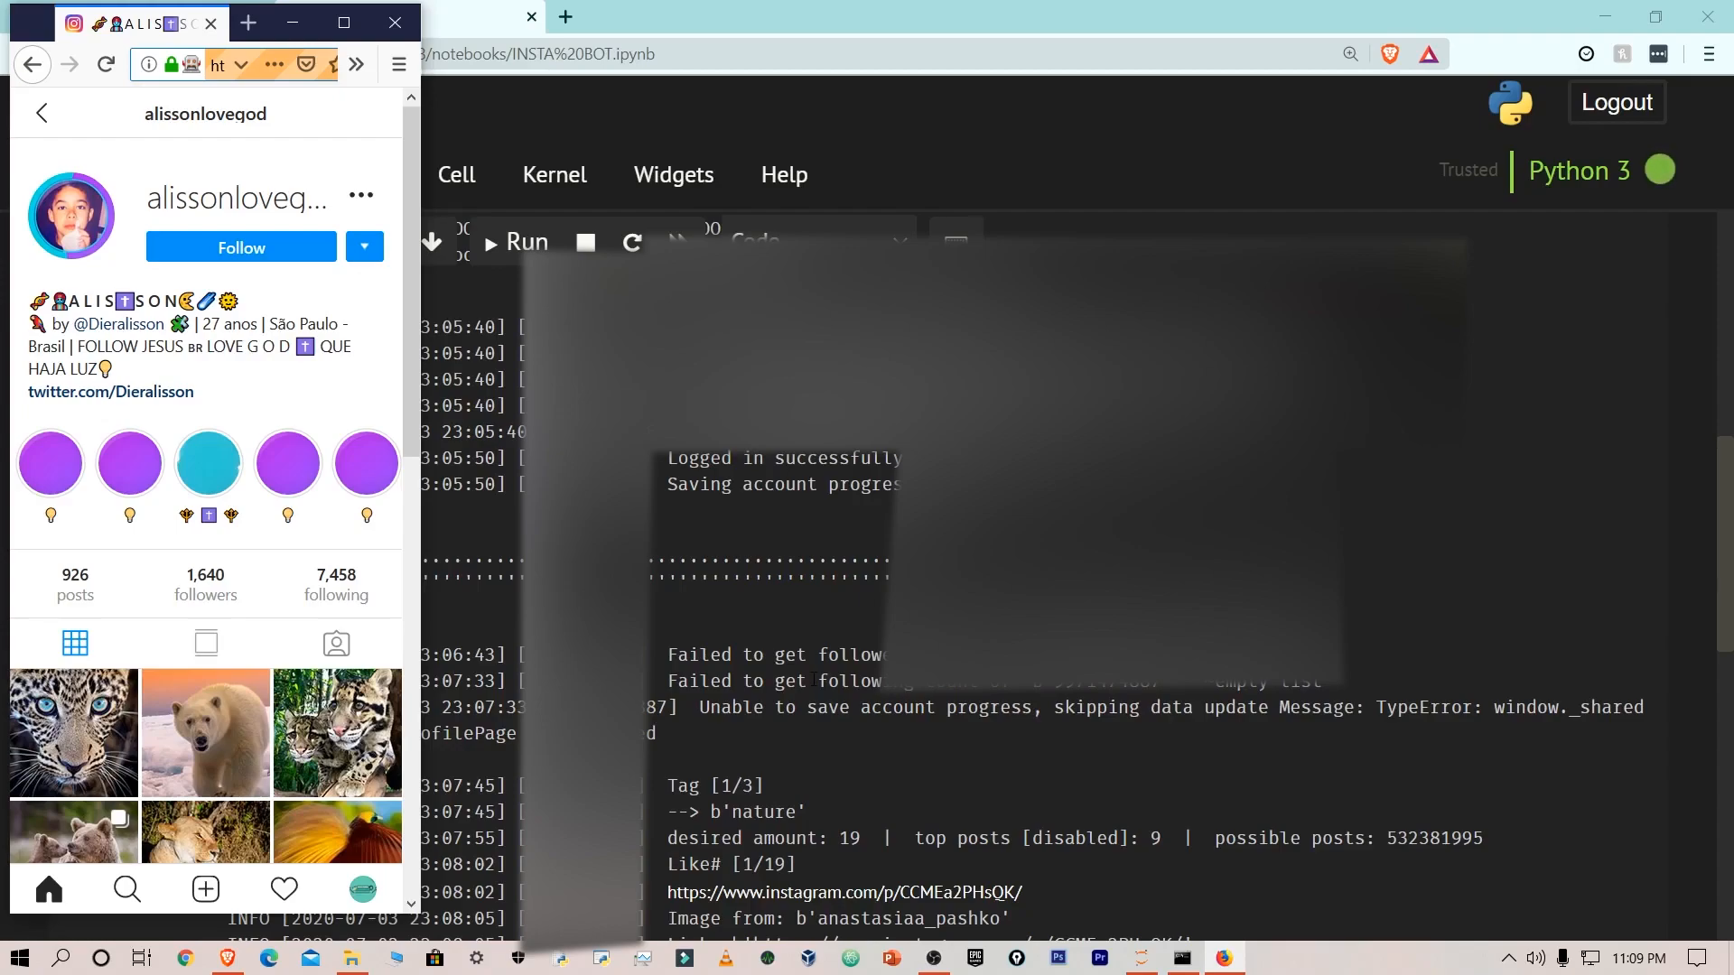
pyautogui.click(73, 731)
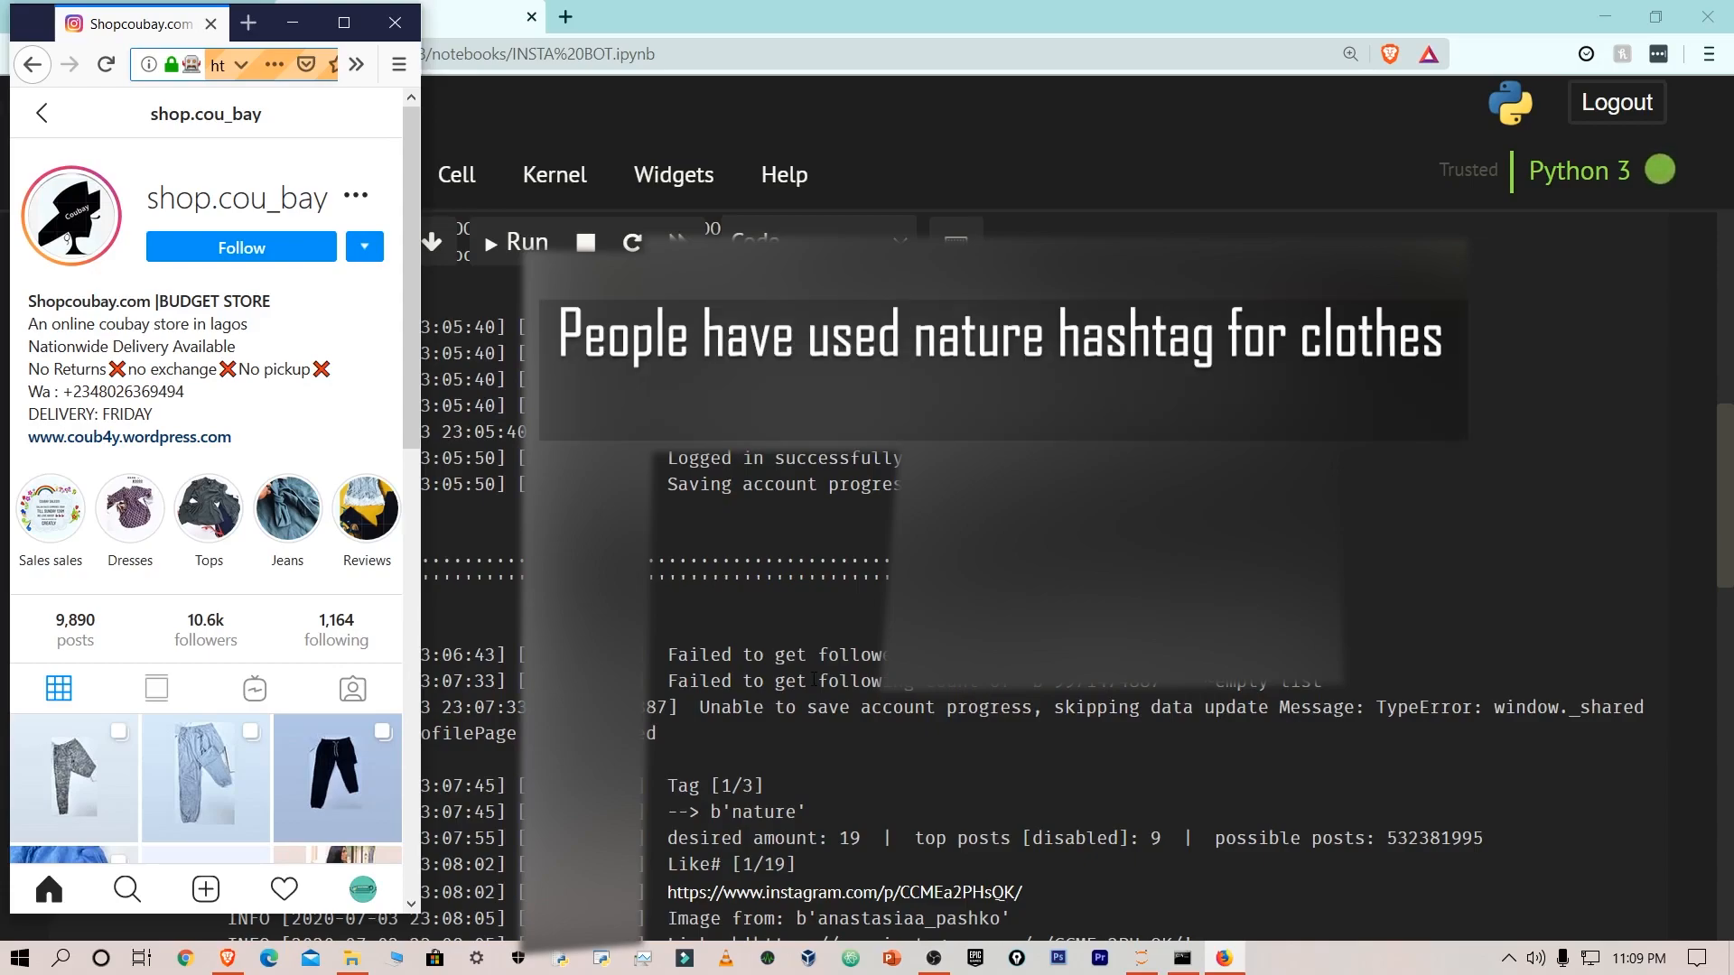
pyautogui.click(73, 777)
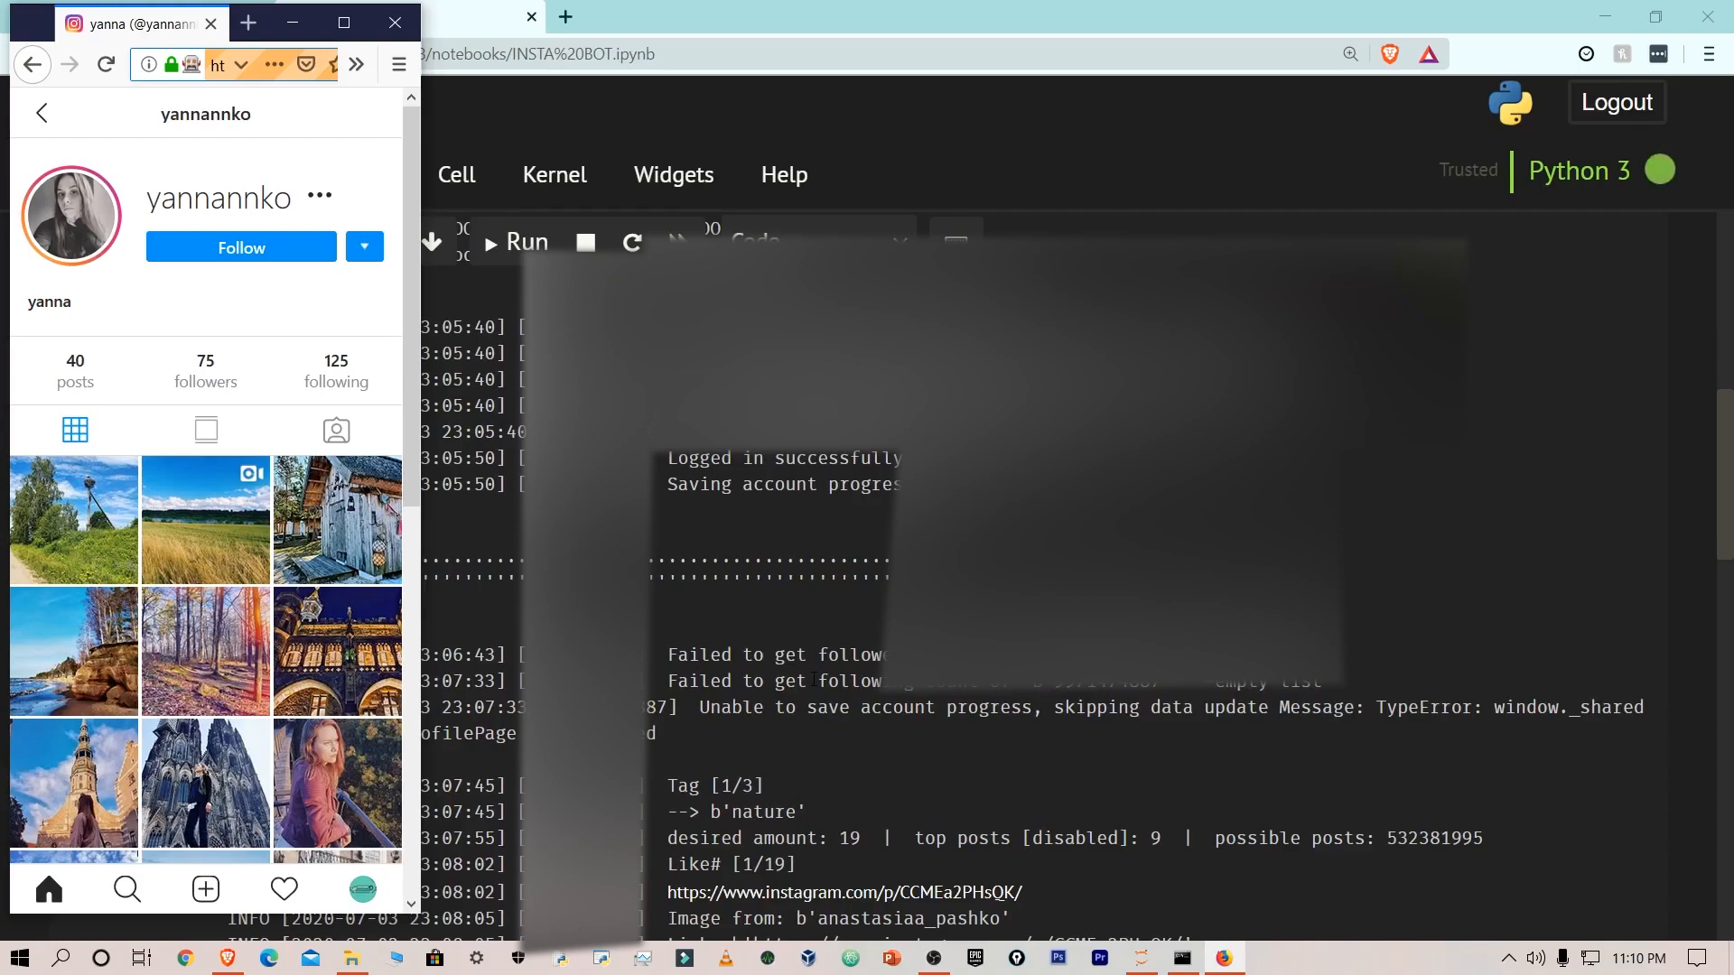
pyautogui.click(73, 519)
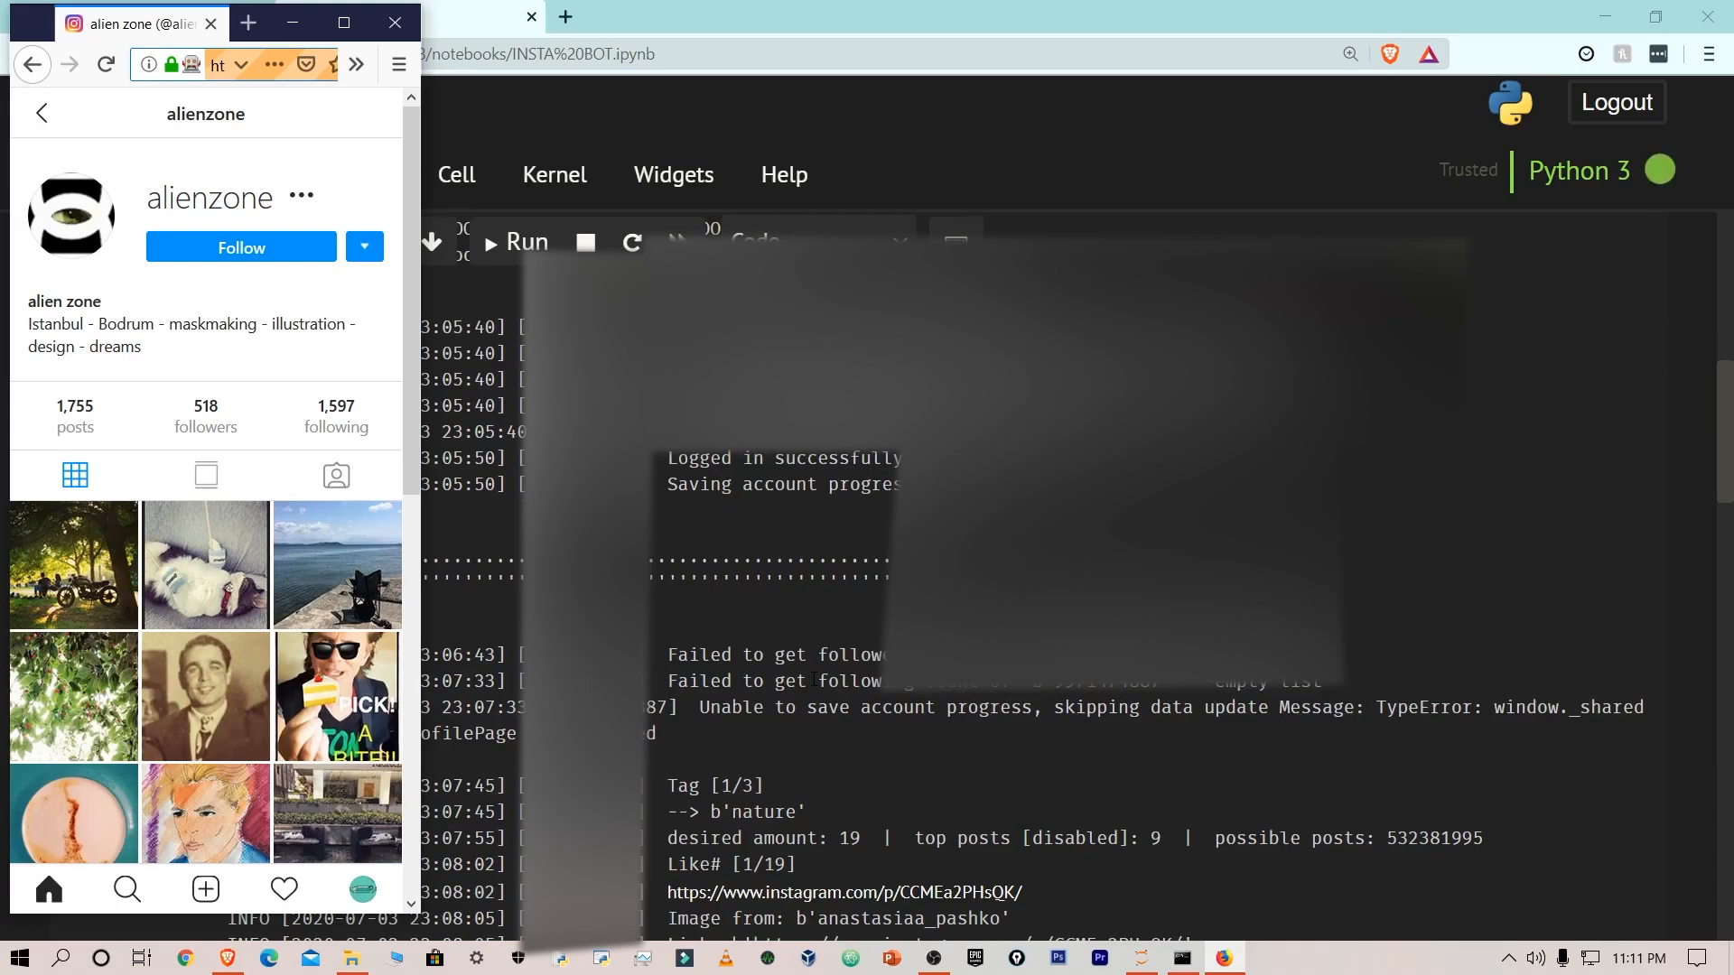
pyautogui.click(72, 563)
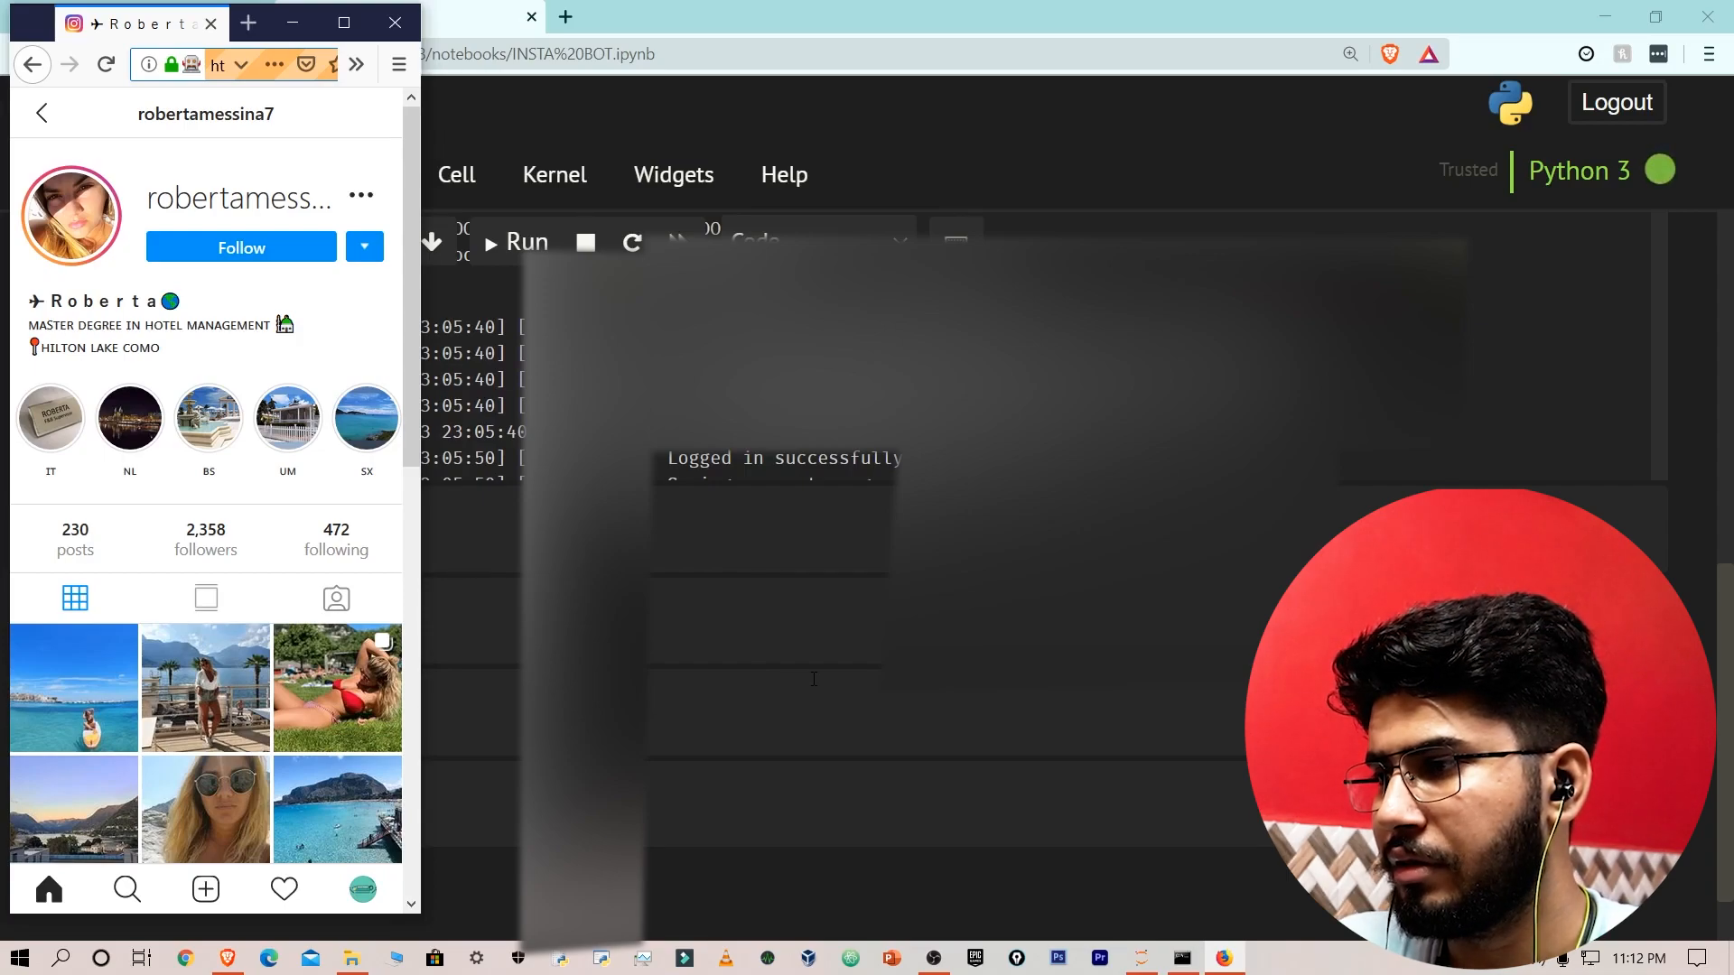
pyautogui.click(73, 687)
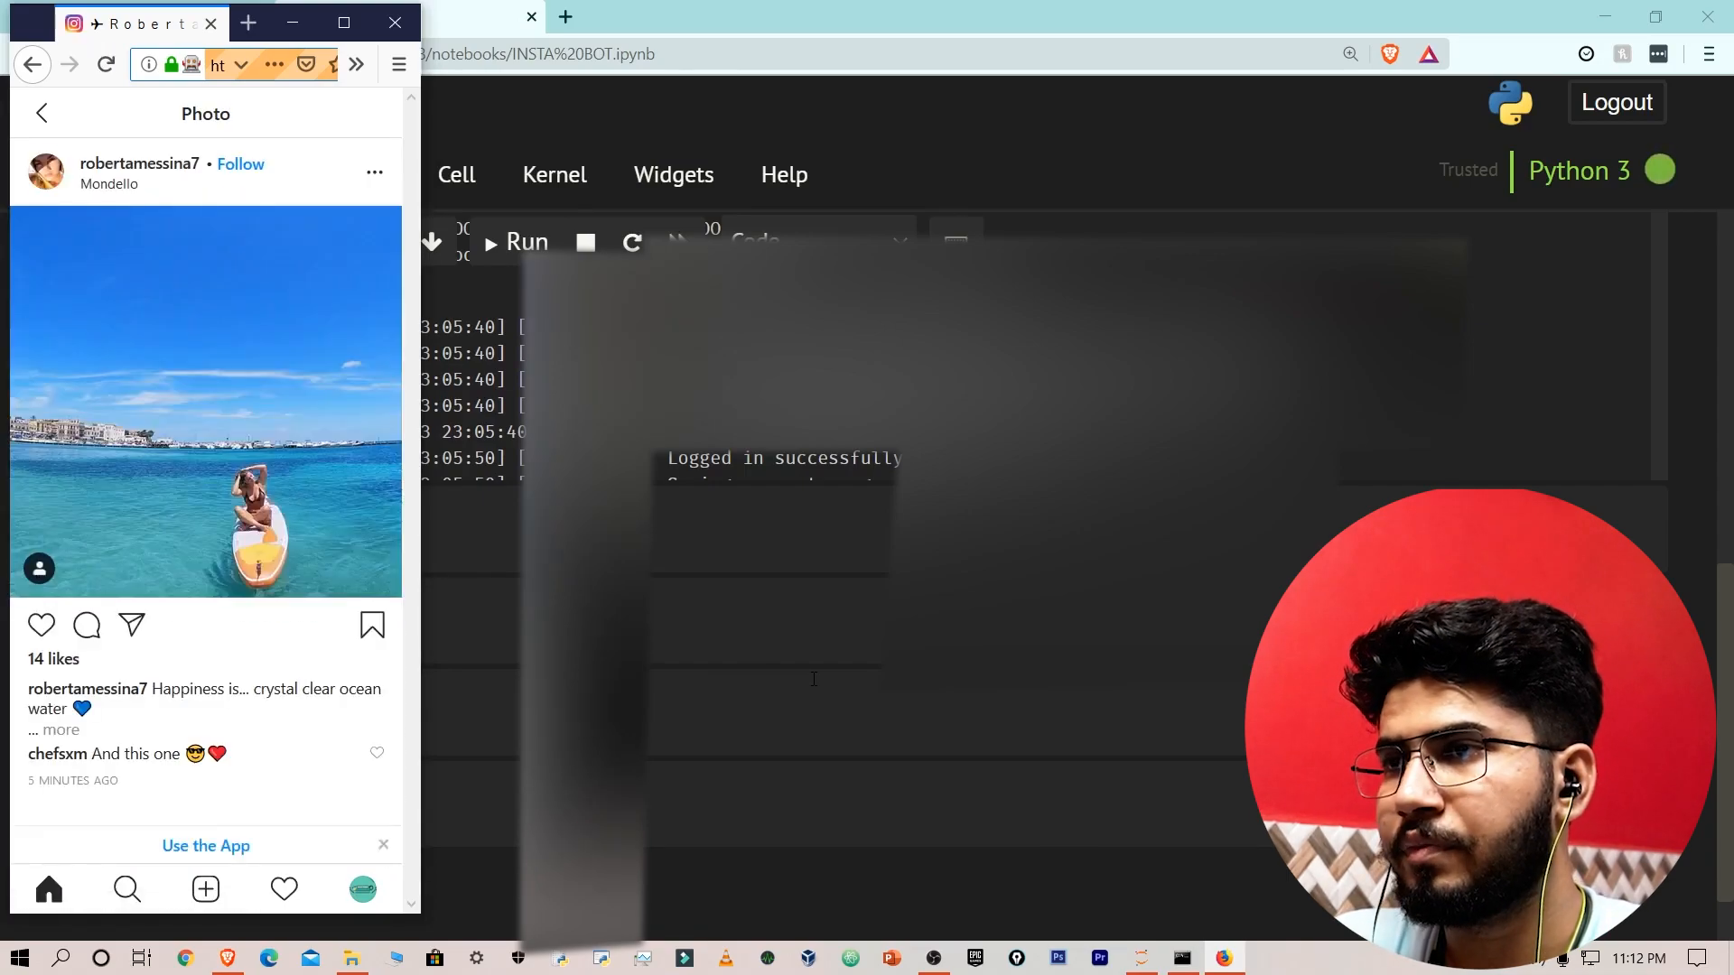
pyautogui.click(42, 625)
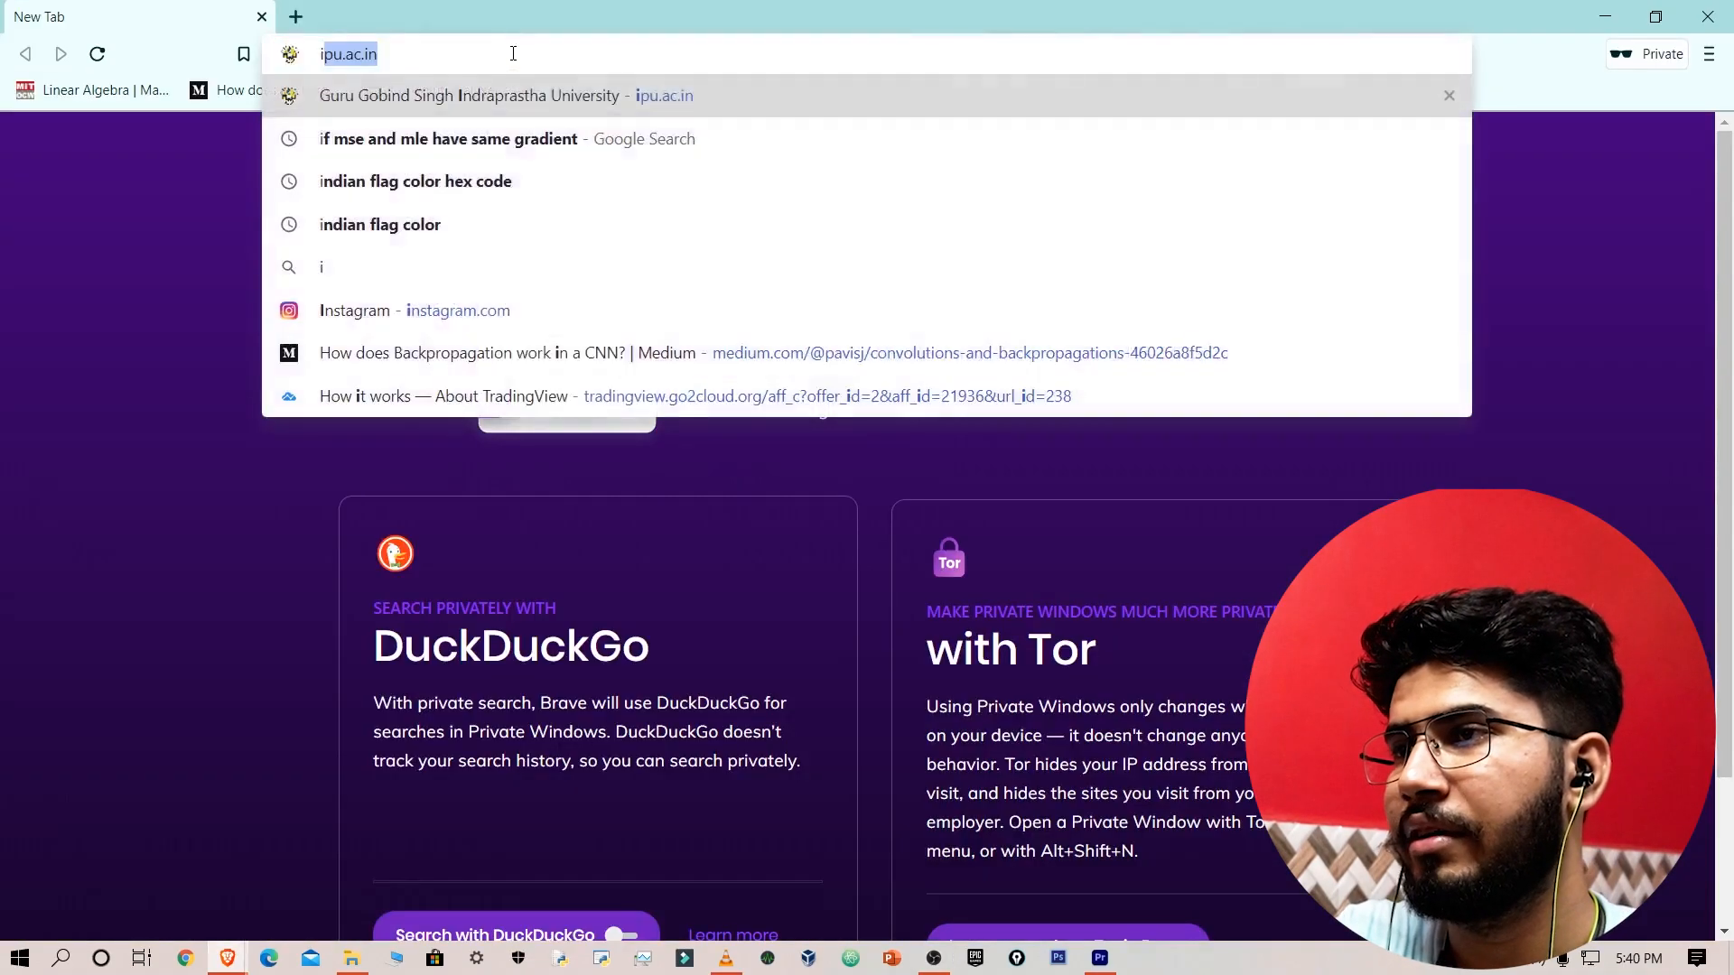
# Search Google for 'instapy functions' in a new Brave tab.
pyautogui.write('instapy')
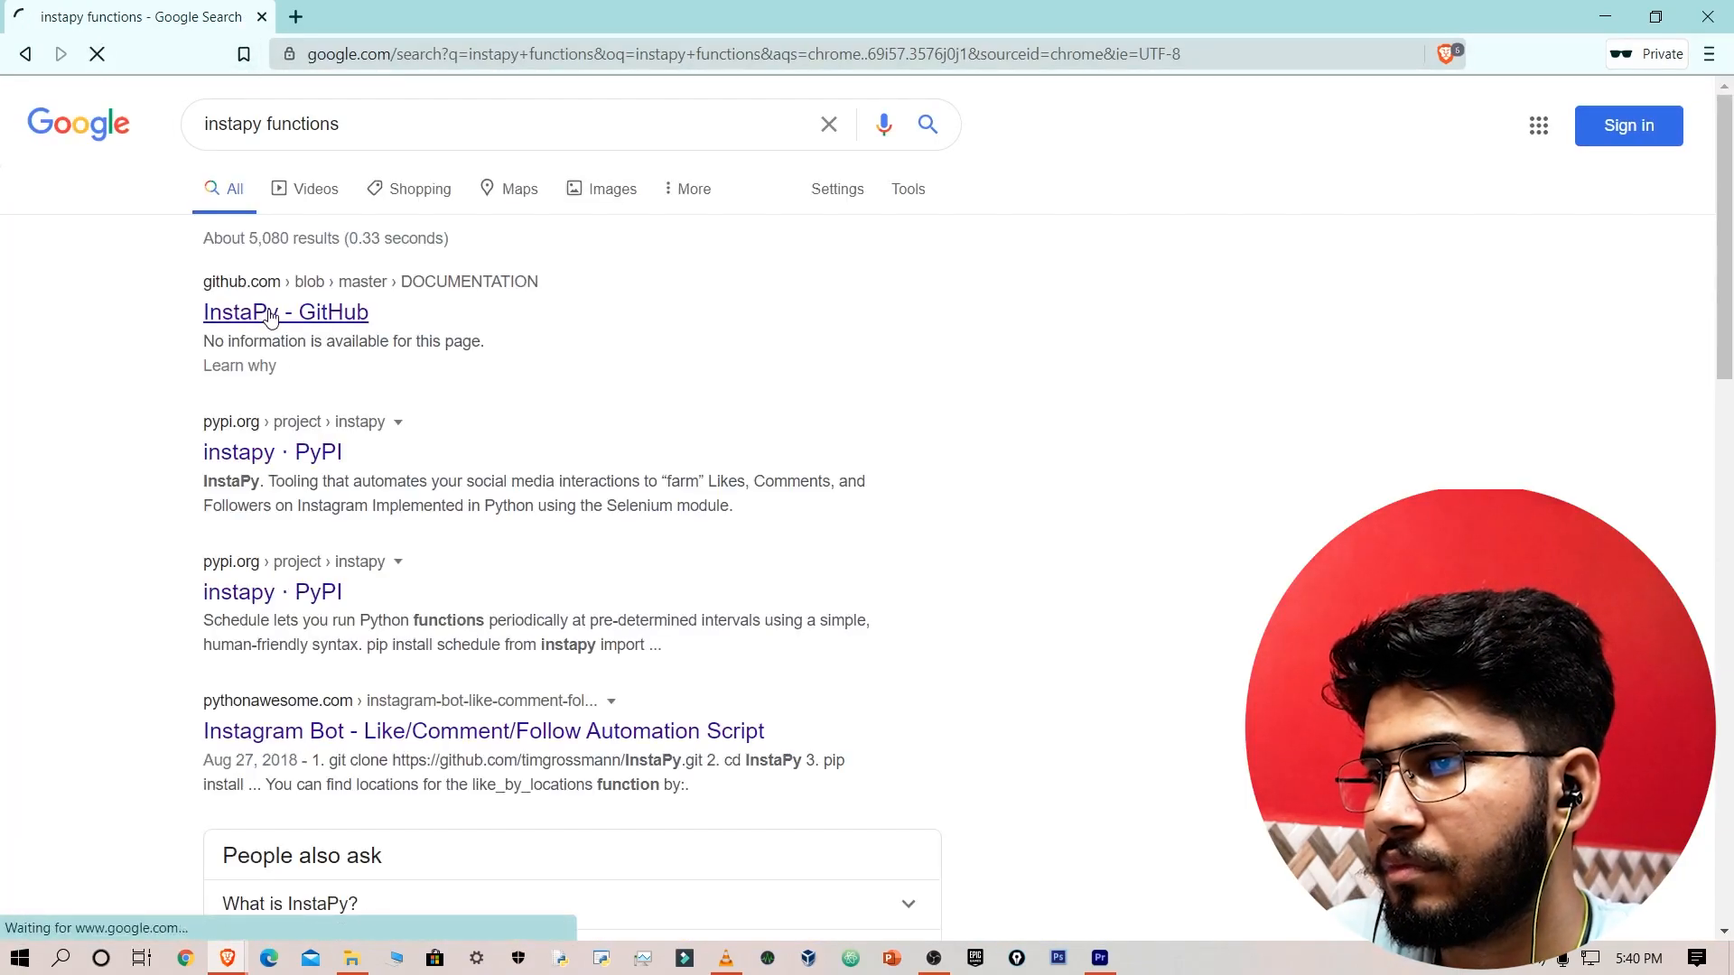
# Browse DOCUMENTATION.md's contents through Settings, Actions, Instance Settings and Relationship tools.
pyautogui.click(286, 313)
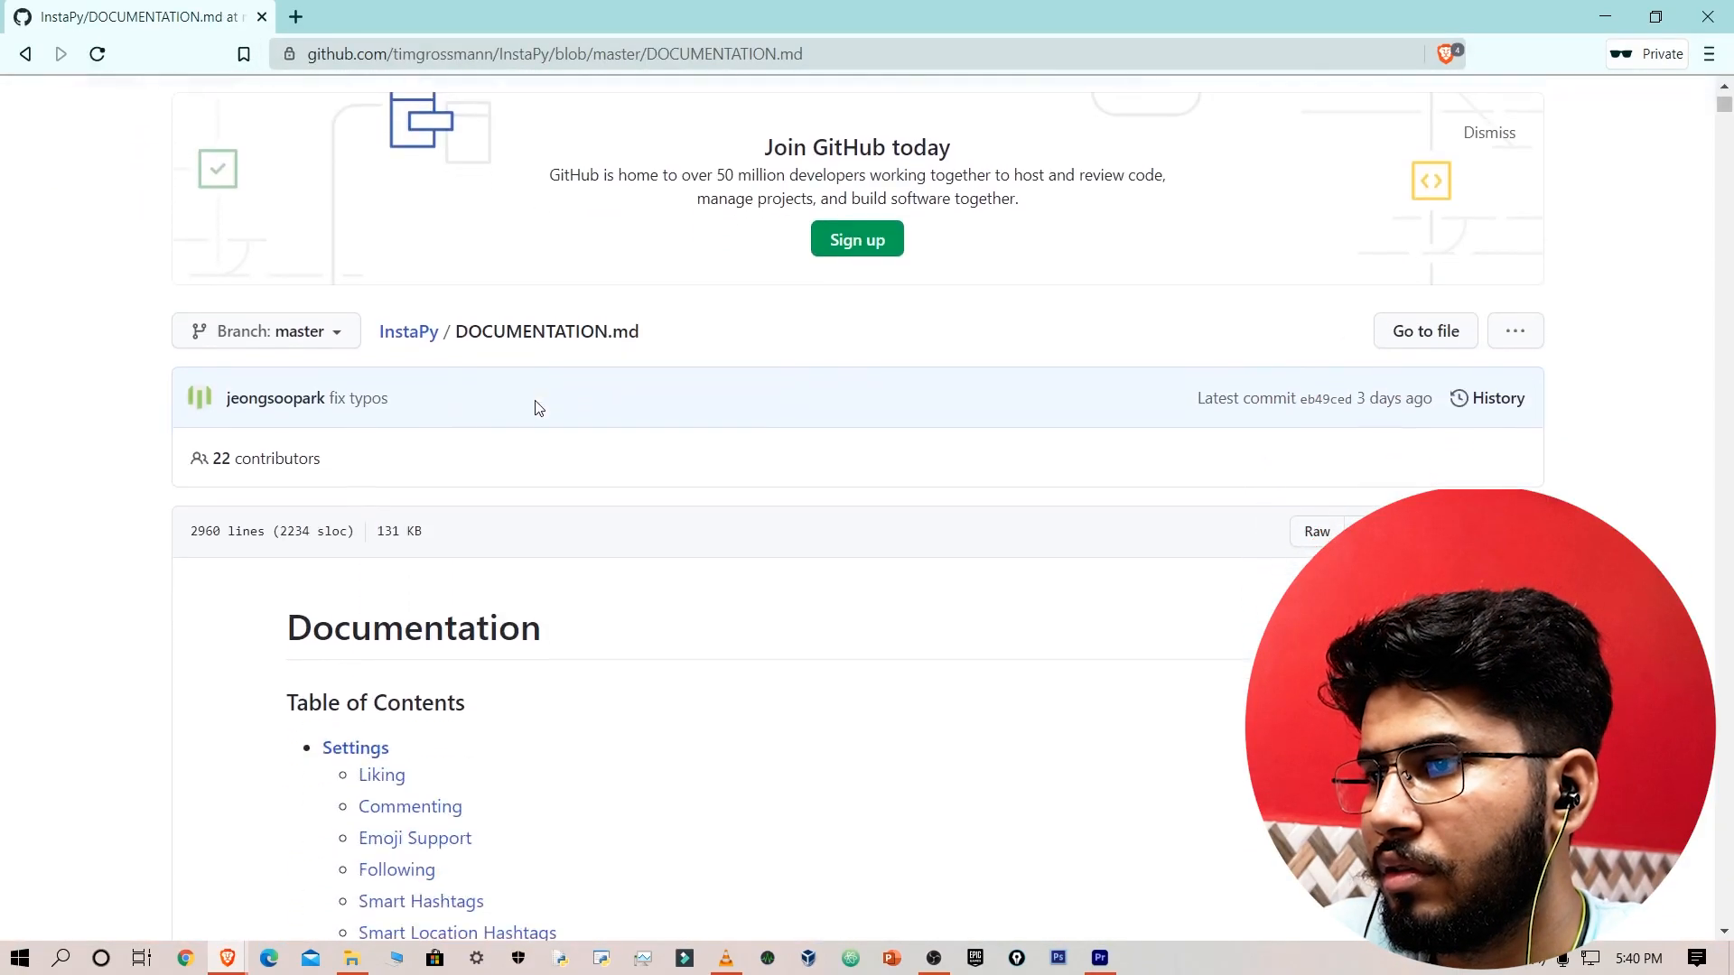
pyautogui.scroll(-3)
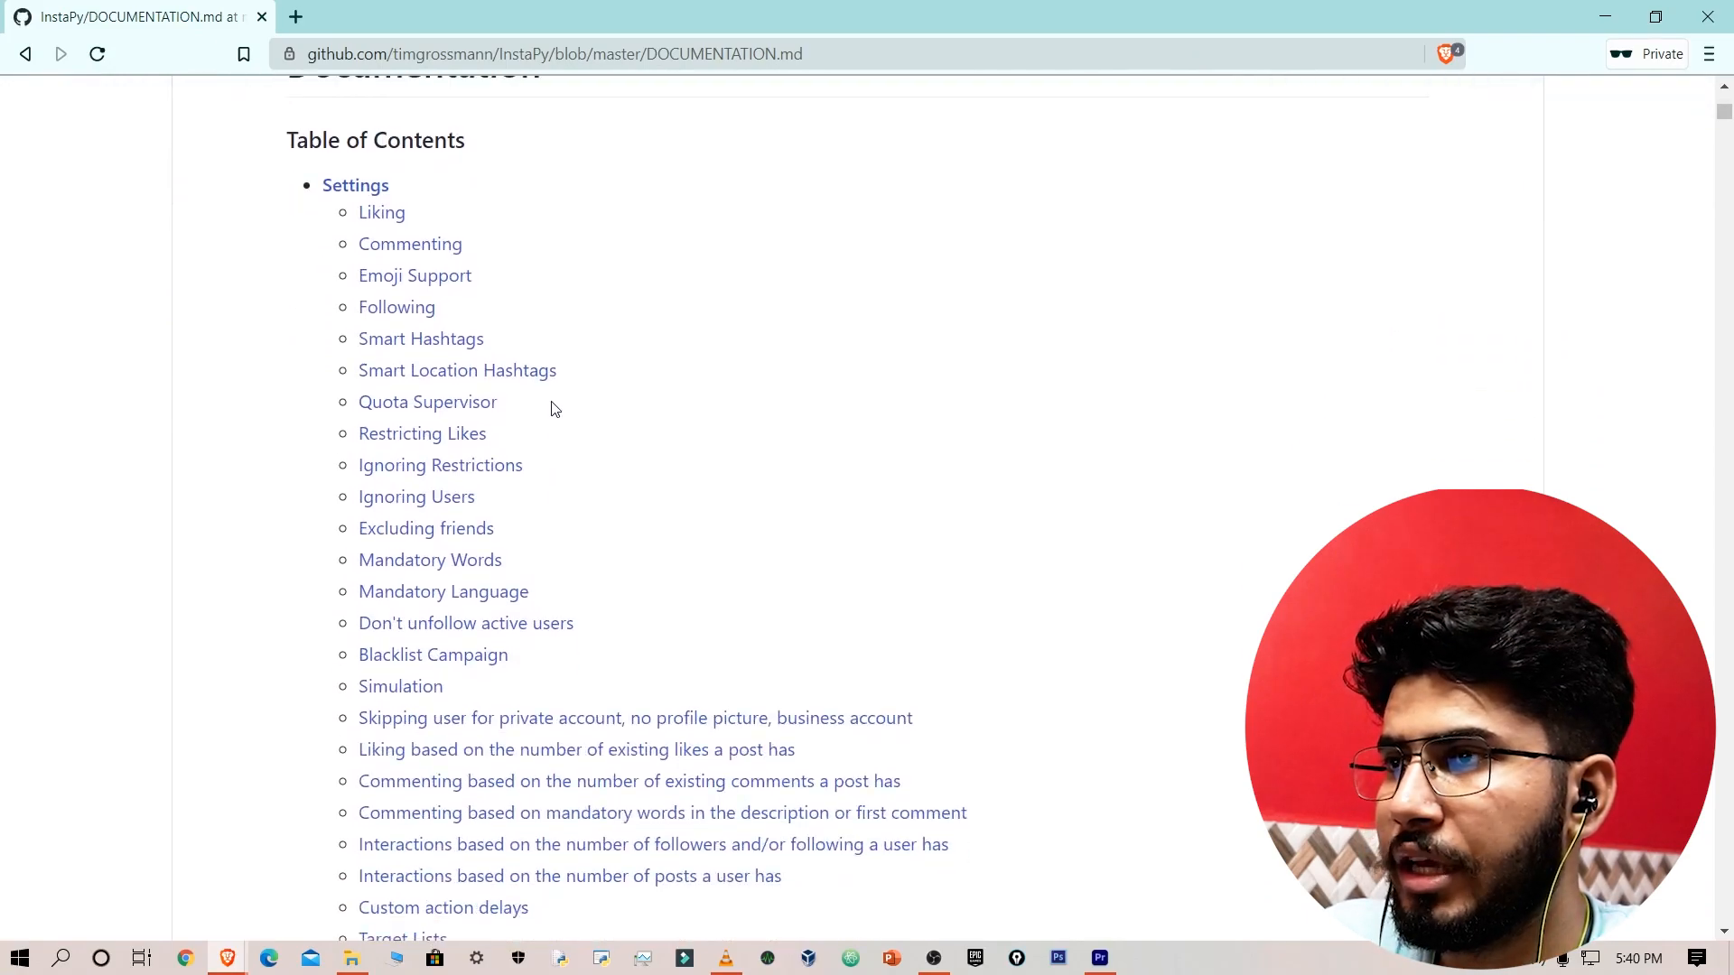
pyautogui.scroll(-3)
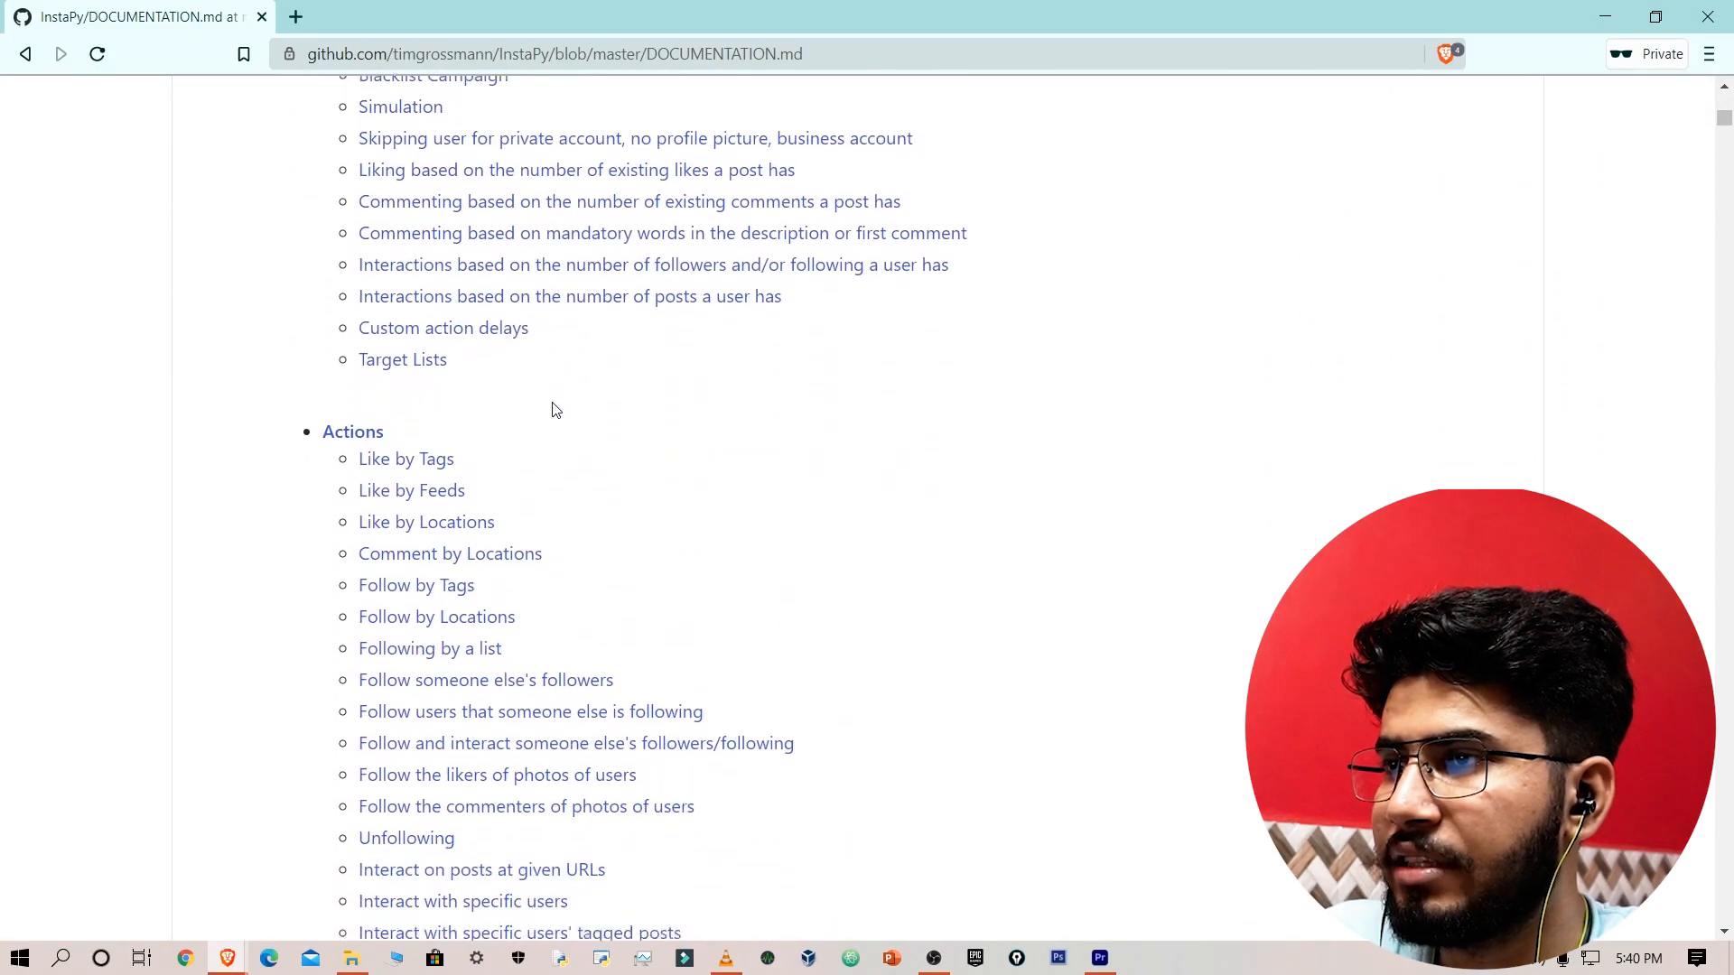
pyautogui.scroll(-3)
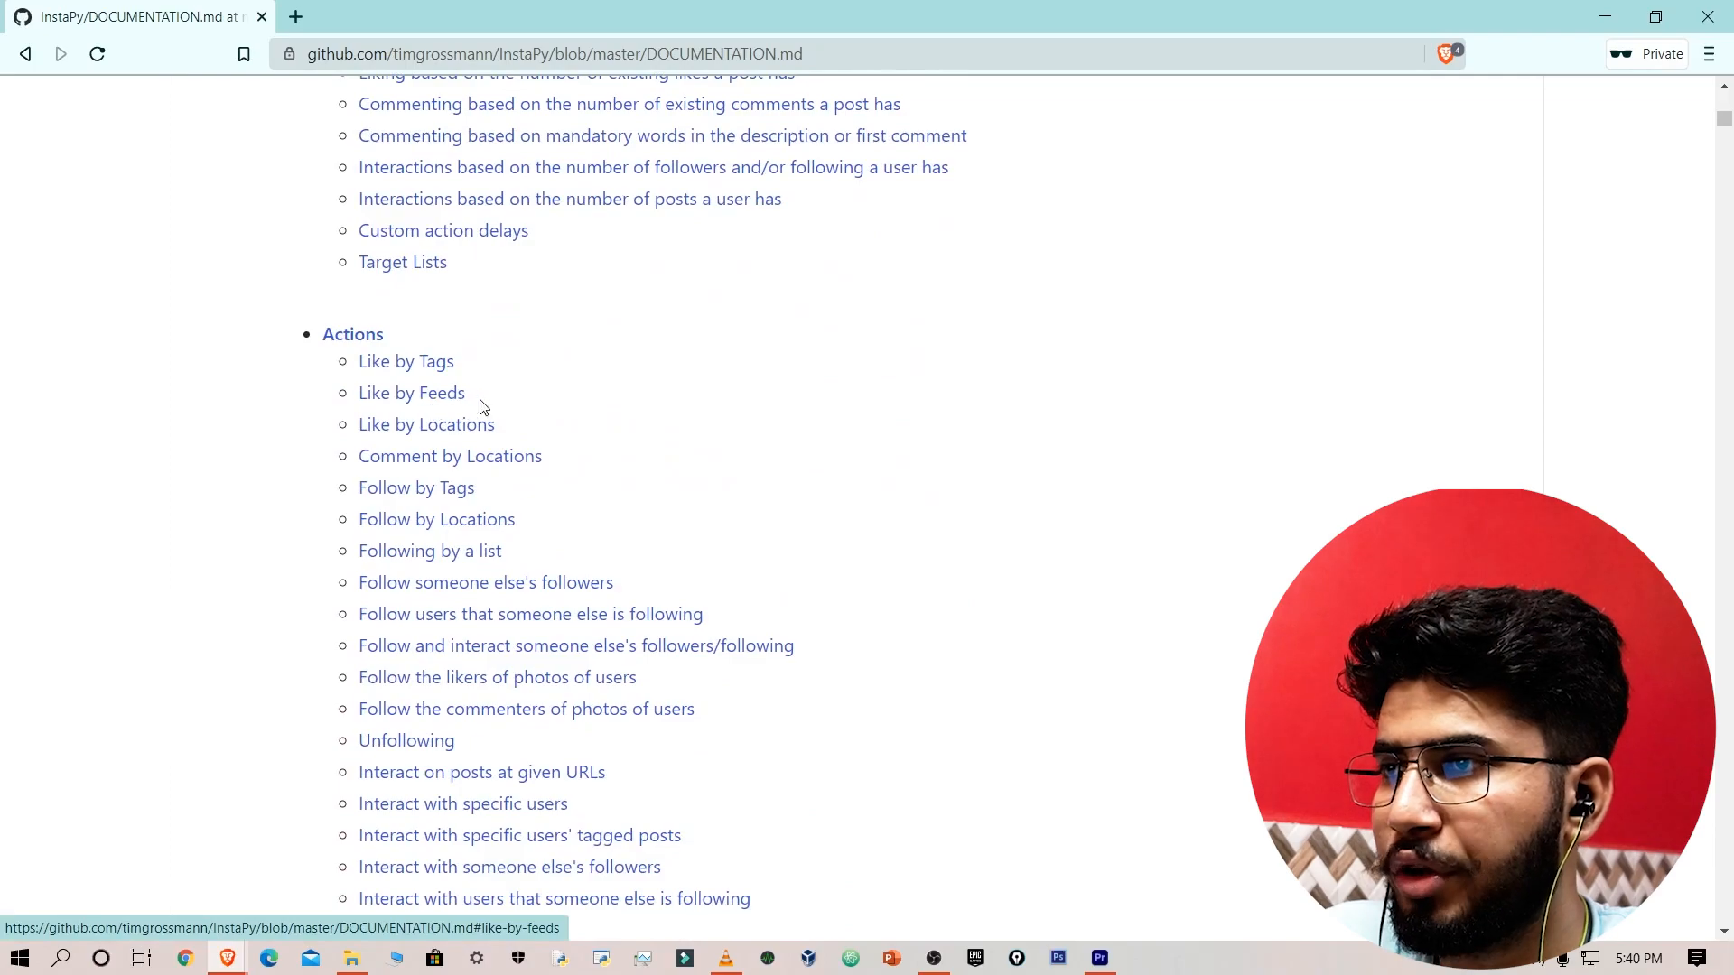
pyautogui.scroll(-3)
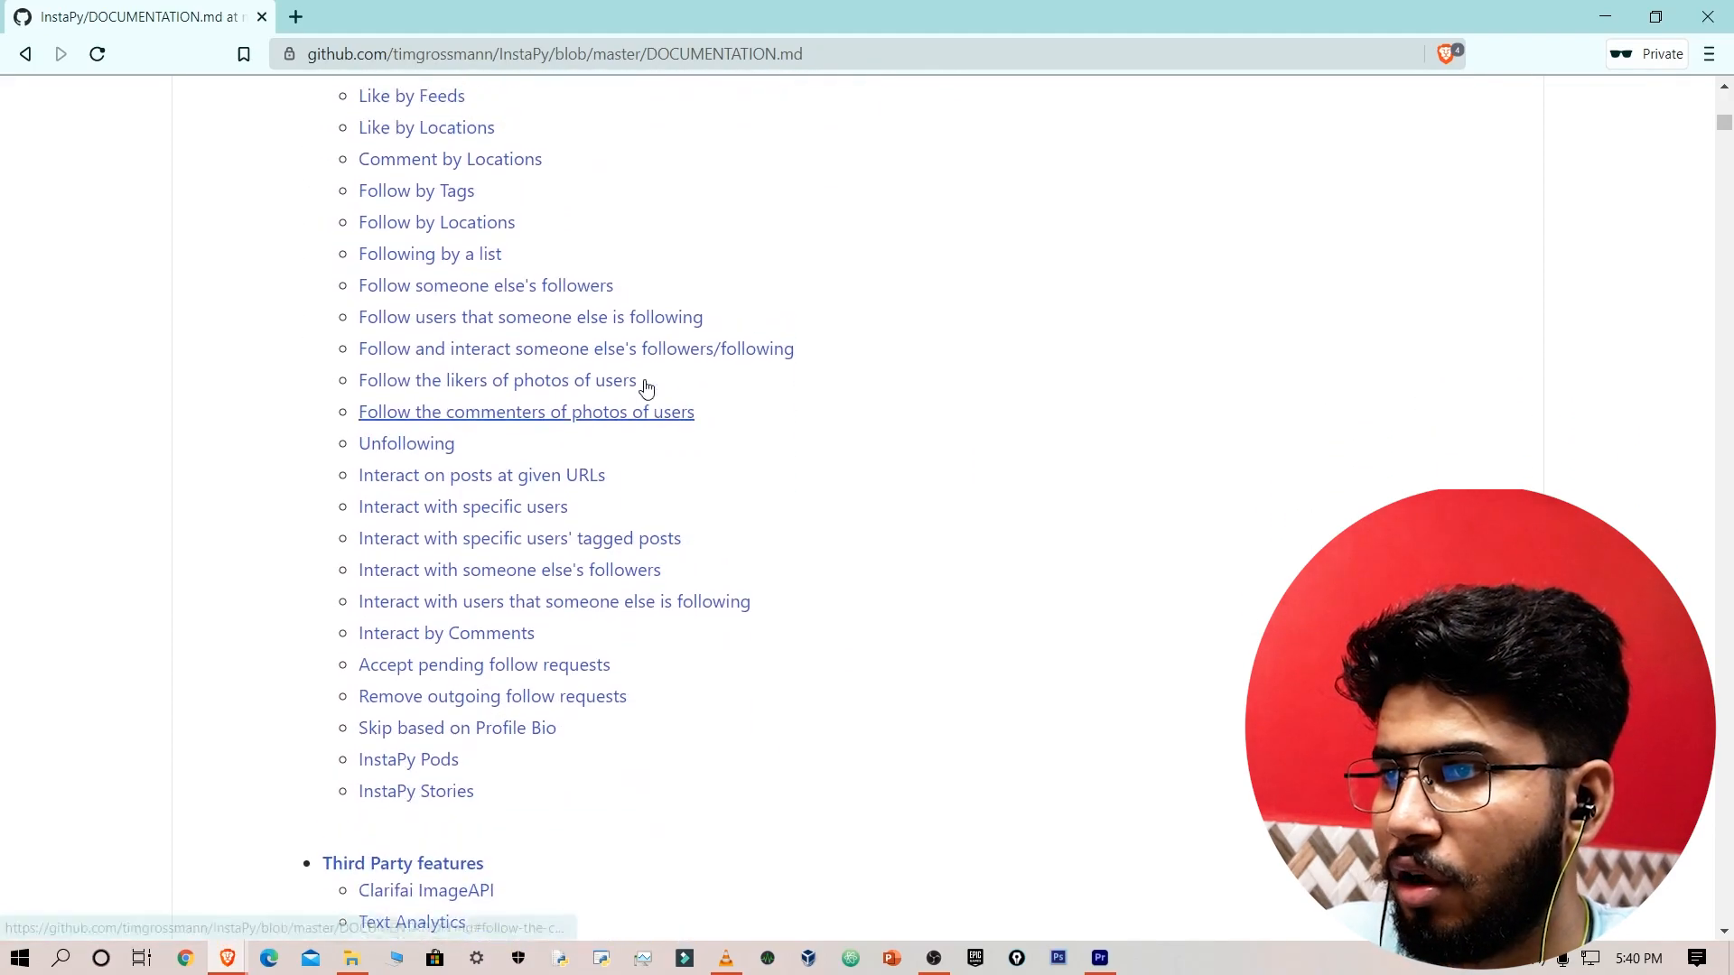
pyautogui.scroll(-3)
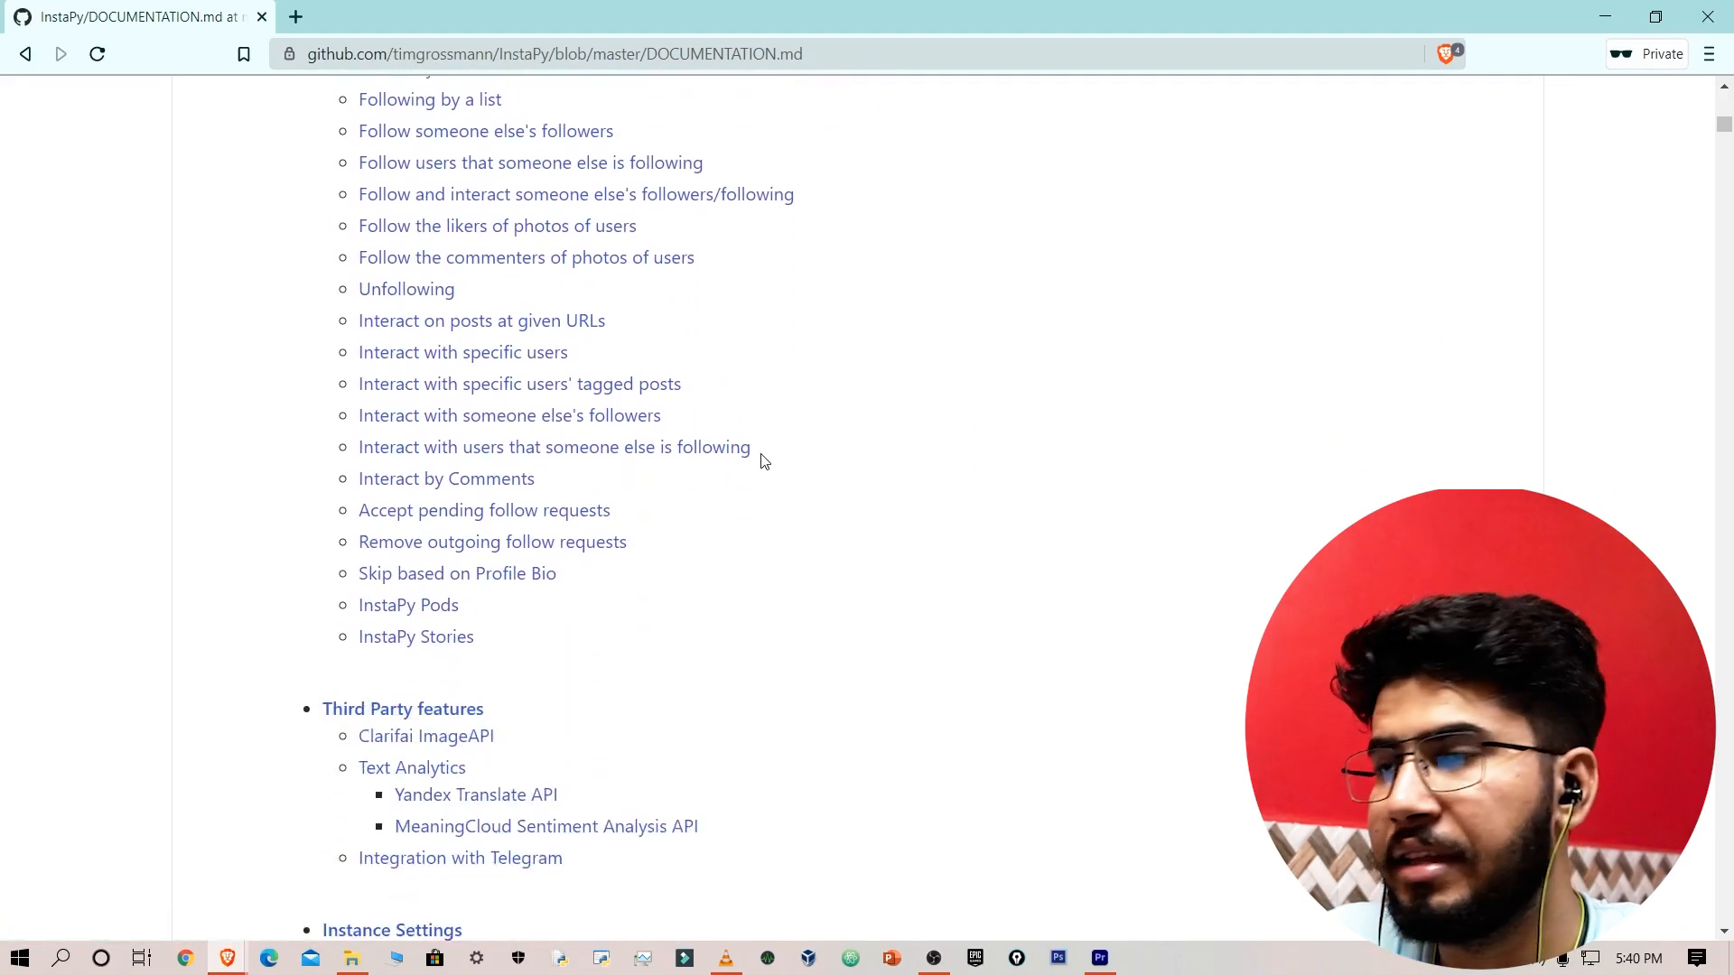
pyautogui.scroll(-3)
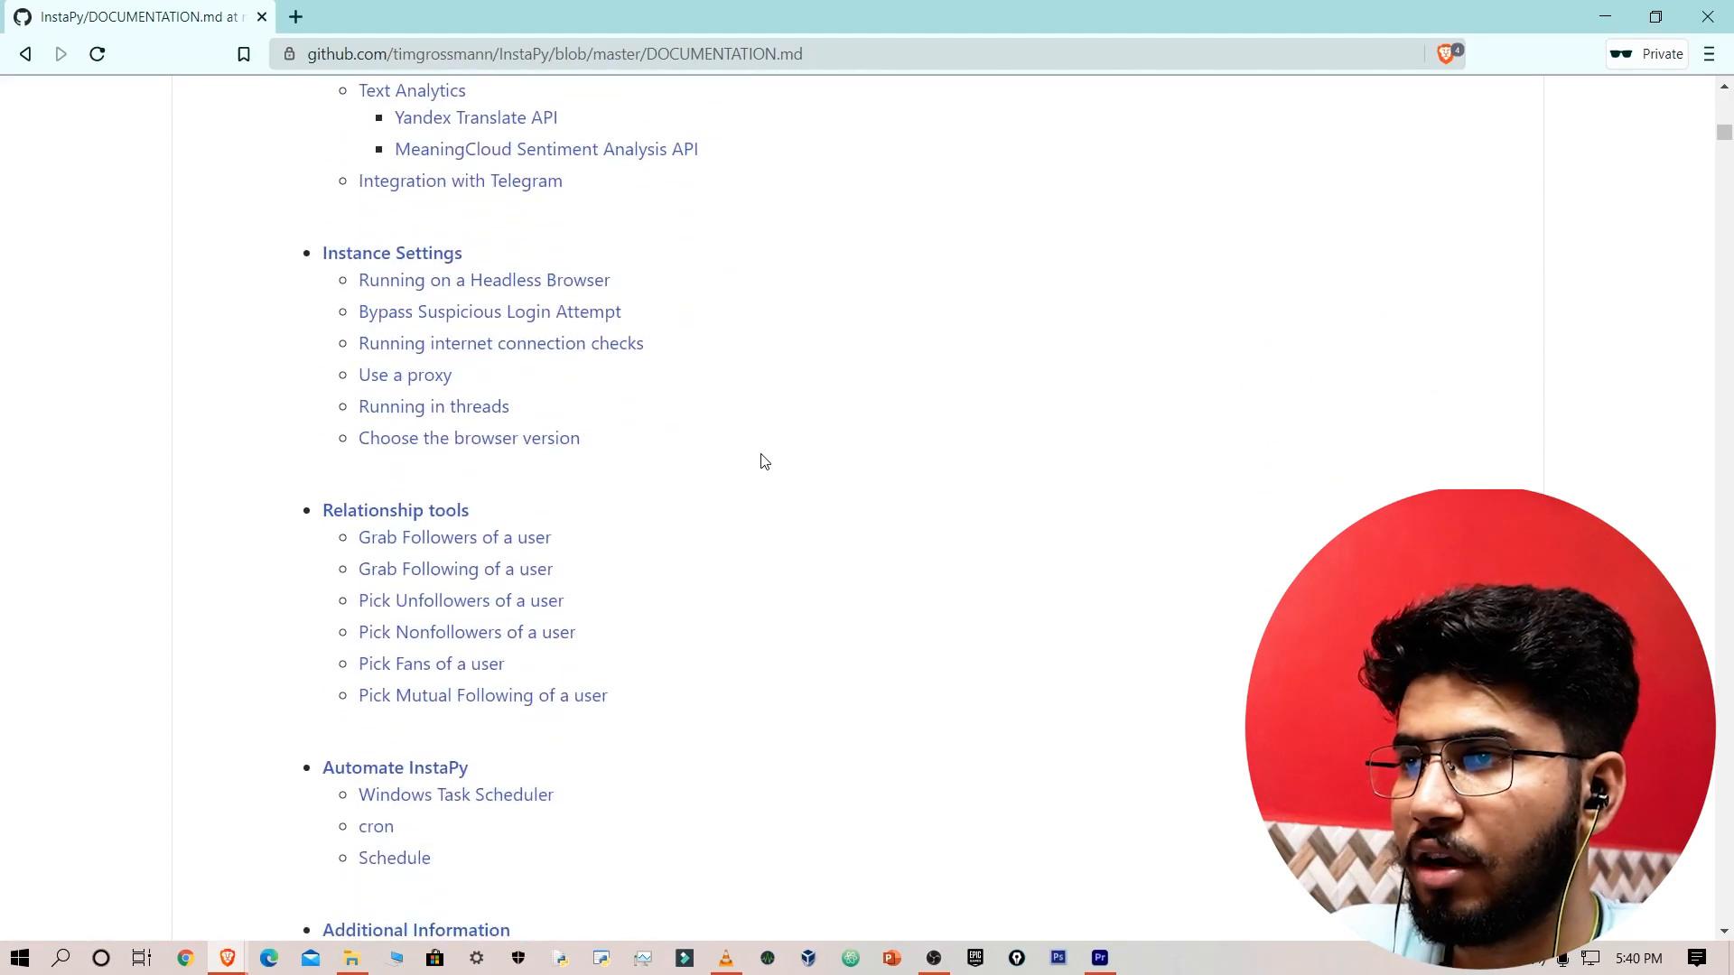